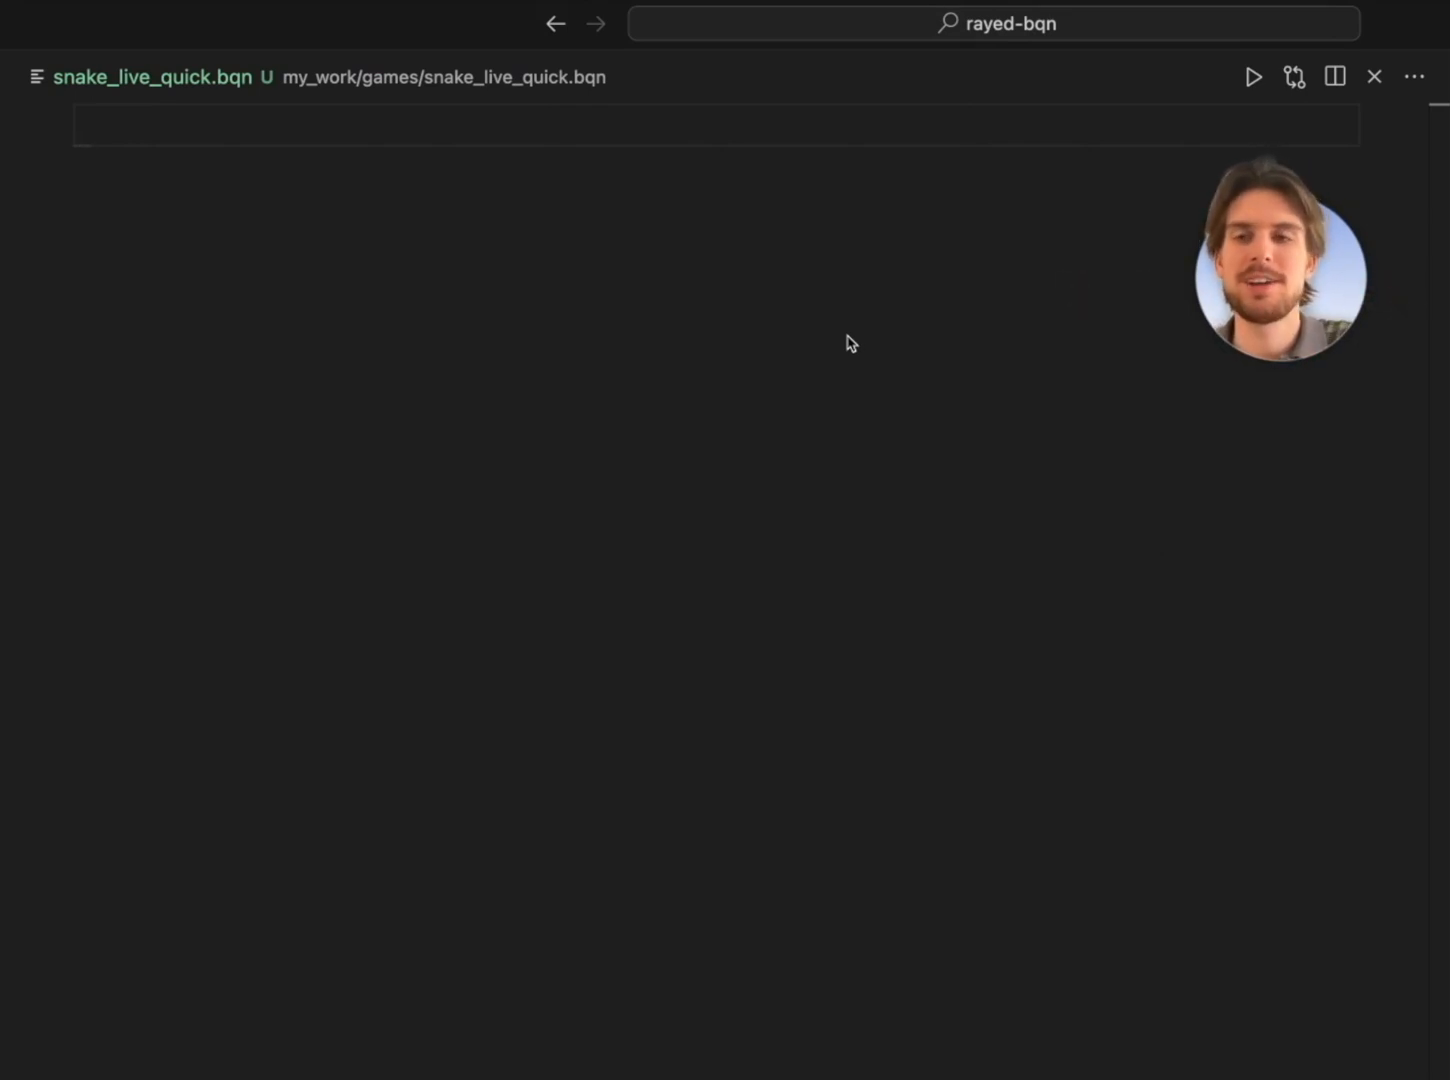
Import raylib with key, color and window, and define gs ← 20‿20 and ns ← 30‿30
text(‹)
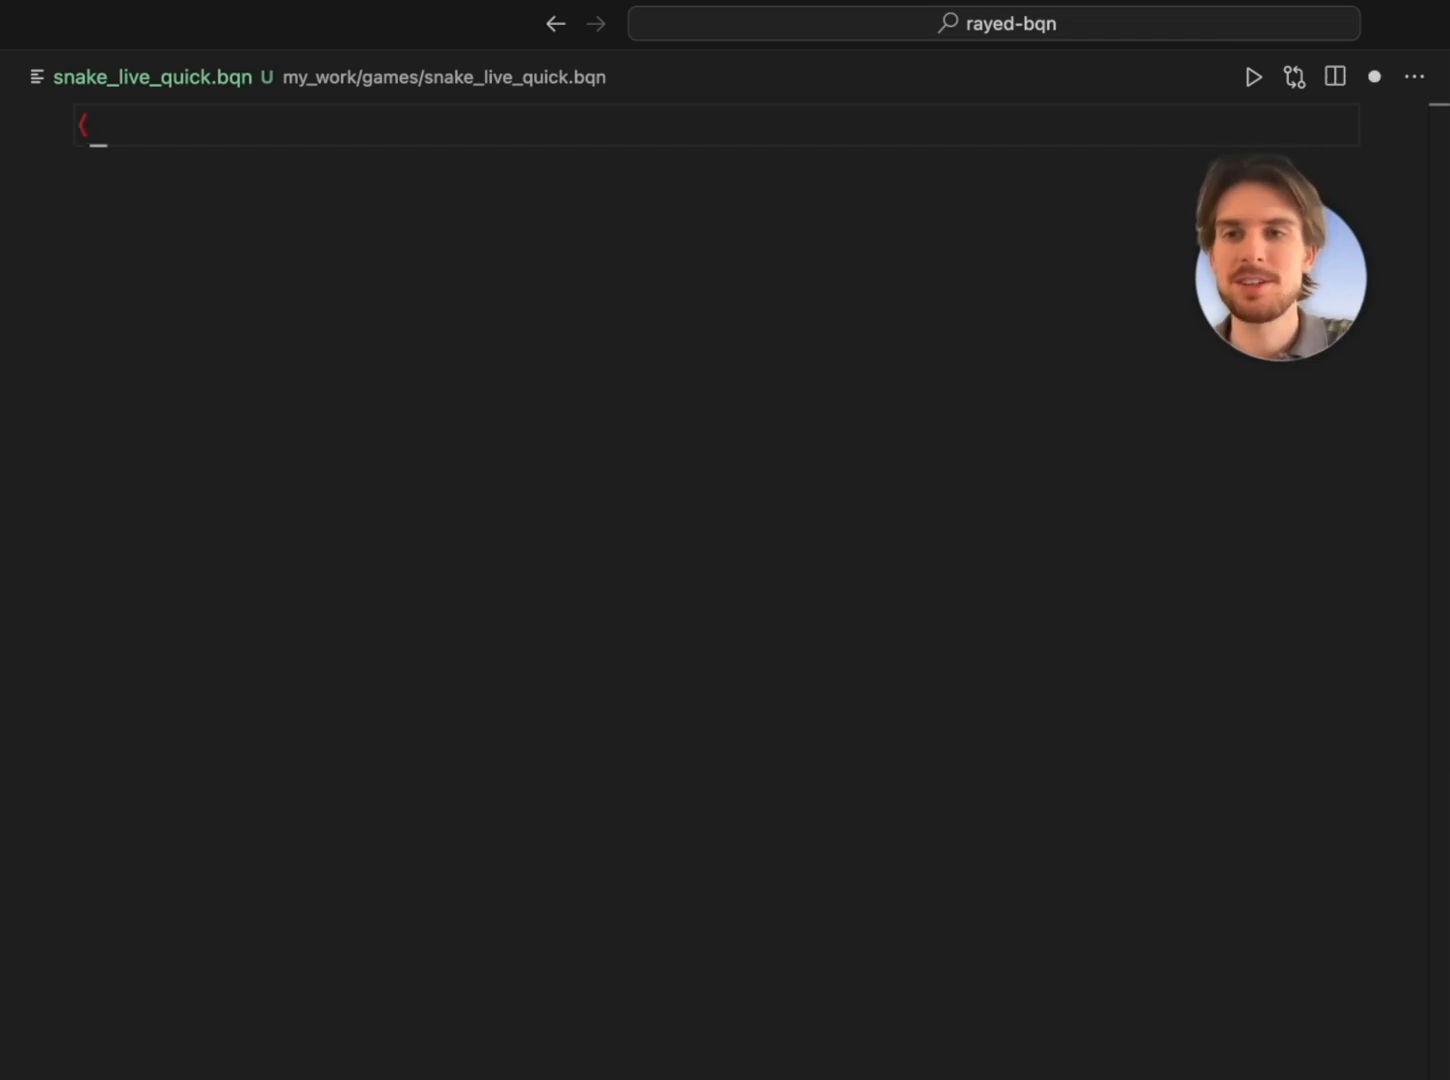
text(key, c←color, w⇐window, d⇐draw⟩ ← r ← •Import "../../raylib.bqn)
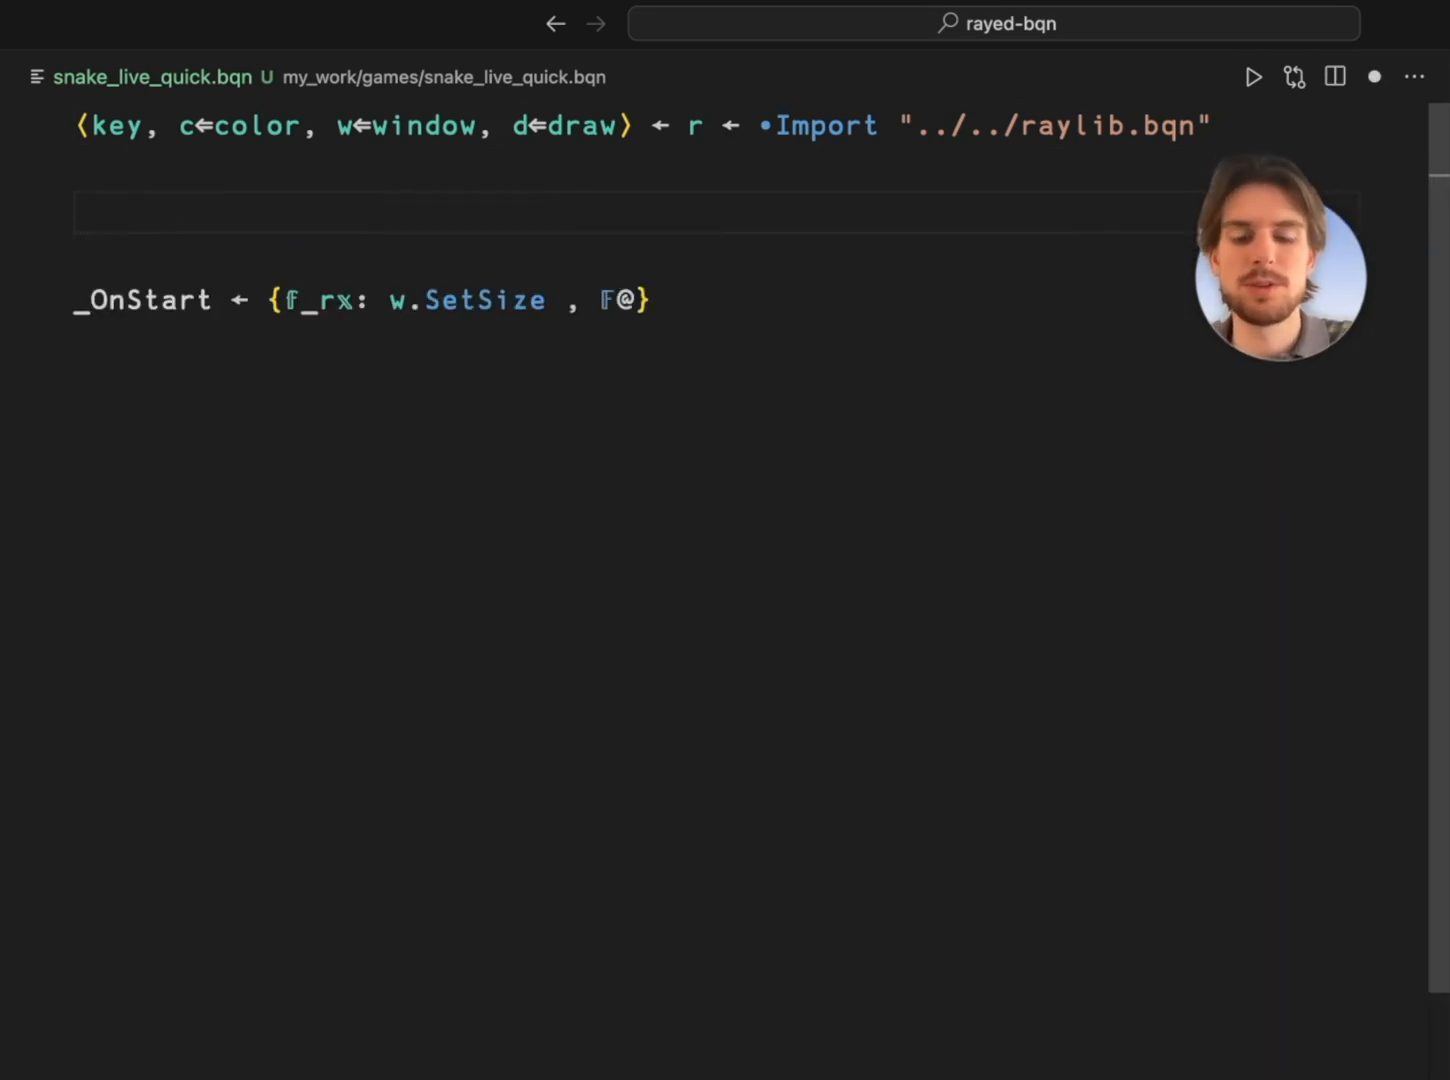
text(gs ← 20‿)
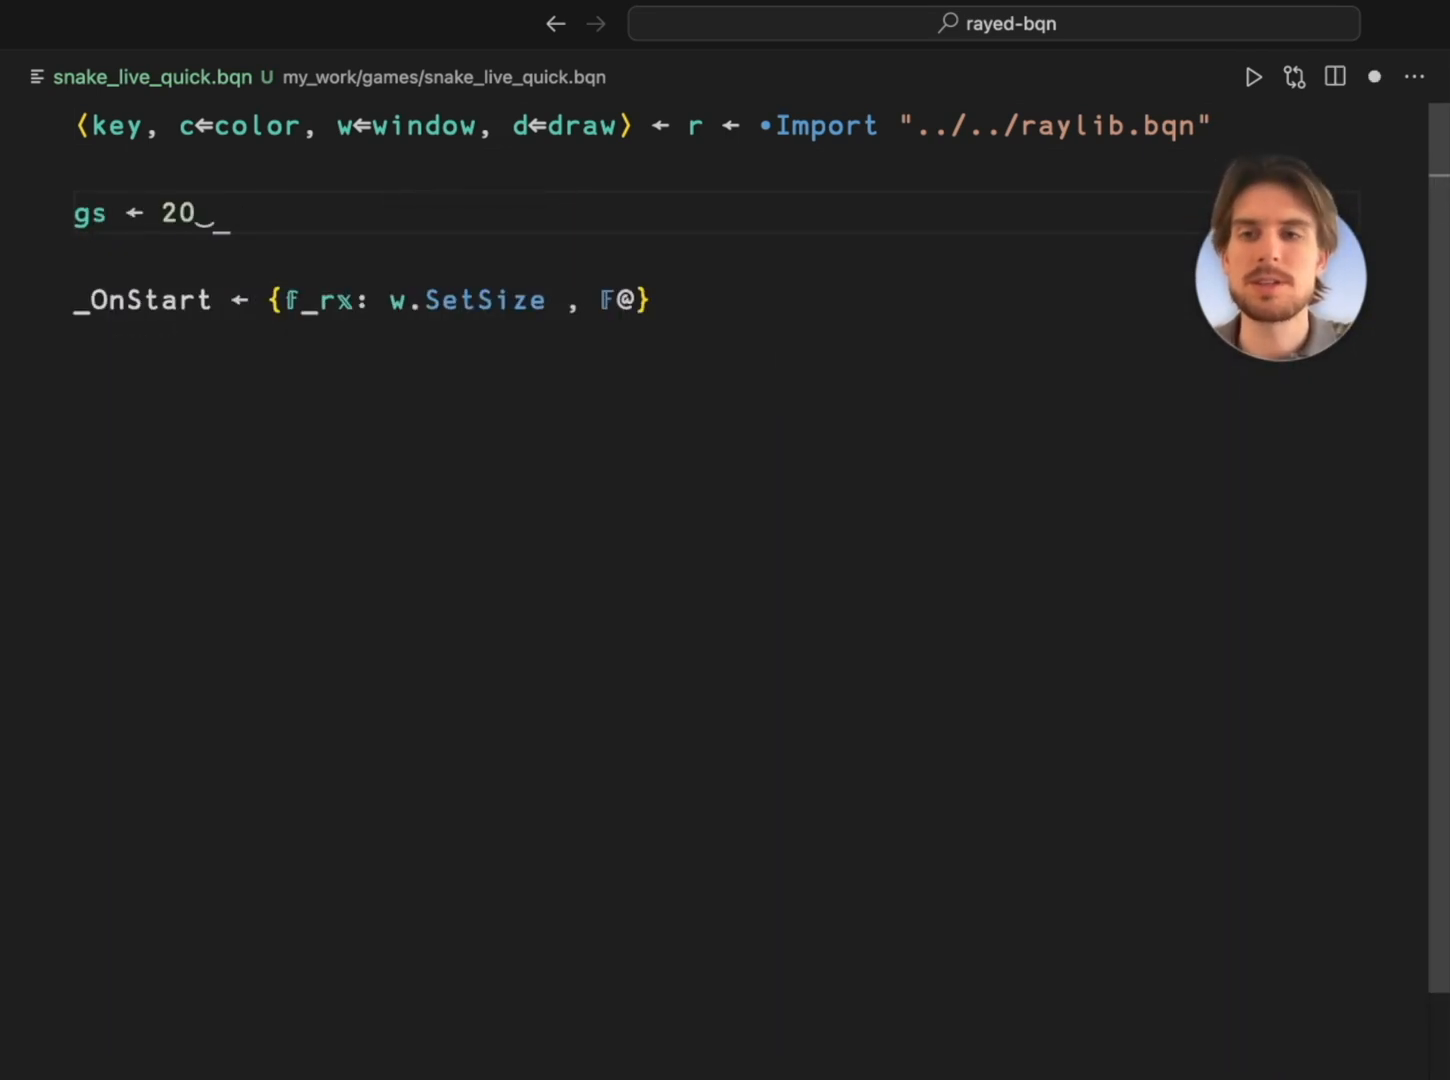
text(20)
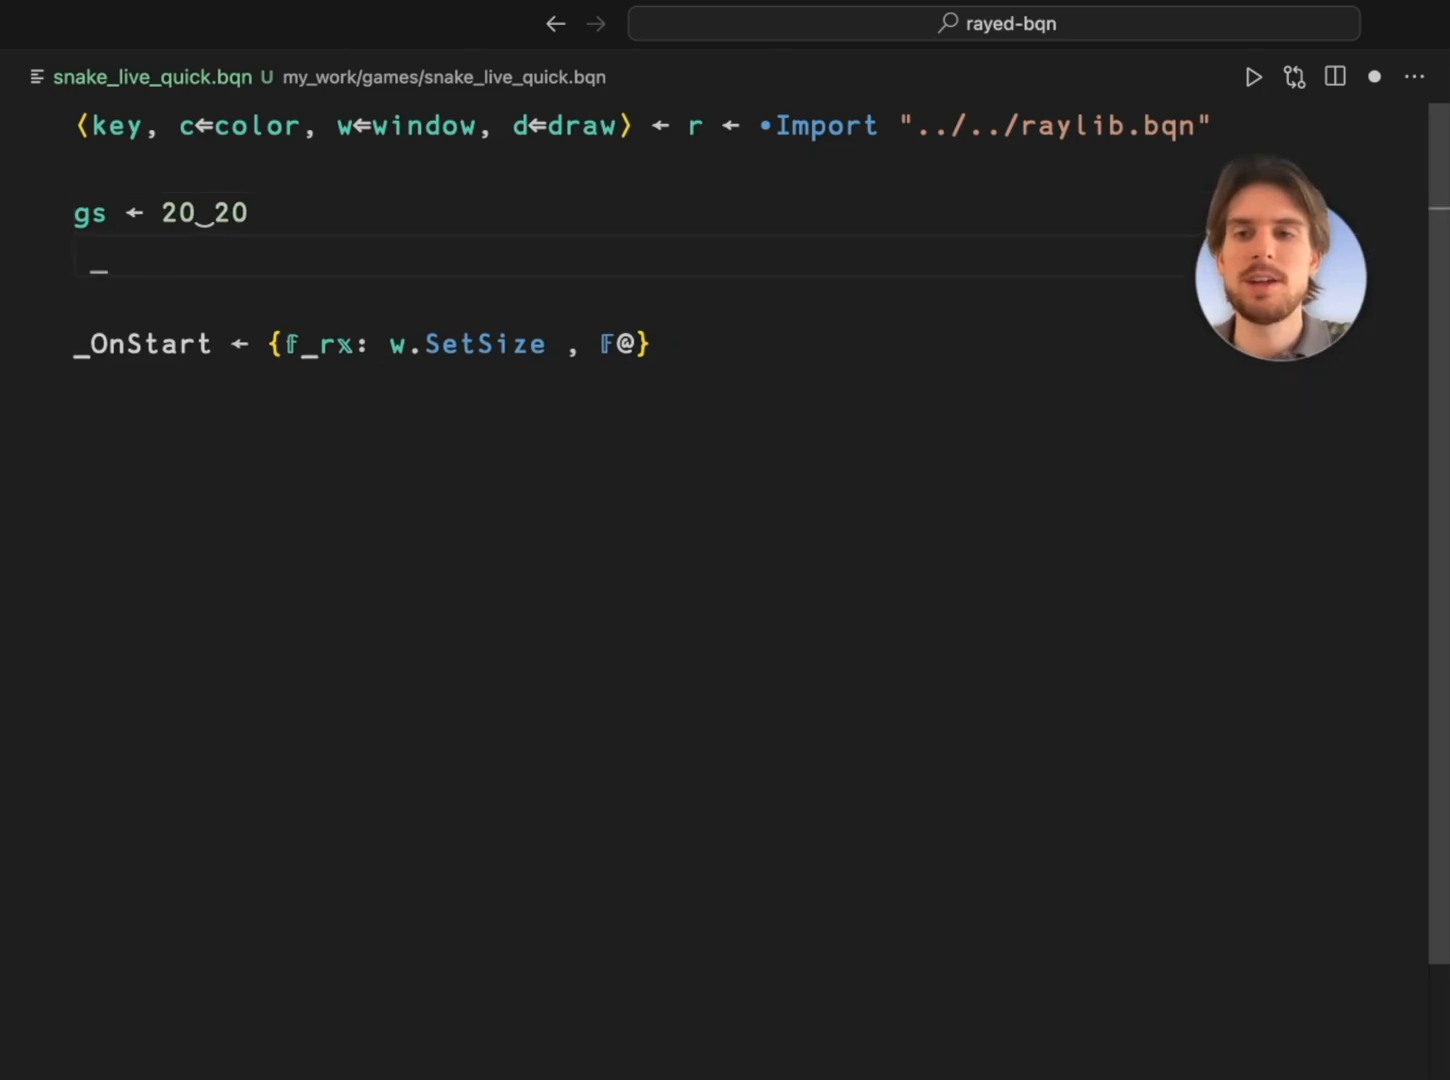
text(ns ←)
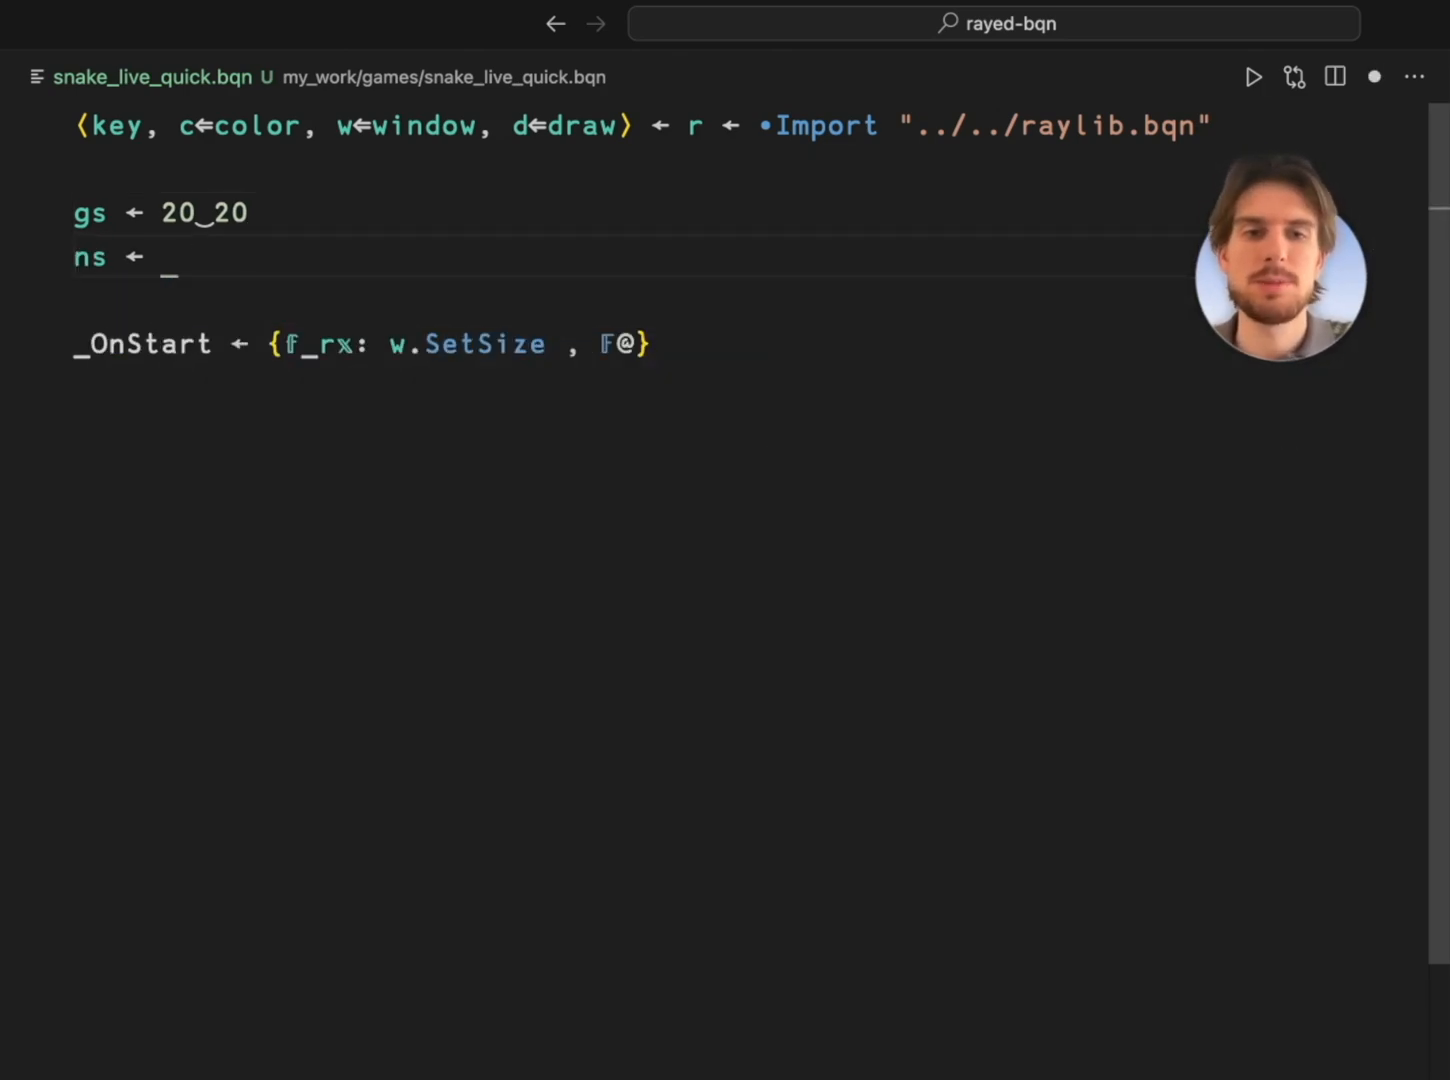
text(30‿30)
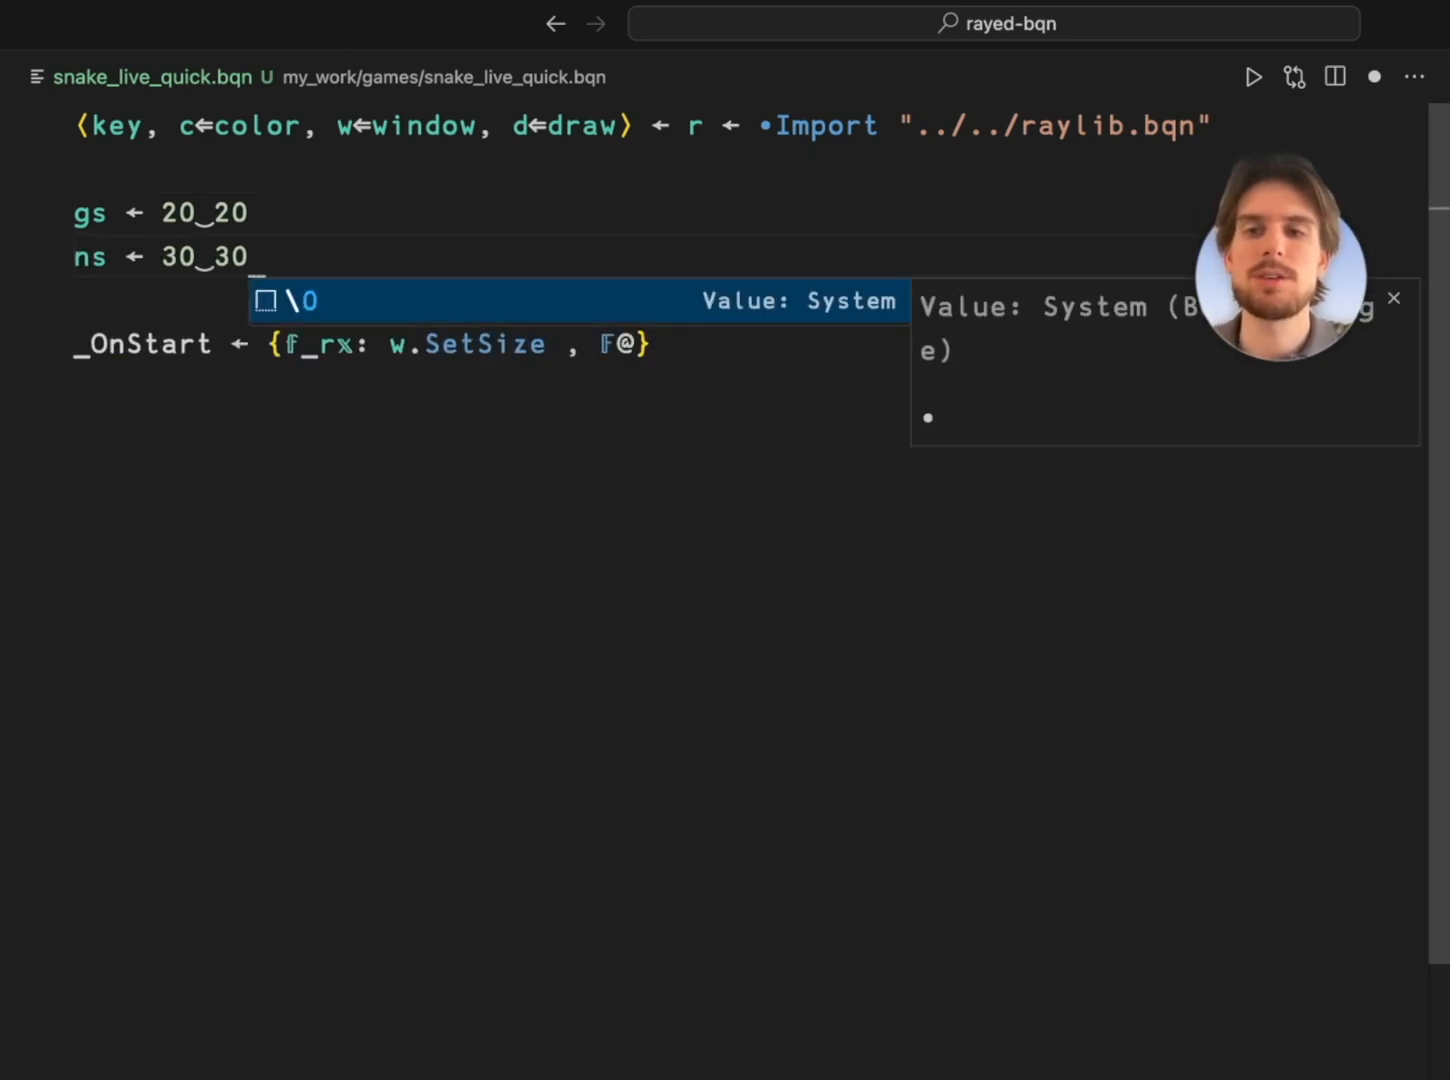
Size the window as gs×ns in the _OnStart block
key(Escape)
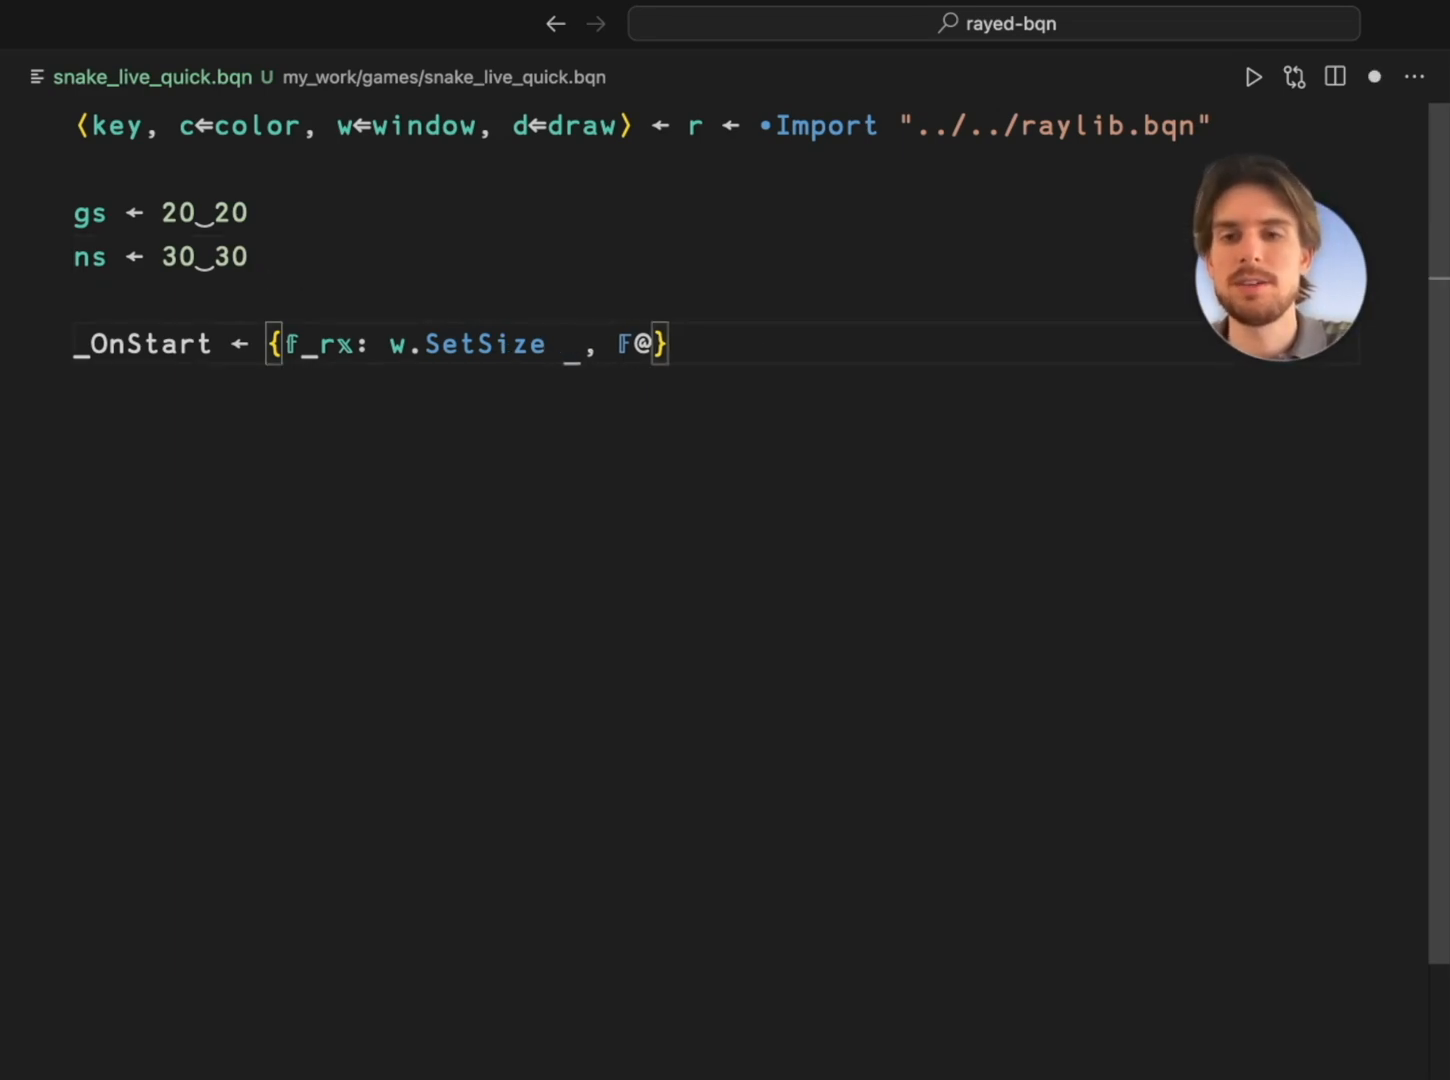
text(gs×ns)
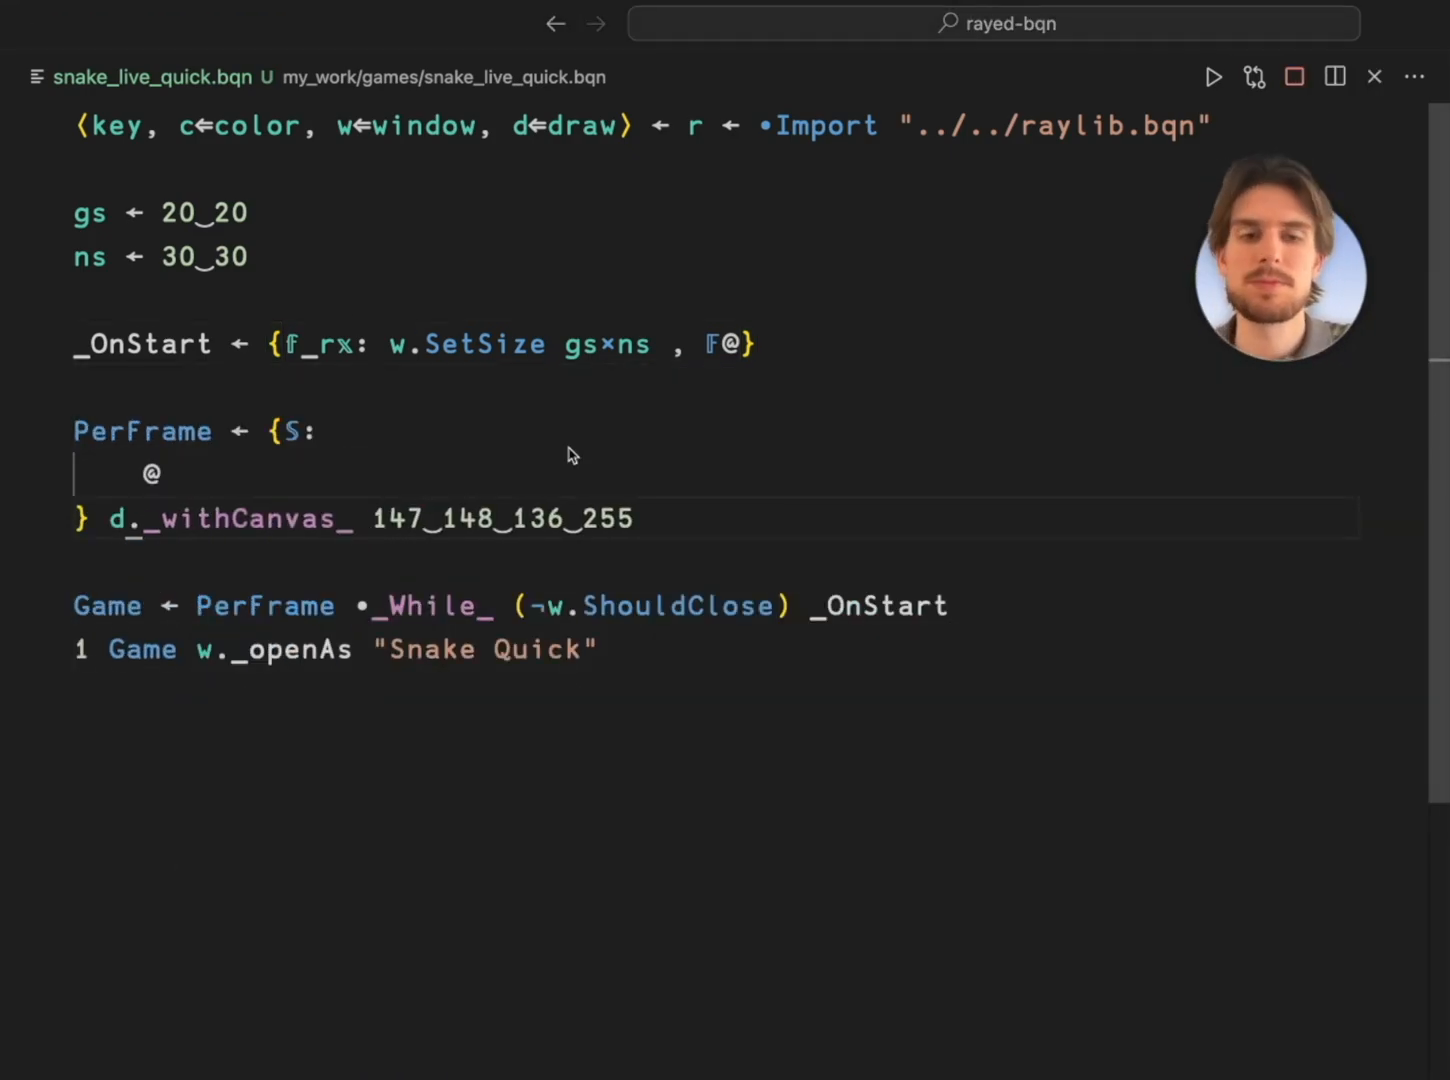
Define snake ← ⌽[0‿0, 1‿0, 2‿0] and candy ← •rand.Range¨ gs below the ns line
click(1212, 76)
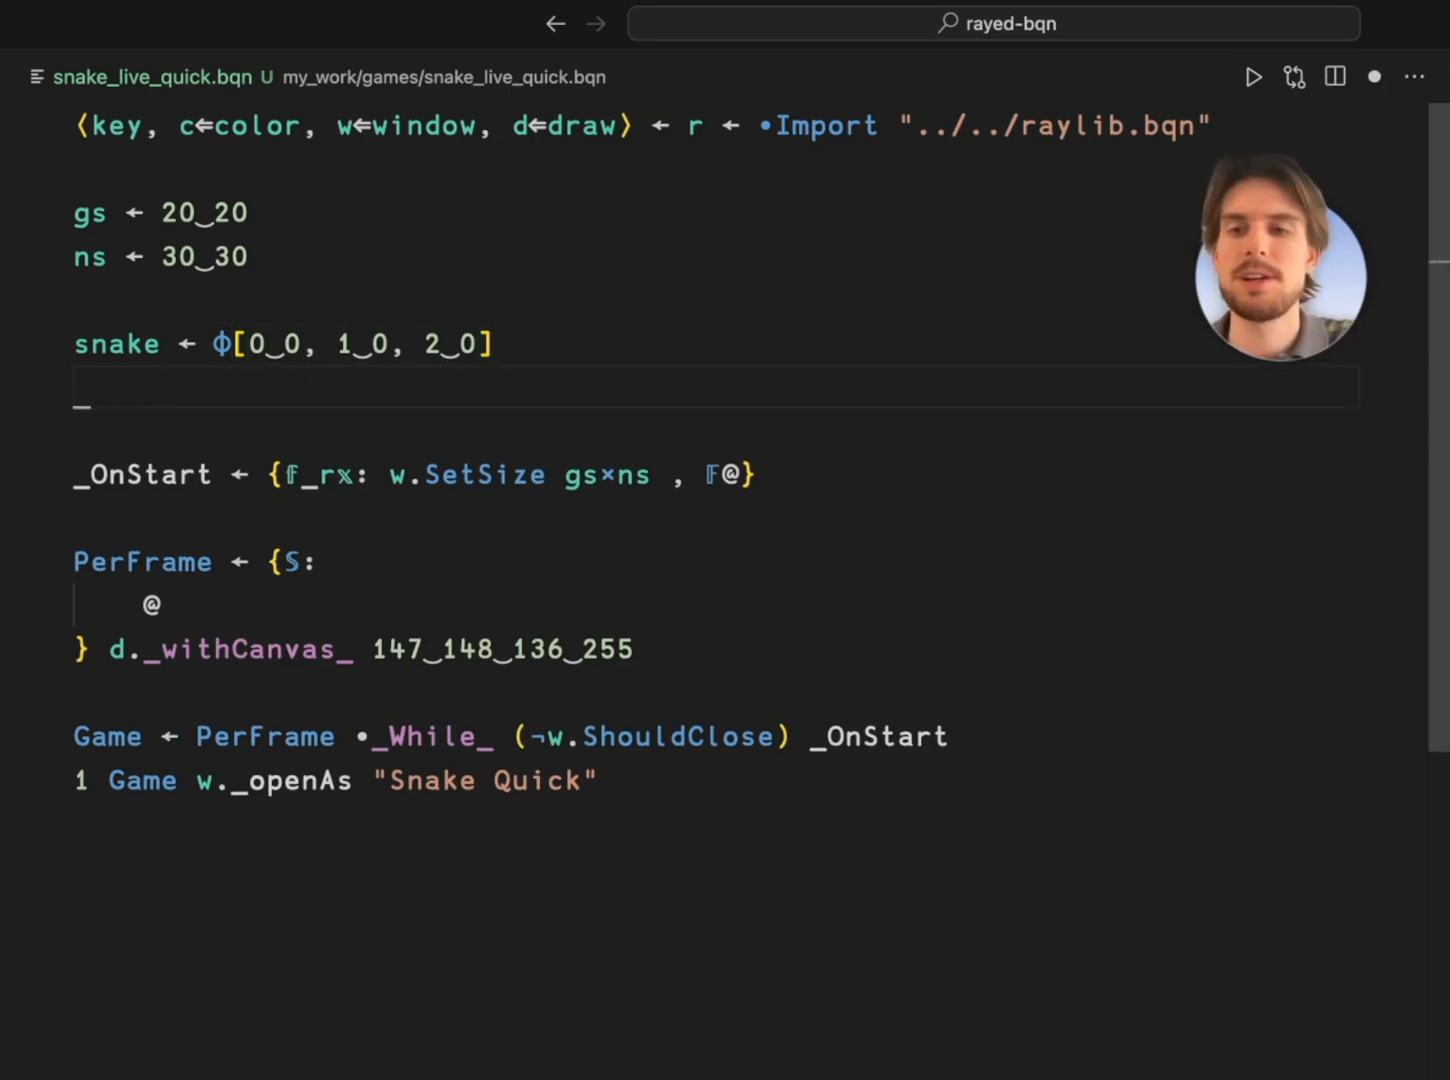
text(cany)
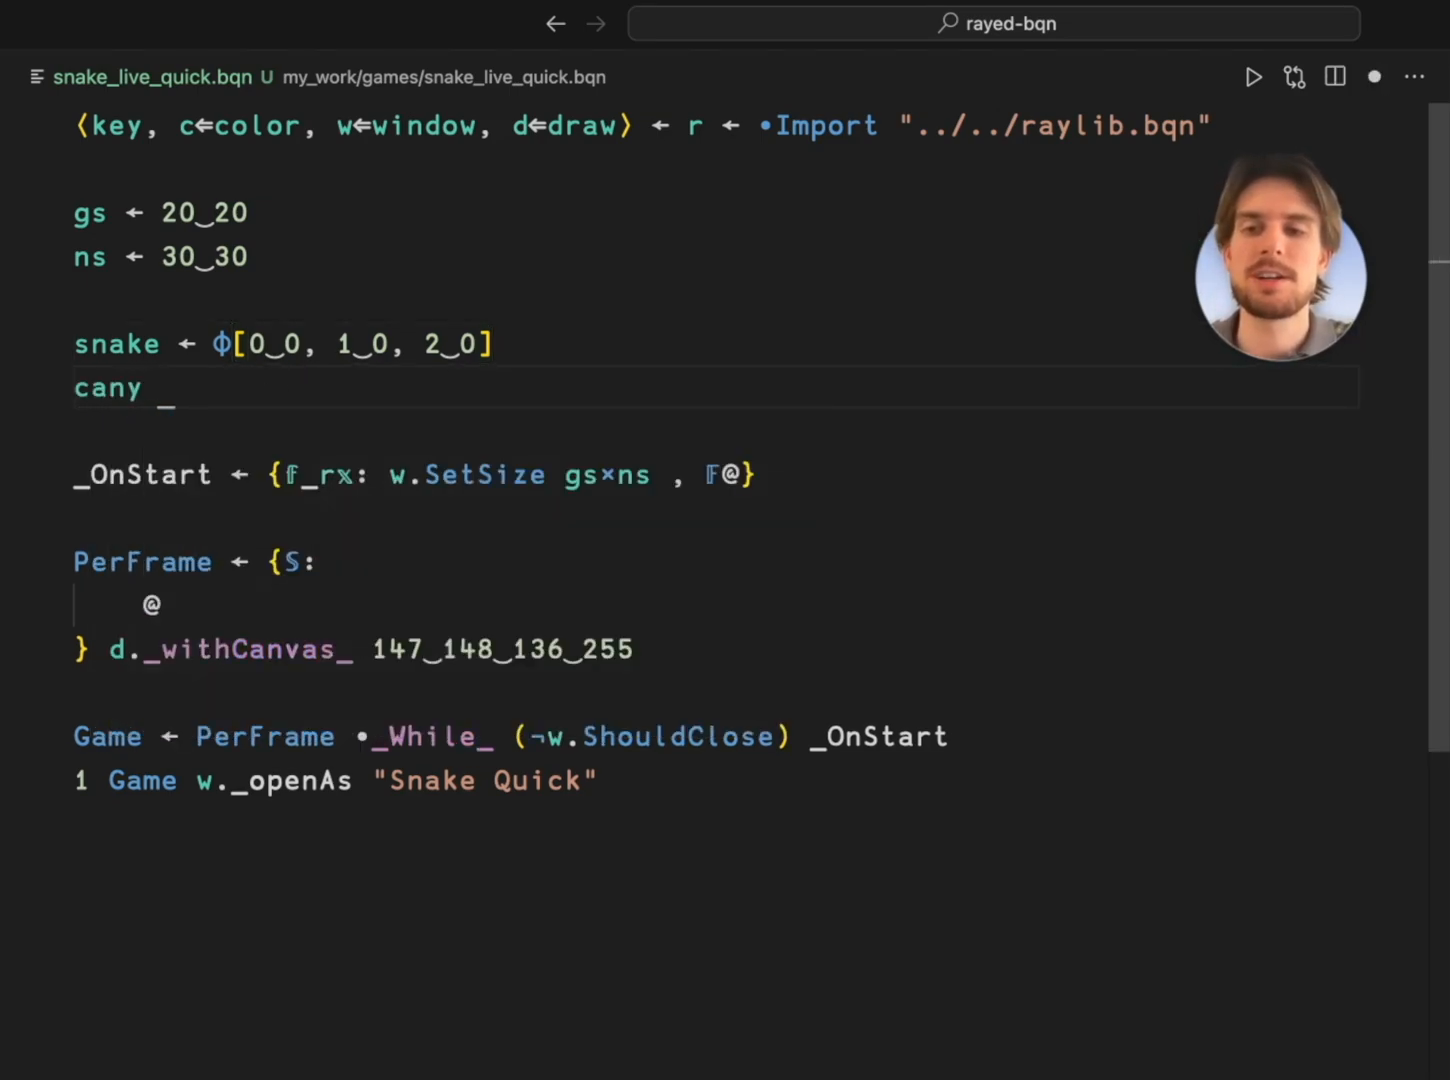
text(dy ←)
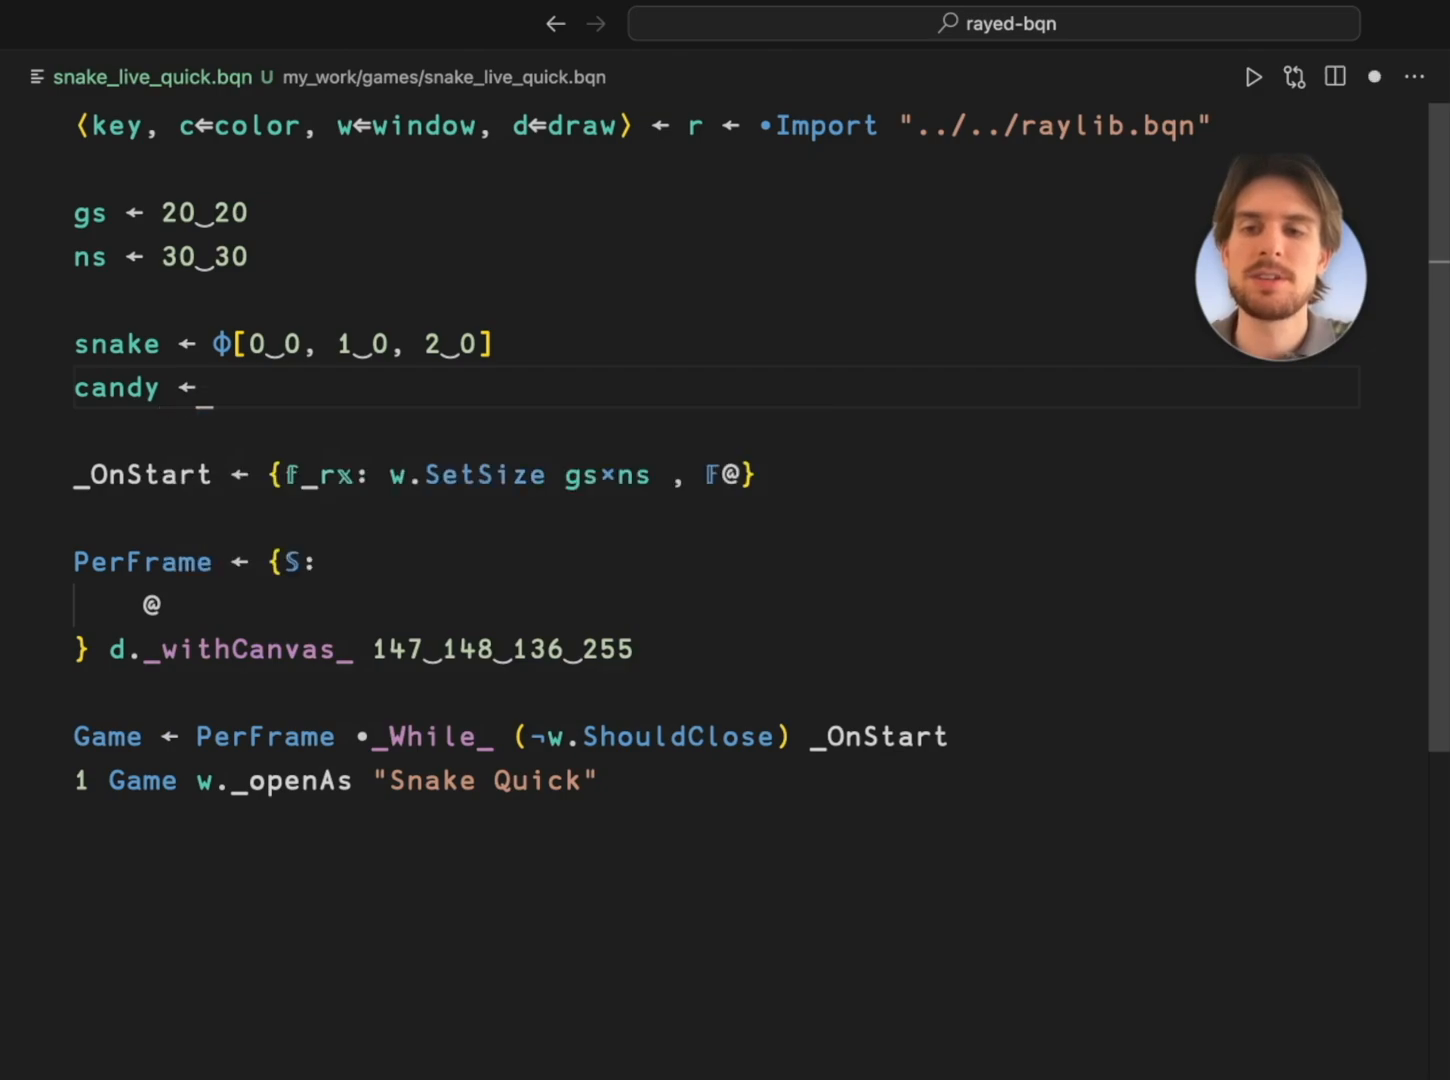
text(÷)
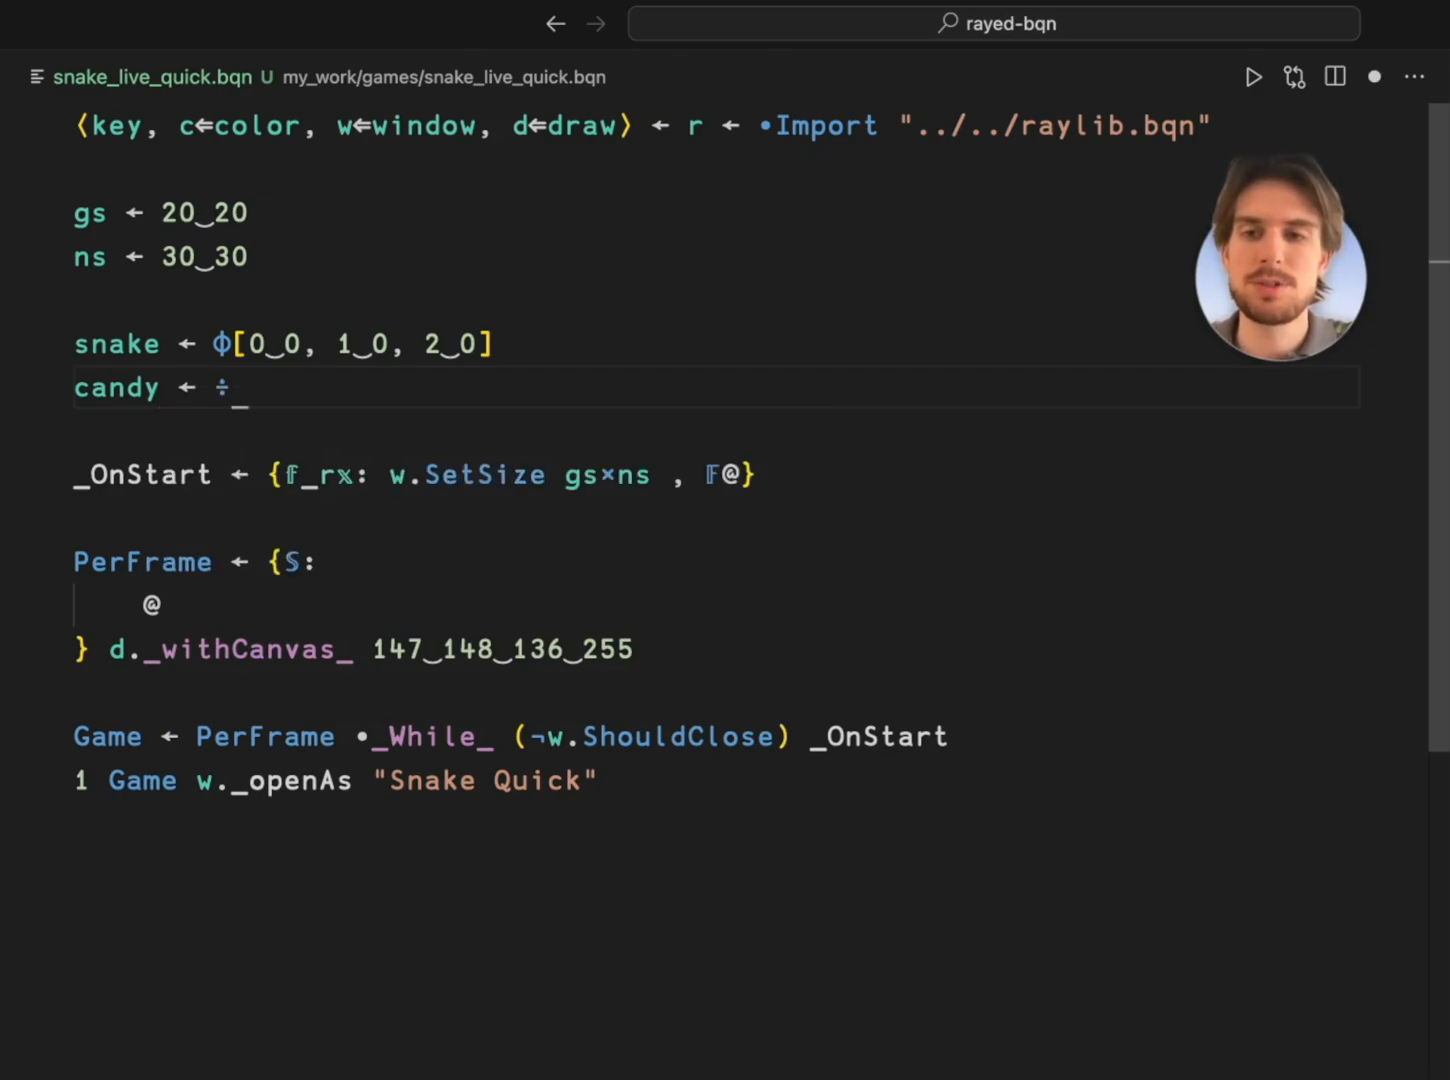
text(rand.Range)
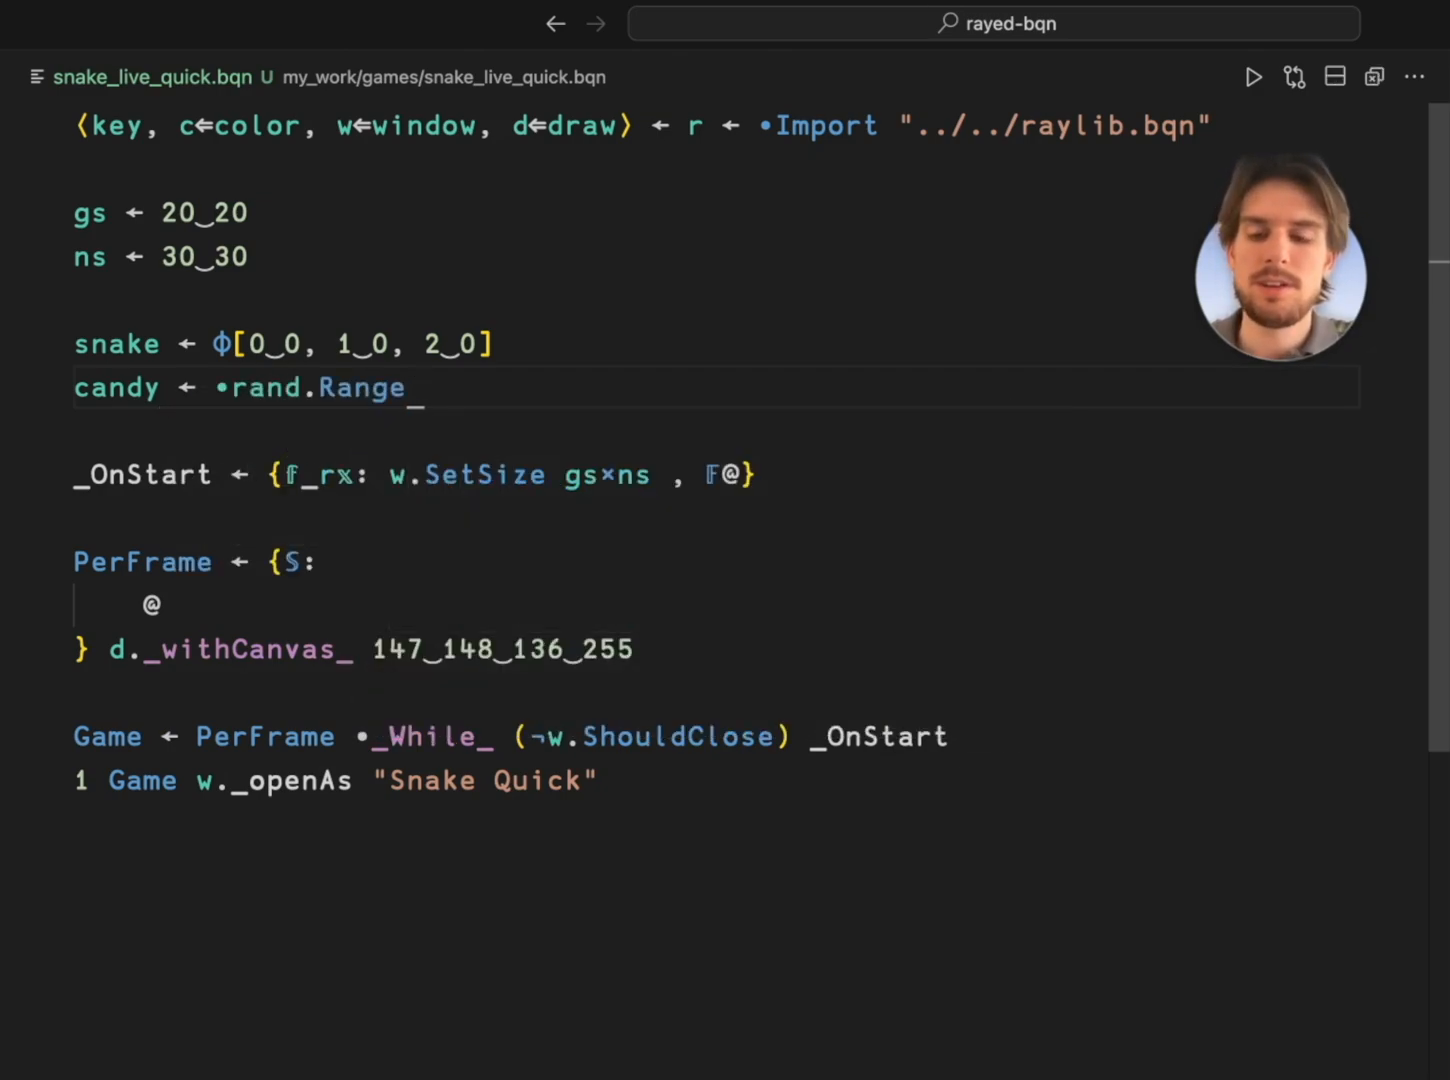
text(¨ gs)
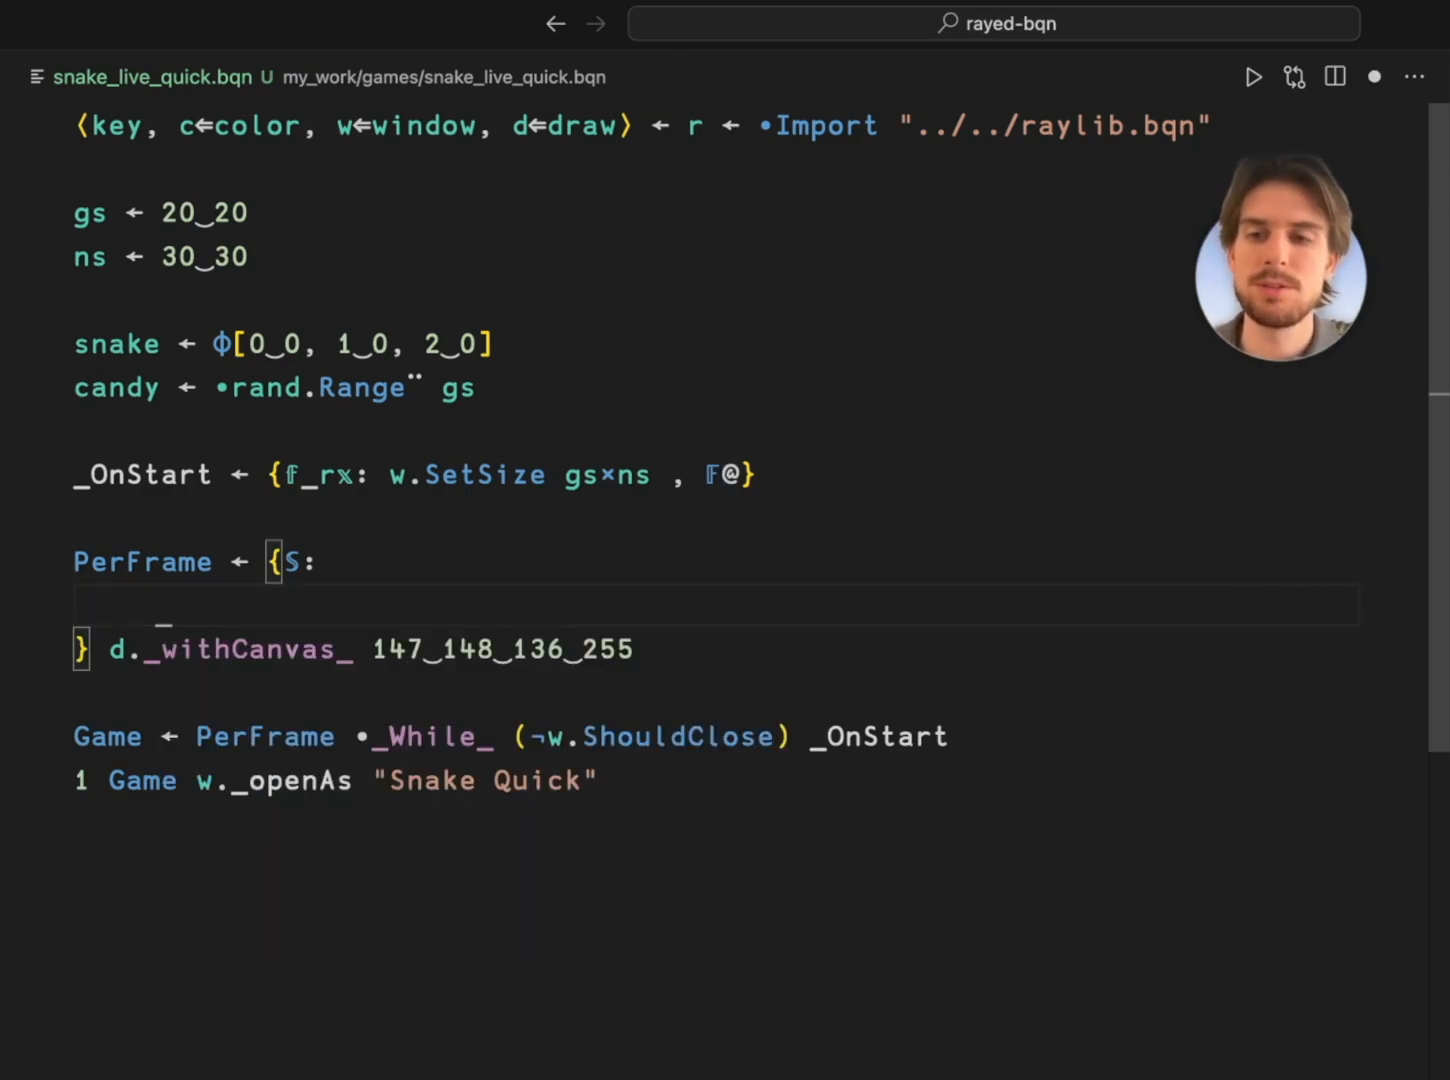
Draw the candy each frame with c.black d.Rectangle (candy×gs) (⊣≍+) gs
text(c.black dir)
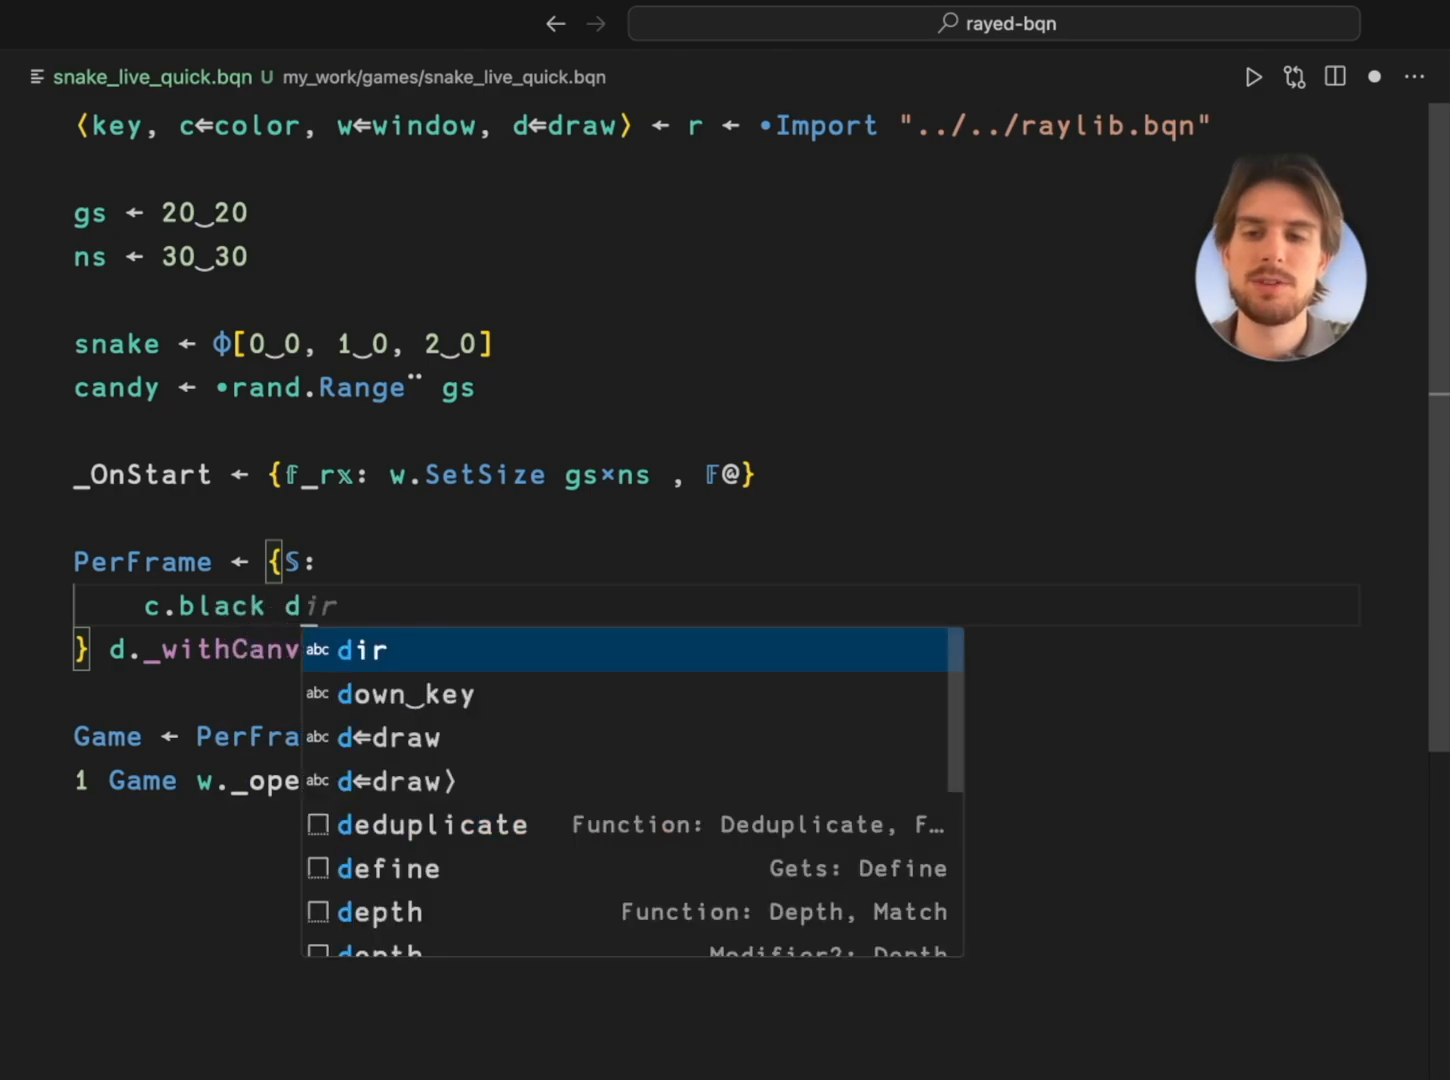
text(Rectangle 𝕩)
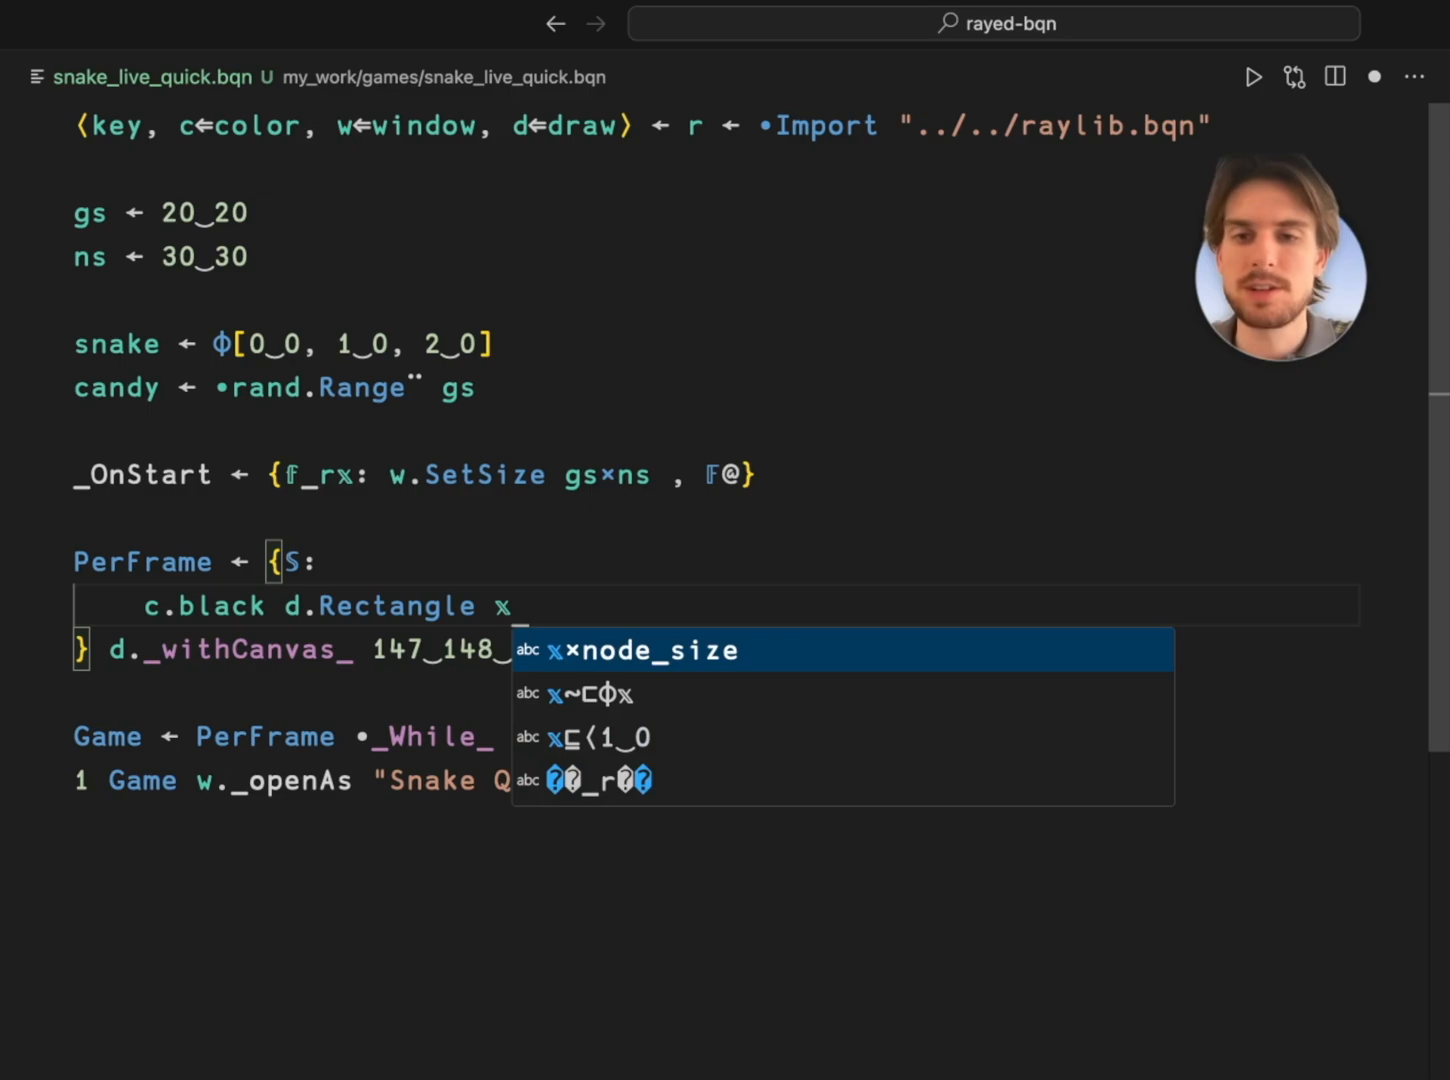
text(candy×gs) (⊣≍)
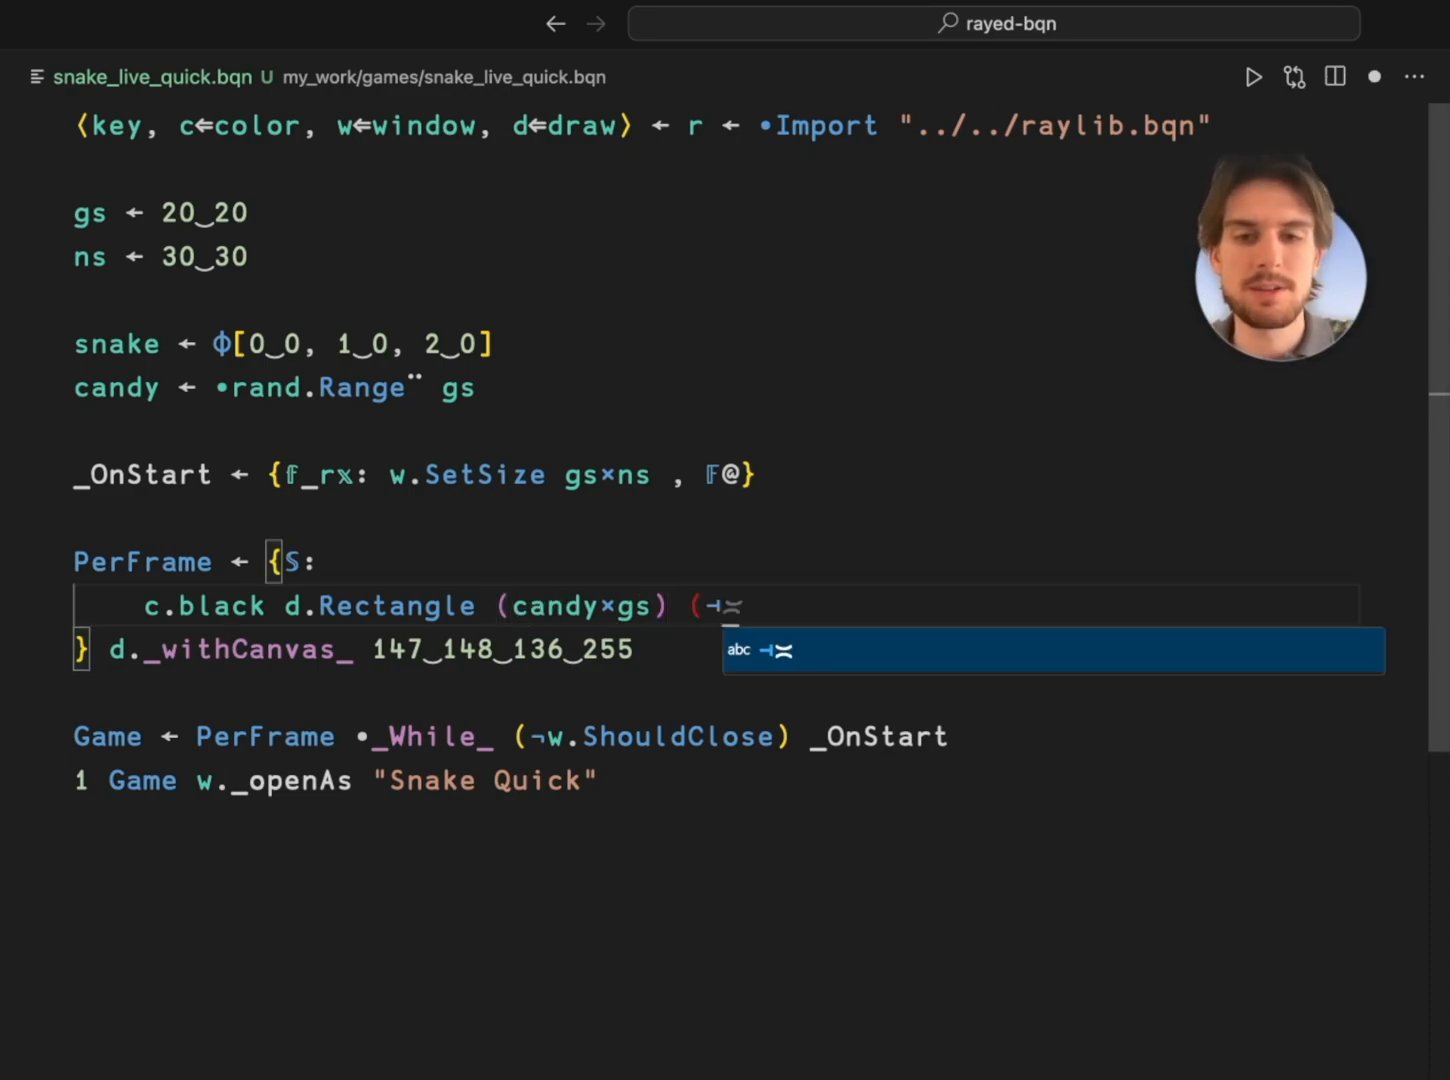
text(+)
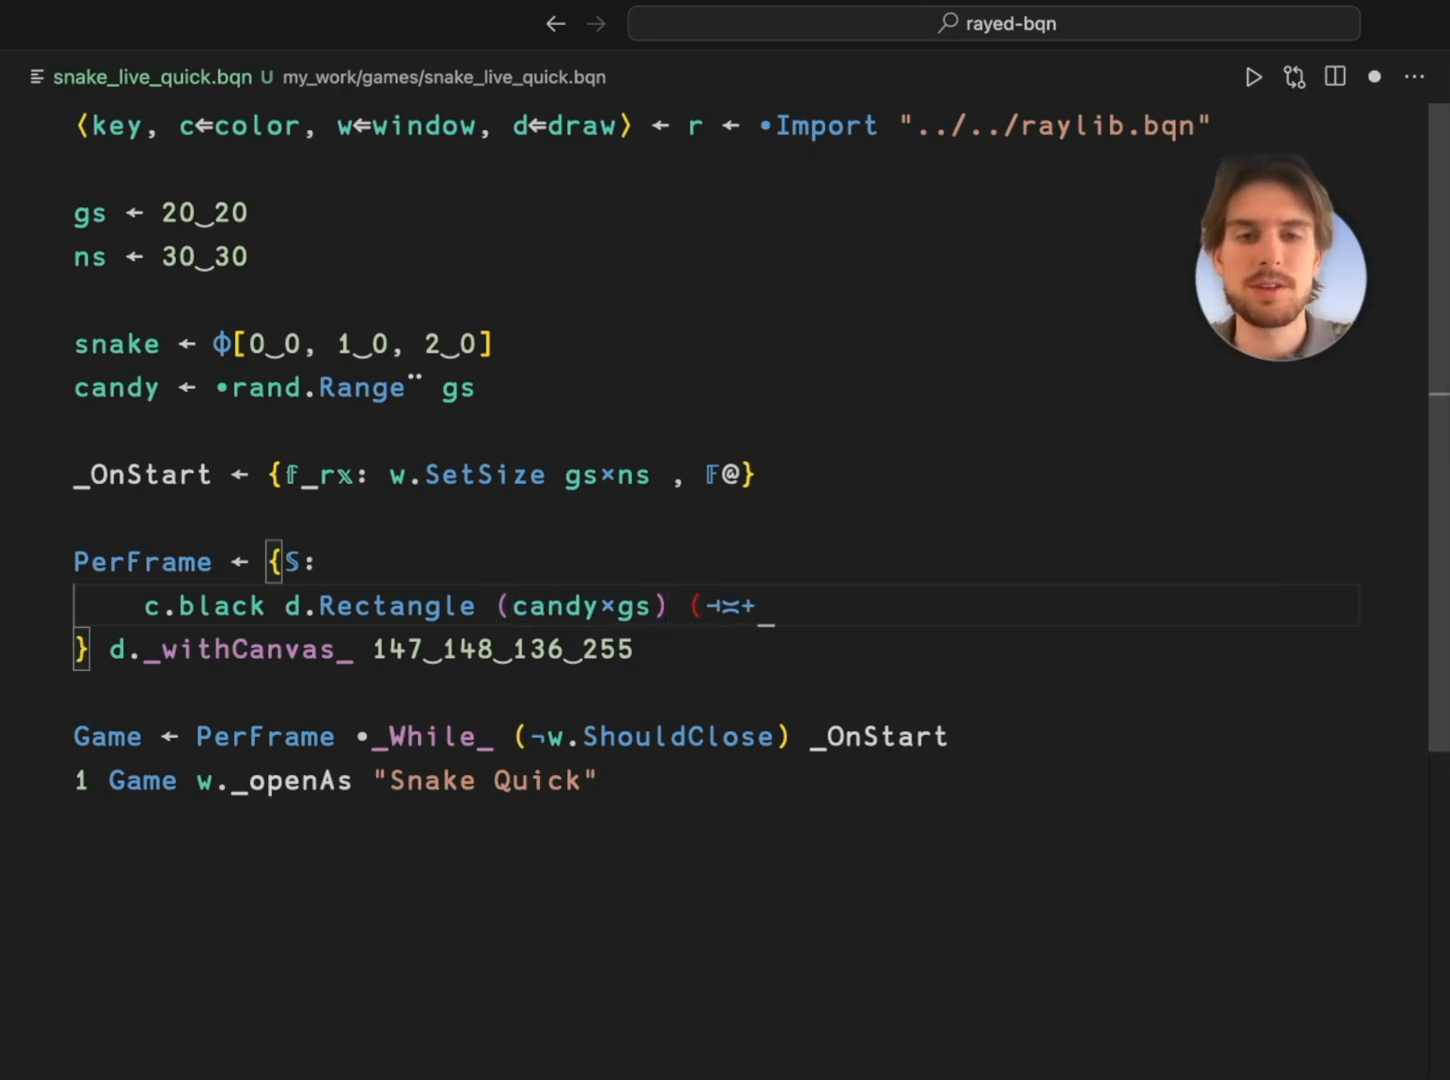
text())
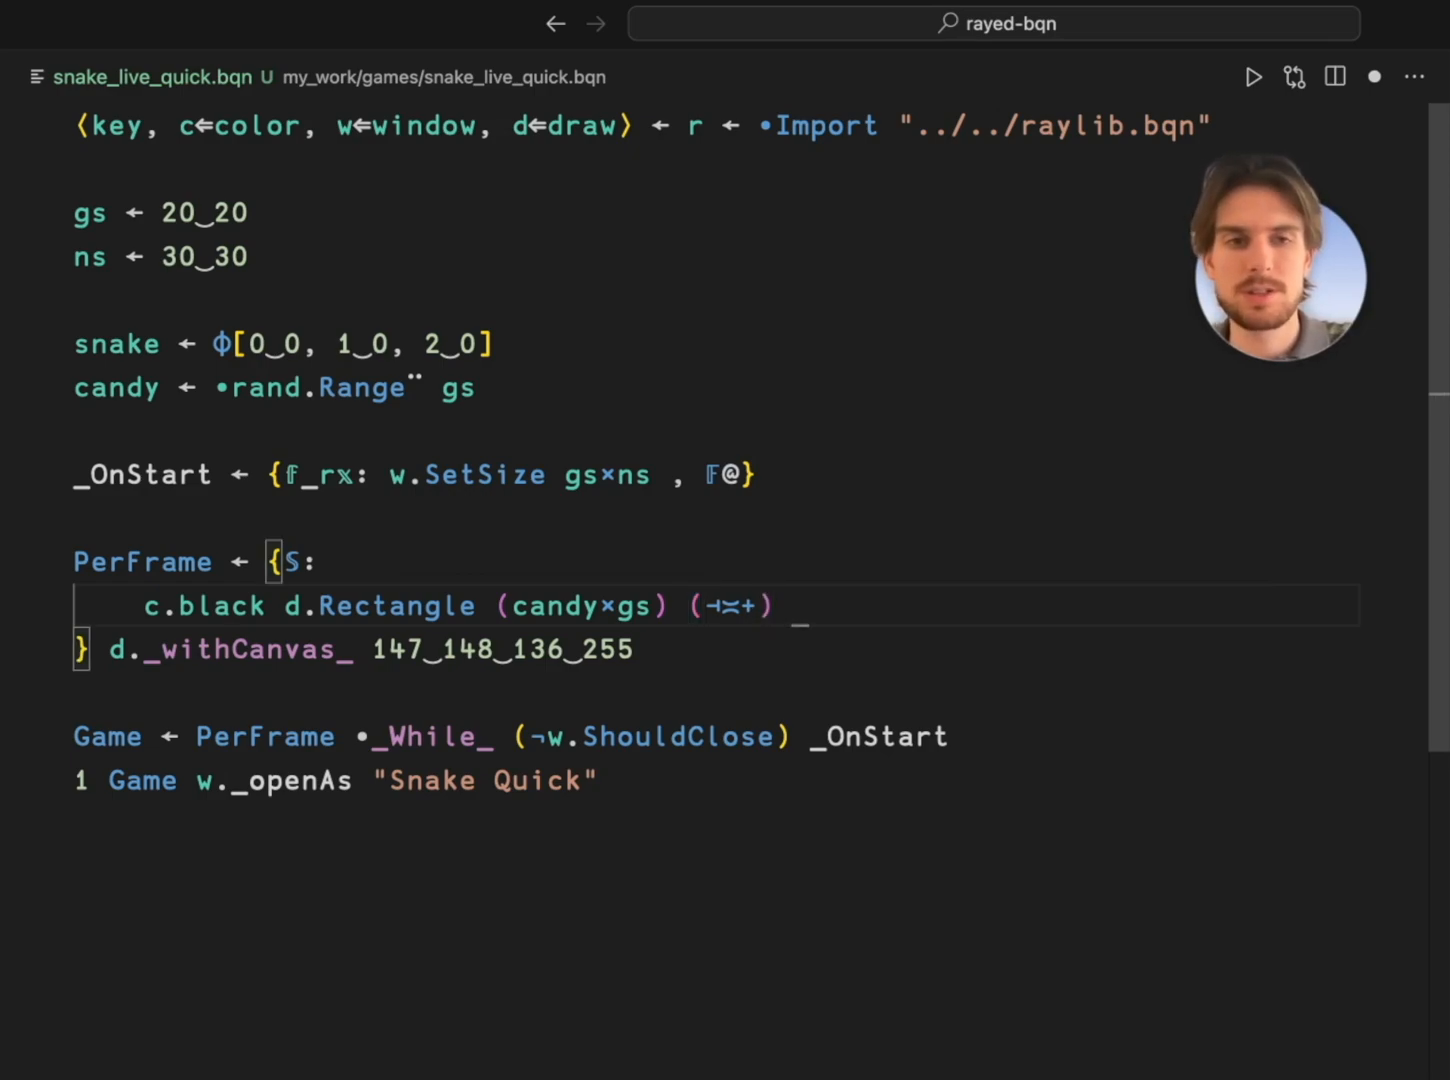
text(gs)
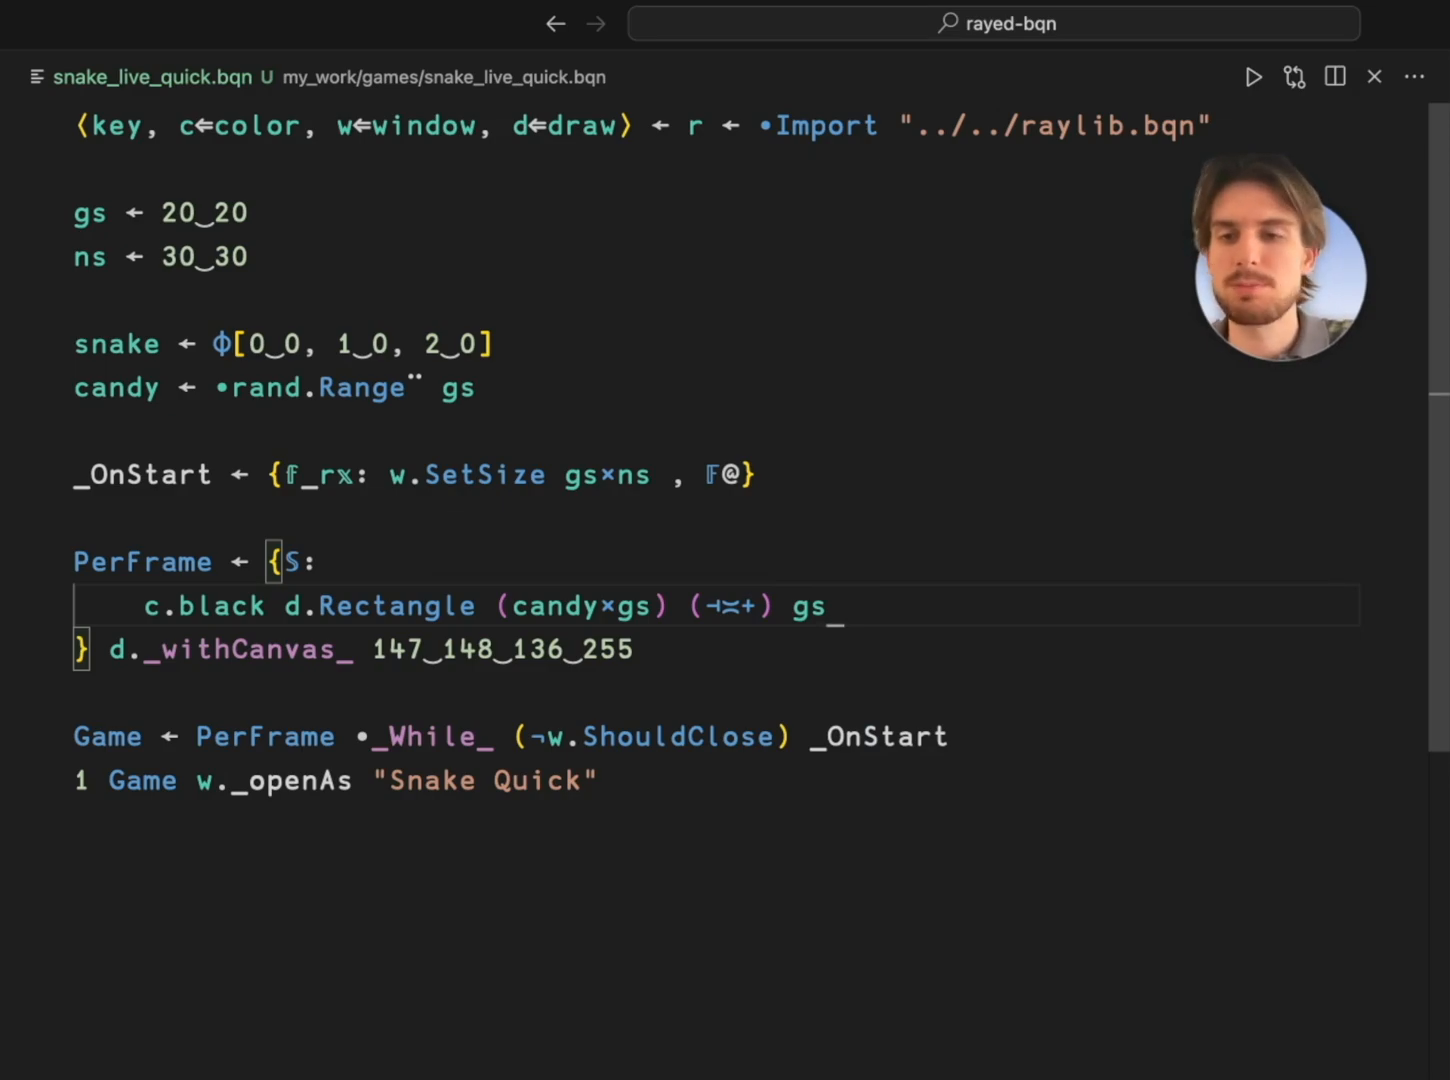
Draw every snake cell with {c.black d.Rectangle (𝕩×gs) (⊣≍+) gs}¨ snake
click(1252, 76)
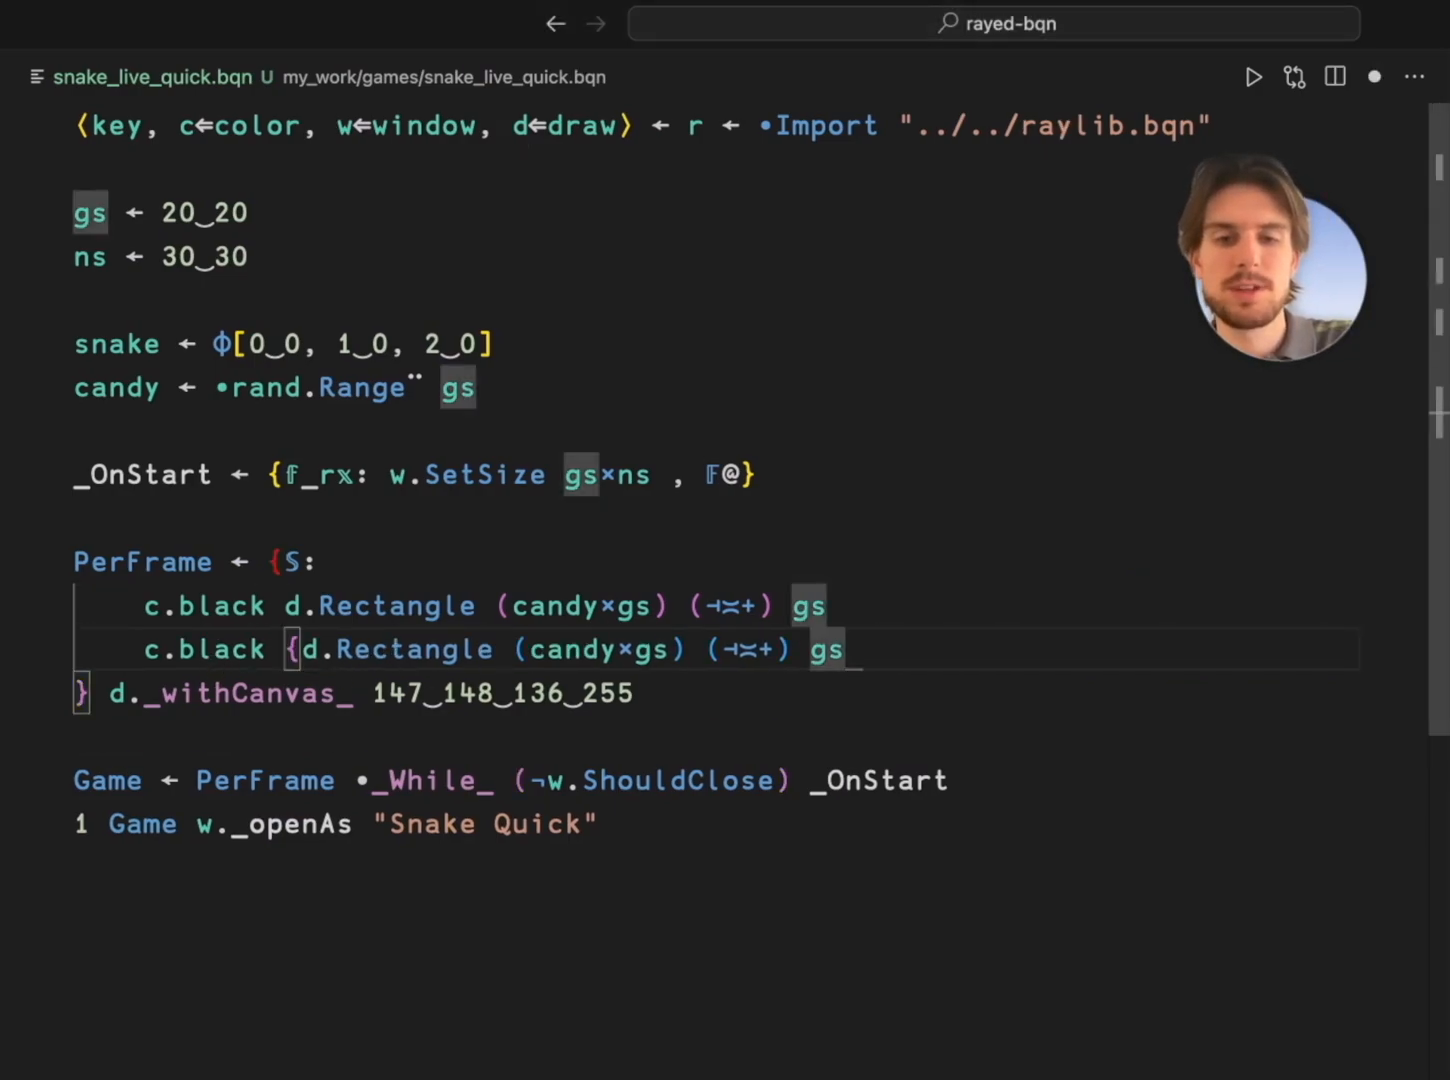
text(}˘)
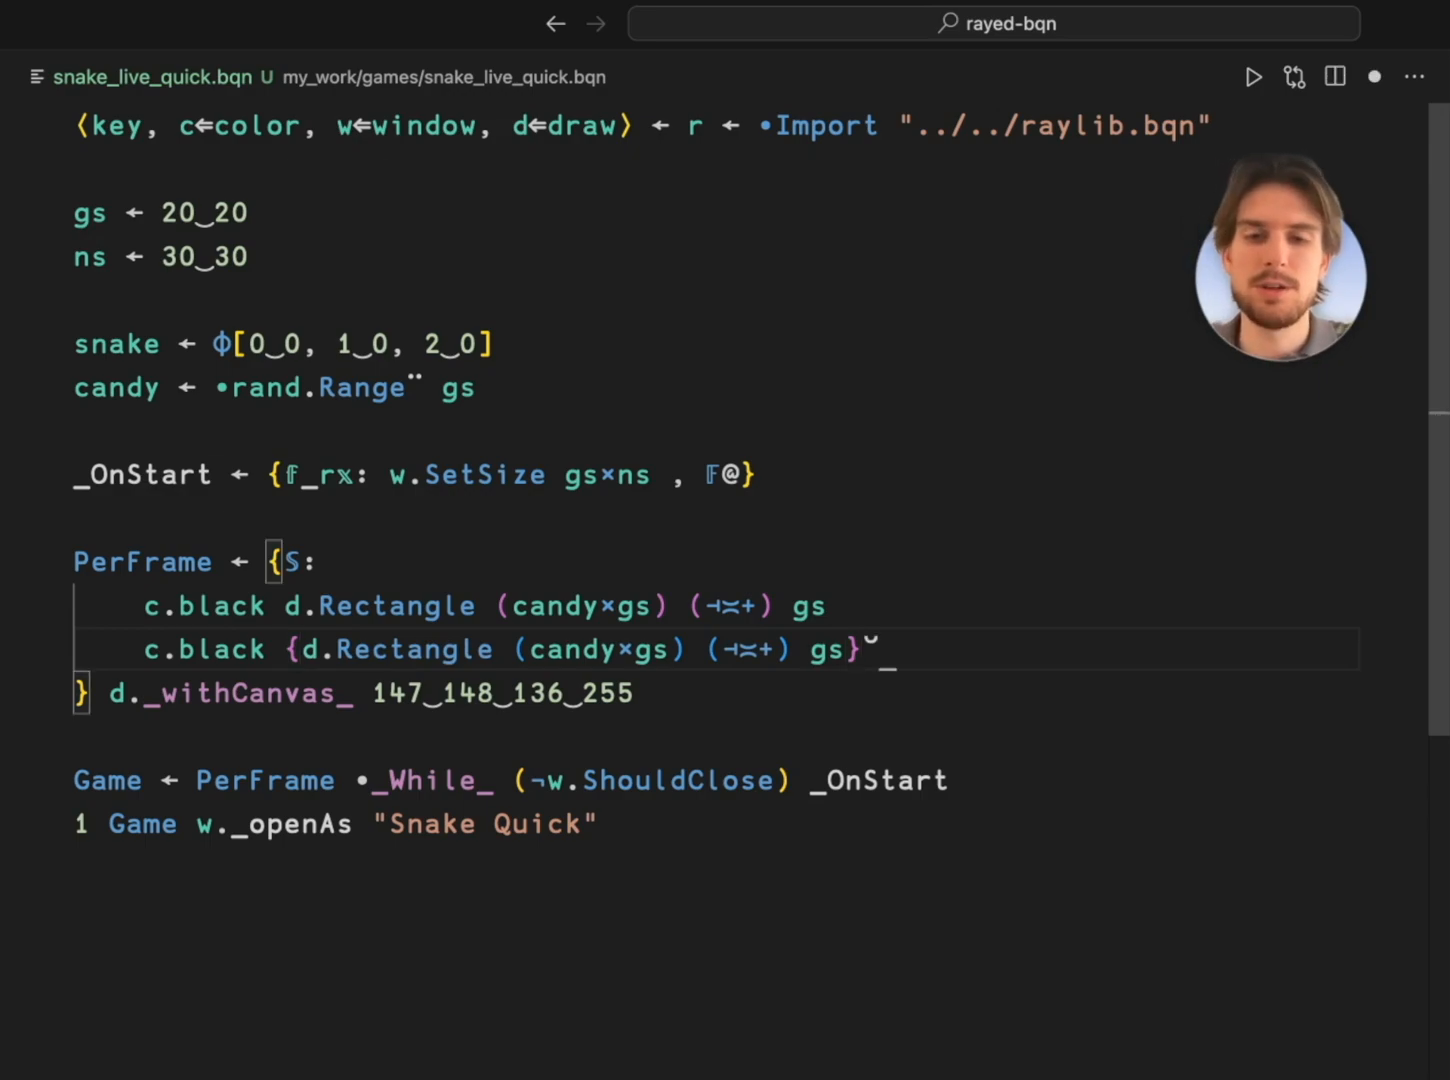
text(snake)
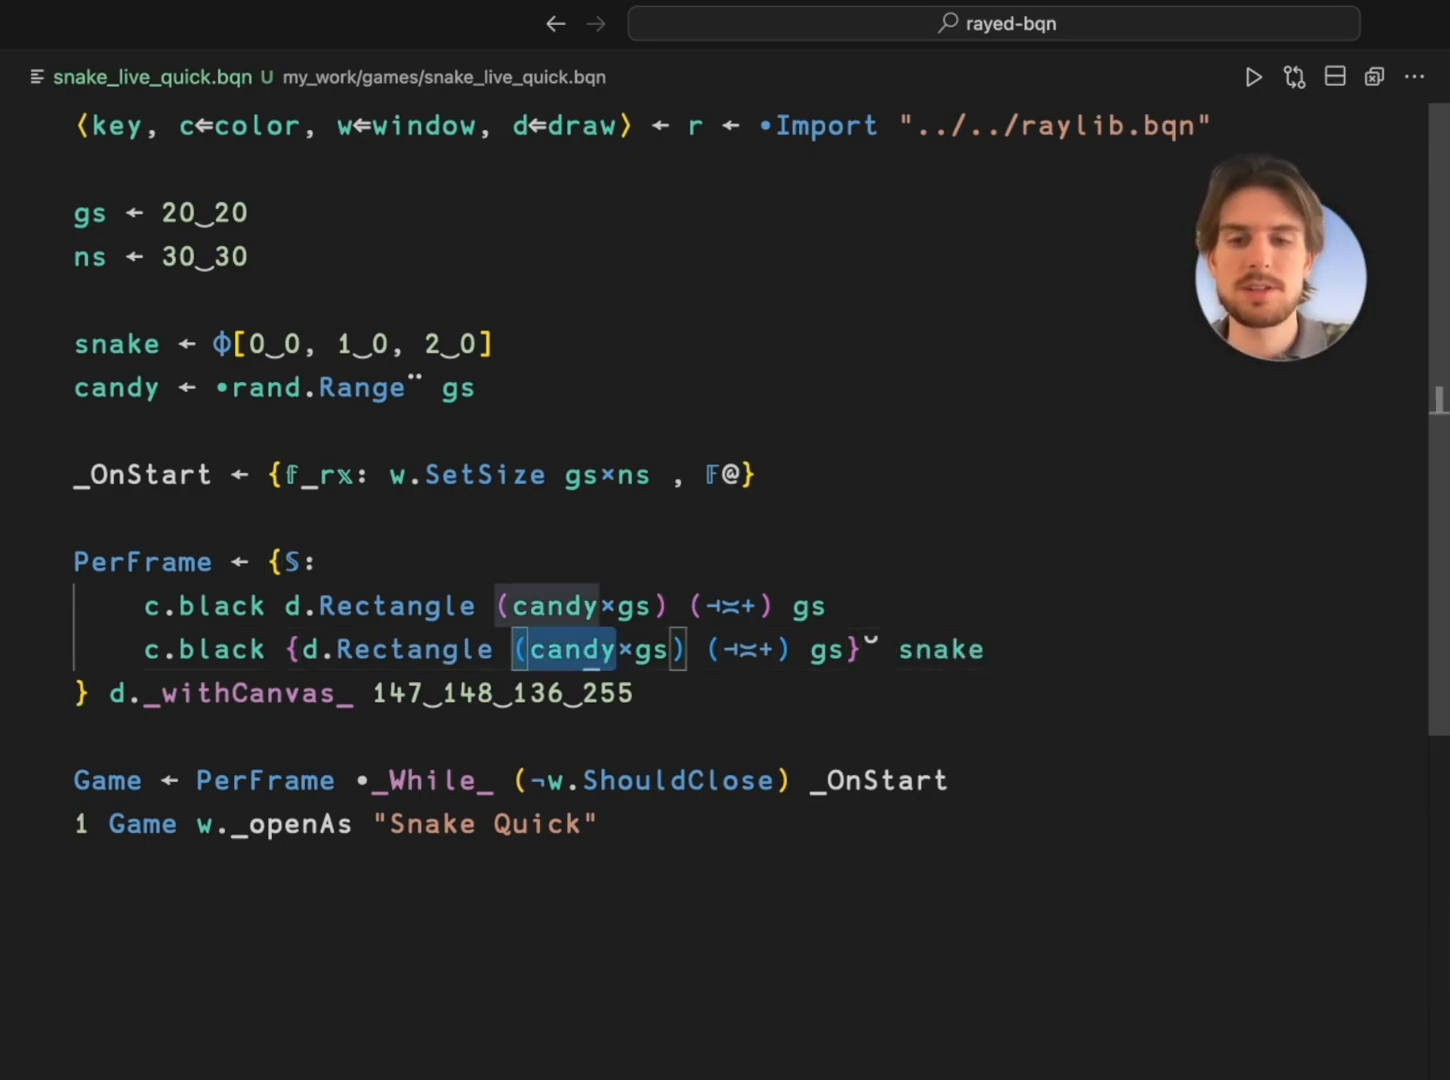
text(x)
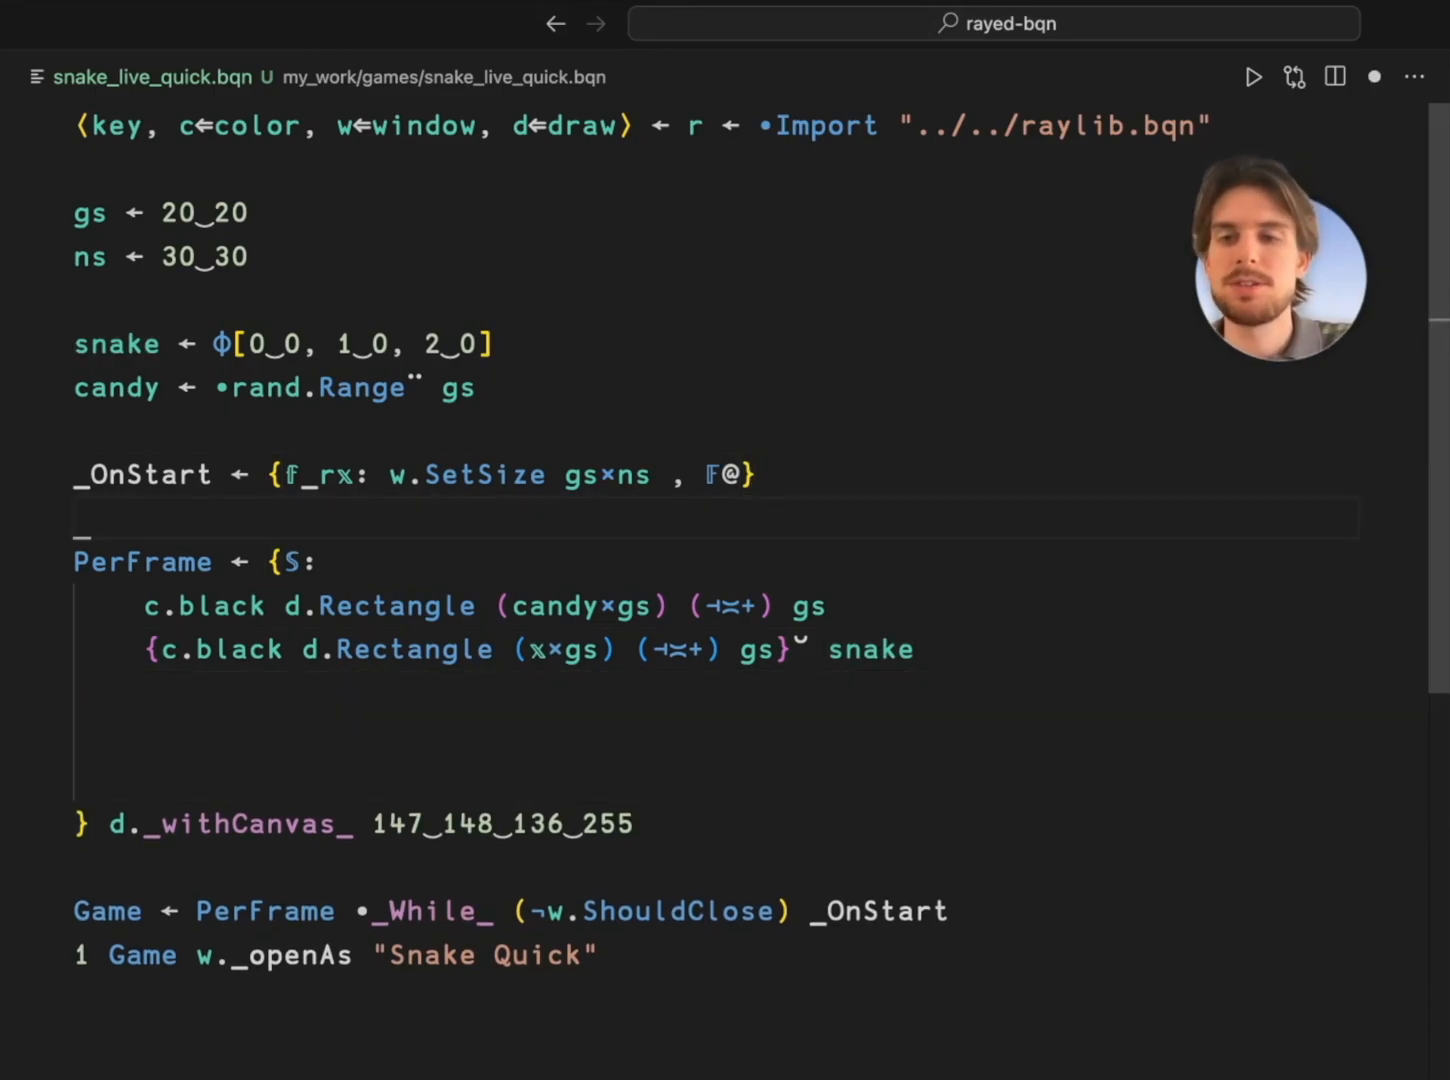
Add the gc and mc r.StartClock clock definitions above PerFrame
key(enter)
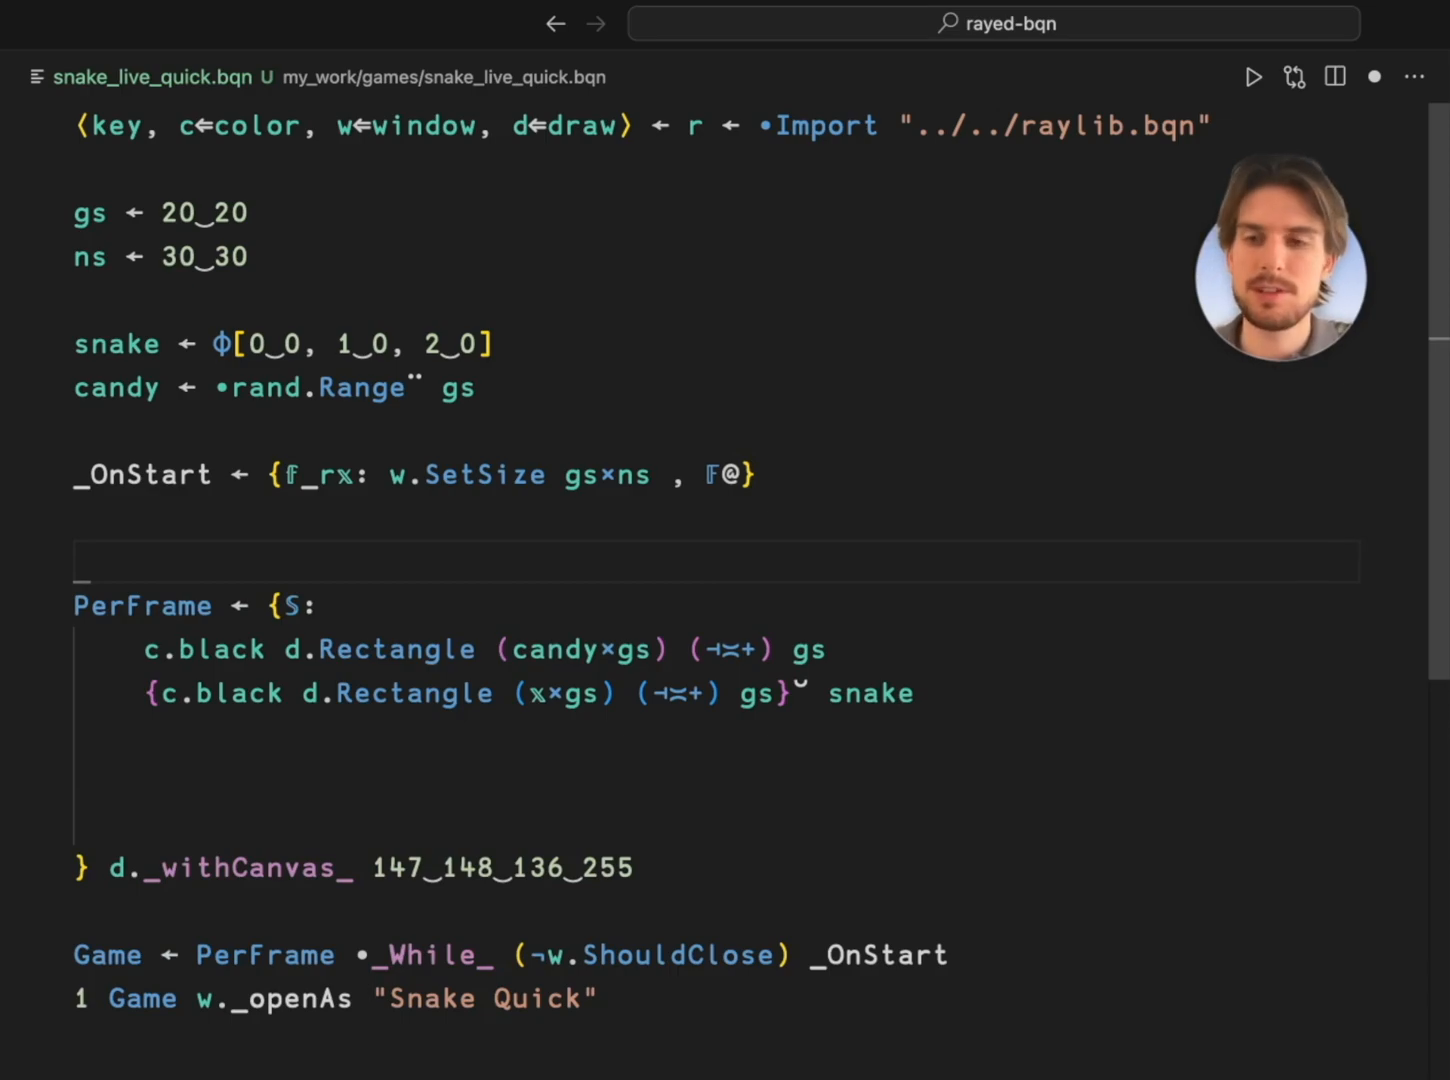
text(gc ←)
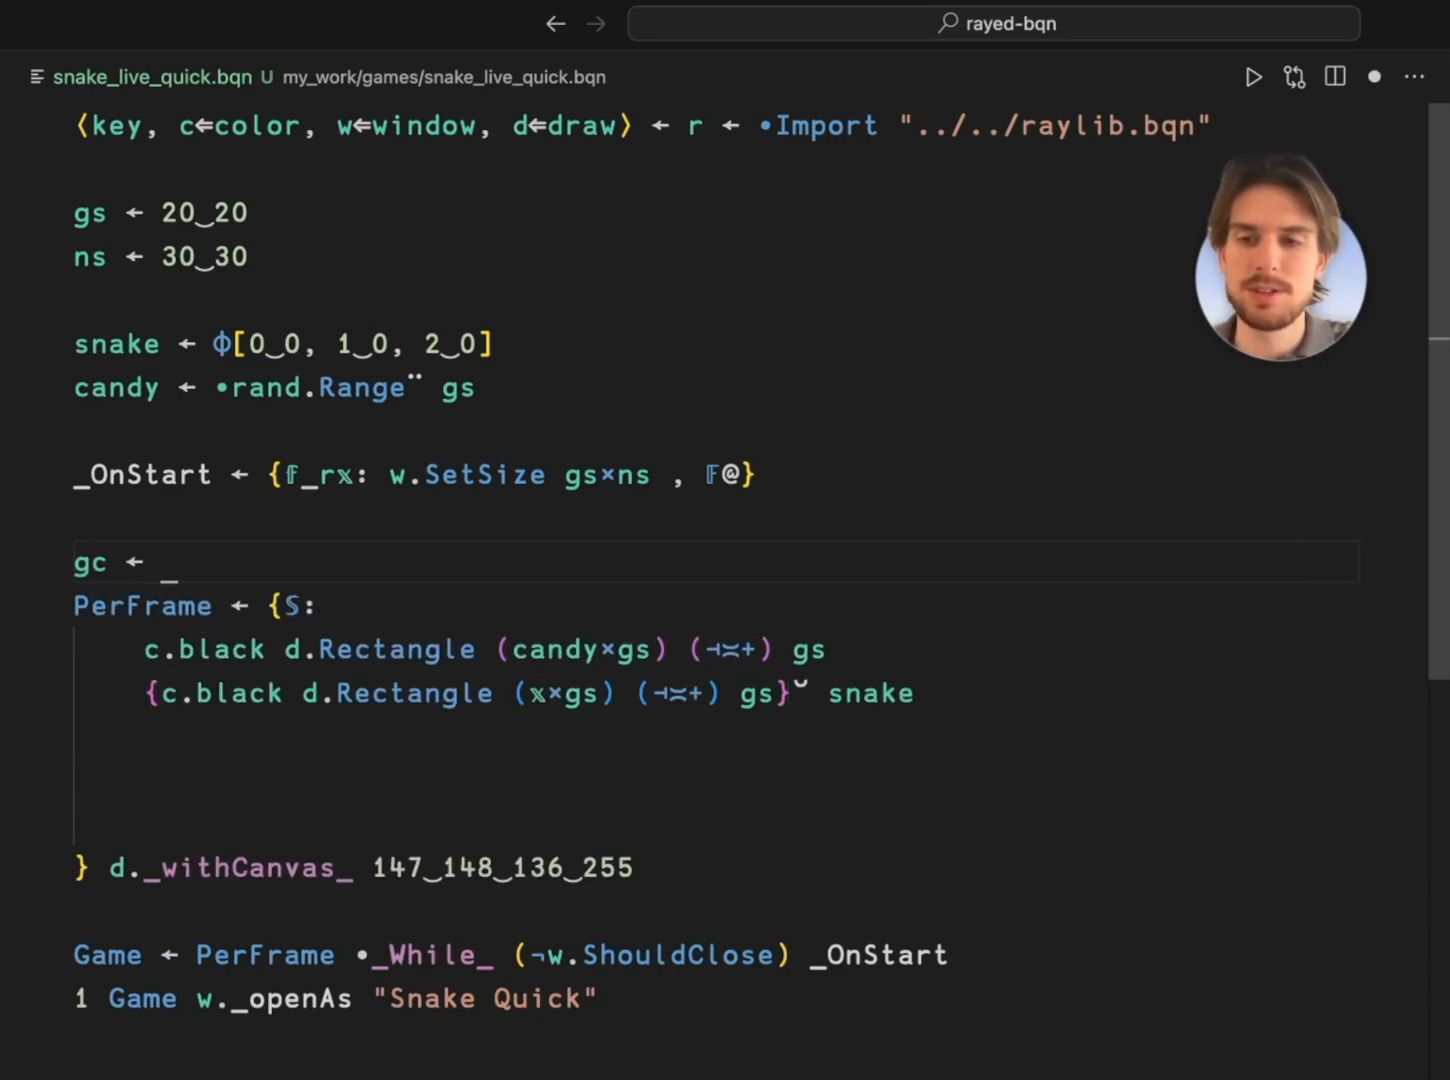
text(rStartClock@)
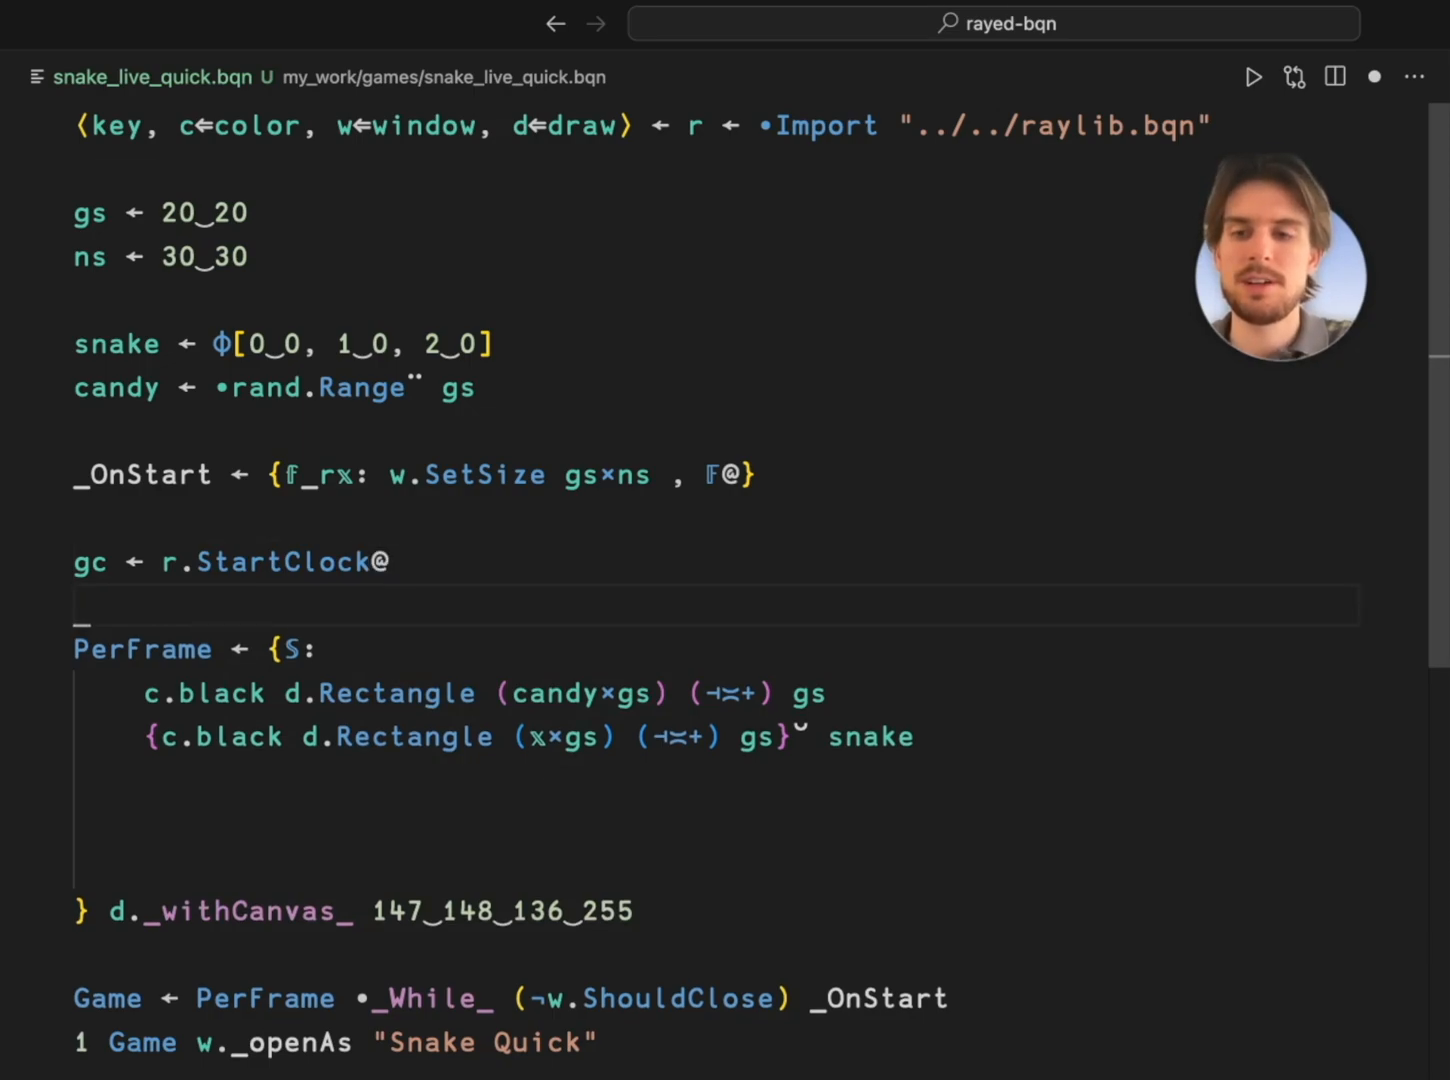
text(mc ←)
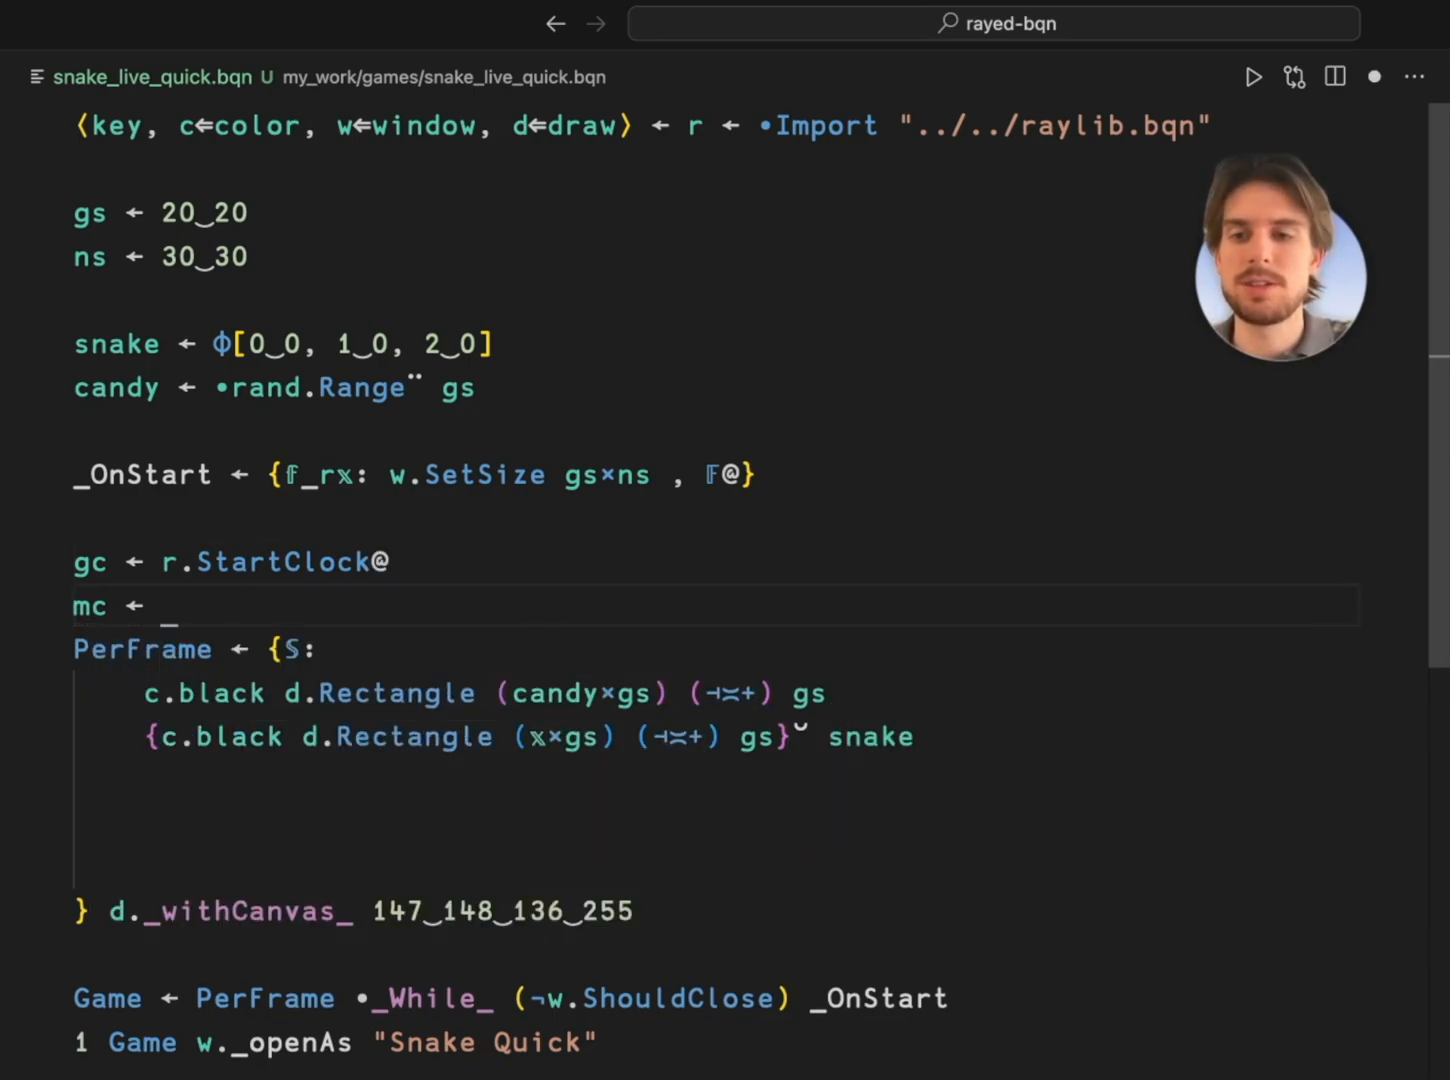
text(r.StartClock@)
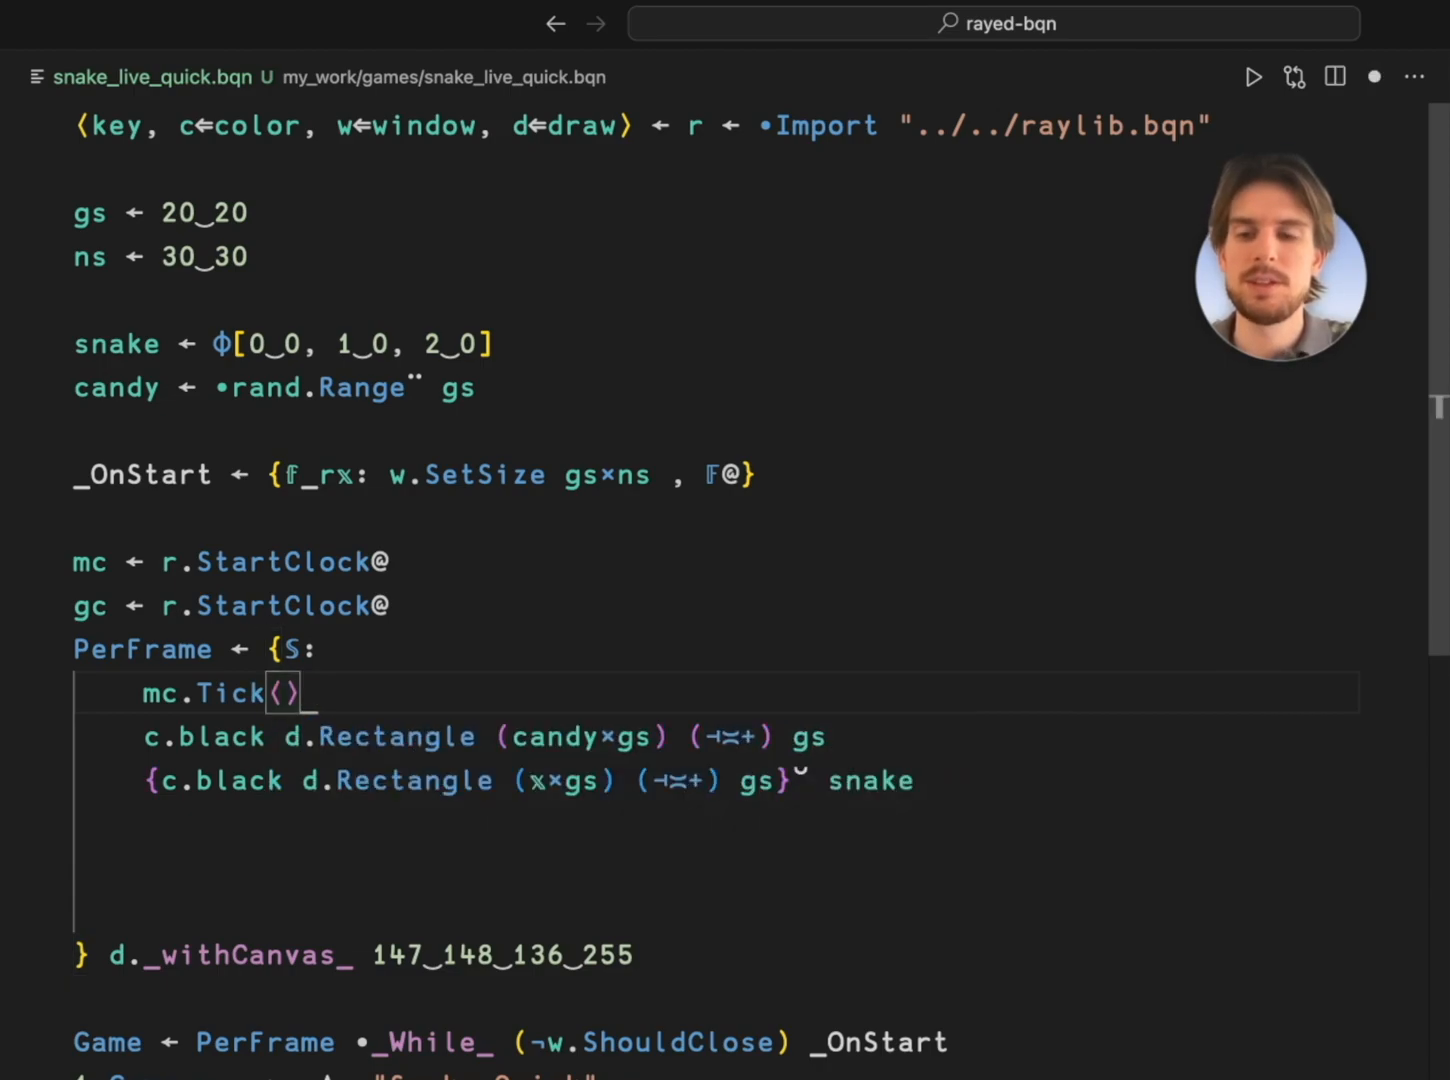
Write the timed conditional {gc.frame < (mc.Time⟨⟩)×5 ? … ;@} for the game tick
text({)
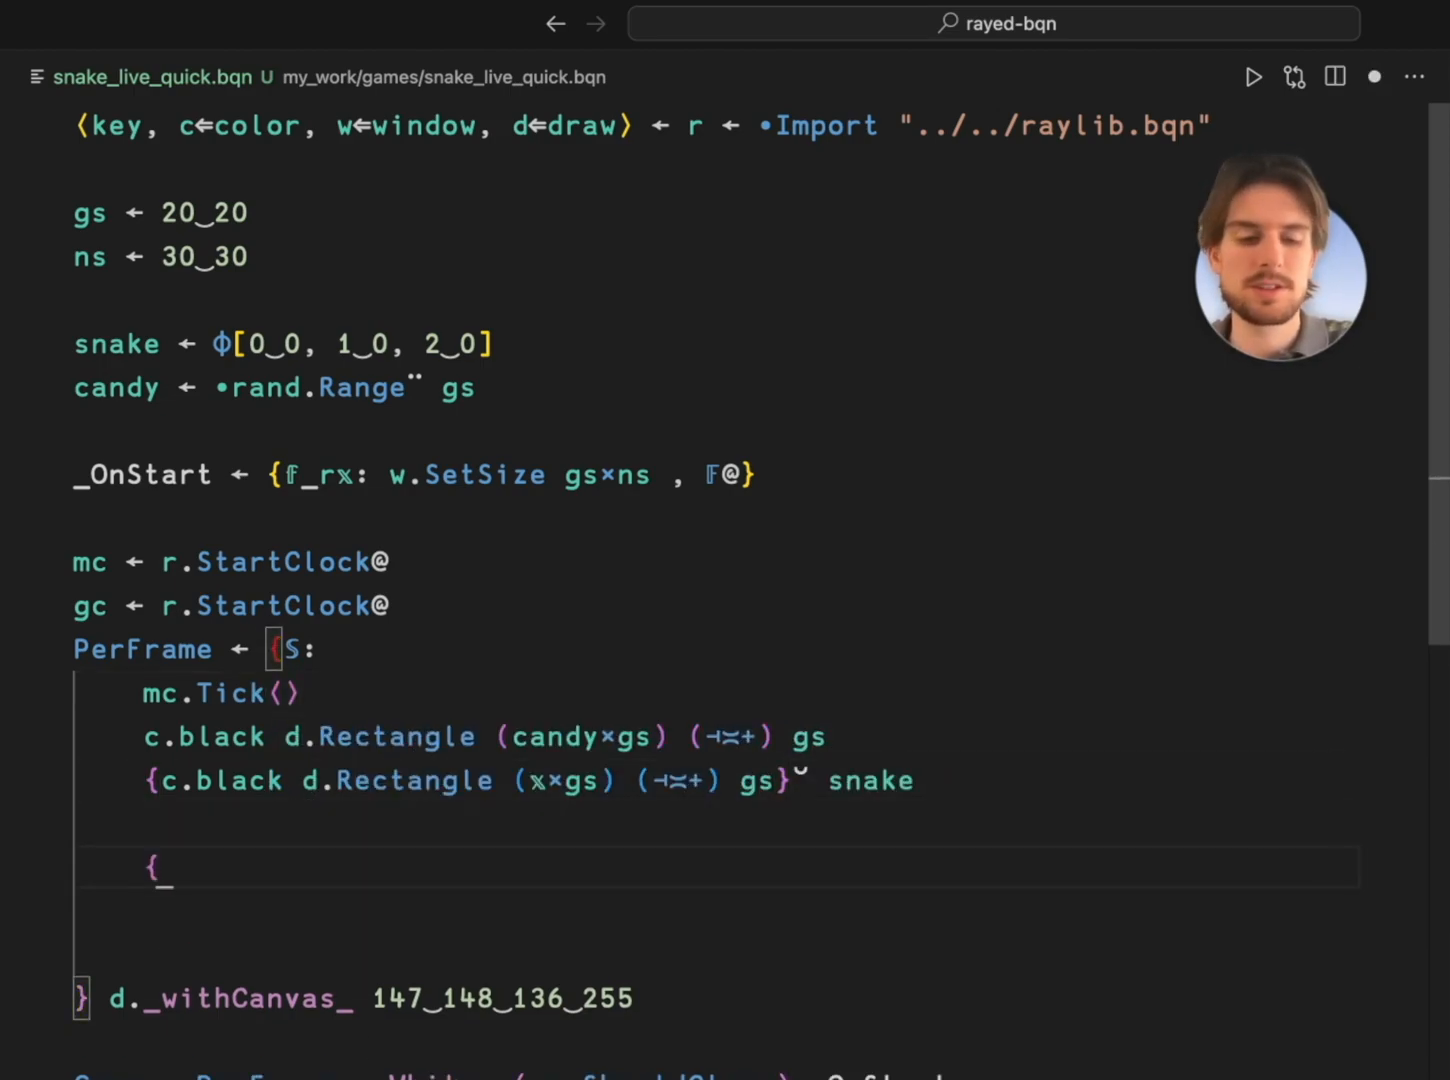
text(gc.Fr)
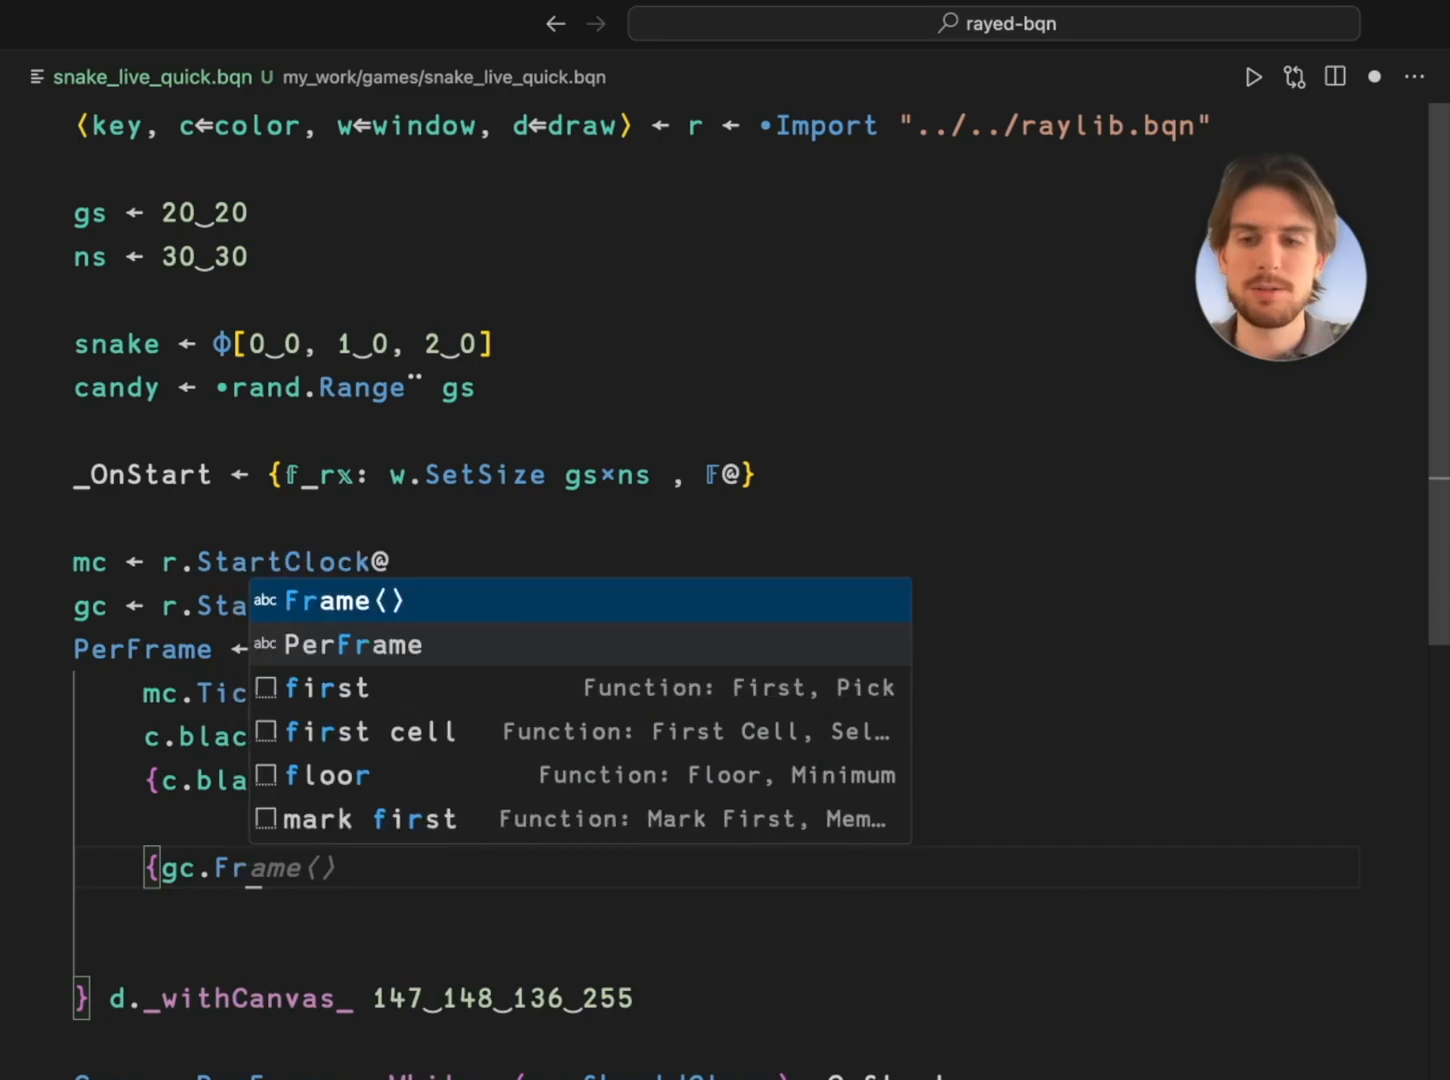
text(Ff)
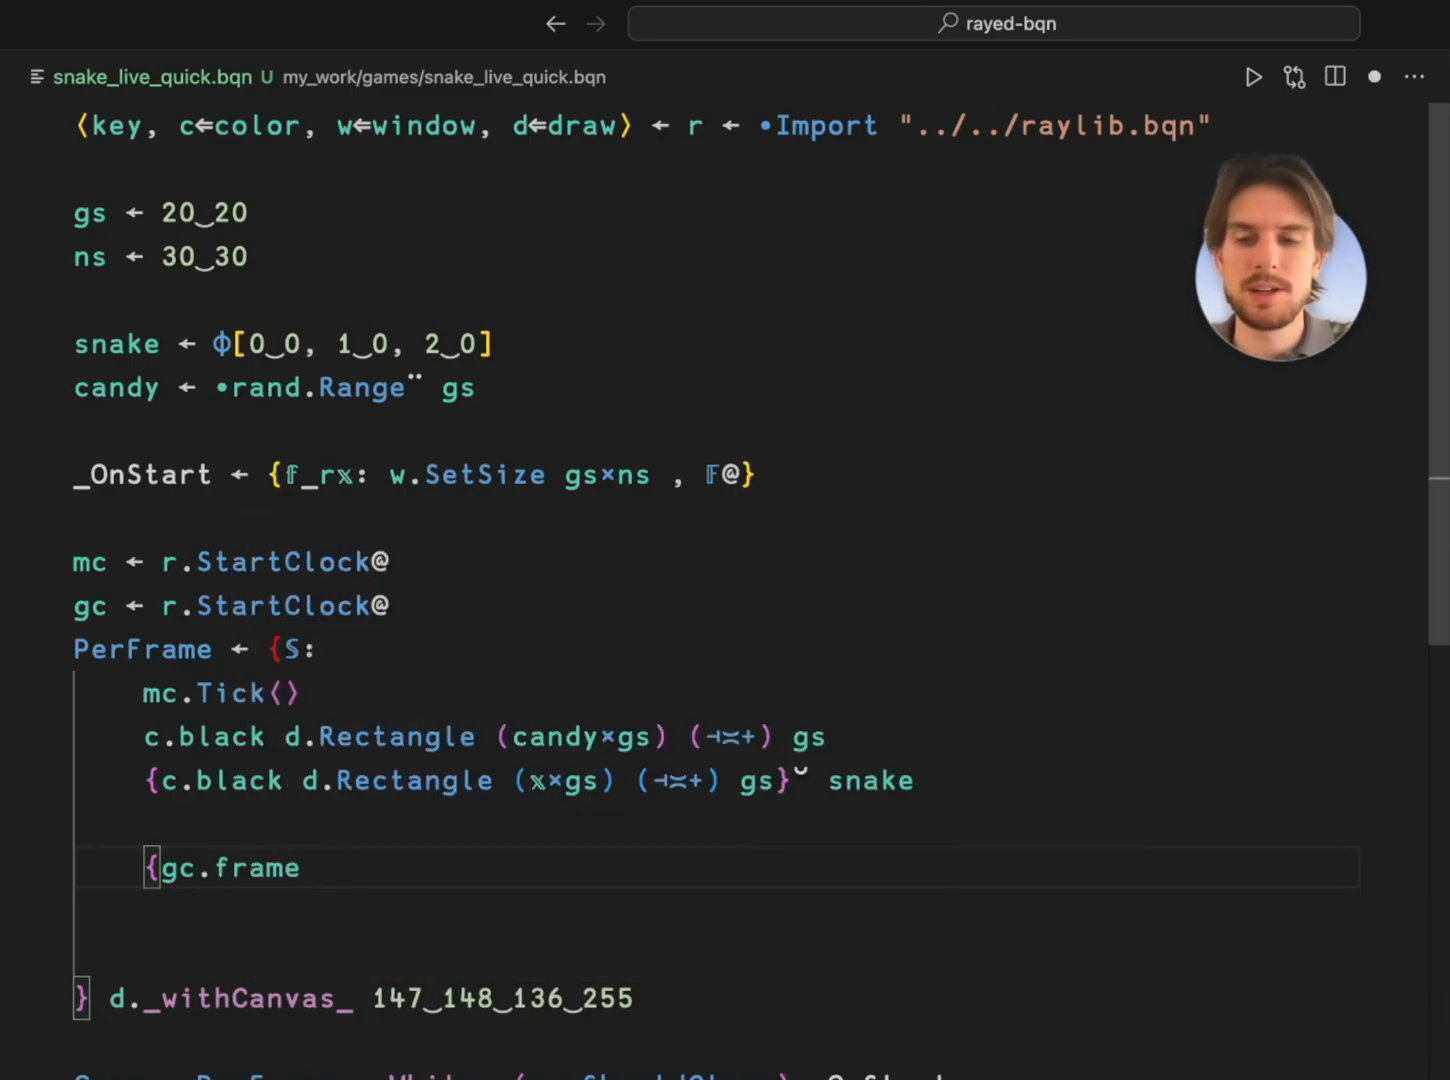
text(<)
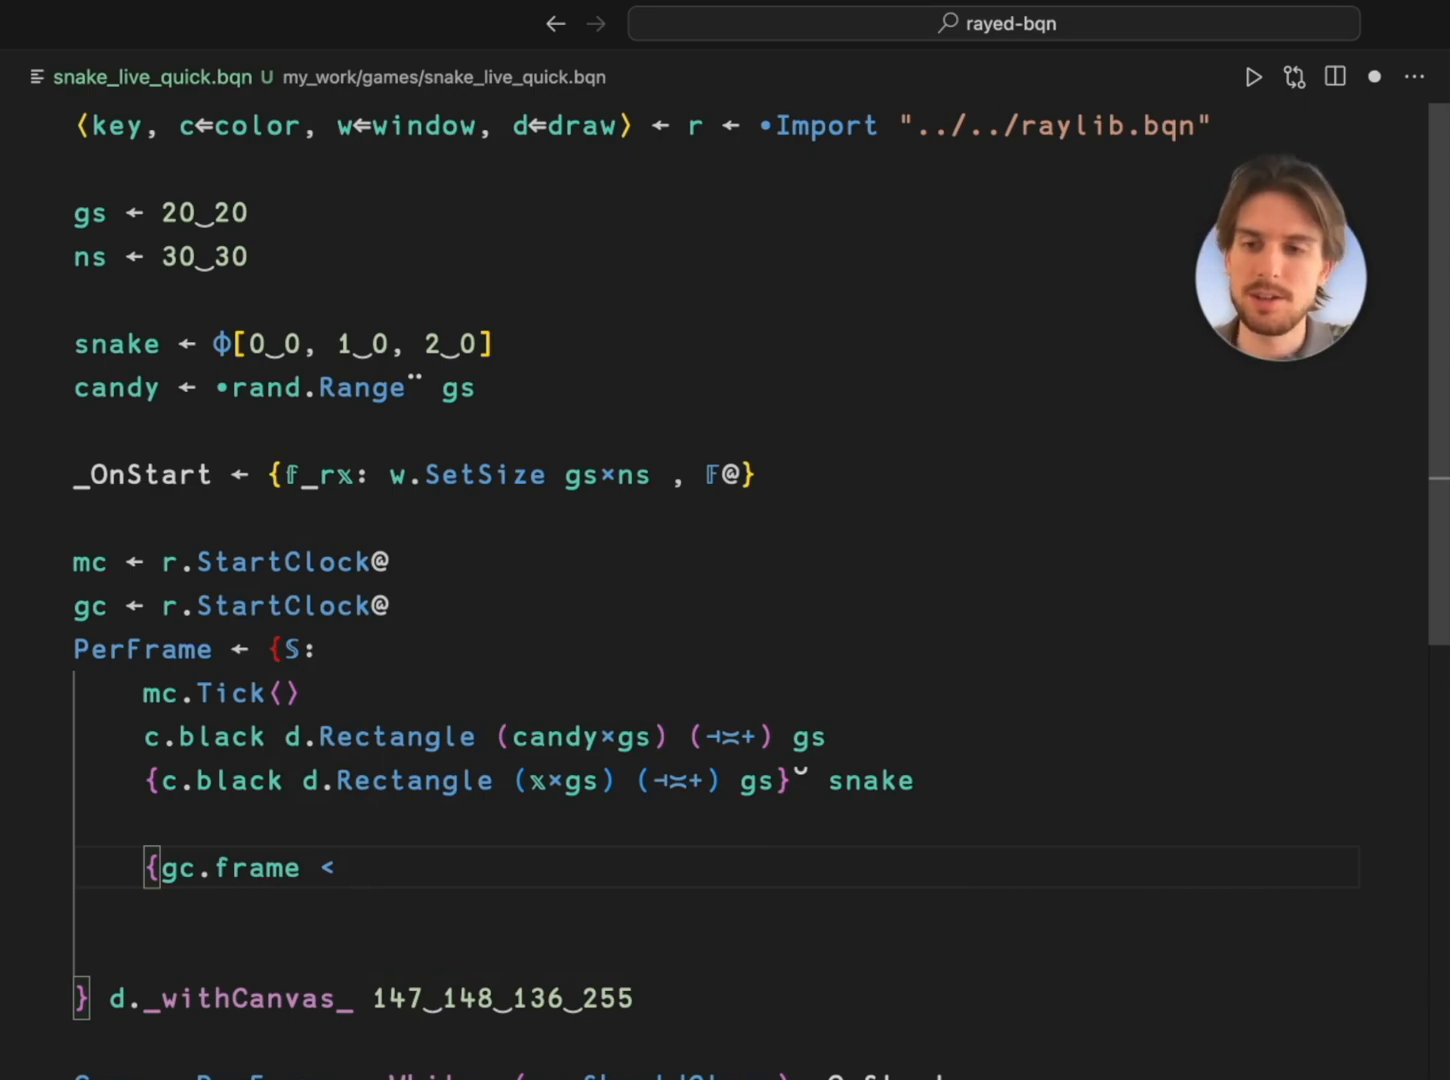
text(mc.Time⟨⟩))
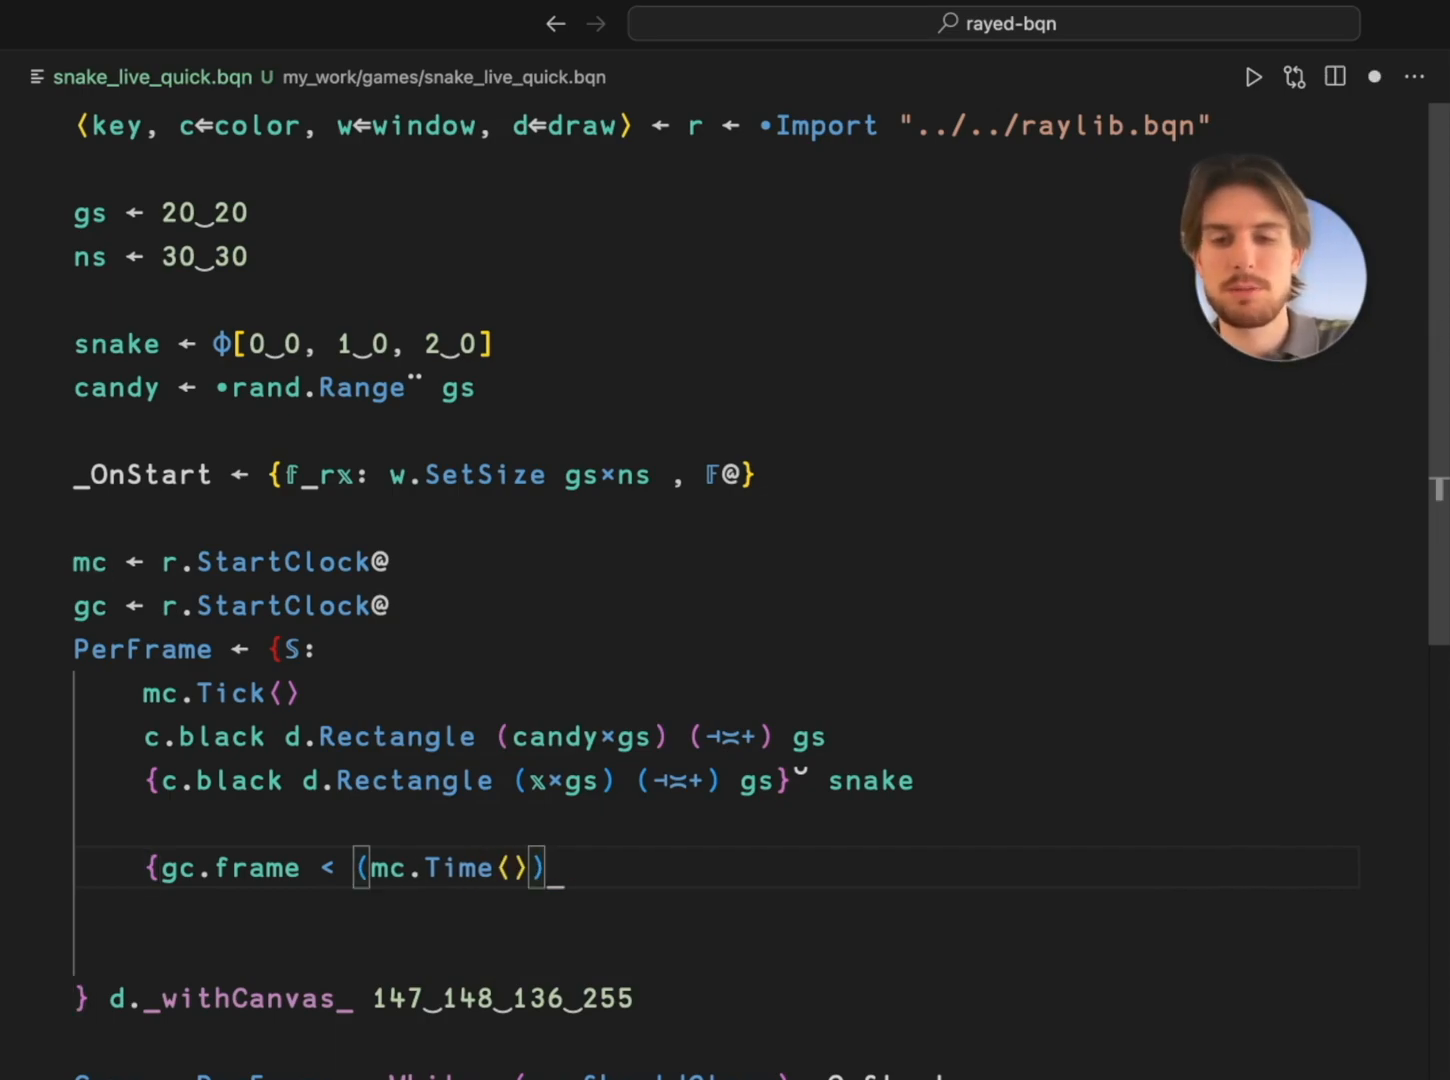
text(×5)
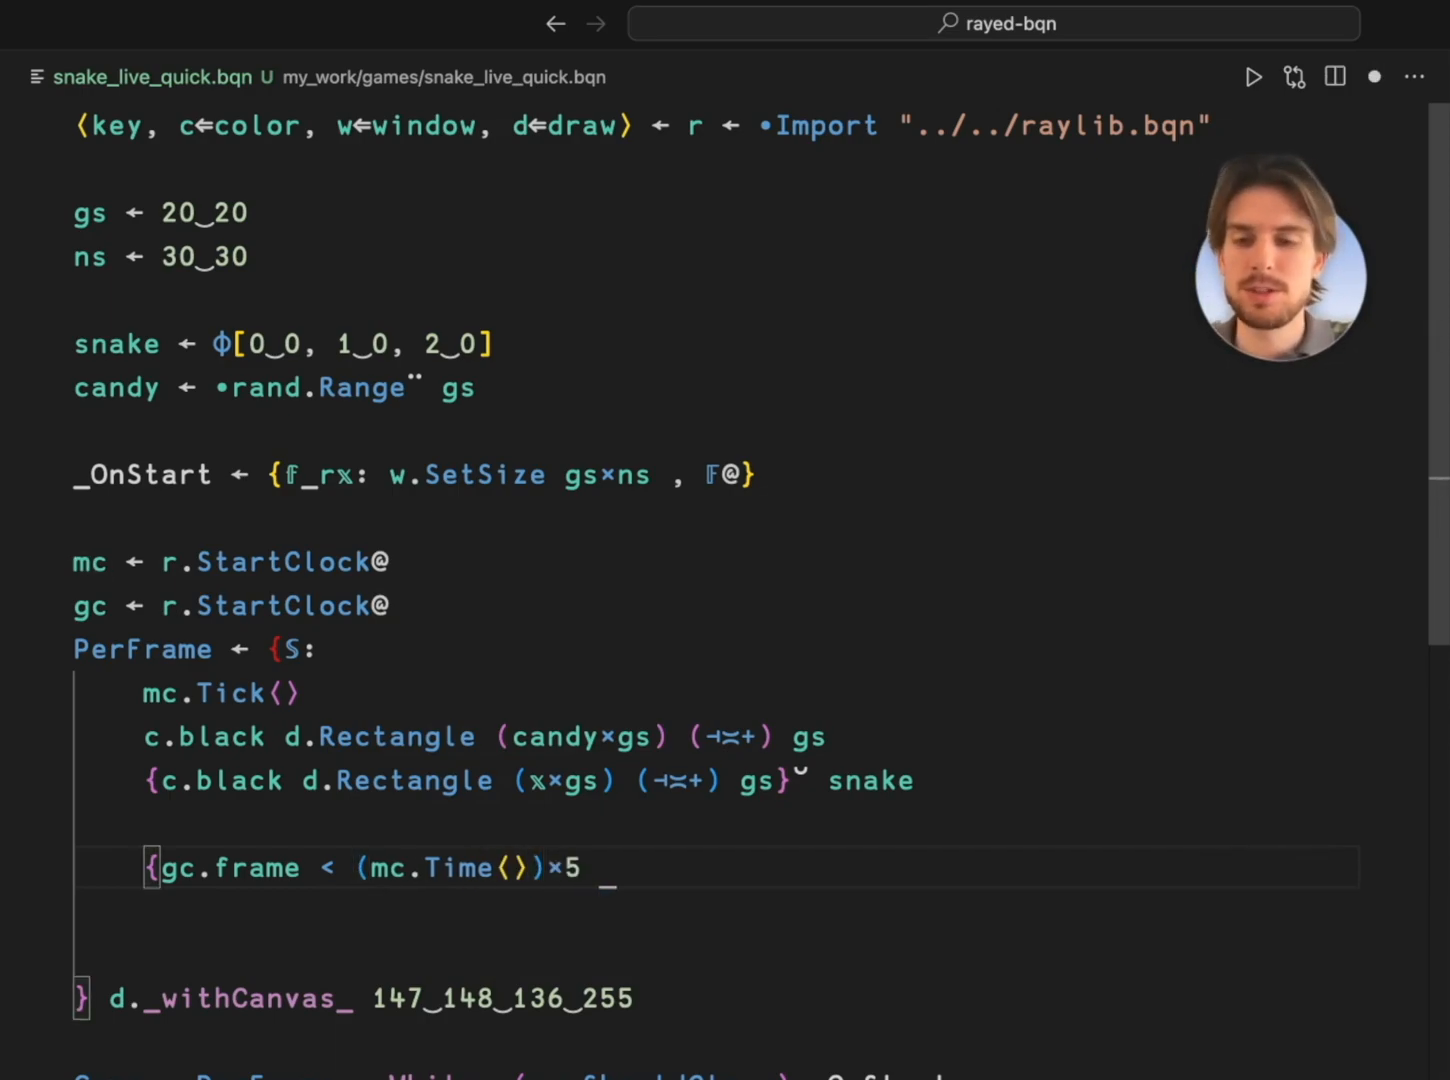
text(?)
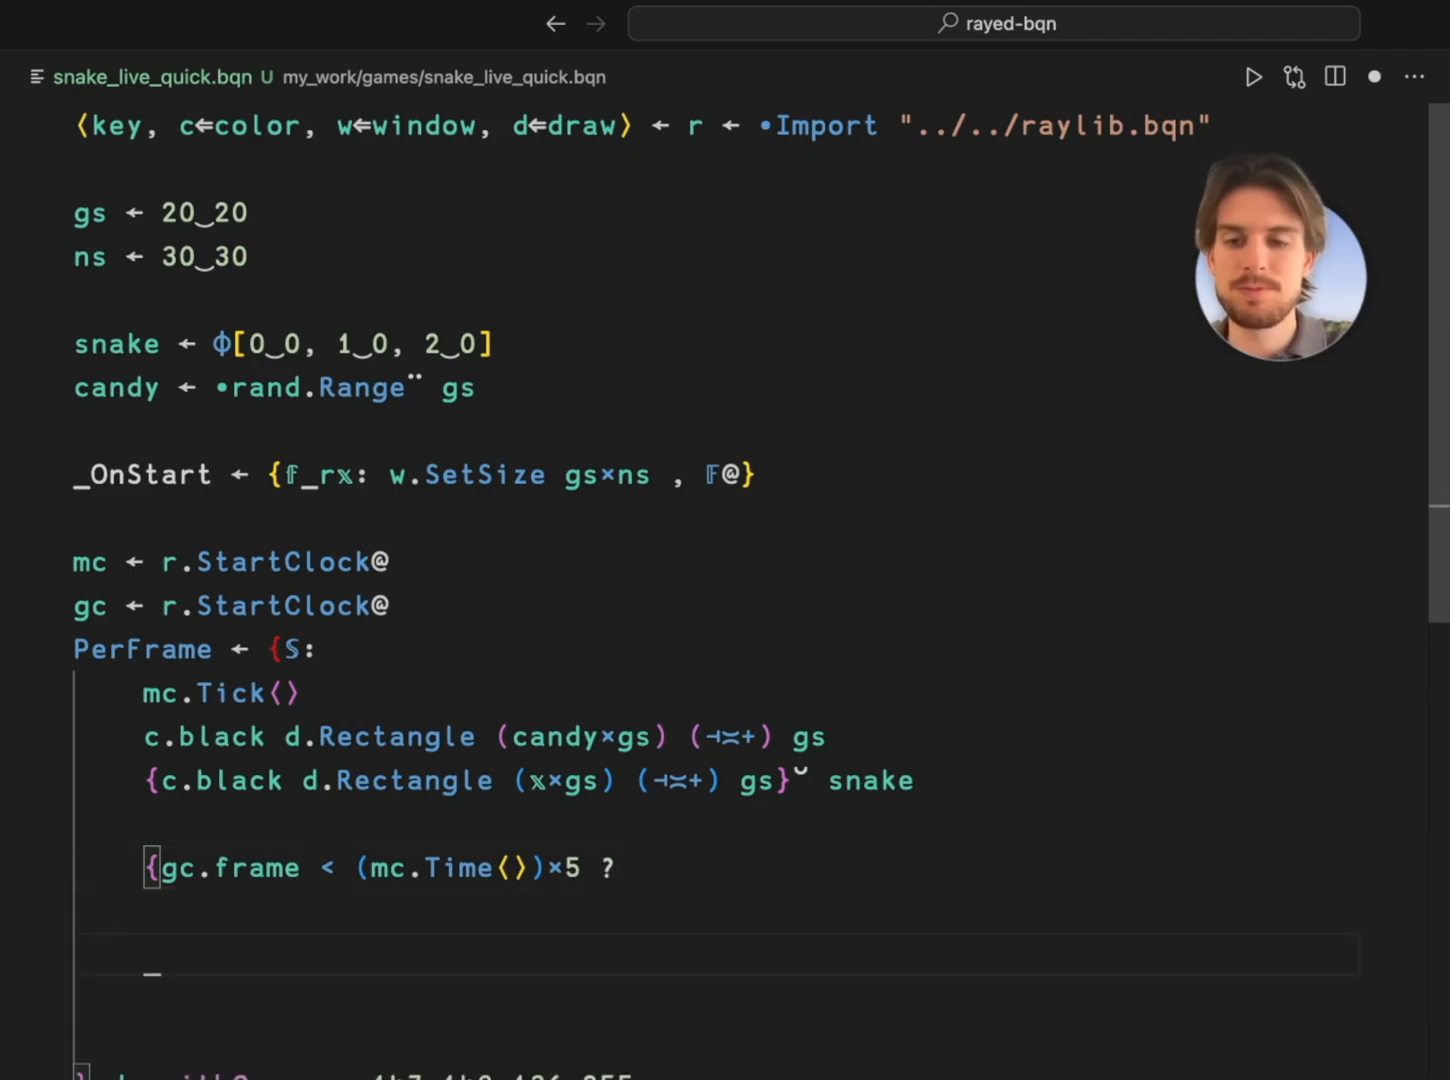
text(;})
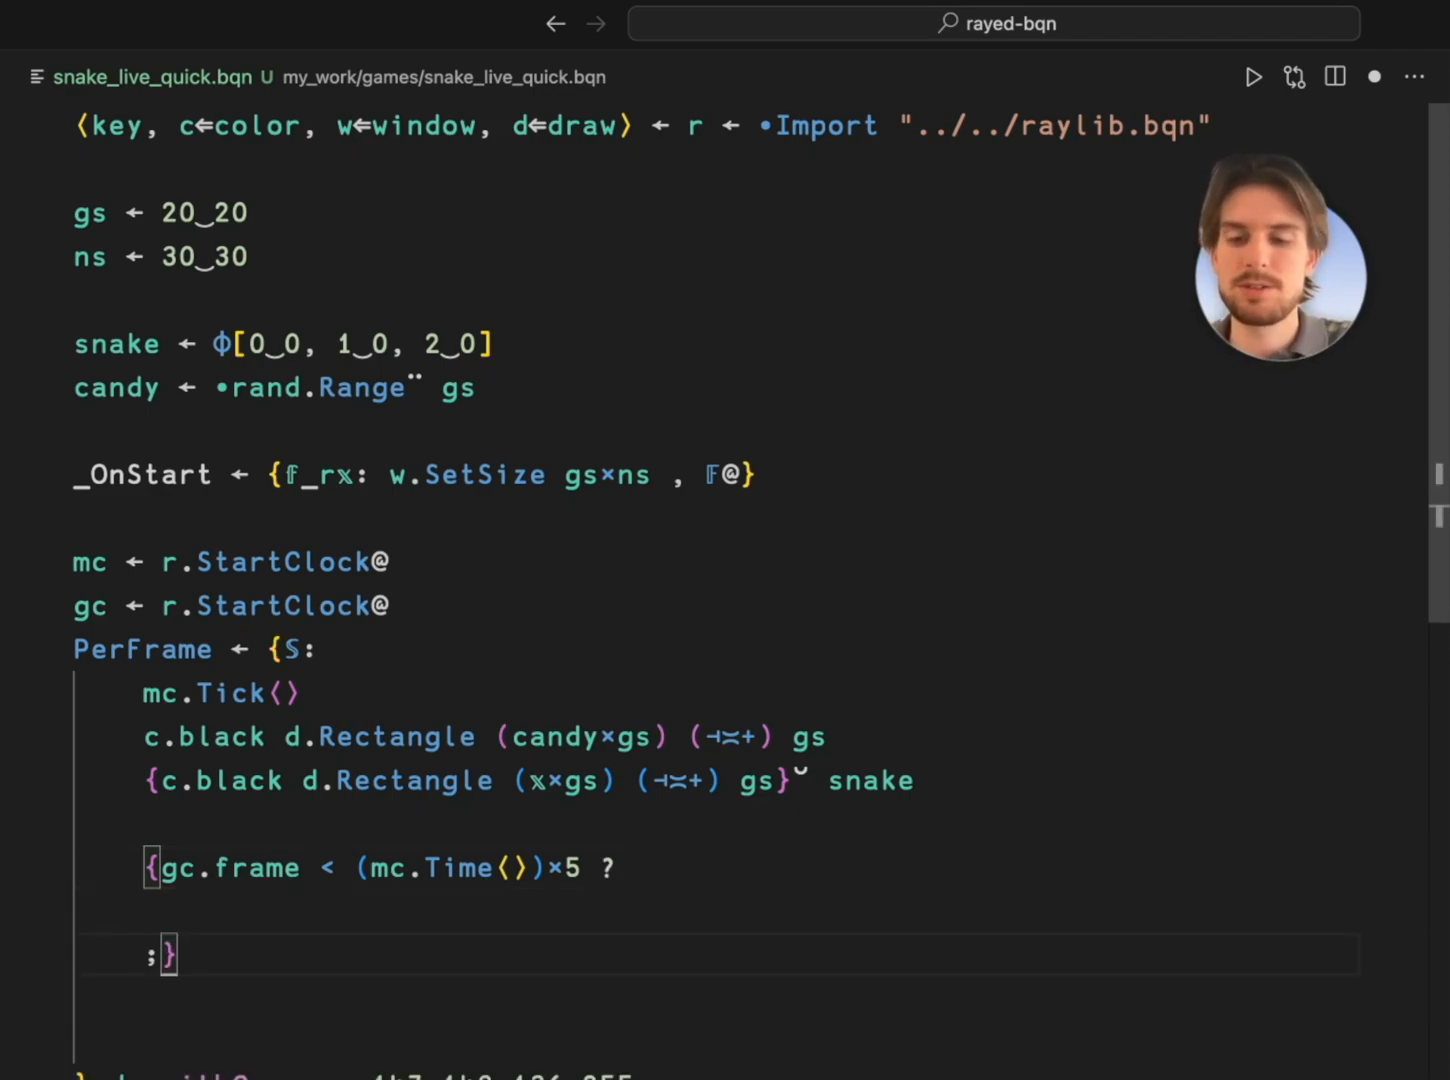
text(@)
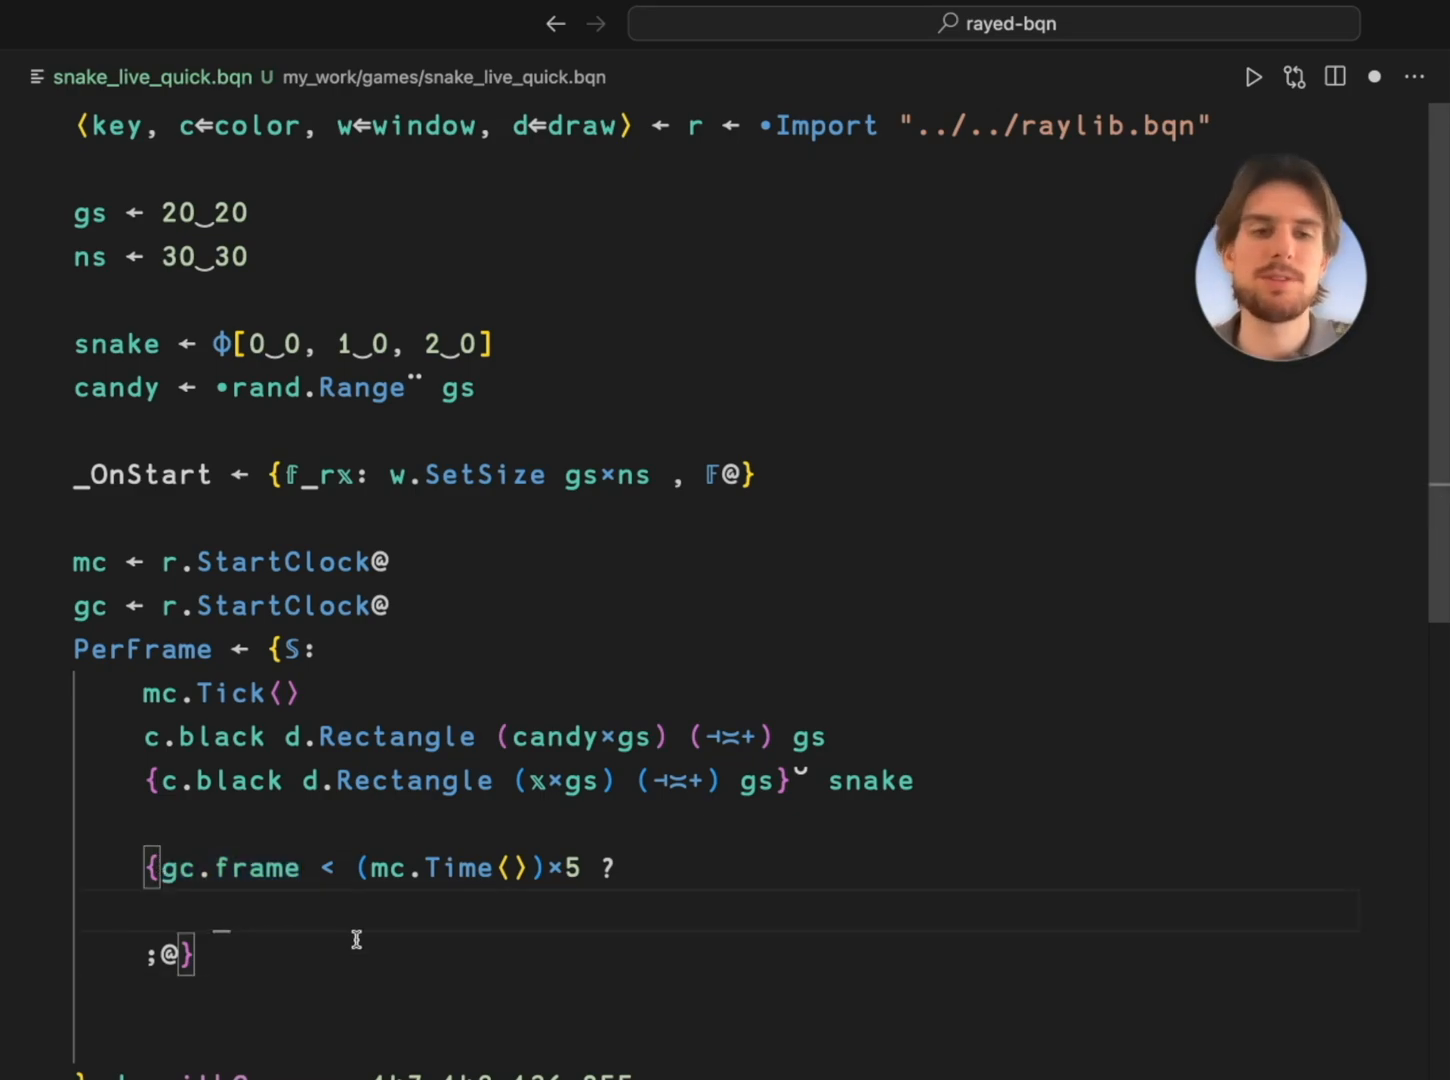
In the tick, shift the snake with {dir+⊏snake}-∘»↩ and define dir ← 1‿0
text(gc.Tick⟨⟩)
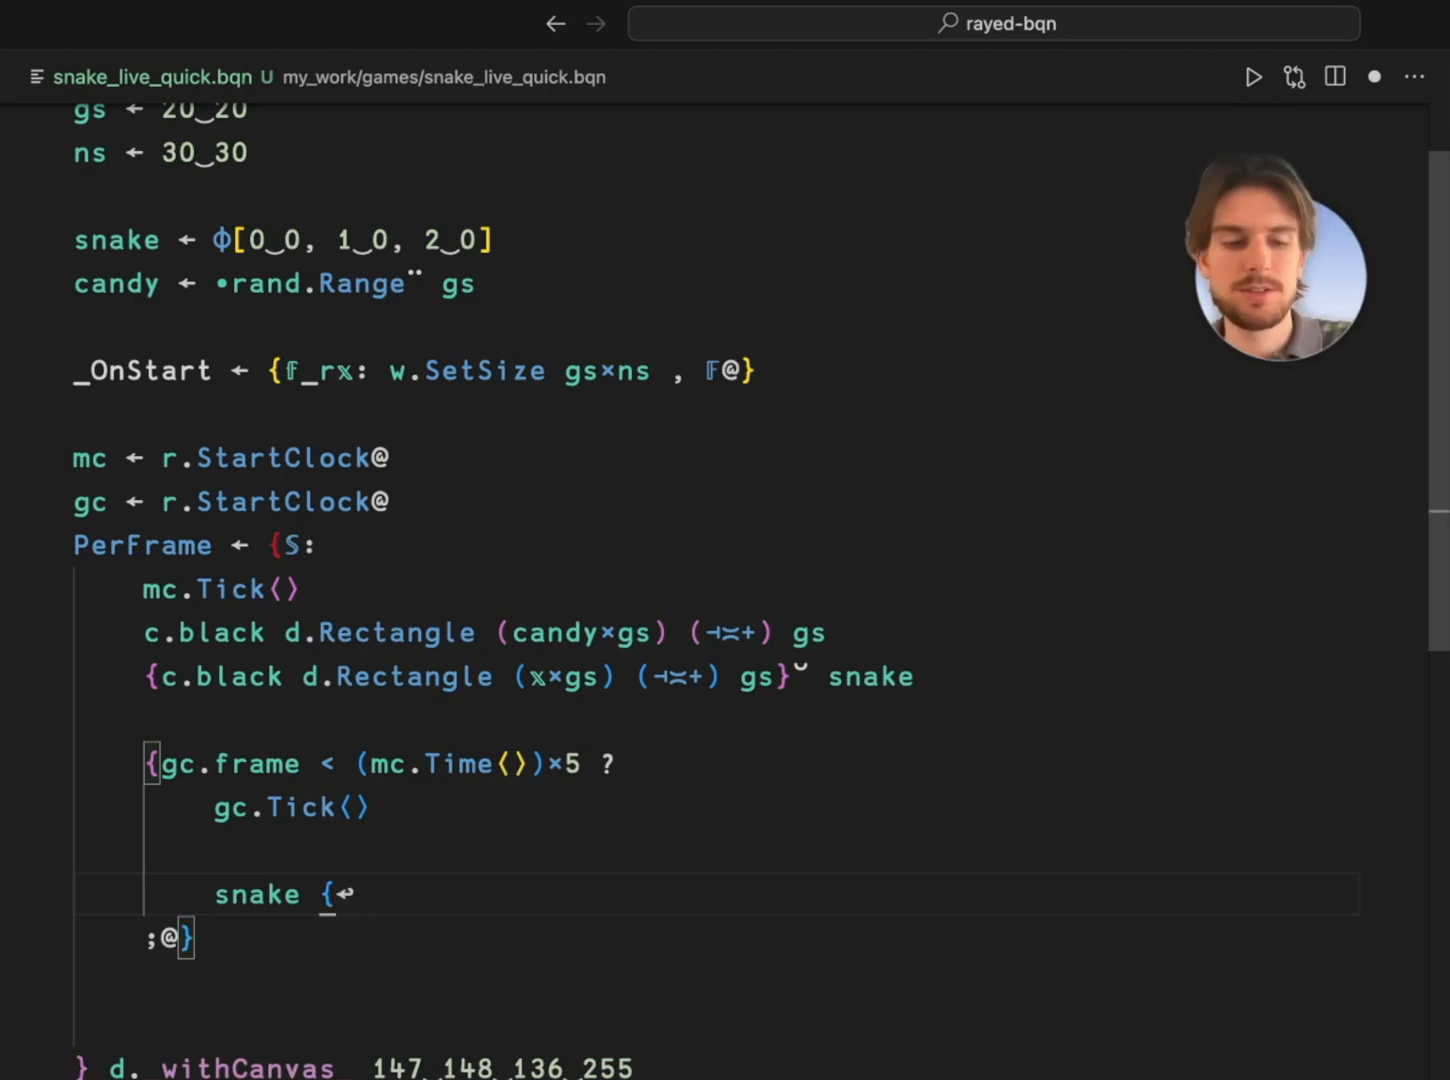
text(»)
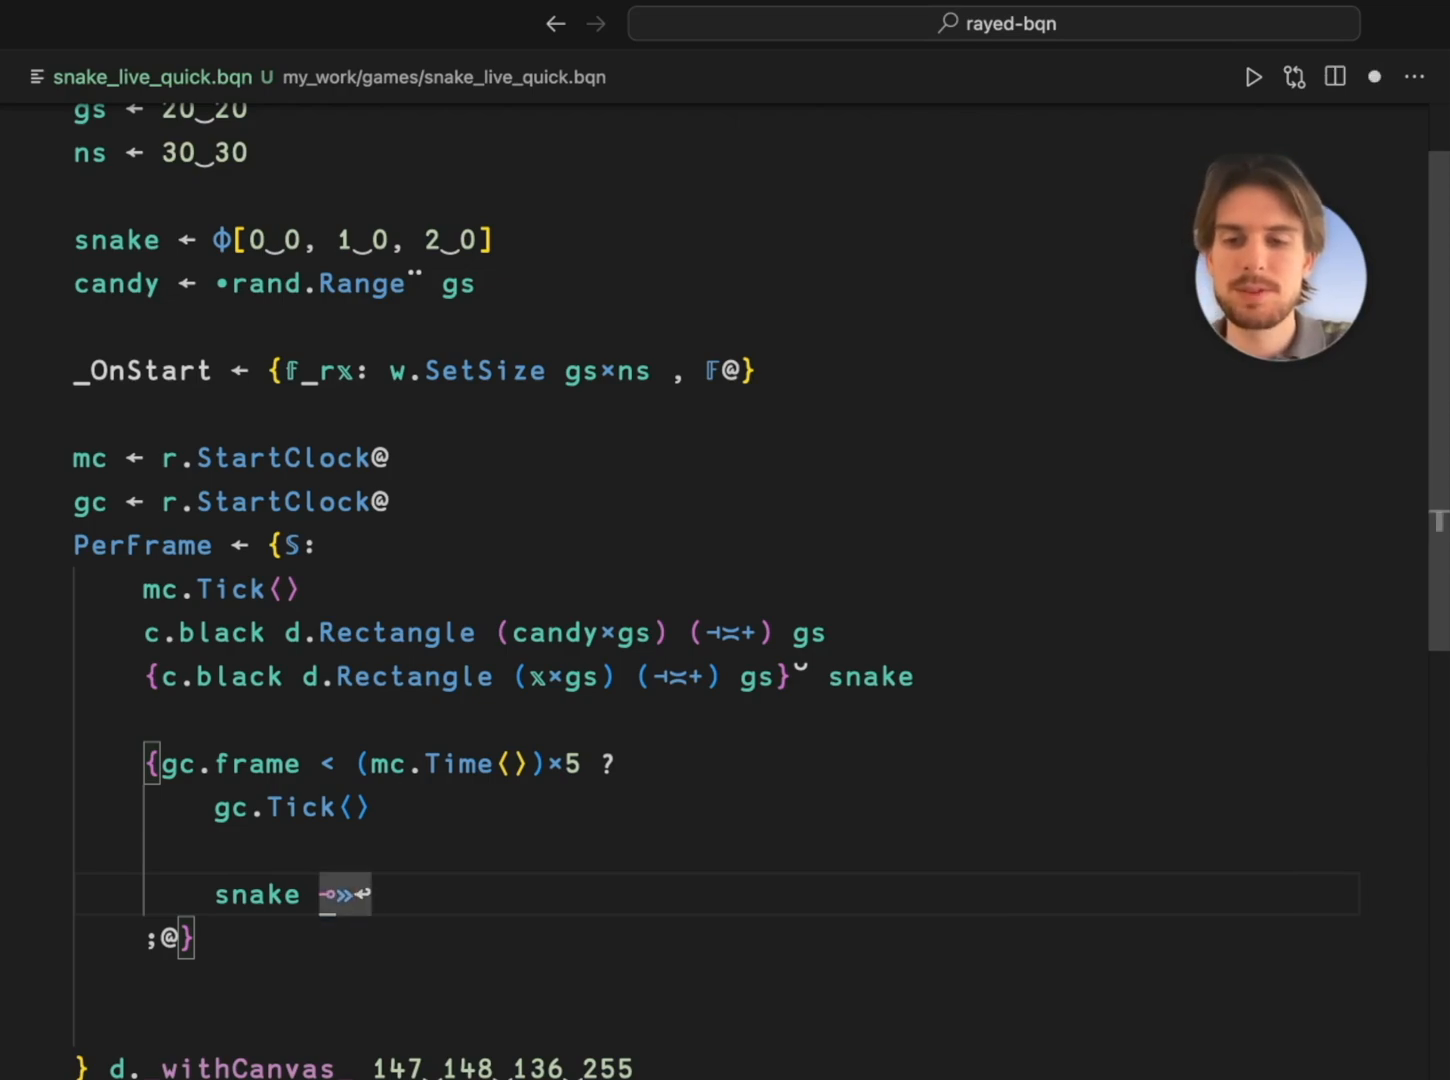
text({})
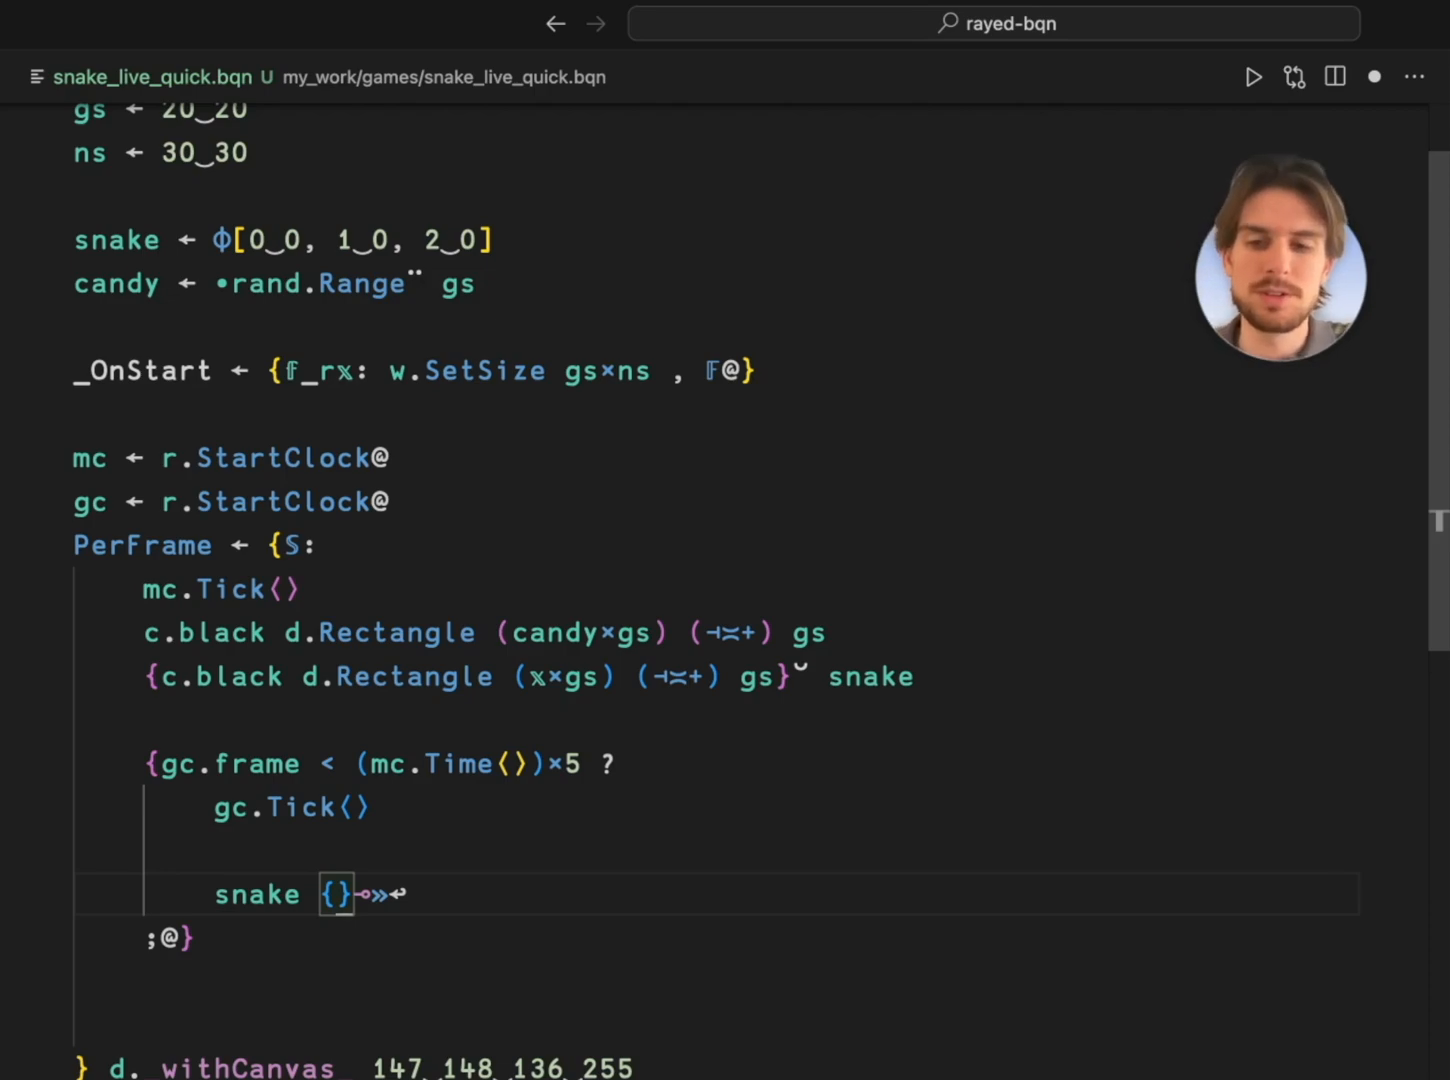
text(⊏snake)
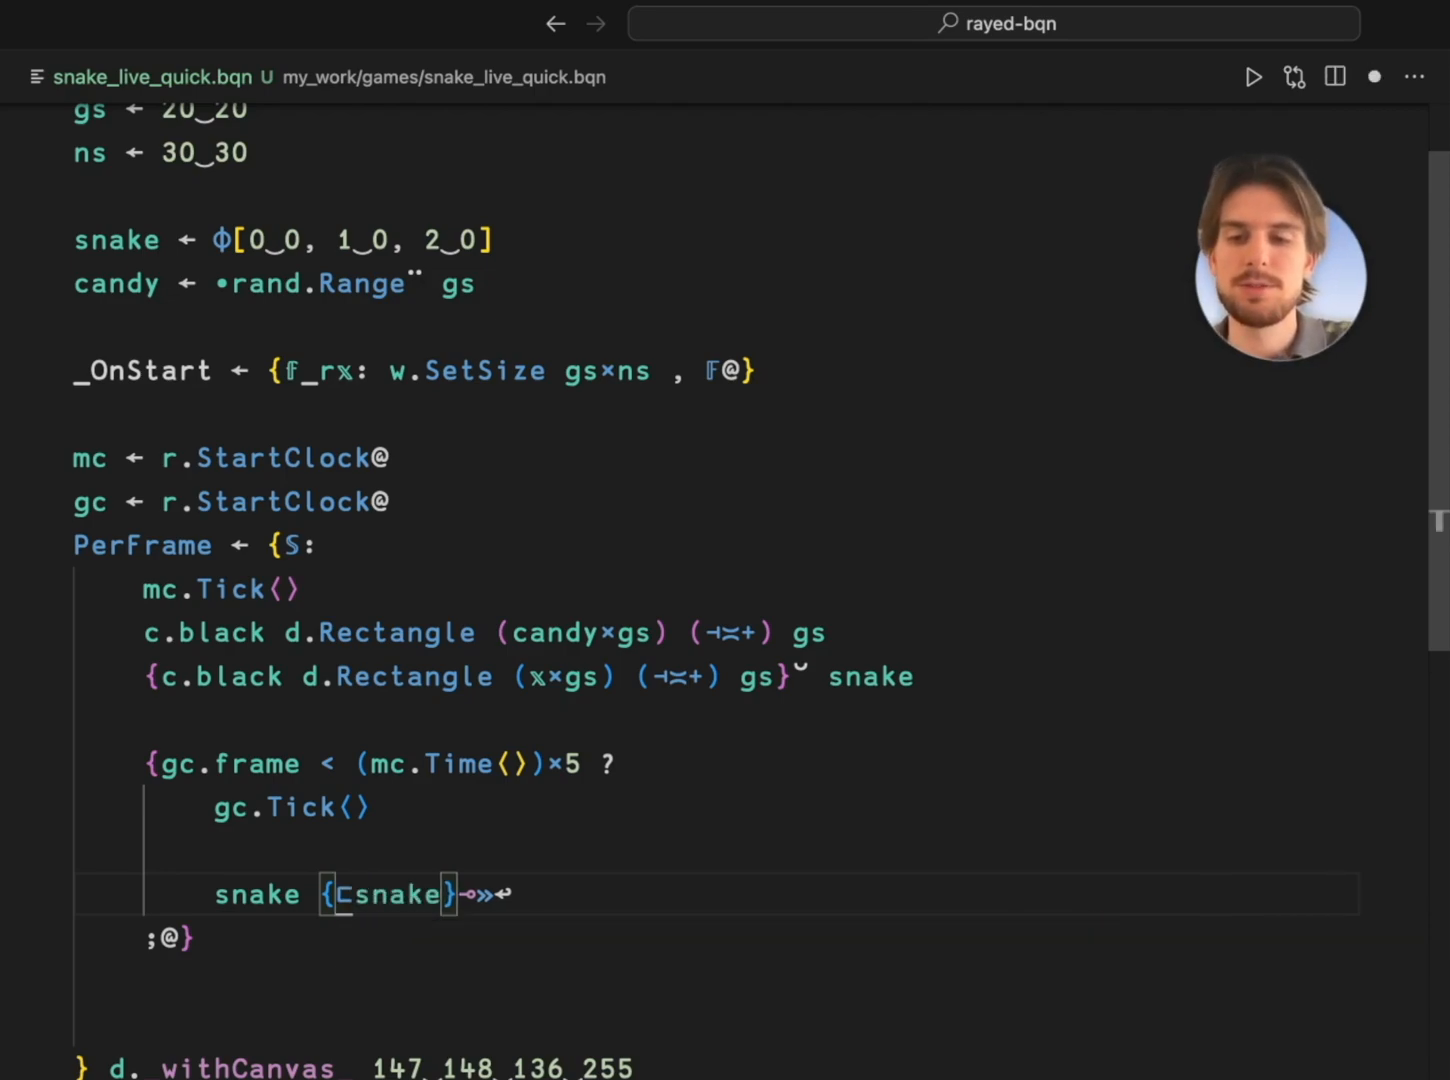
text(dir+)
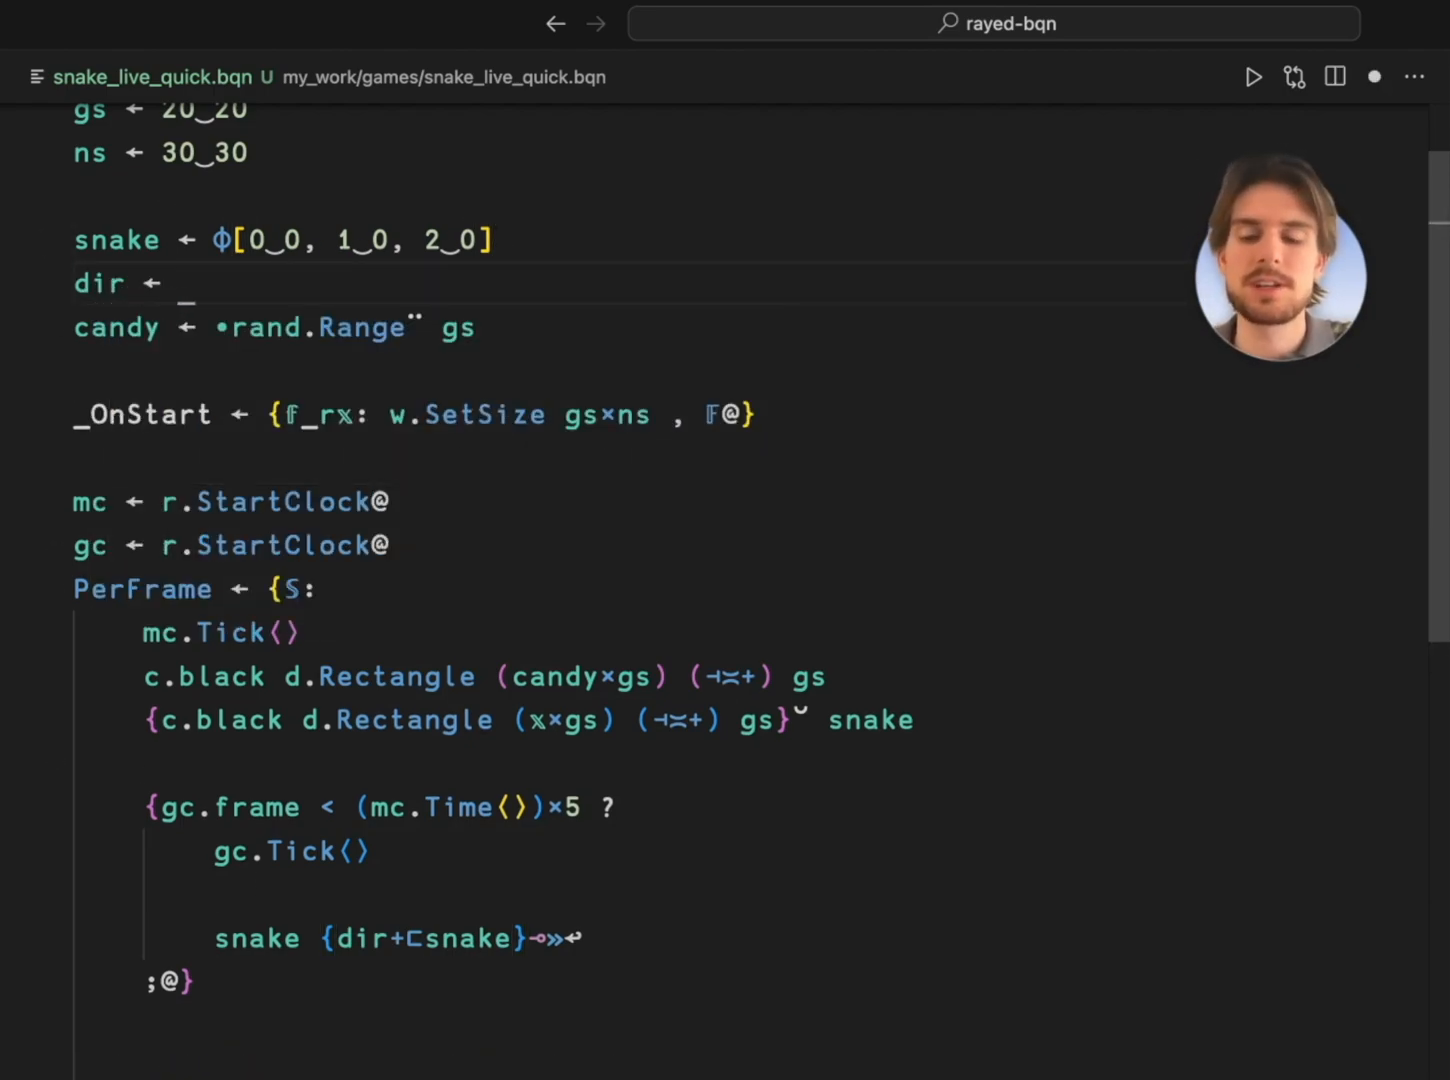
text(1‿0)
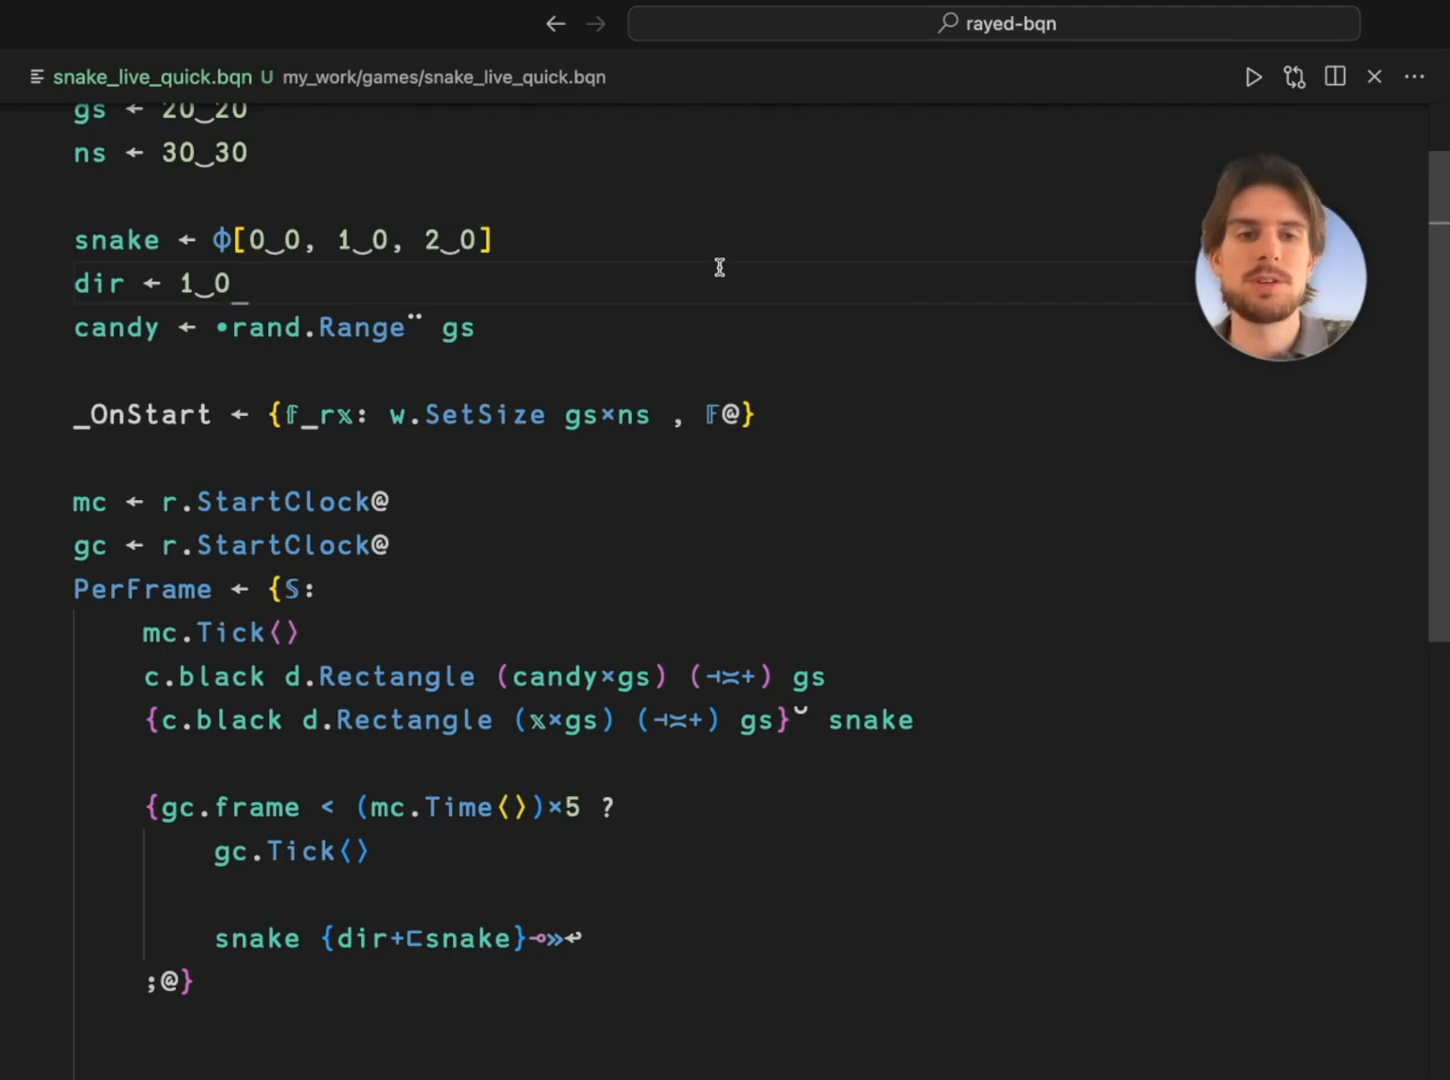
click(1252, 76)
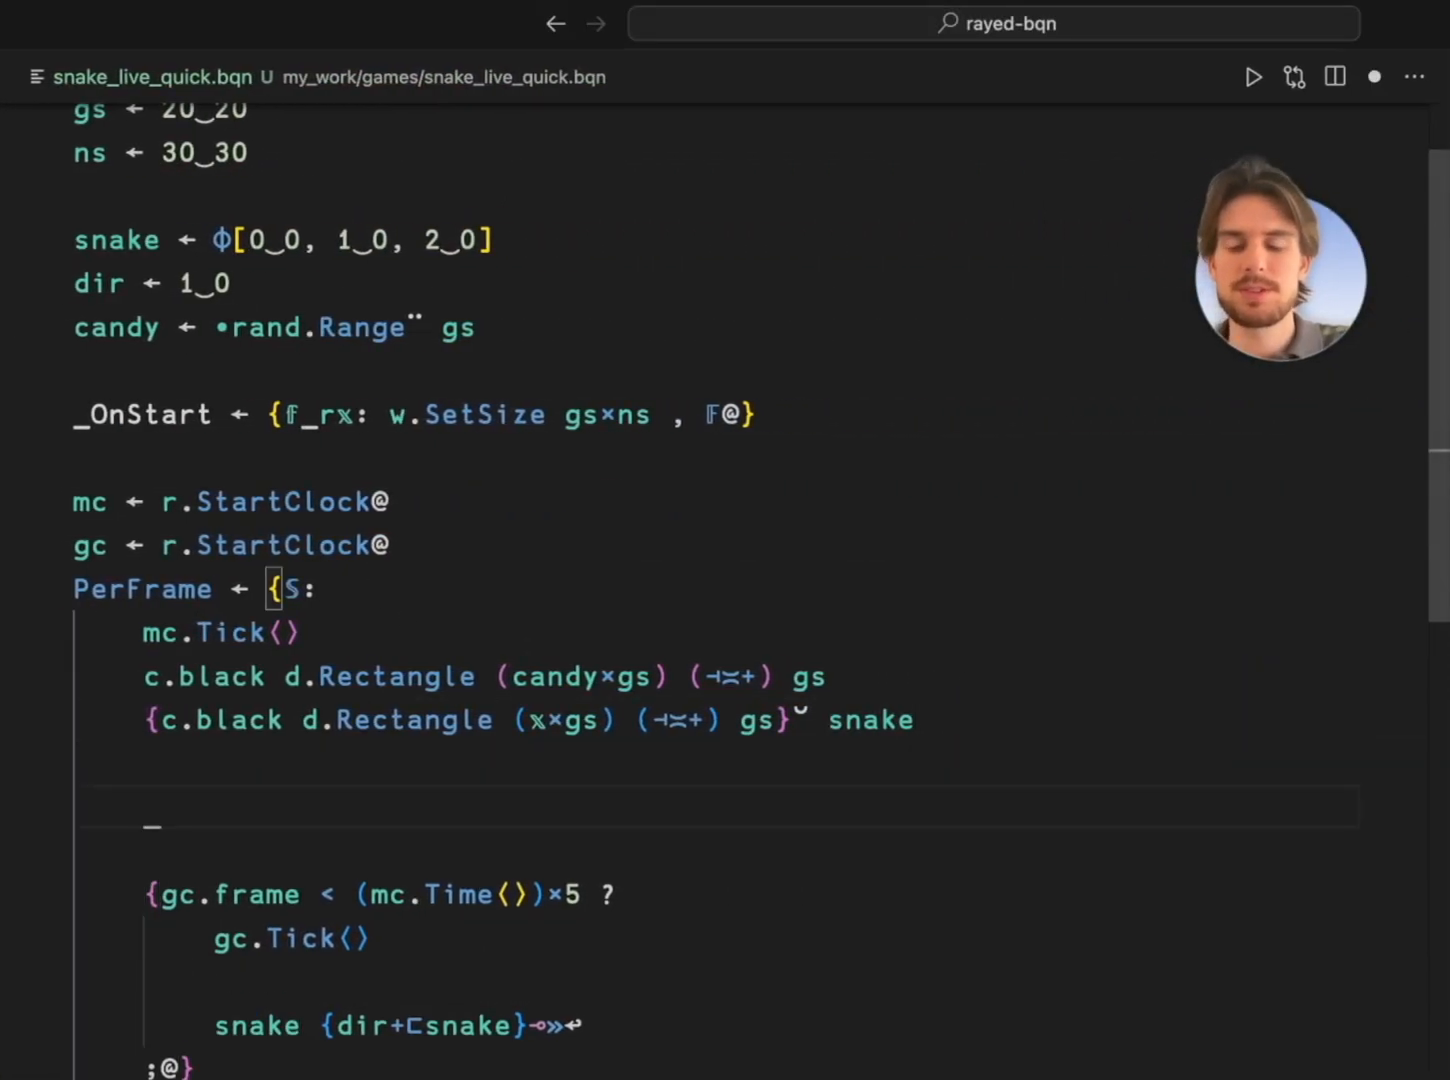
Collect pressed arrow keys (right, down, left, up) into a and start {dir↩ 𝕩…}¨ a
text(key.IsPressed¨)
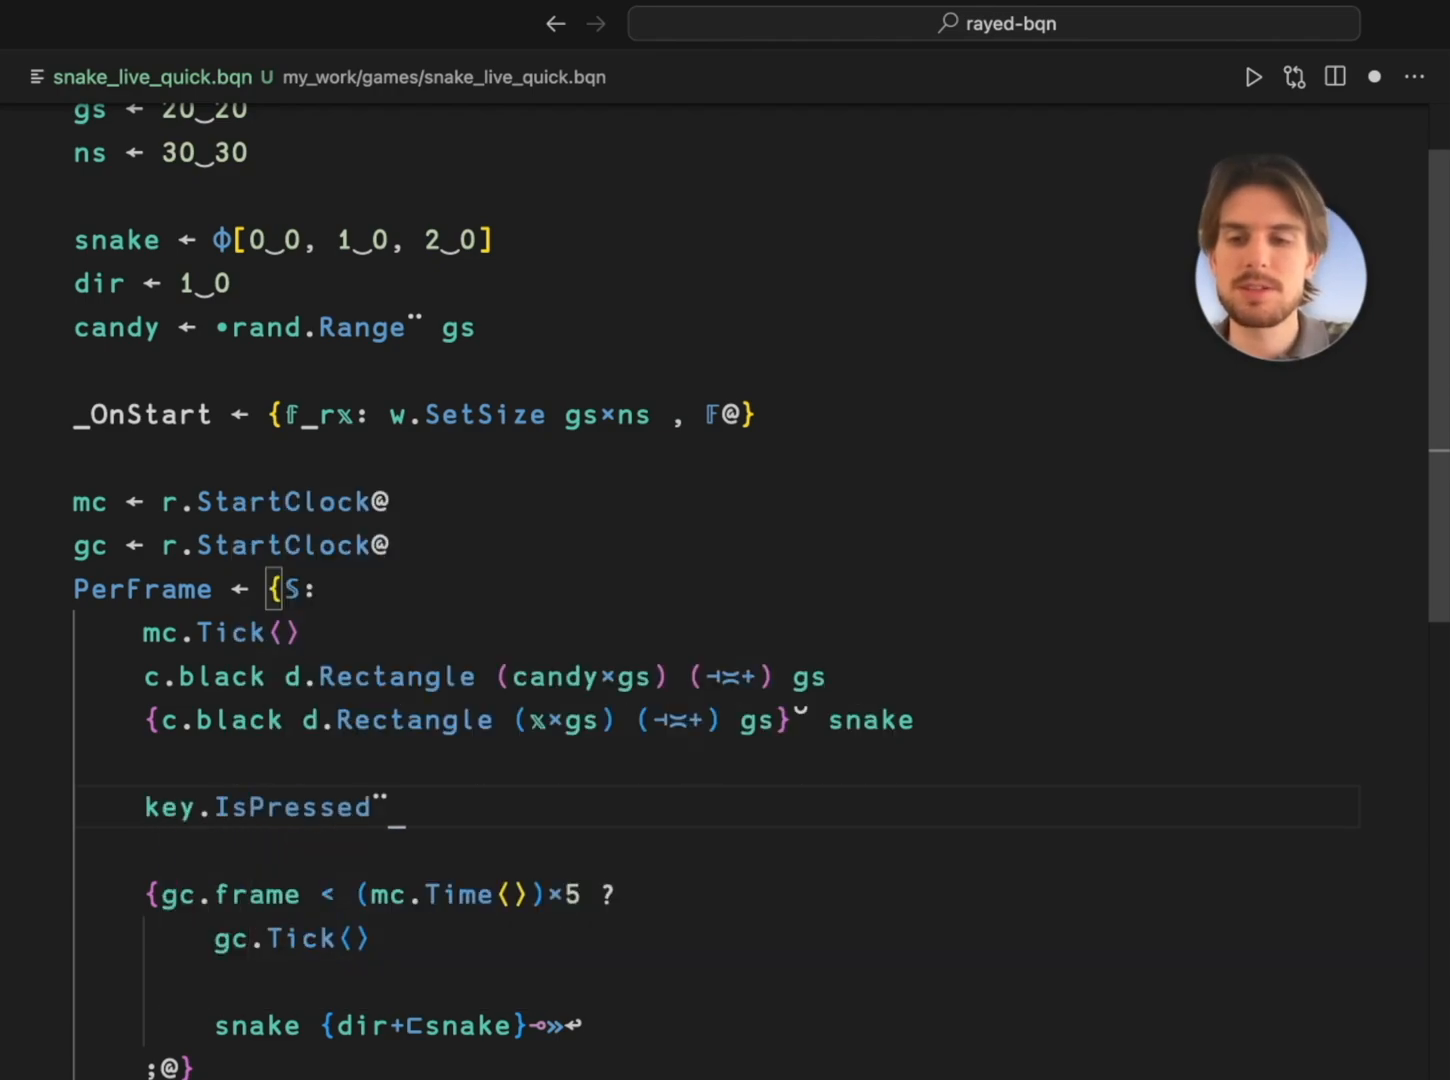
text(key.right‿key.)
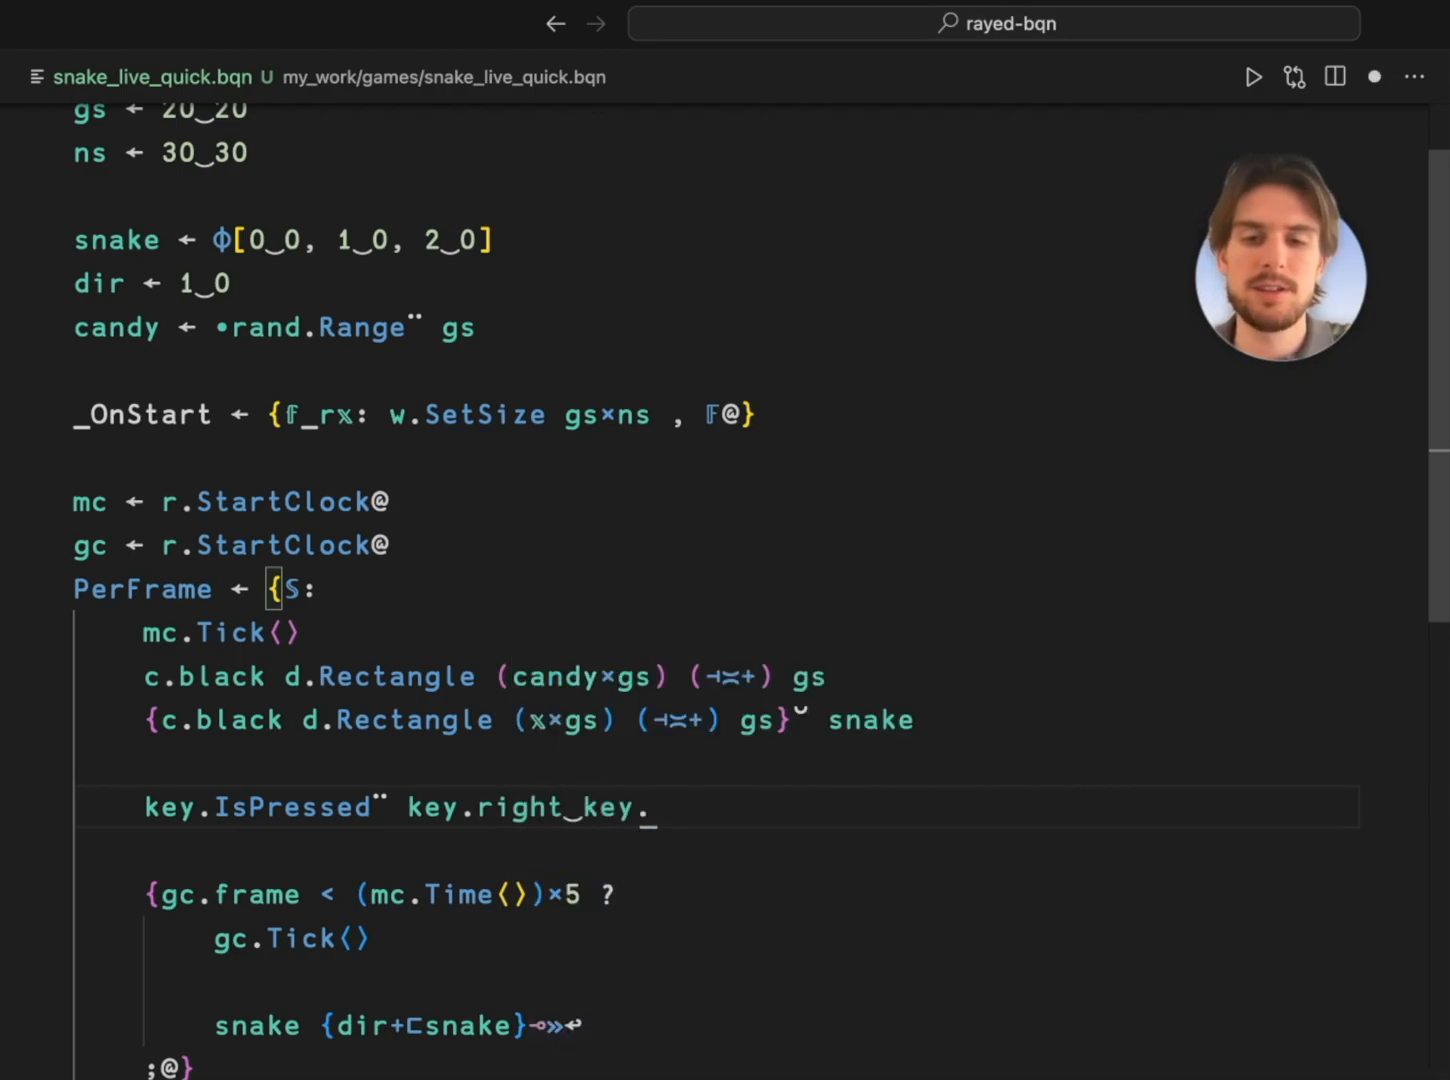
text(down_key.l)
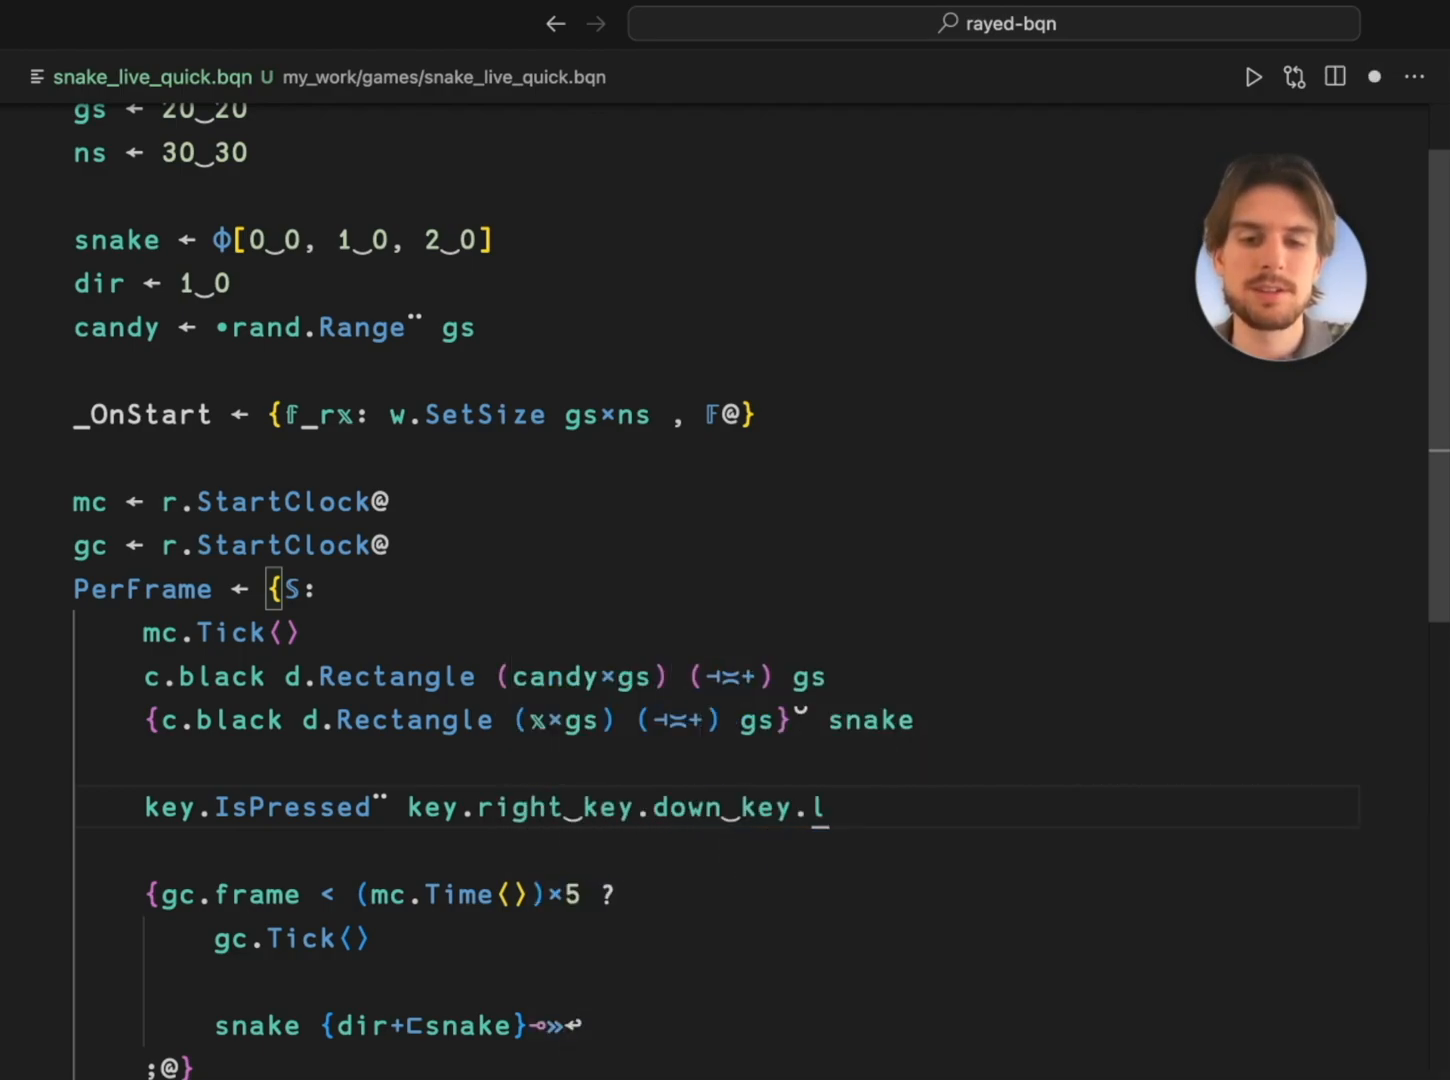
text(eft_key.up)
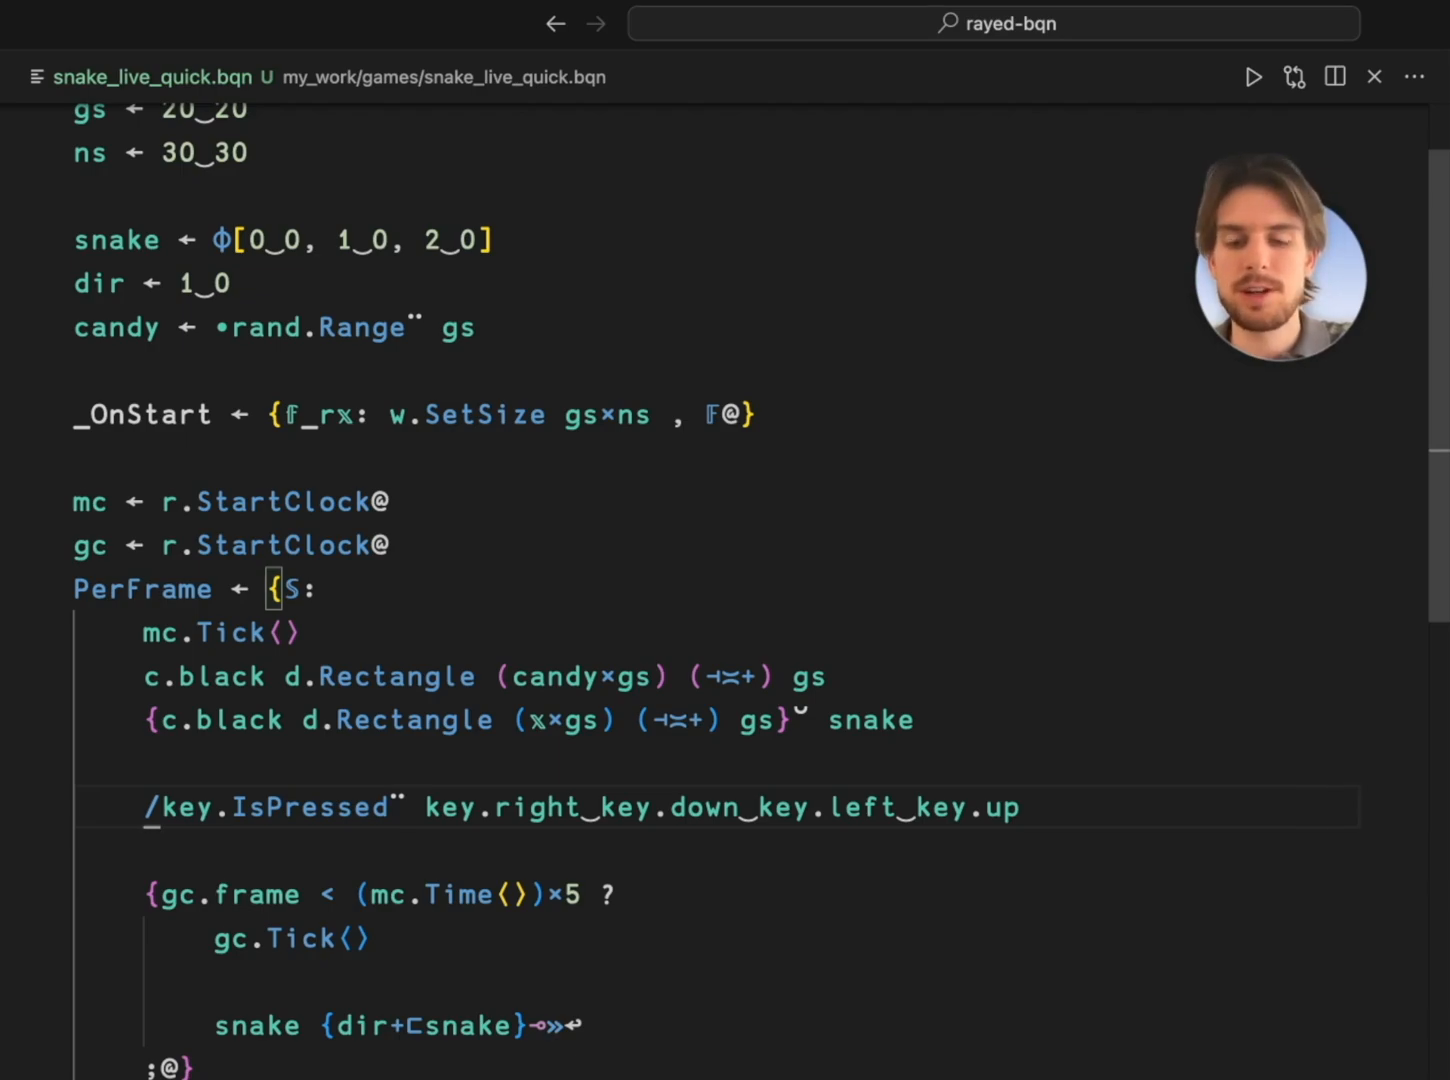
text(a←)
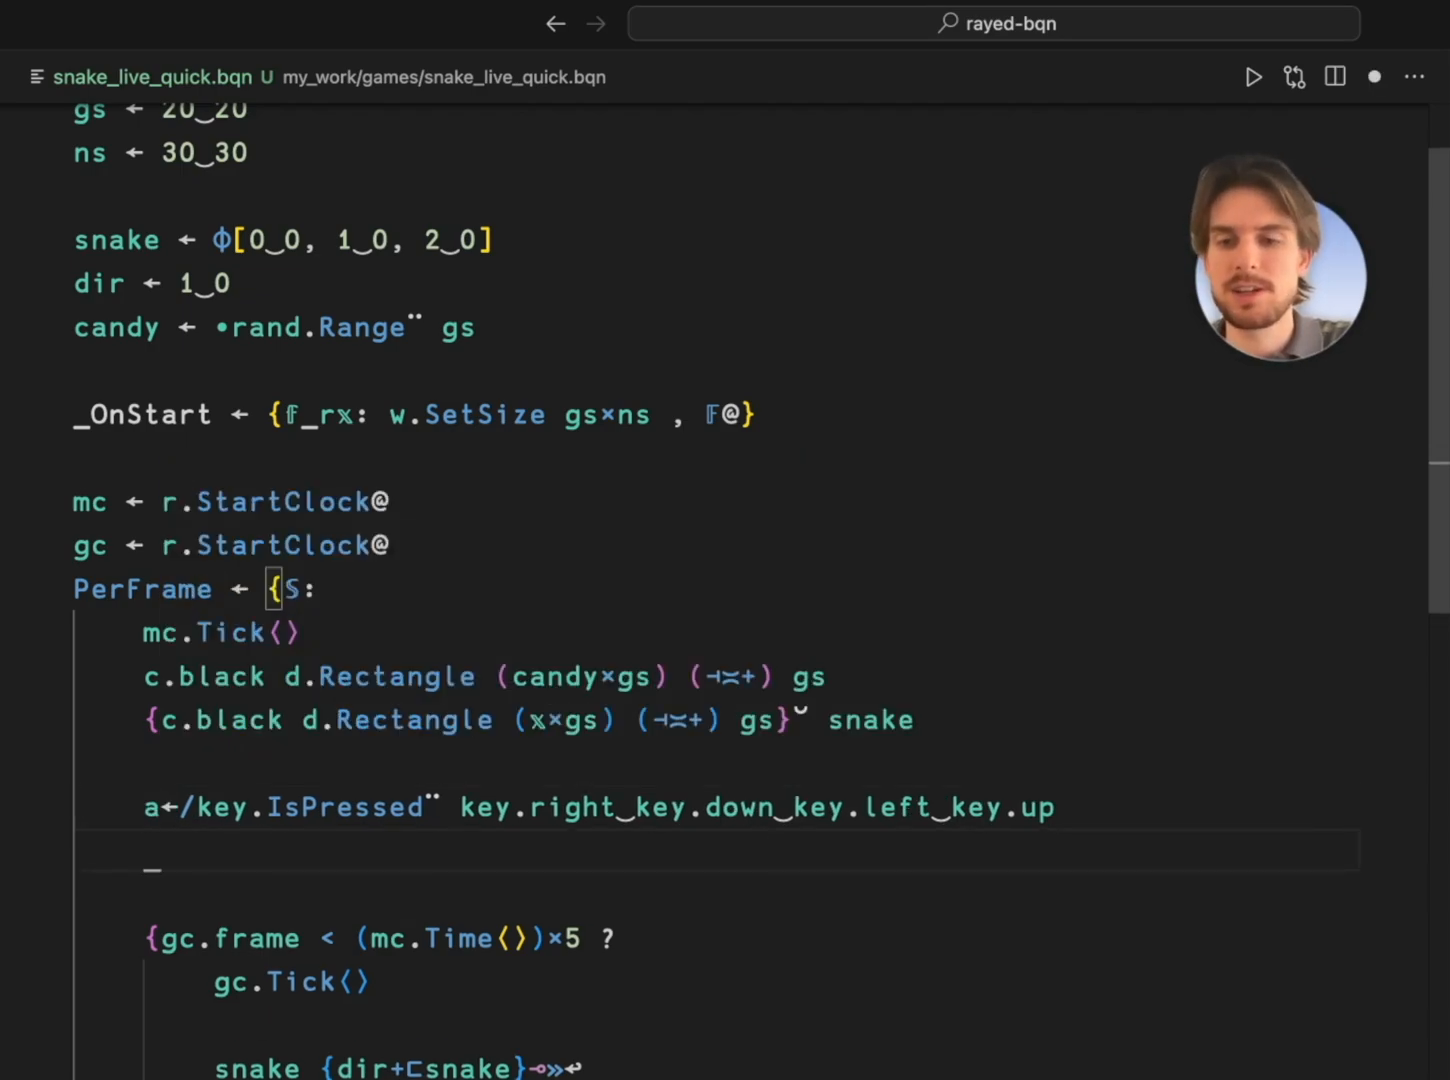
text({}¨ a)
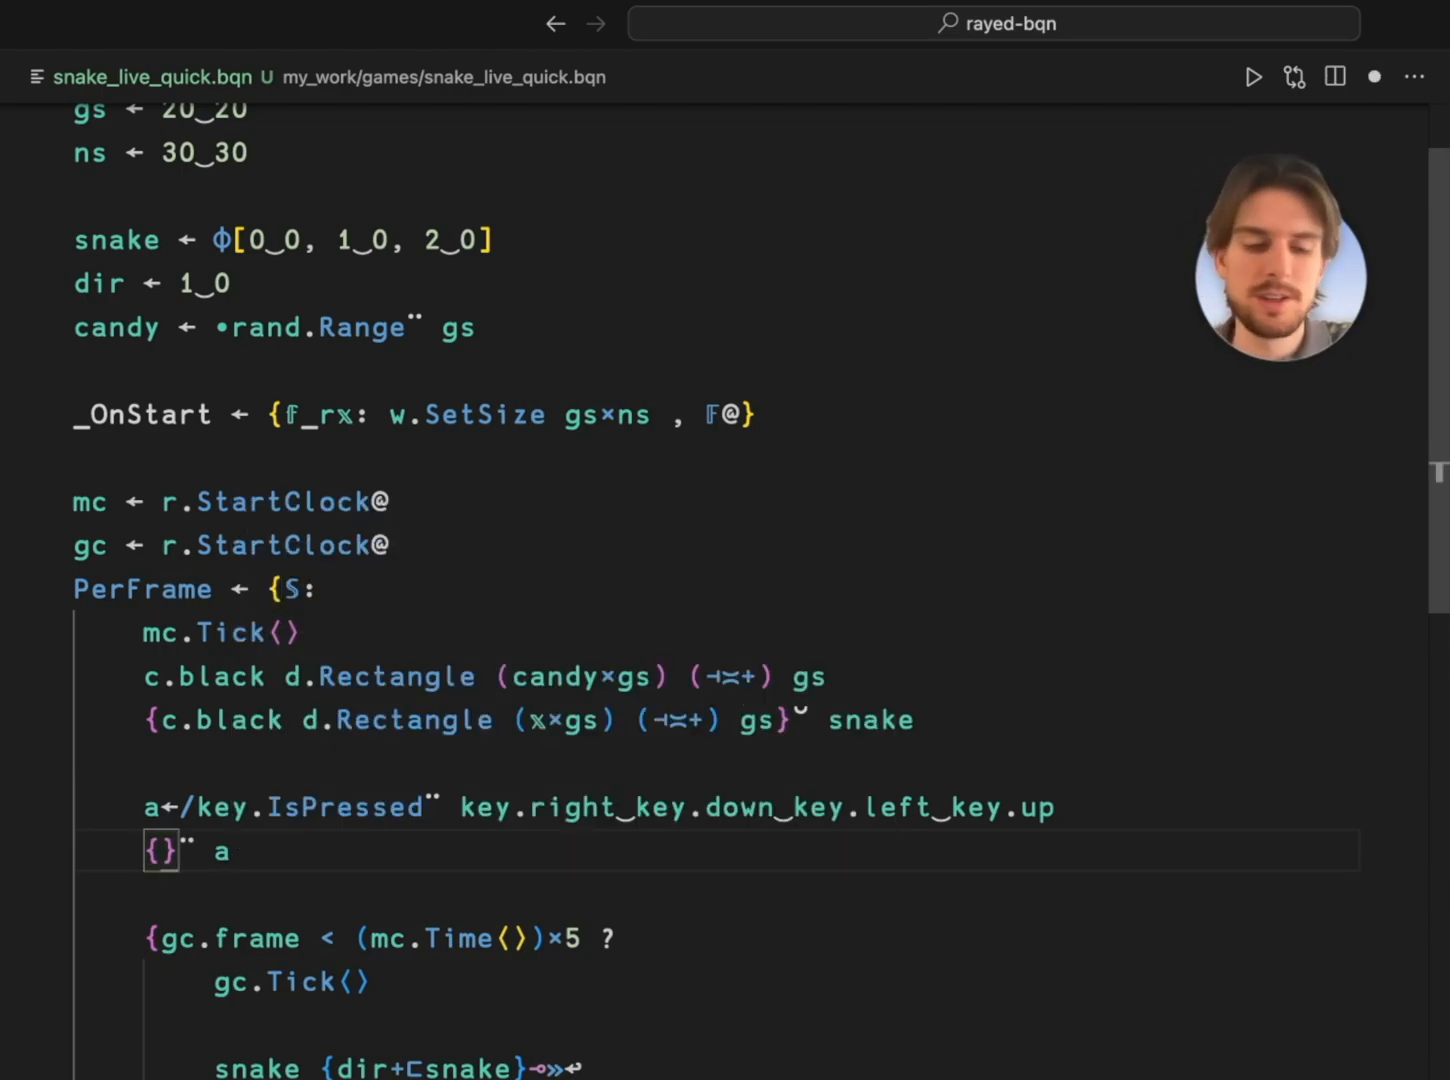
text(dire←)
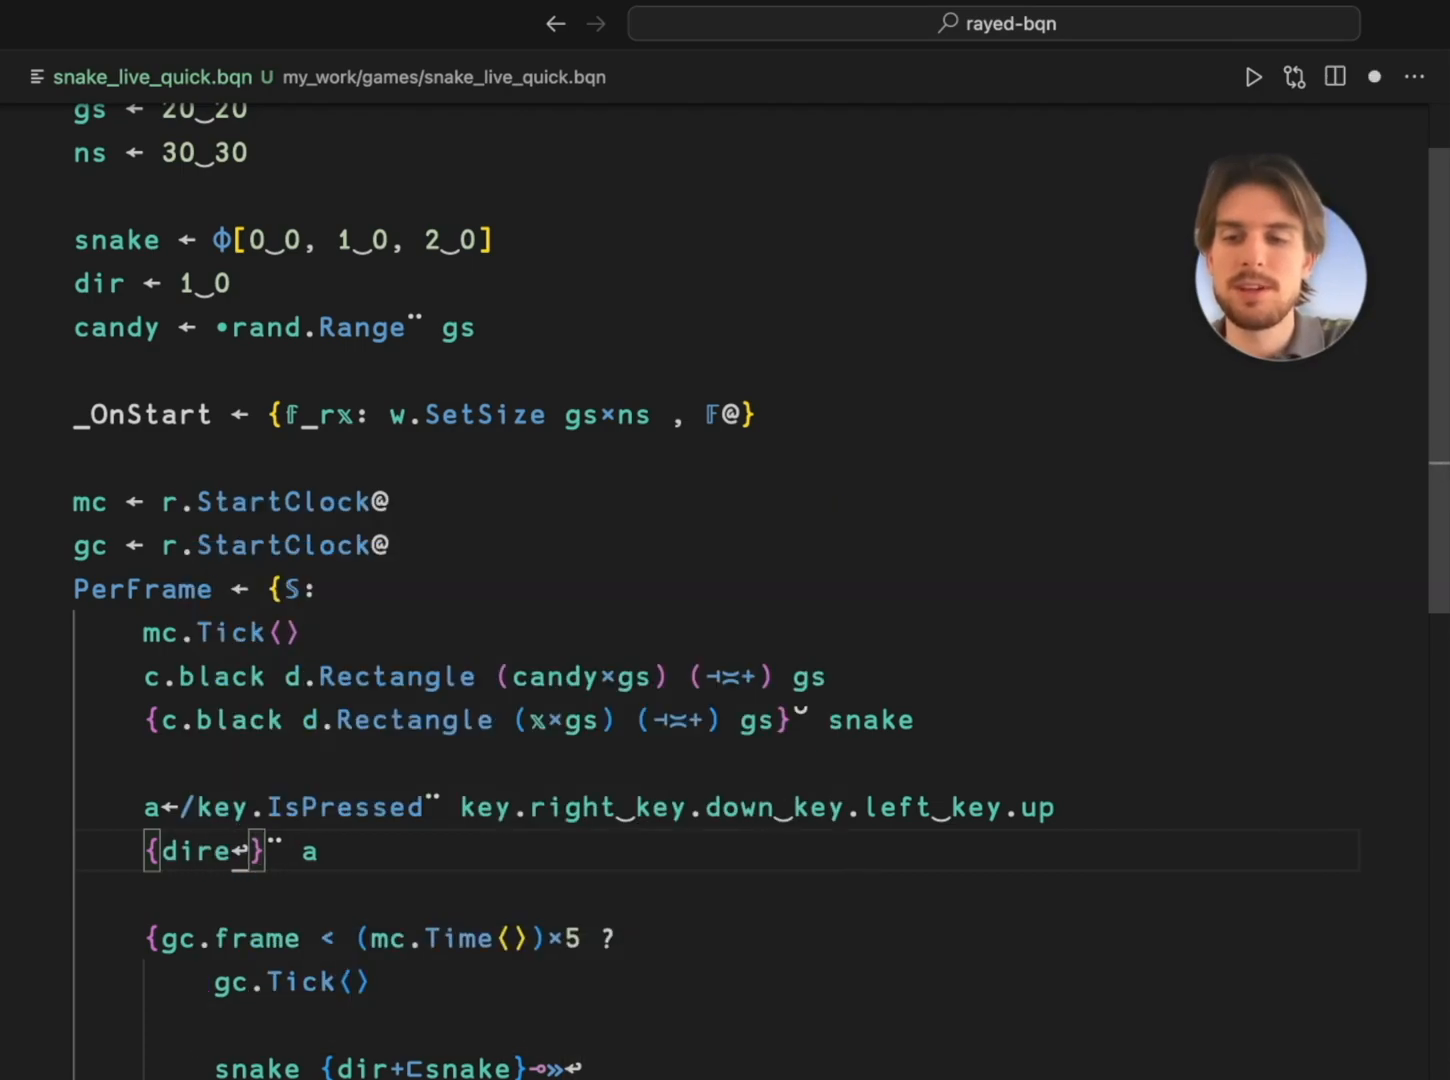
text(x)
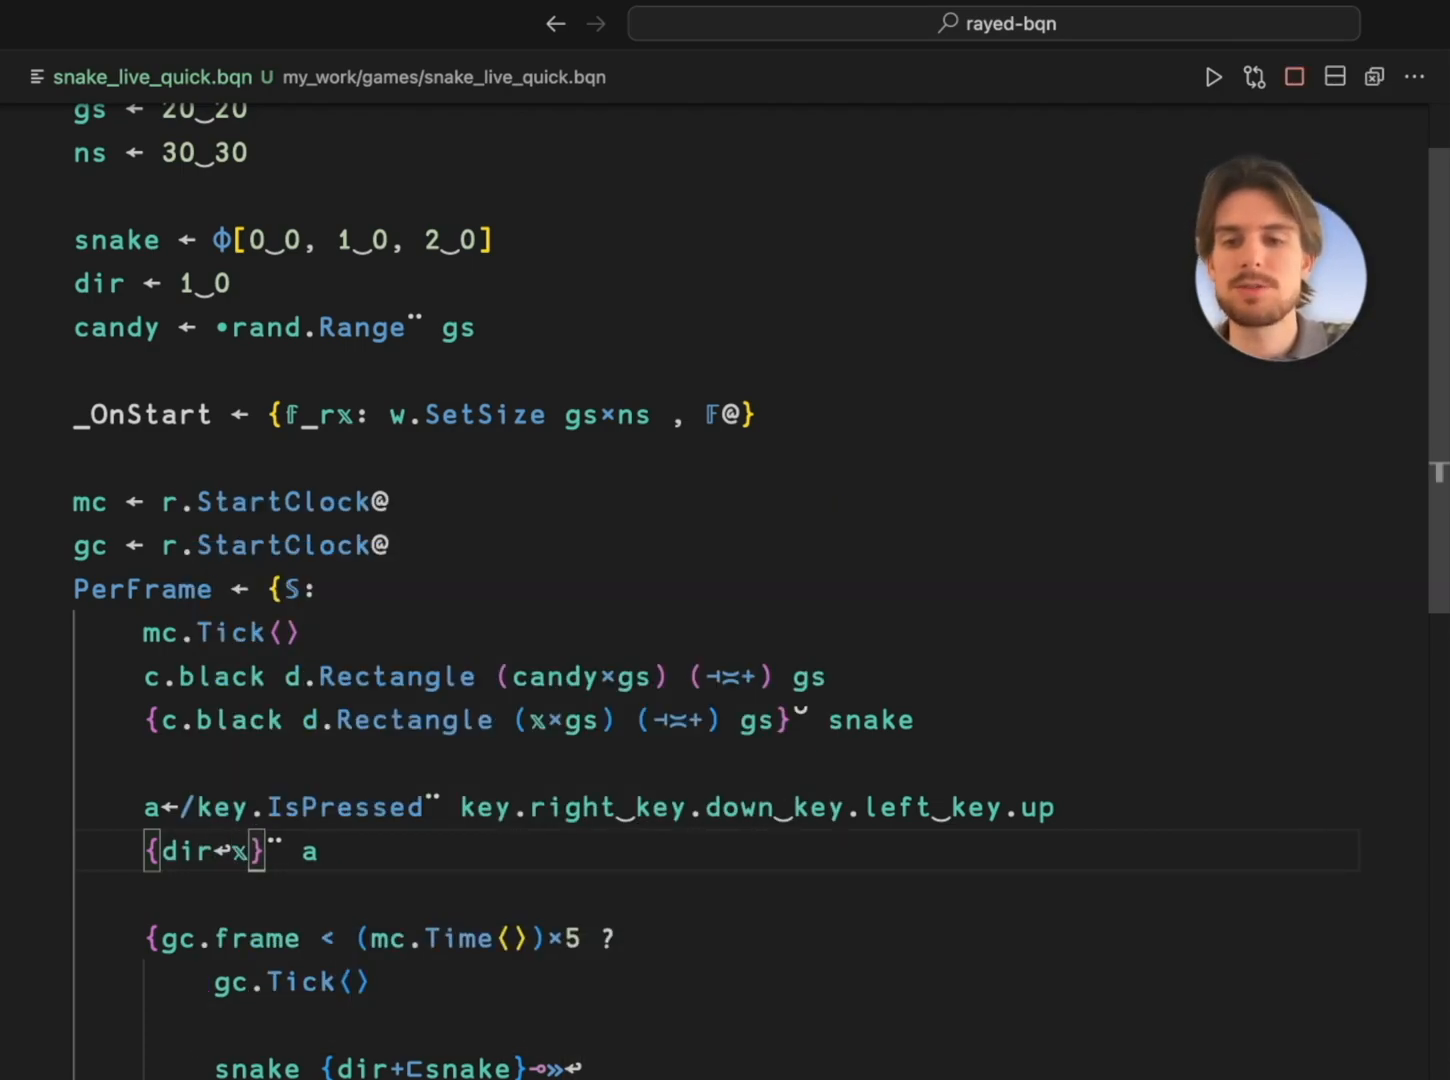
Pick dir from the unit vectors ⟨1‿0, 0‿1, ¯1‿0, 0‿¯1⟩ by the pressed key
click(1212, 76)
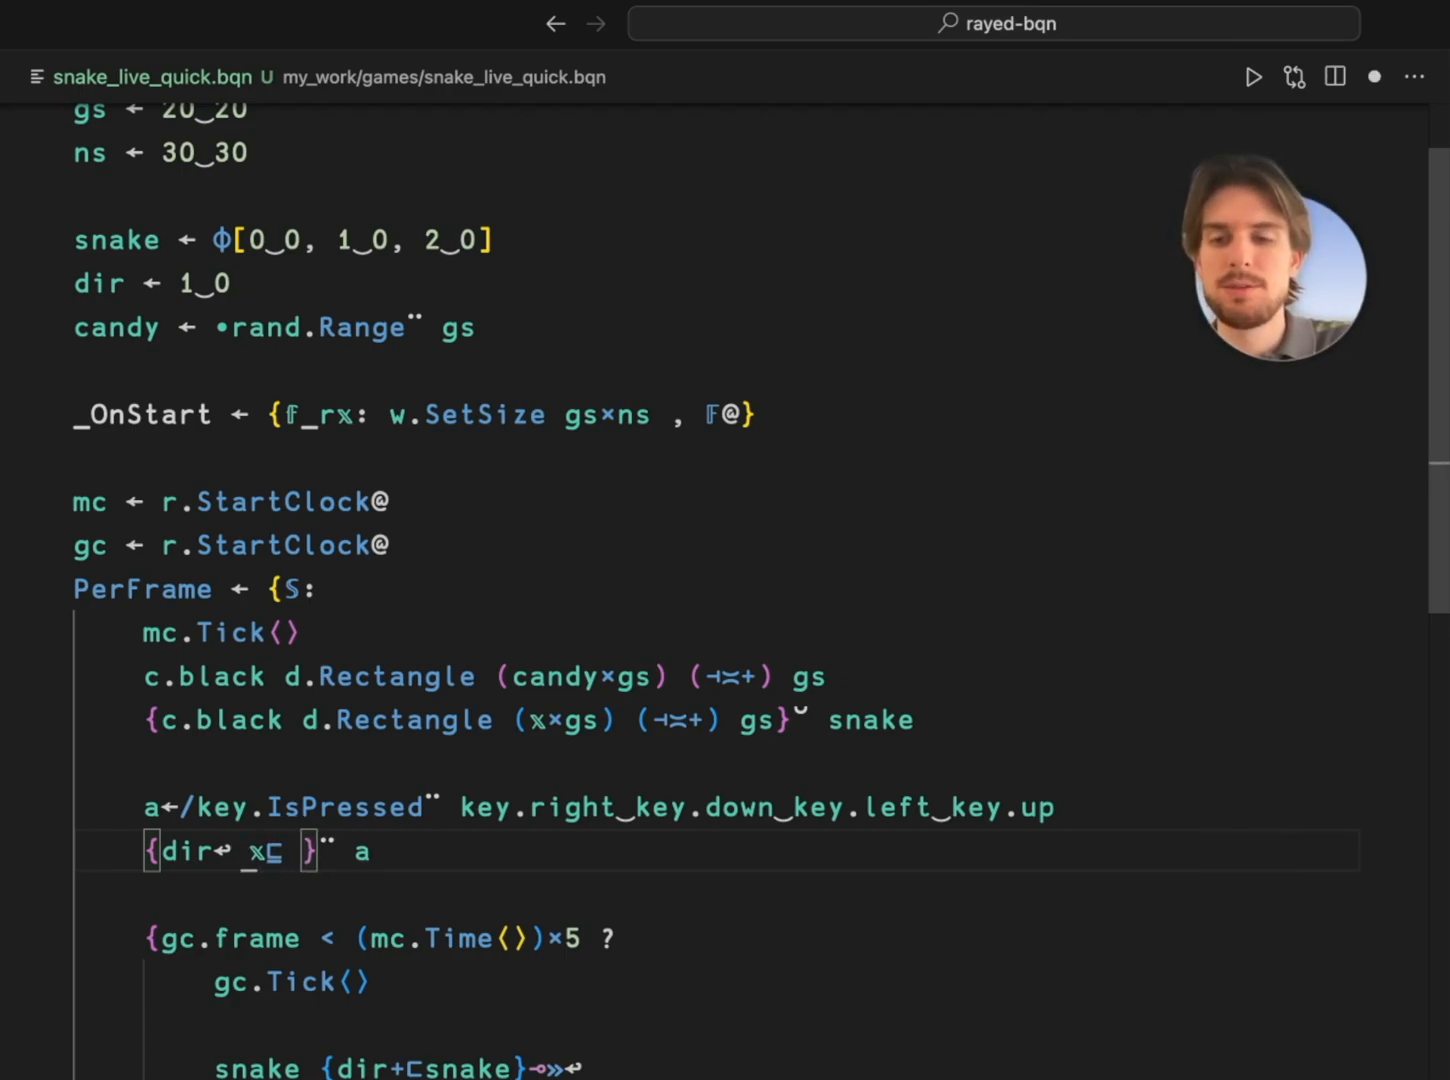
text(()
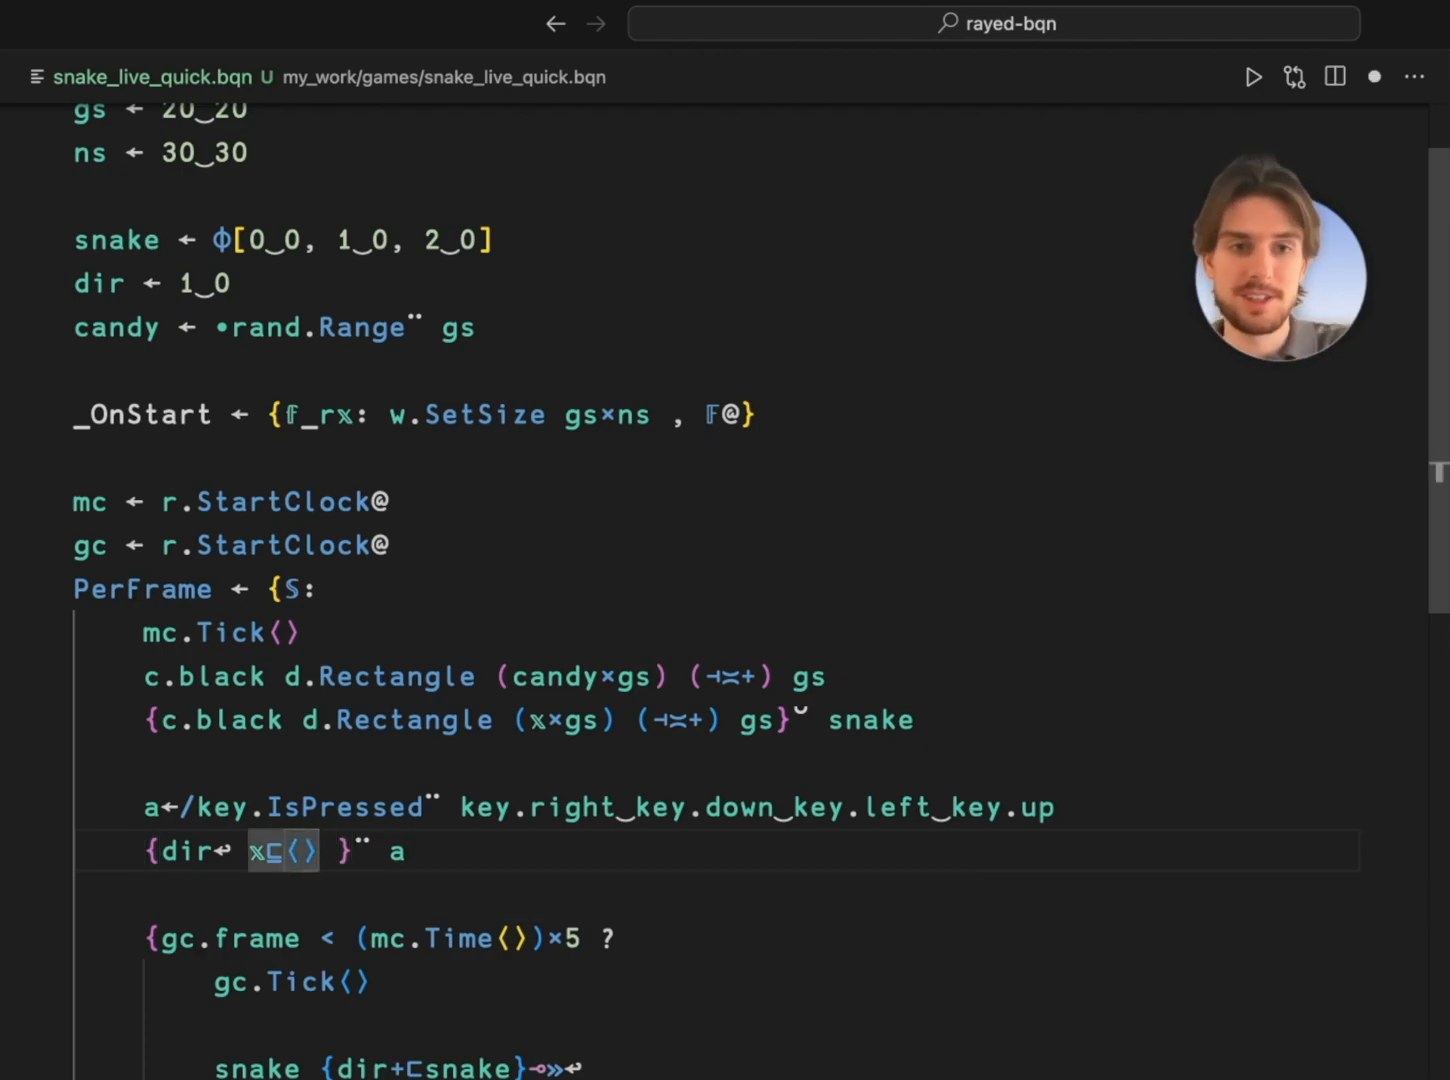
text(1)
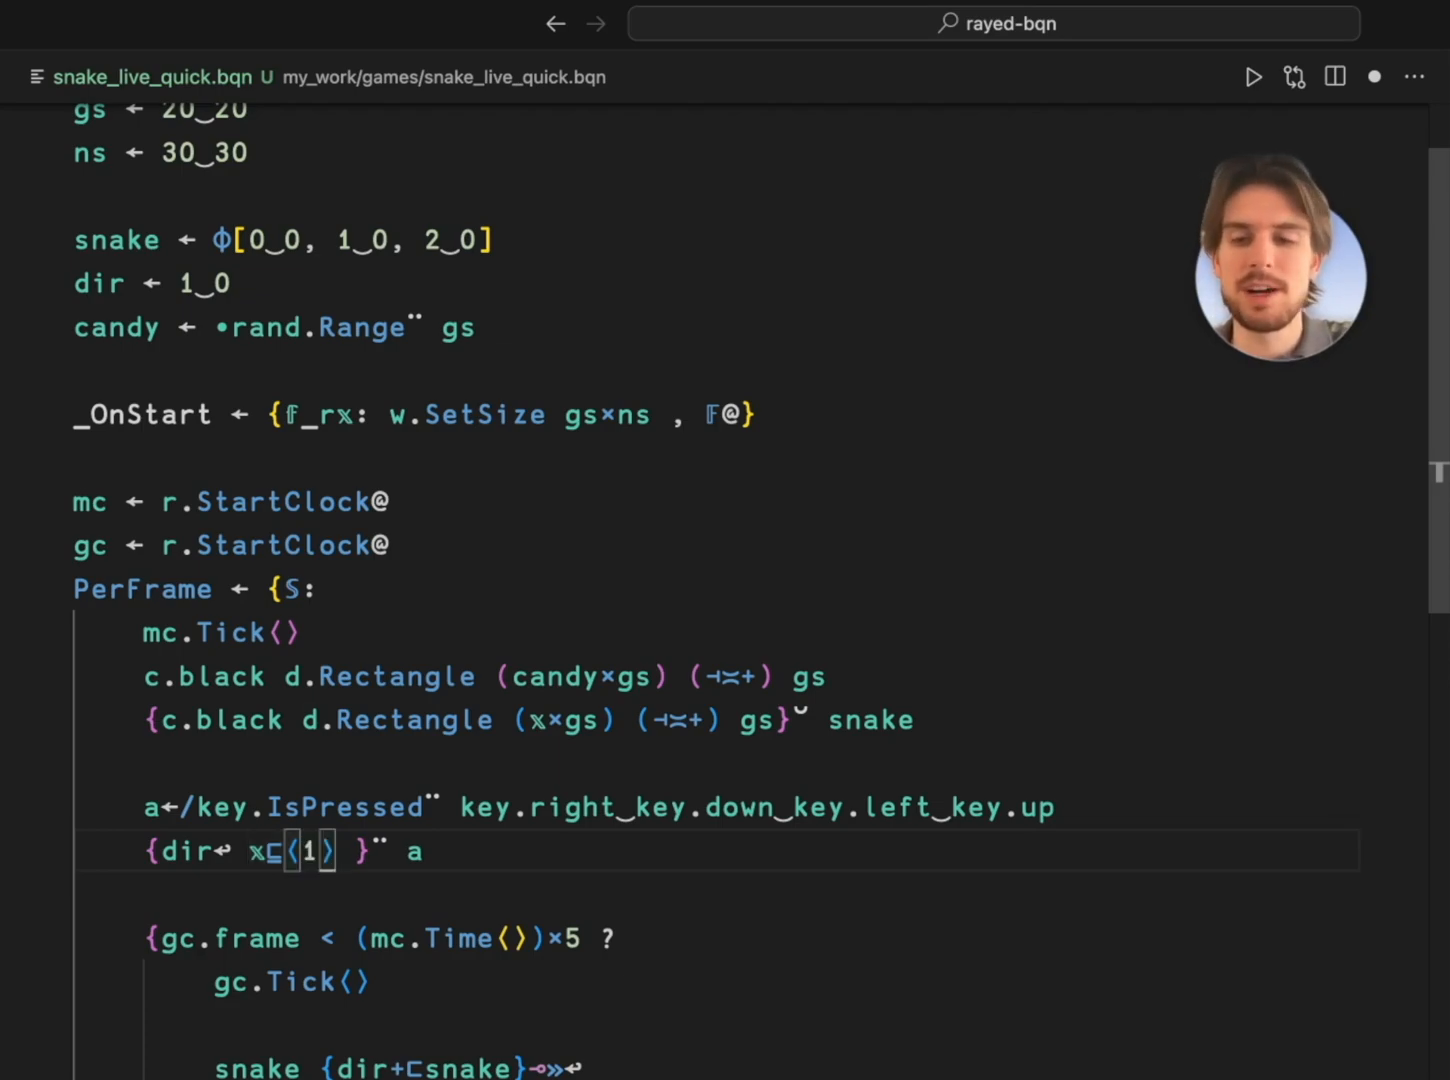
text(_0,)
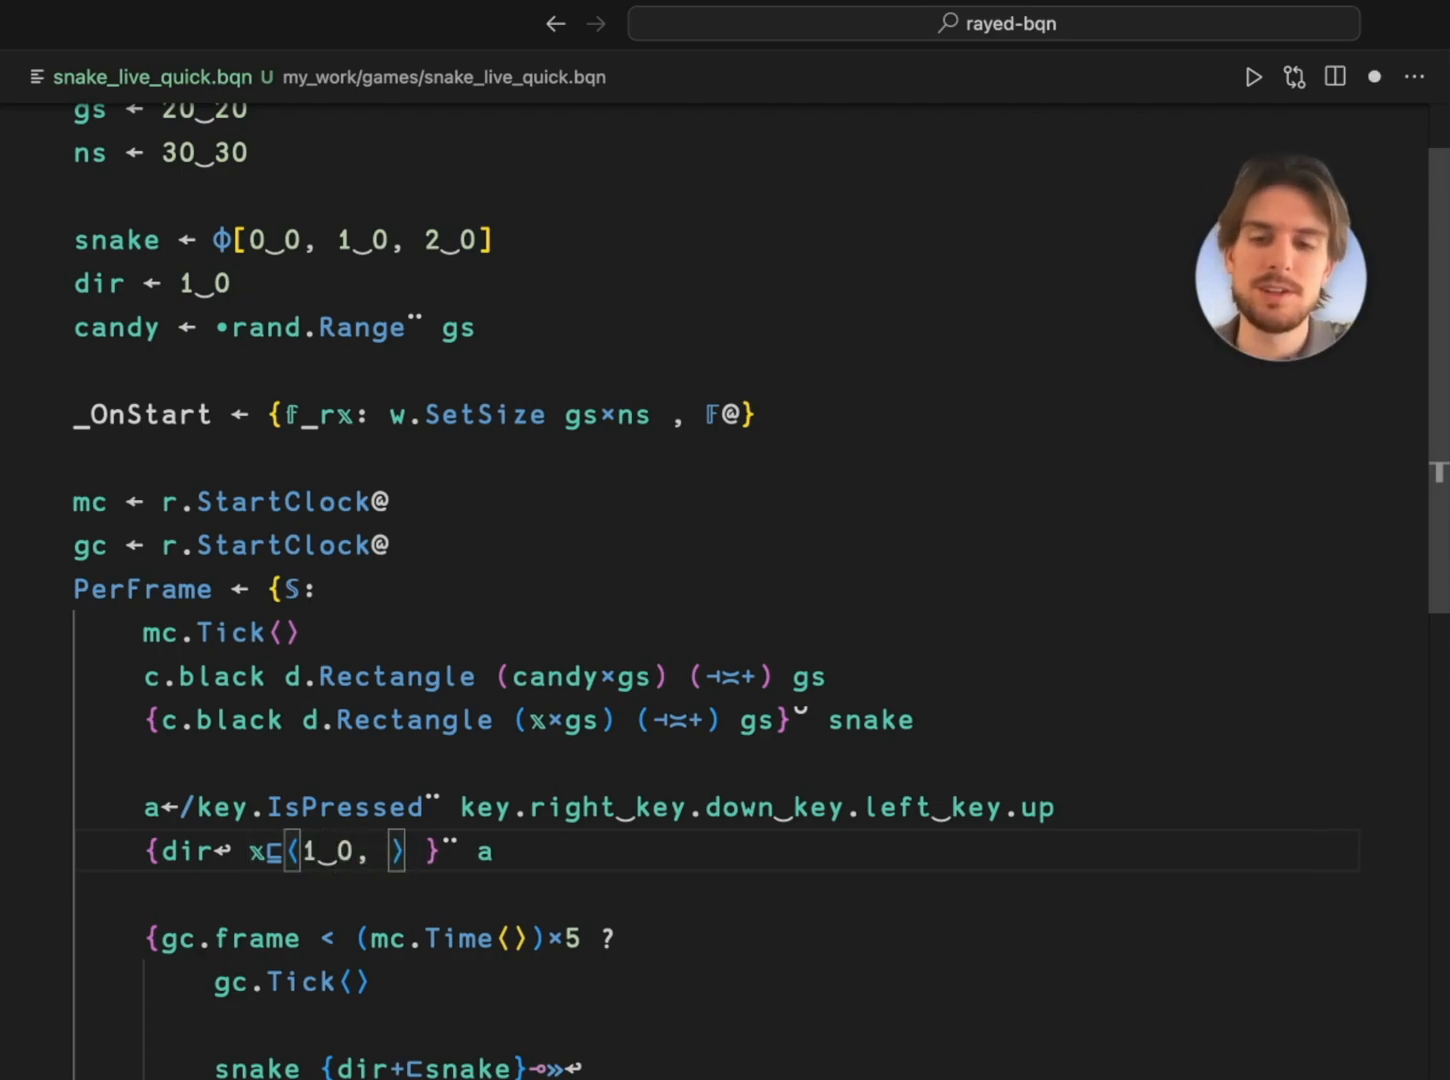
text(0_1)
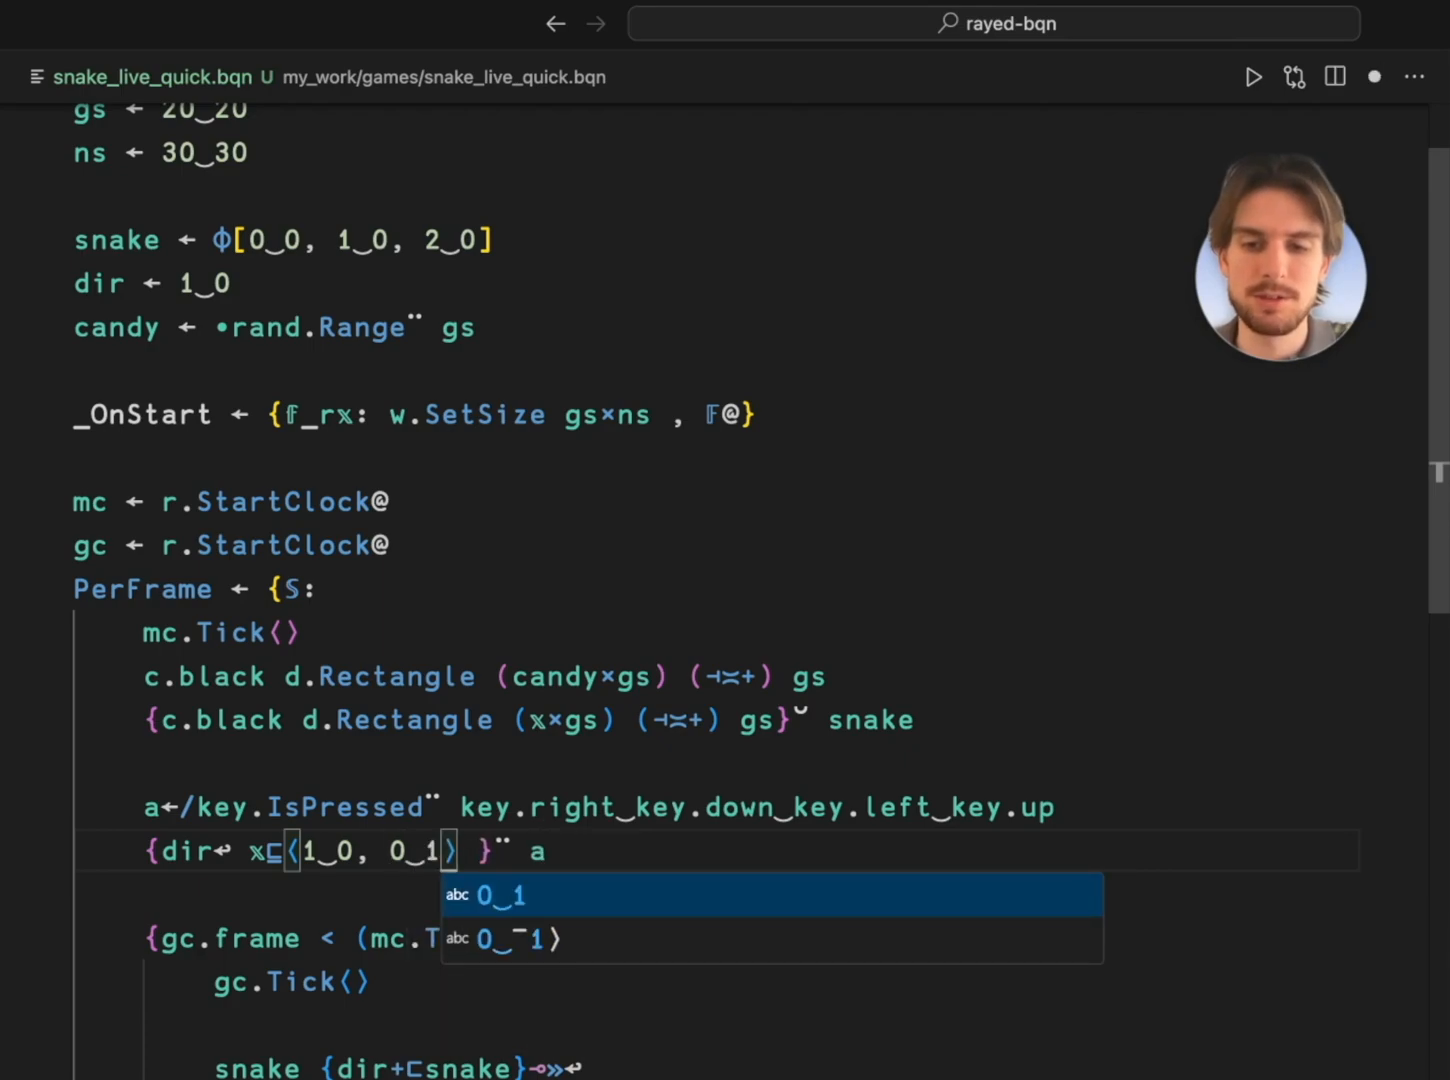
text(, ¯1_0)
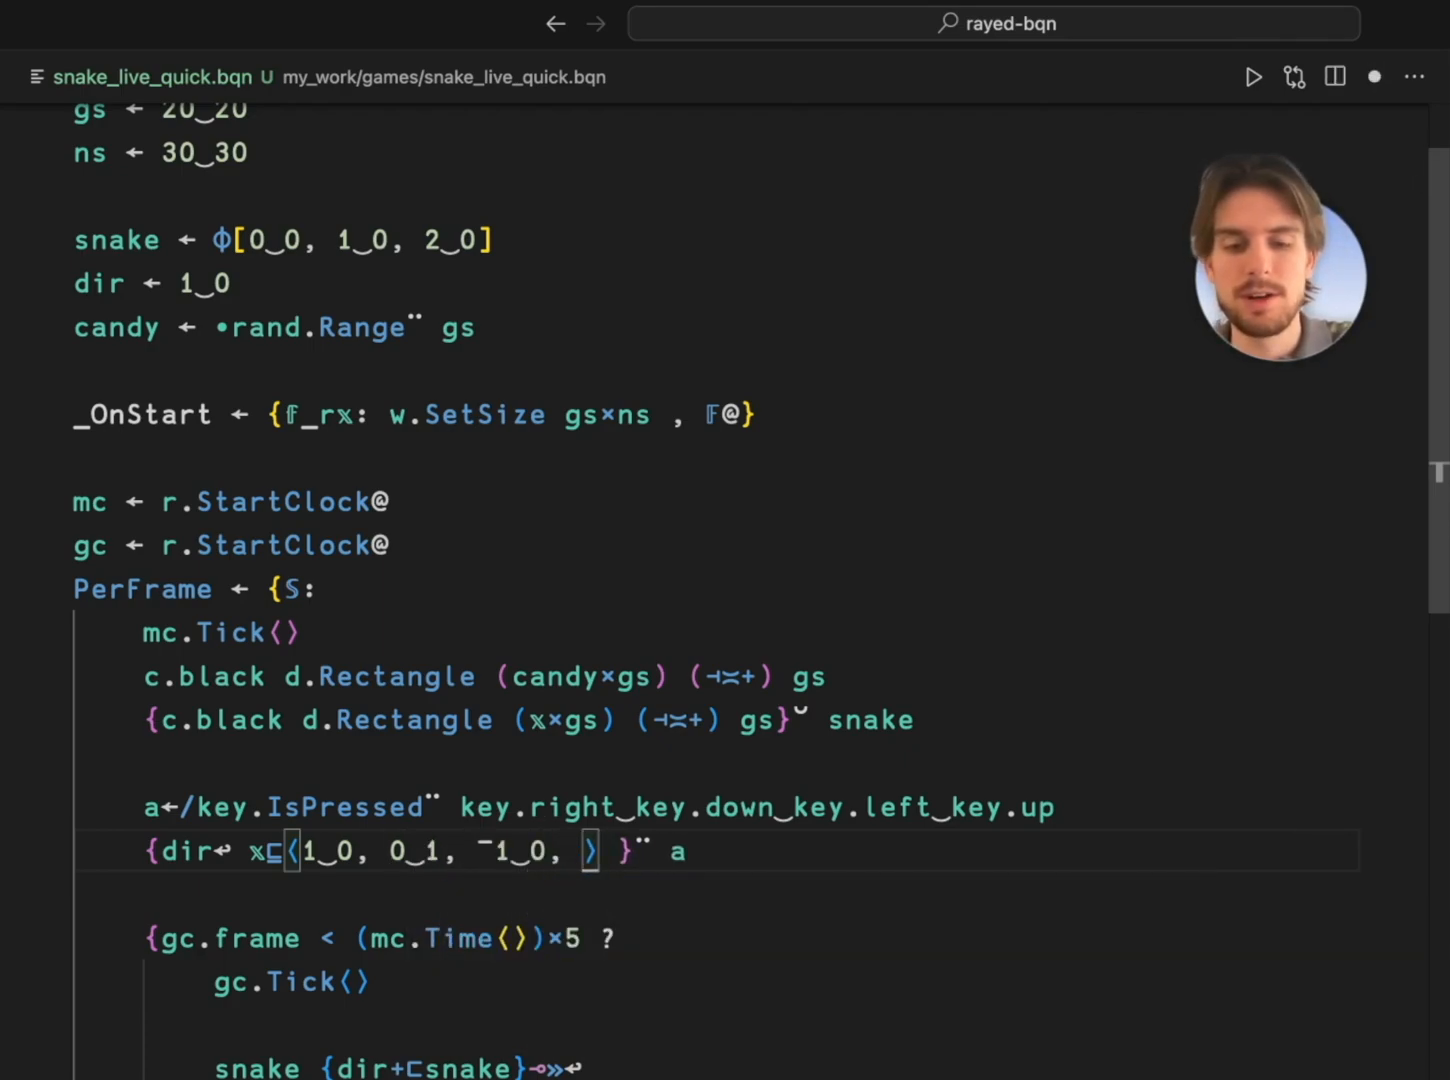
text(0‿¯1)
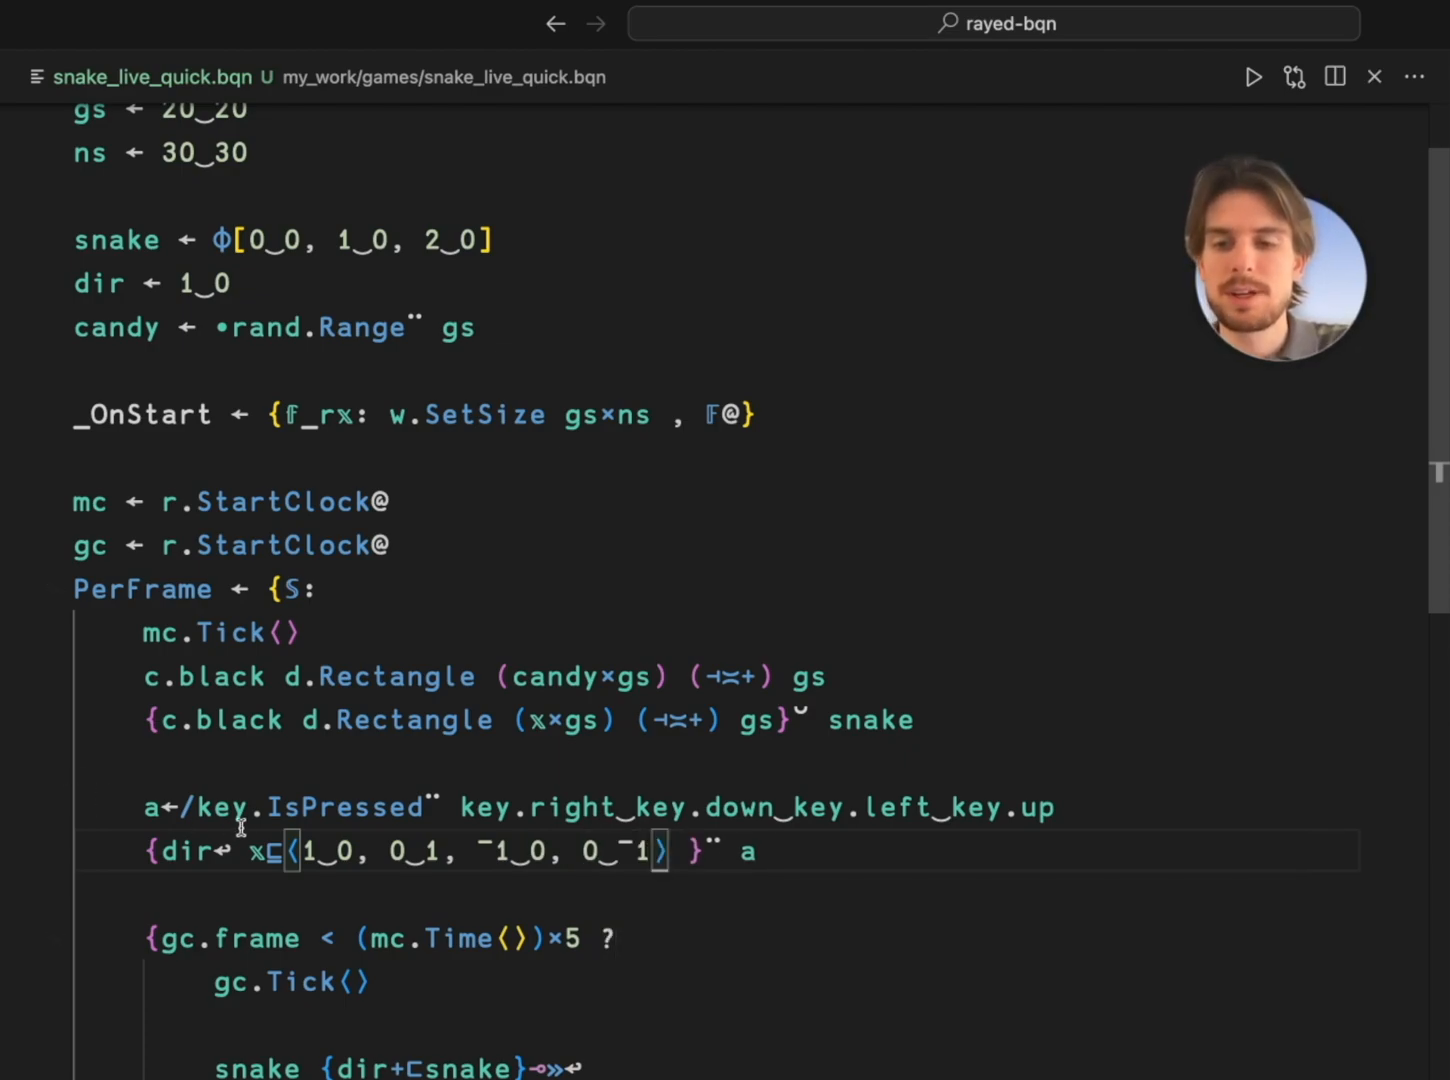
click(1252, 76)
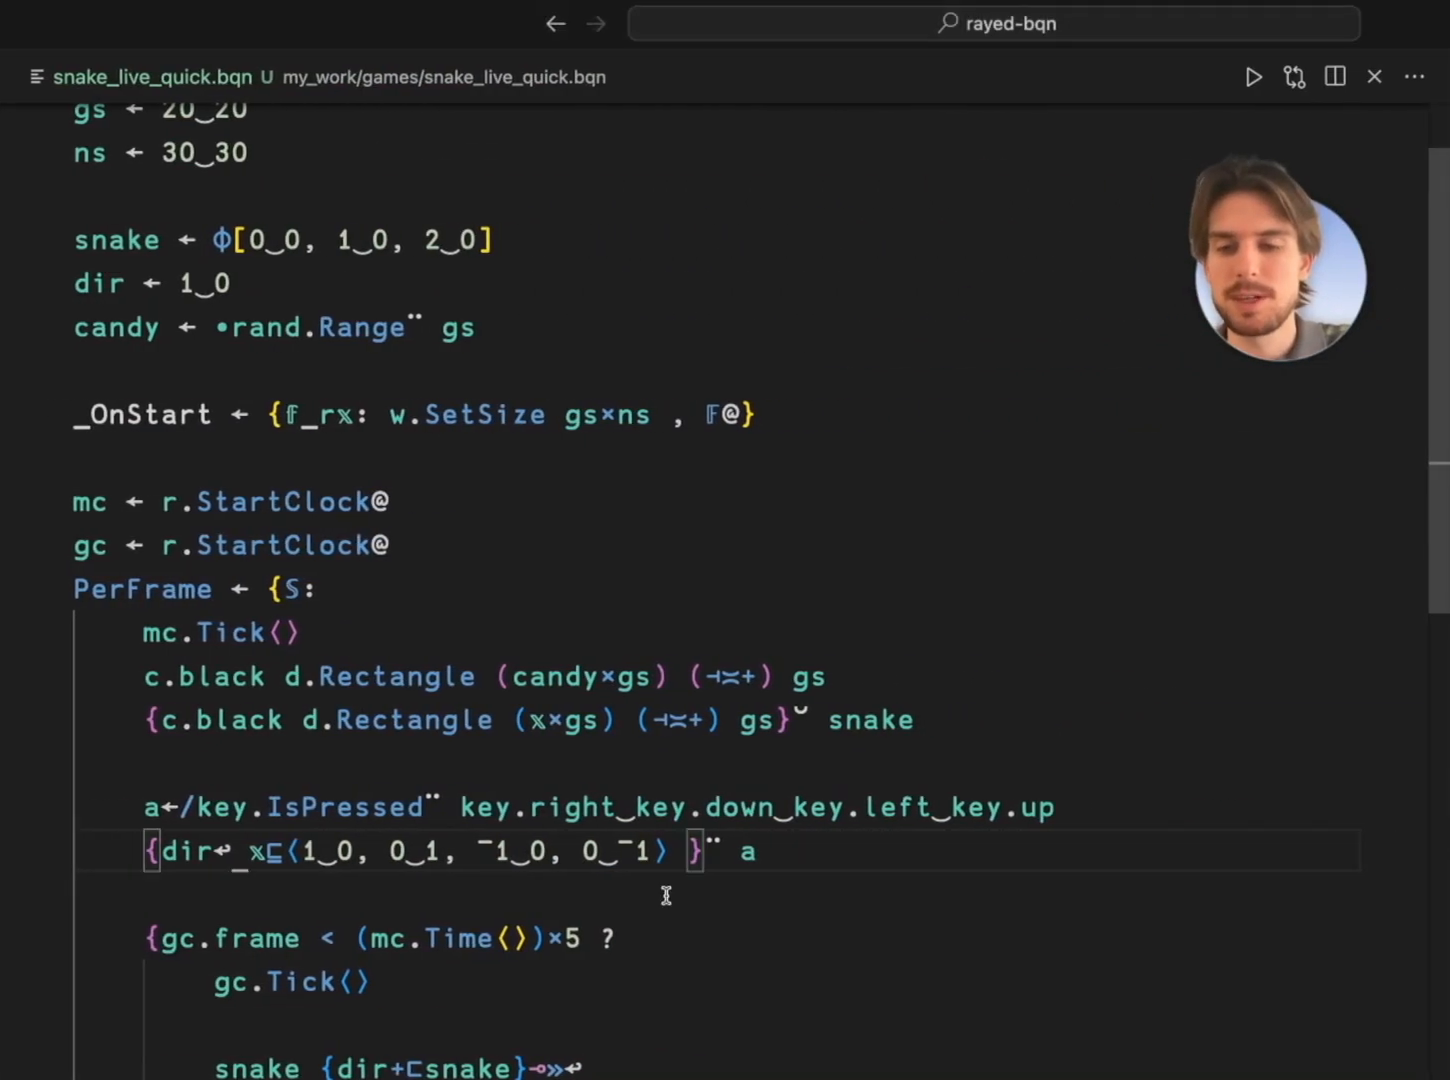
When candy≡⊏snake, respawn candy ↩ •rand.Range¨ gs inside the game tick
scroll(down, 3)
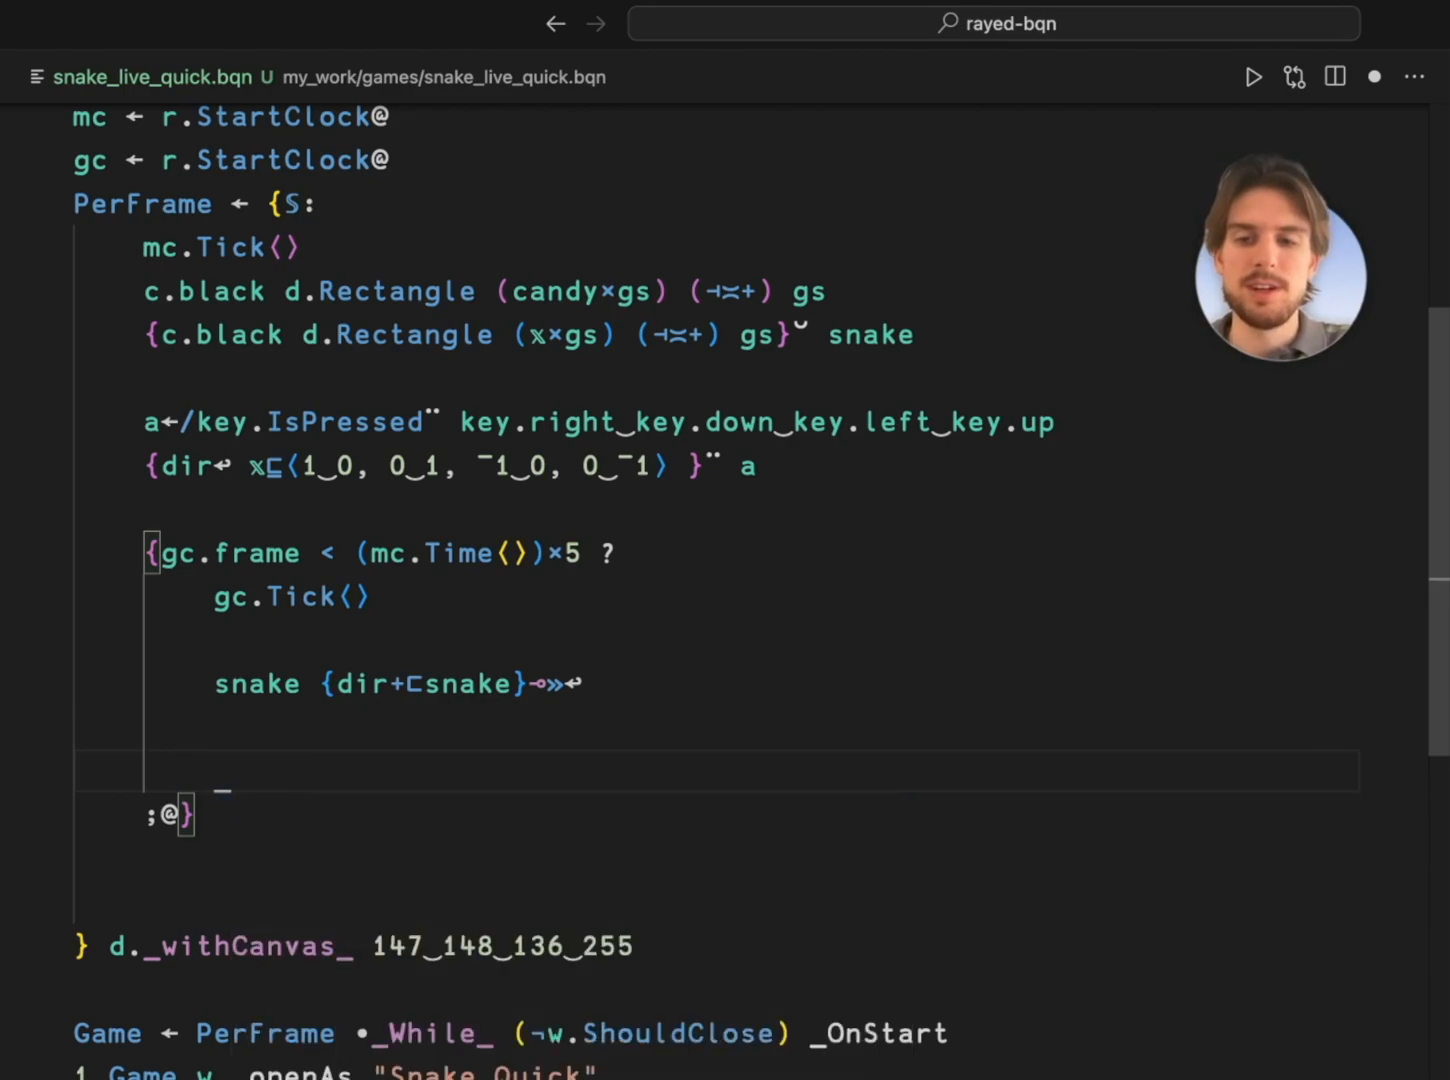
text(⊏snake)
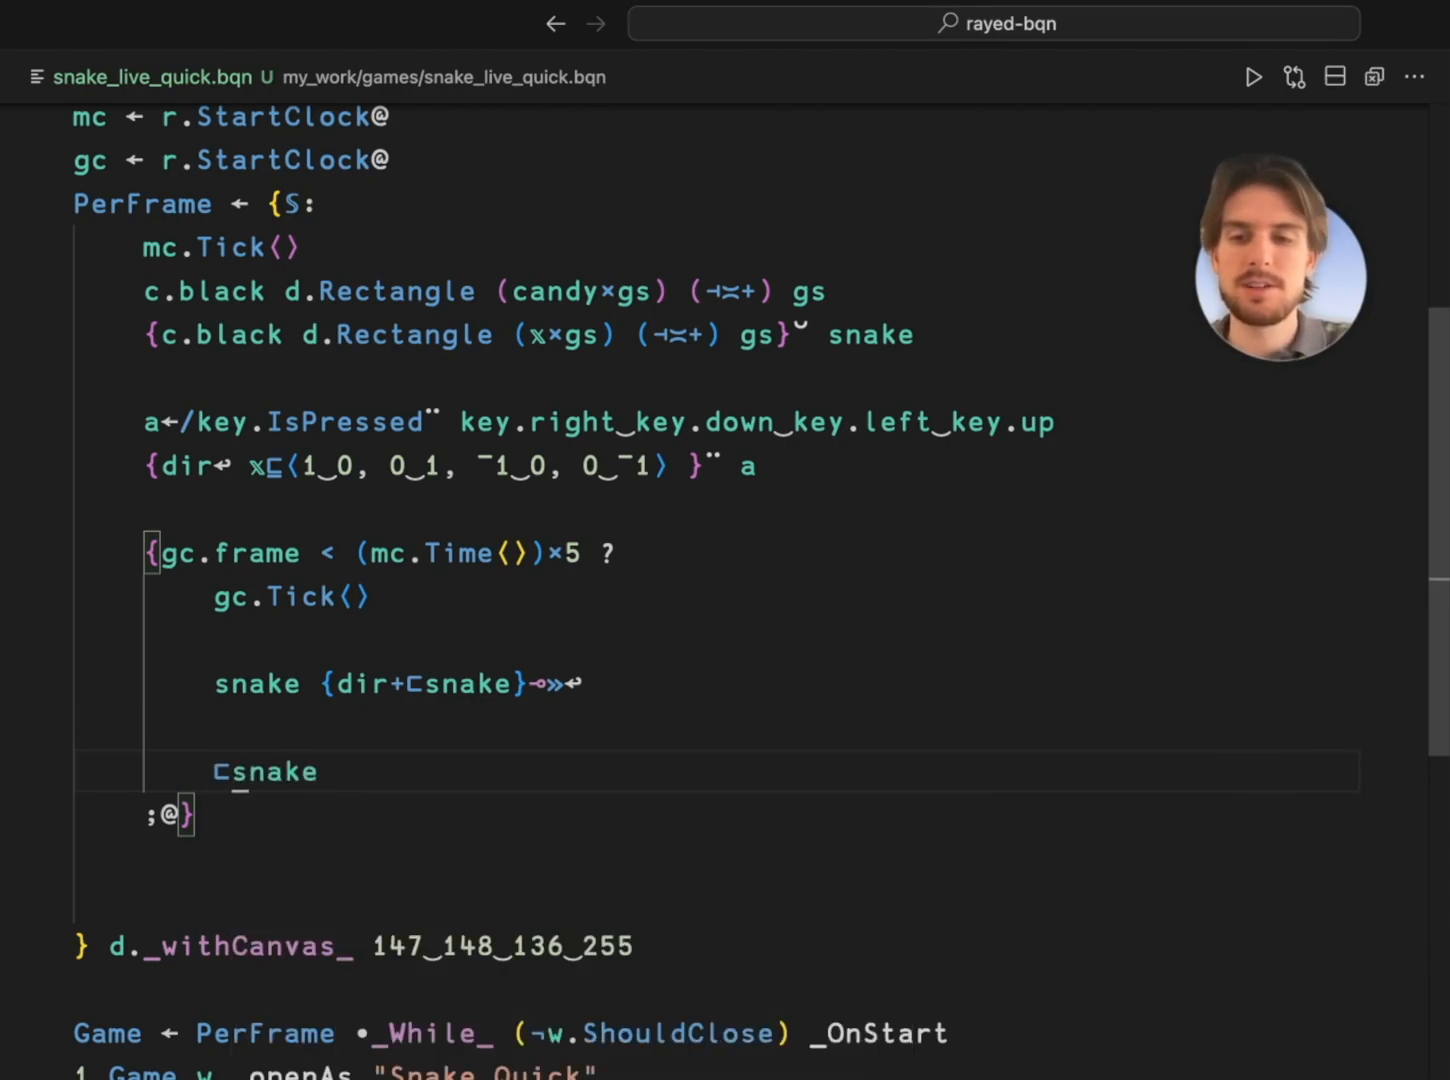
text((⊑snake≡)
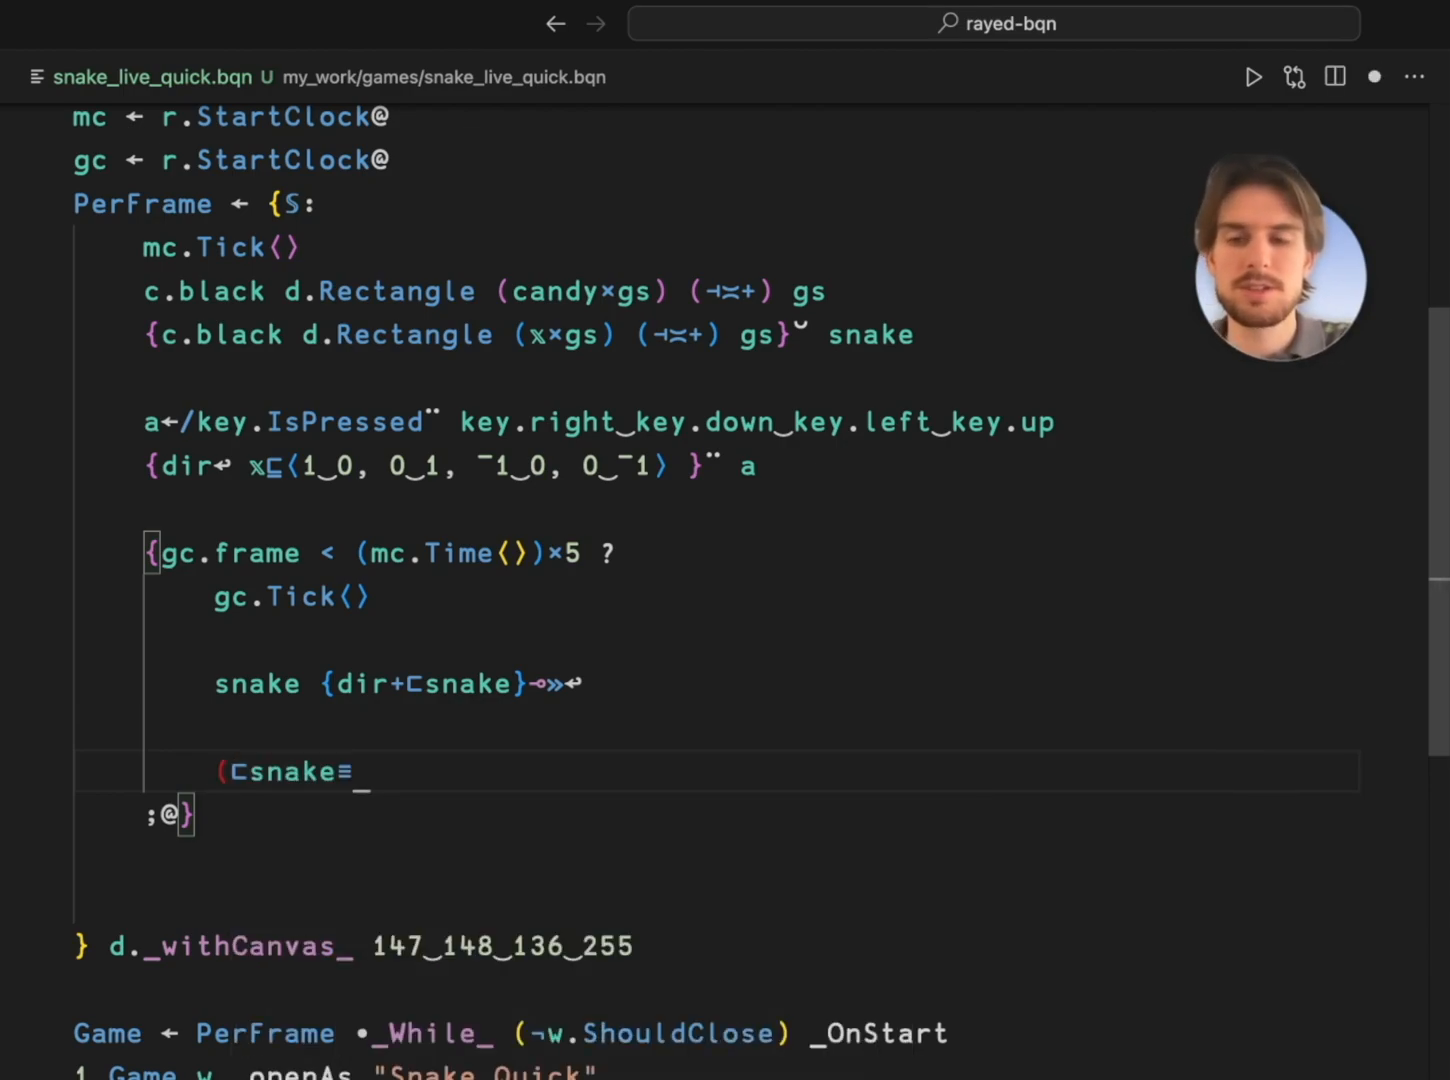
text(candy)
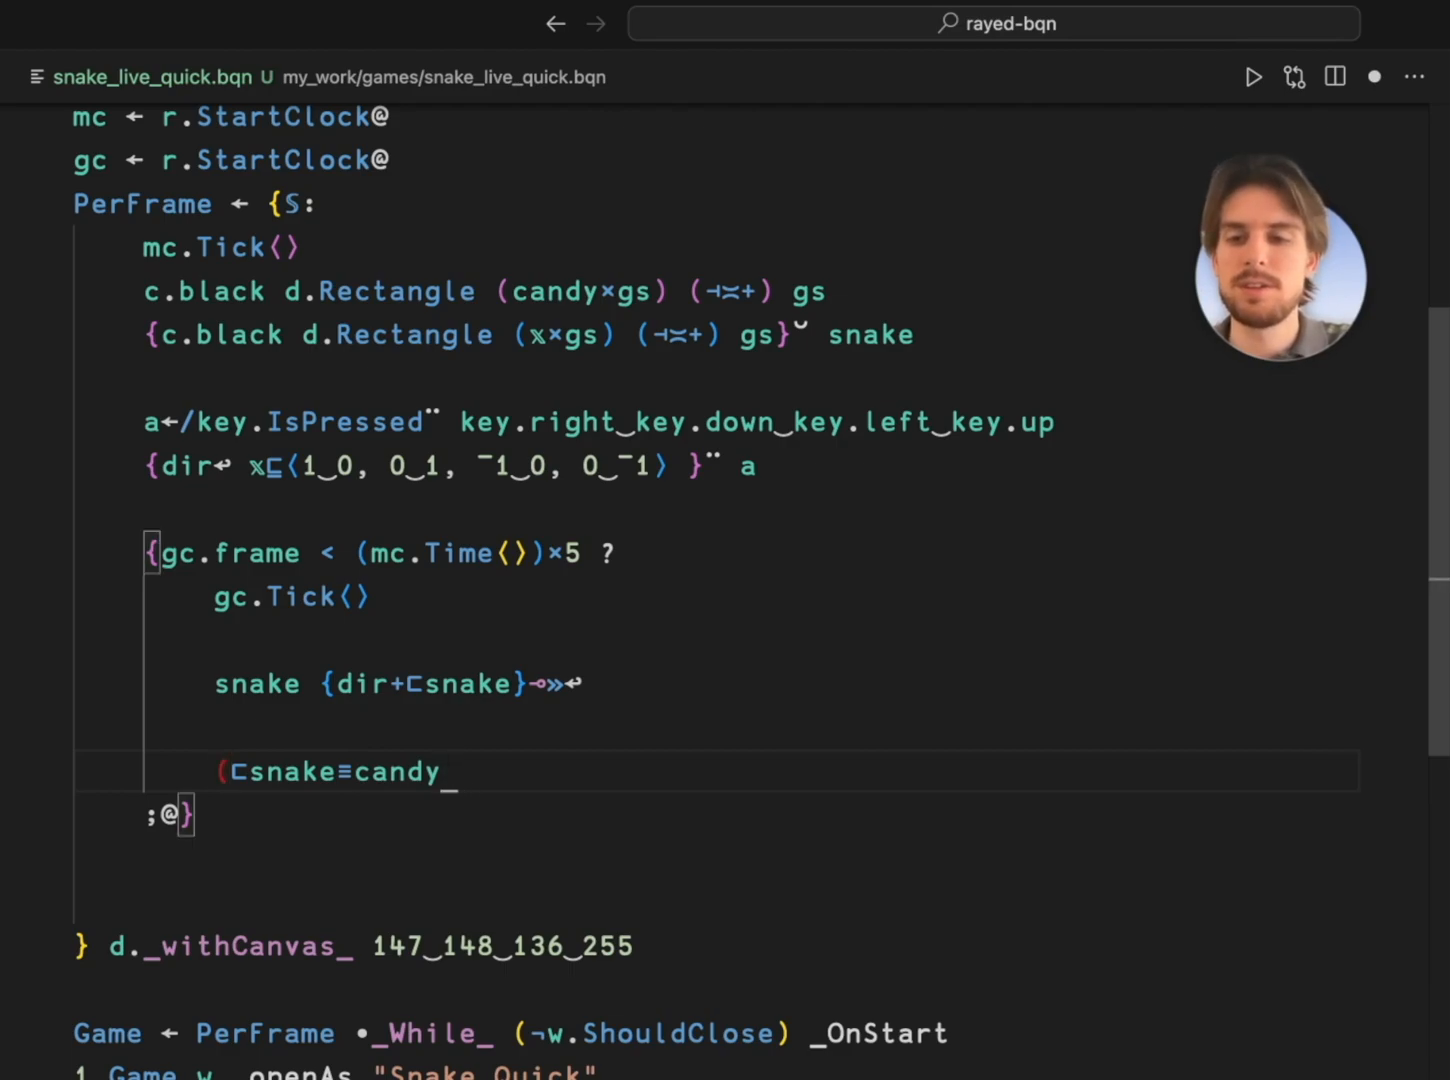
text({())
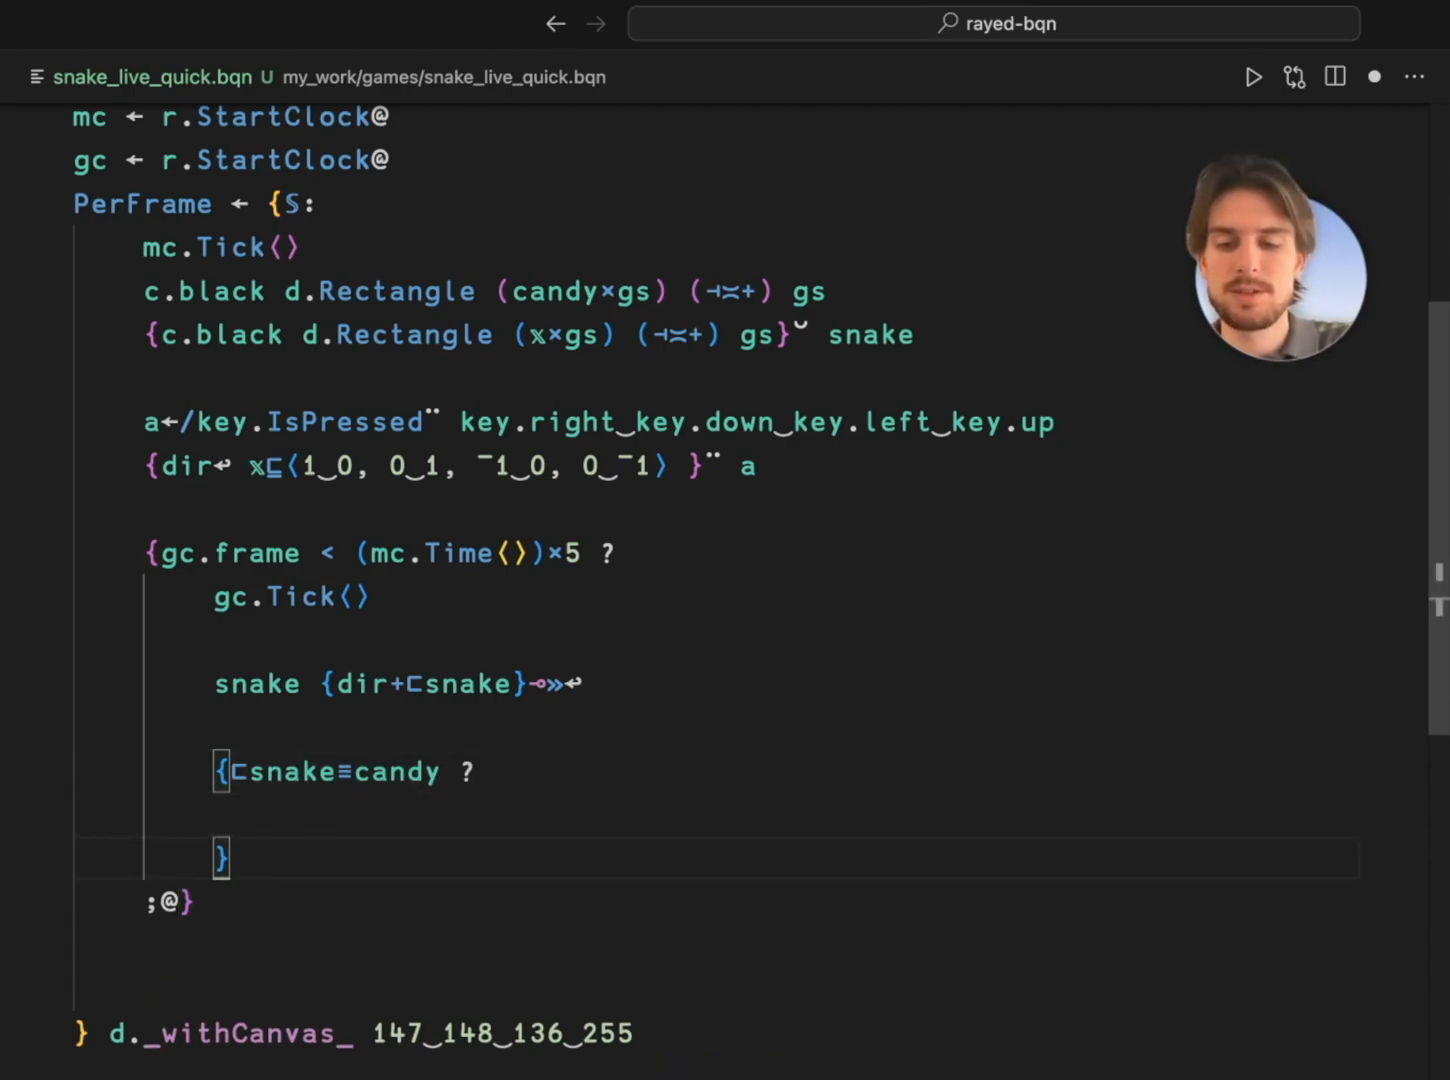
text(;@)
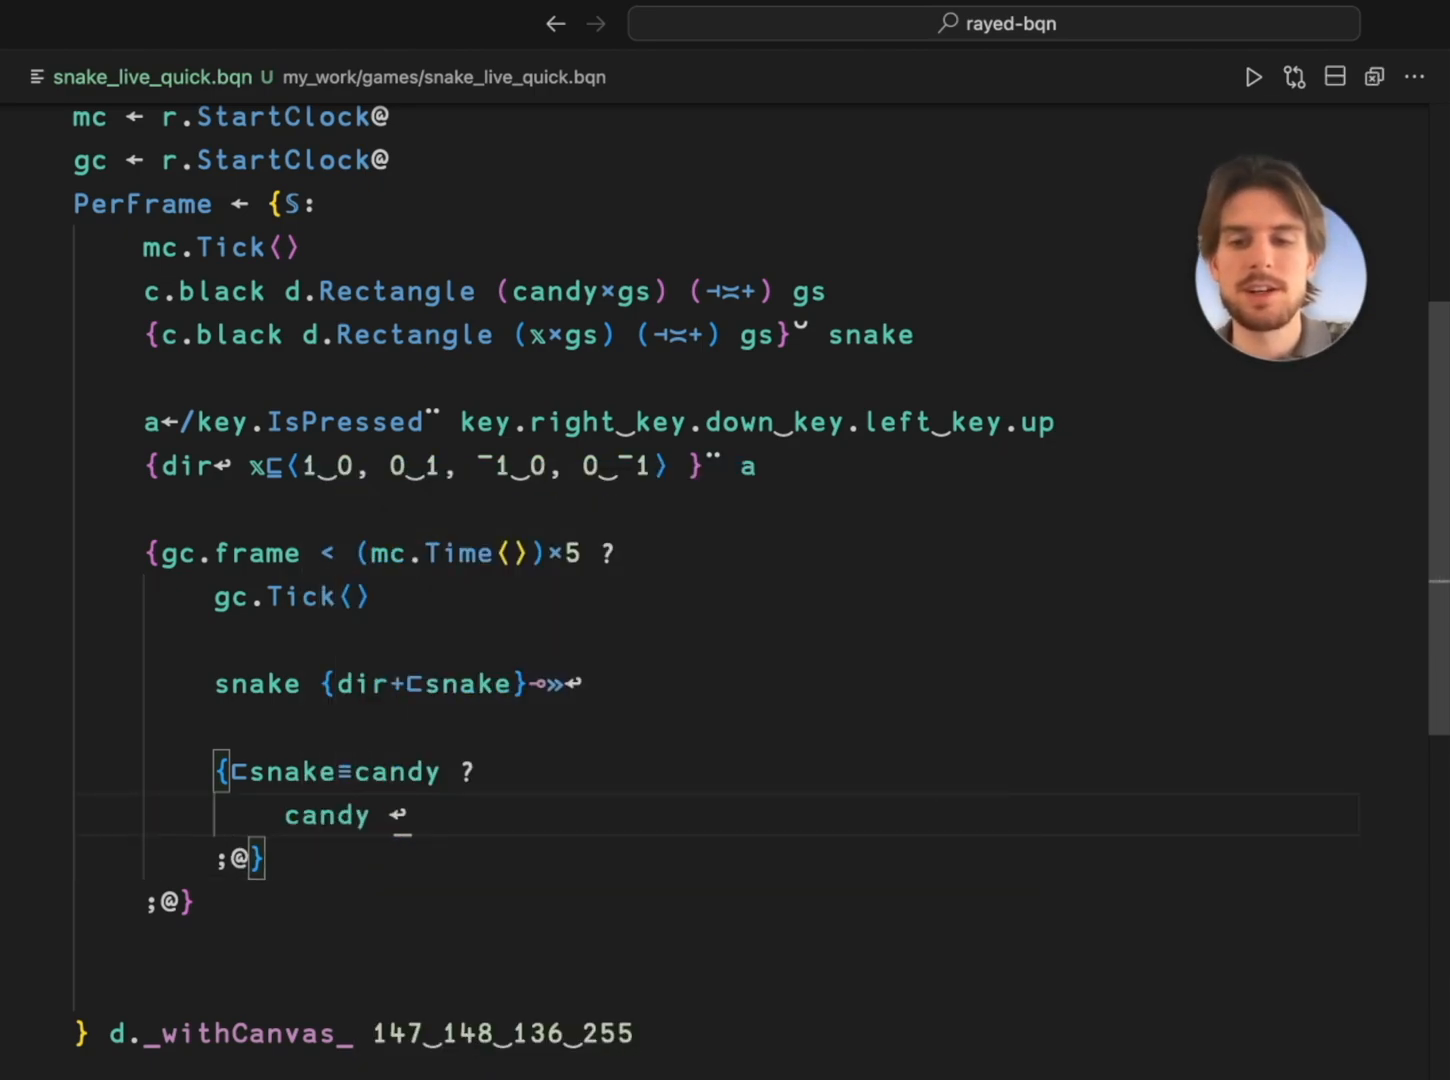
text(•‿)
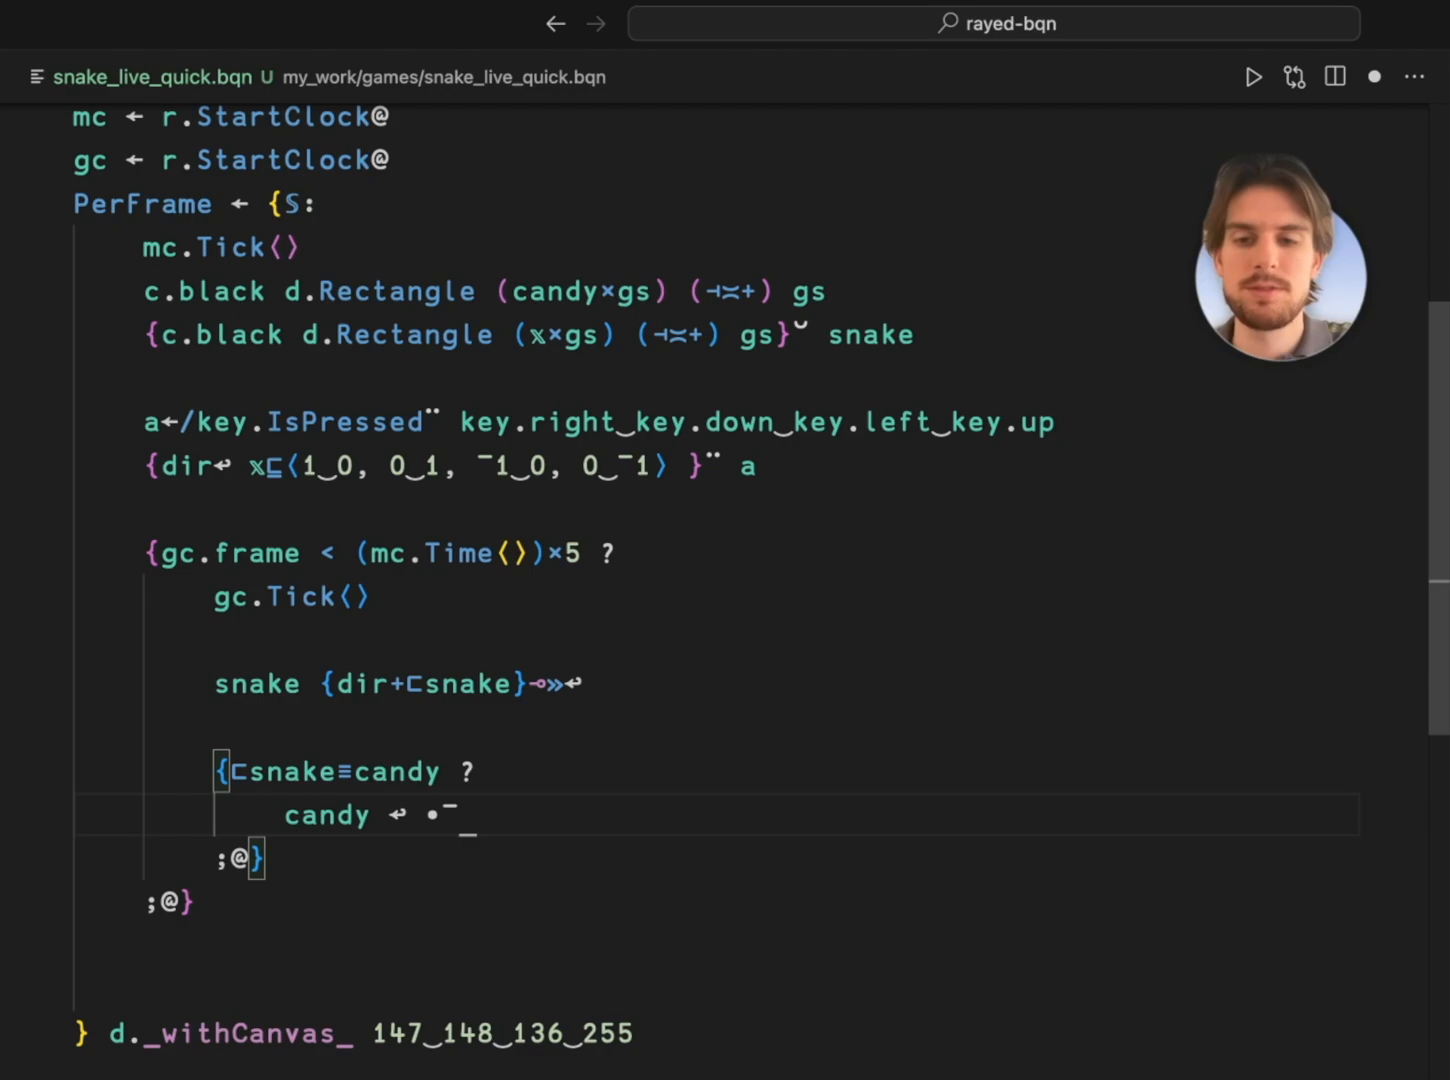
text(rand.Range¨)
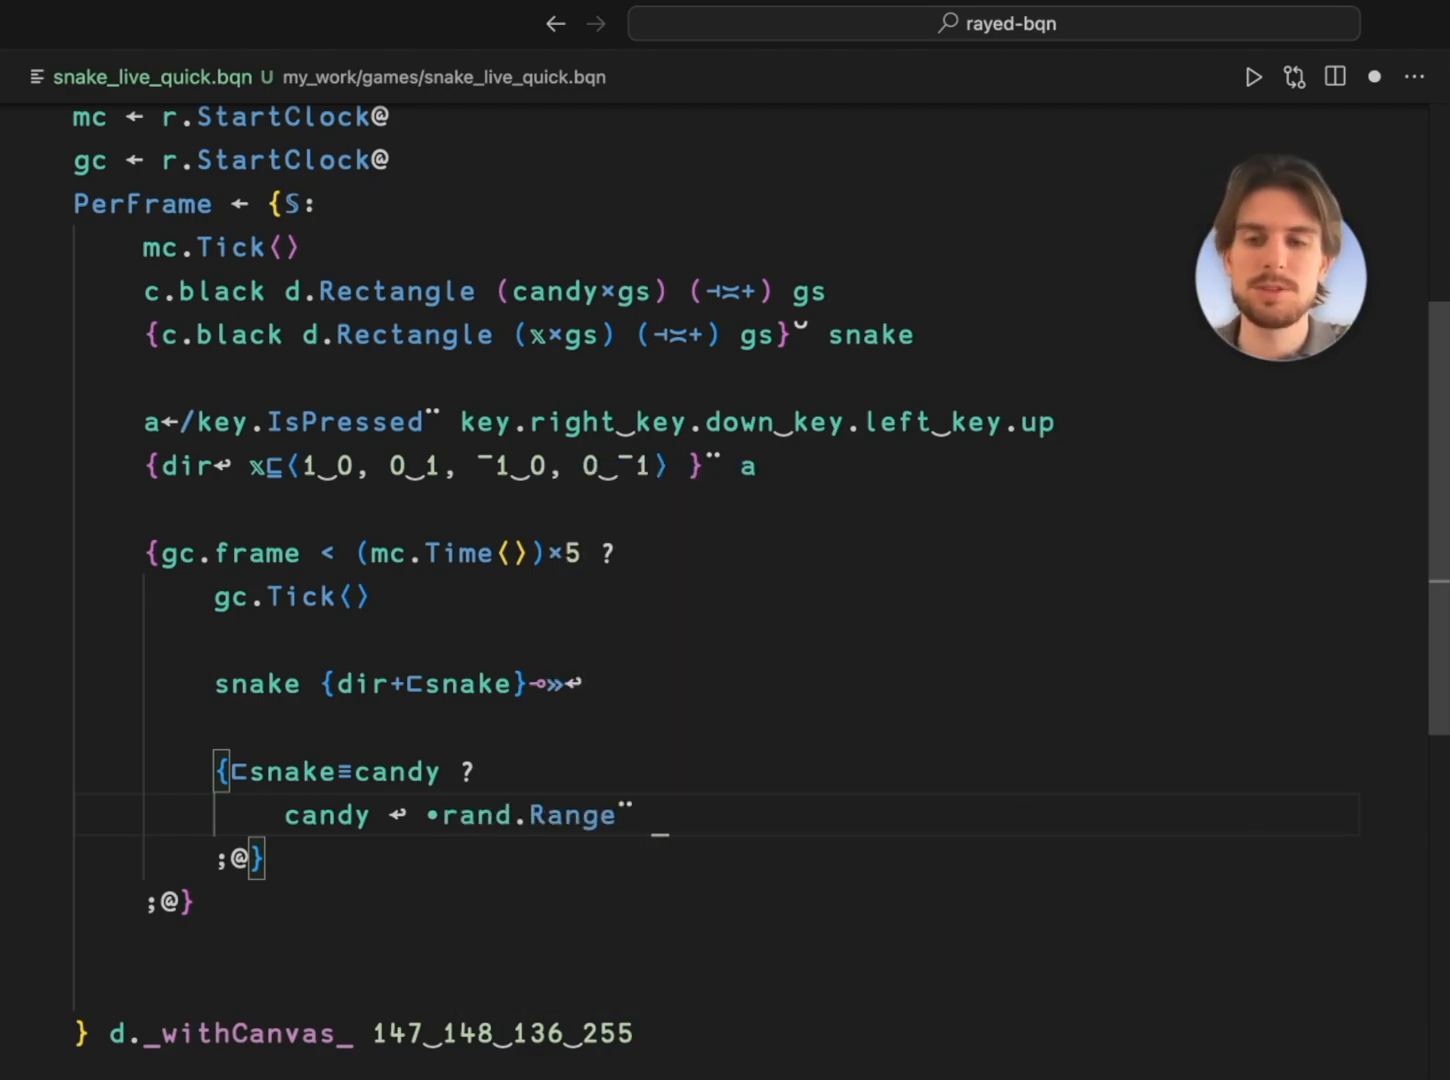
text(gs)
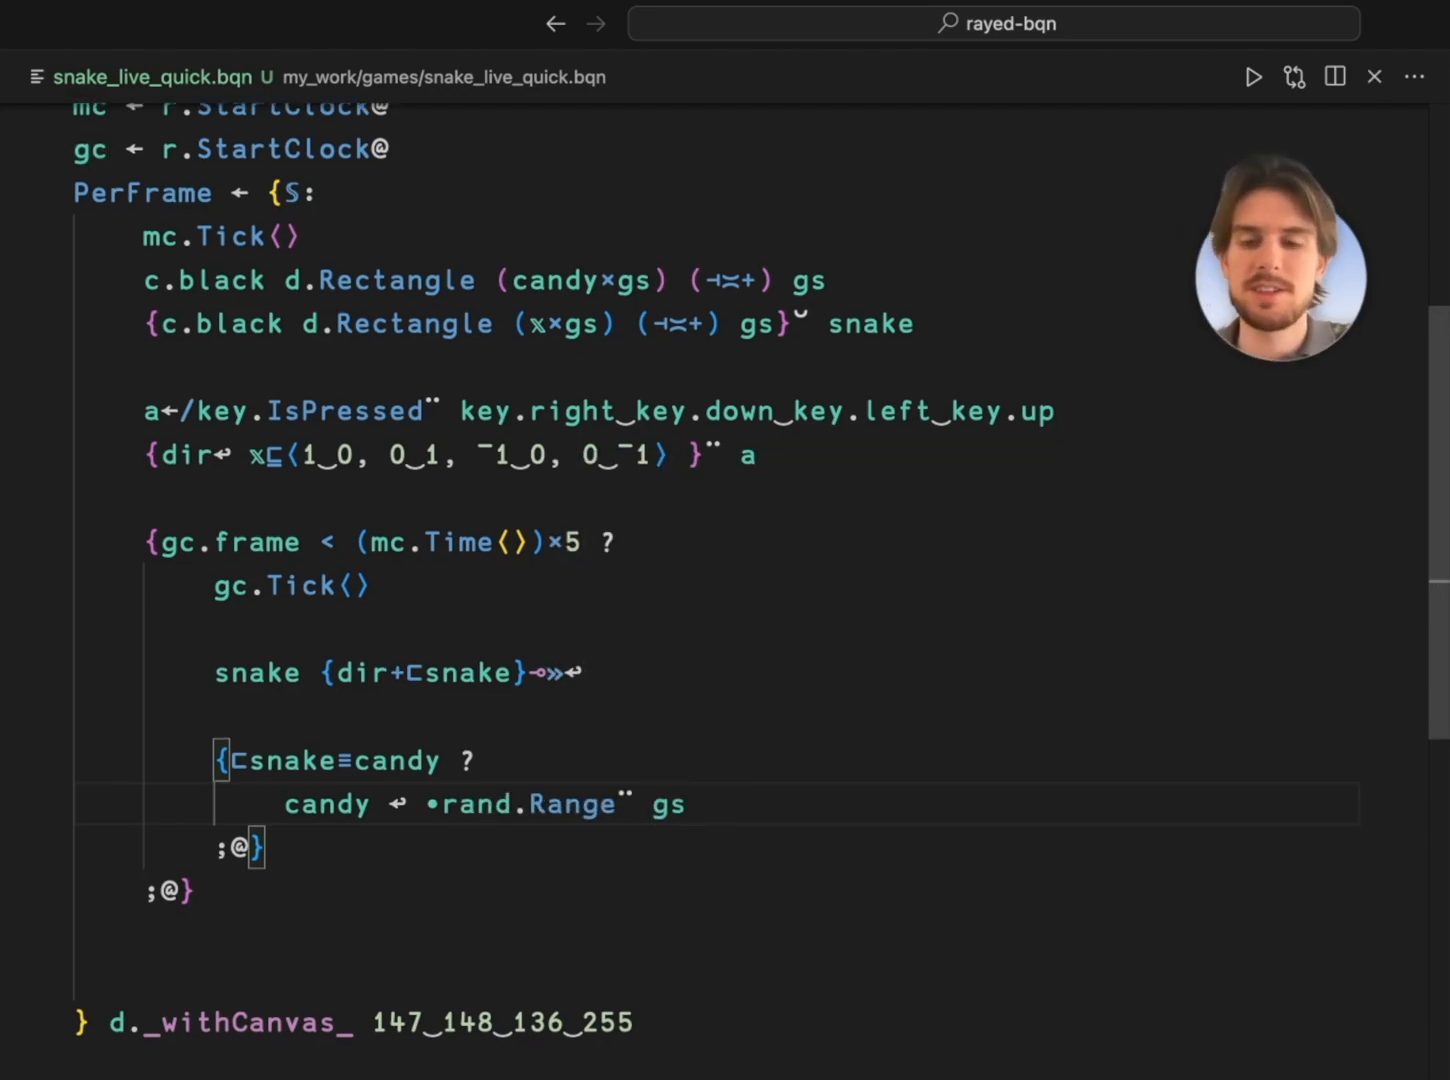
Grow the snake with snake {𝕩∾(⊏⌽𝕩)}↩ in the same candy-eaten branch
key(enter)
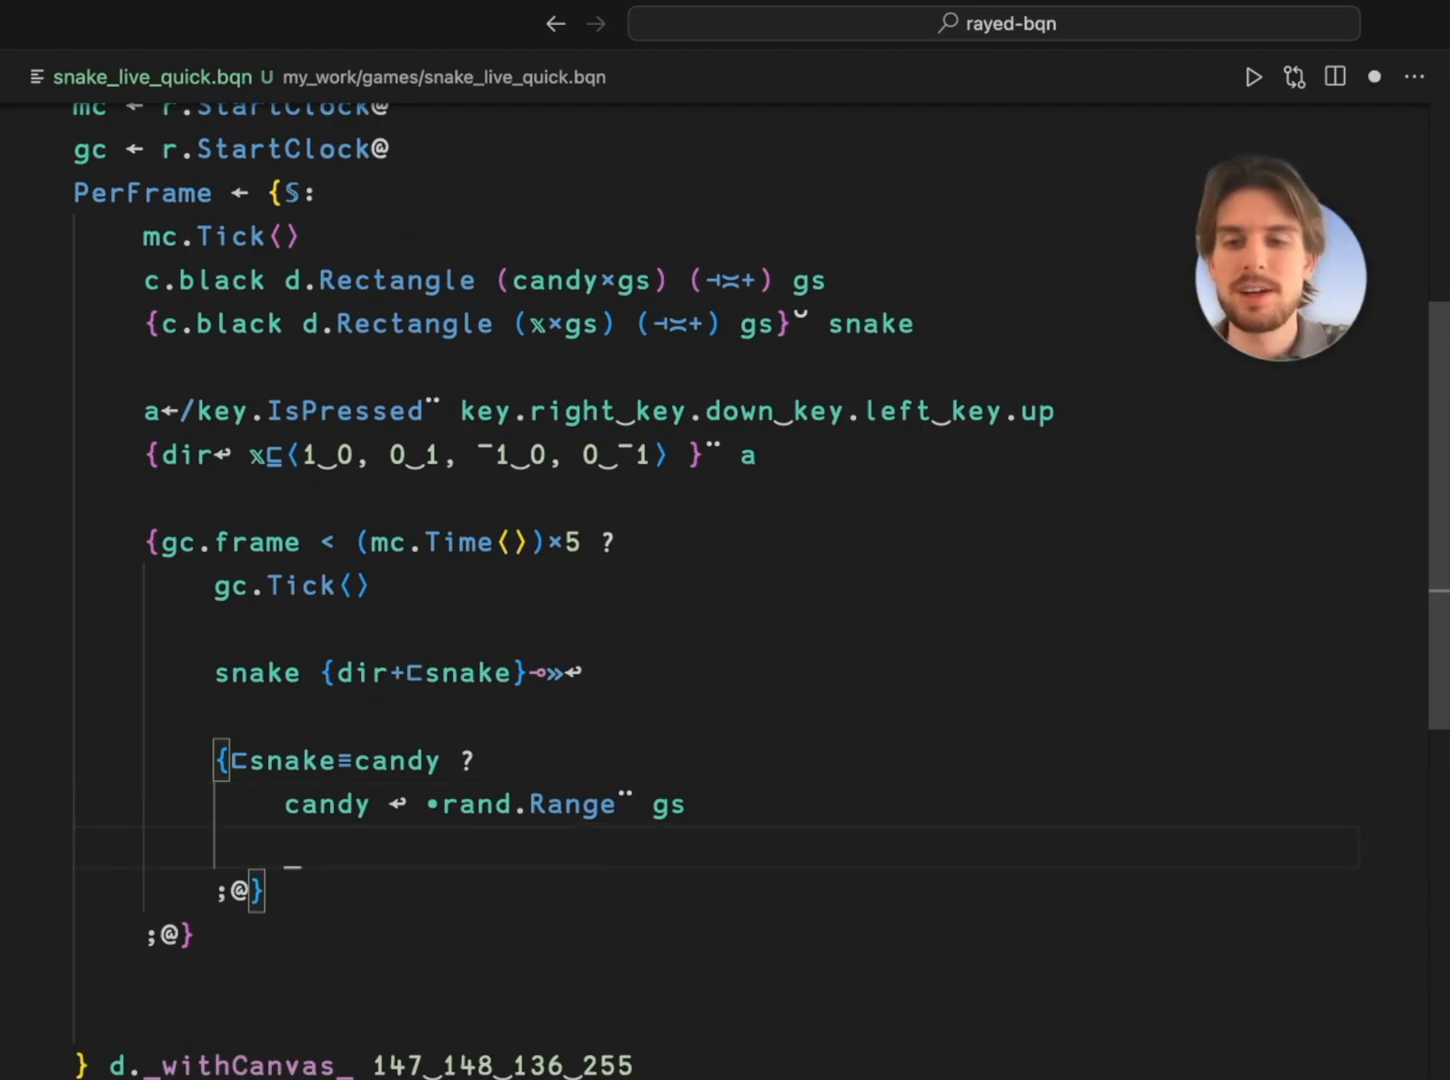
text(snake)
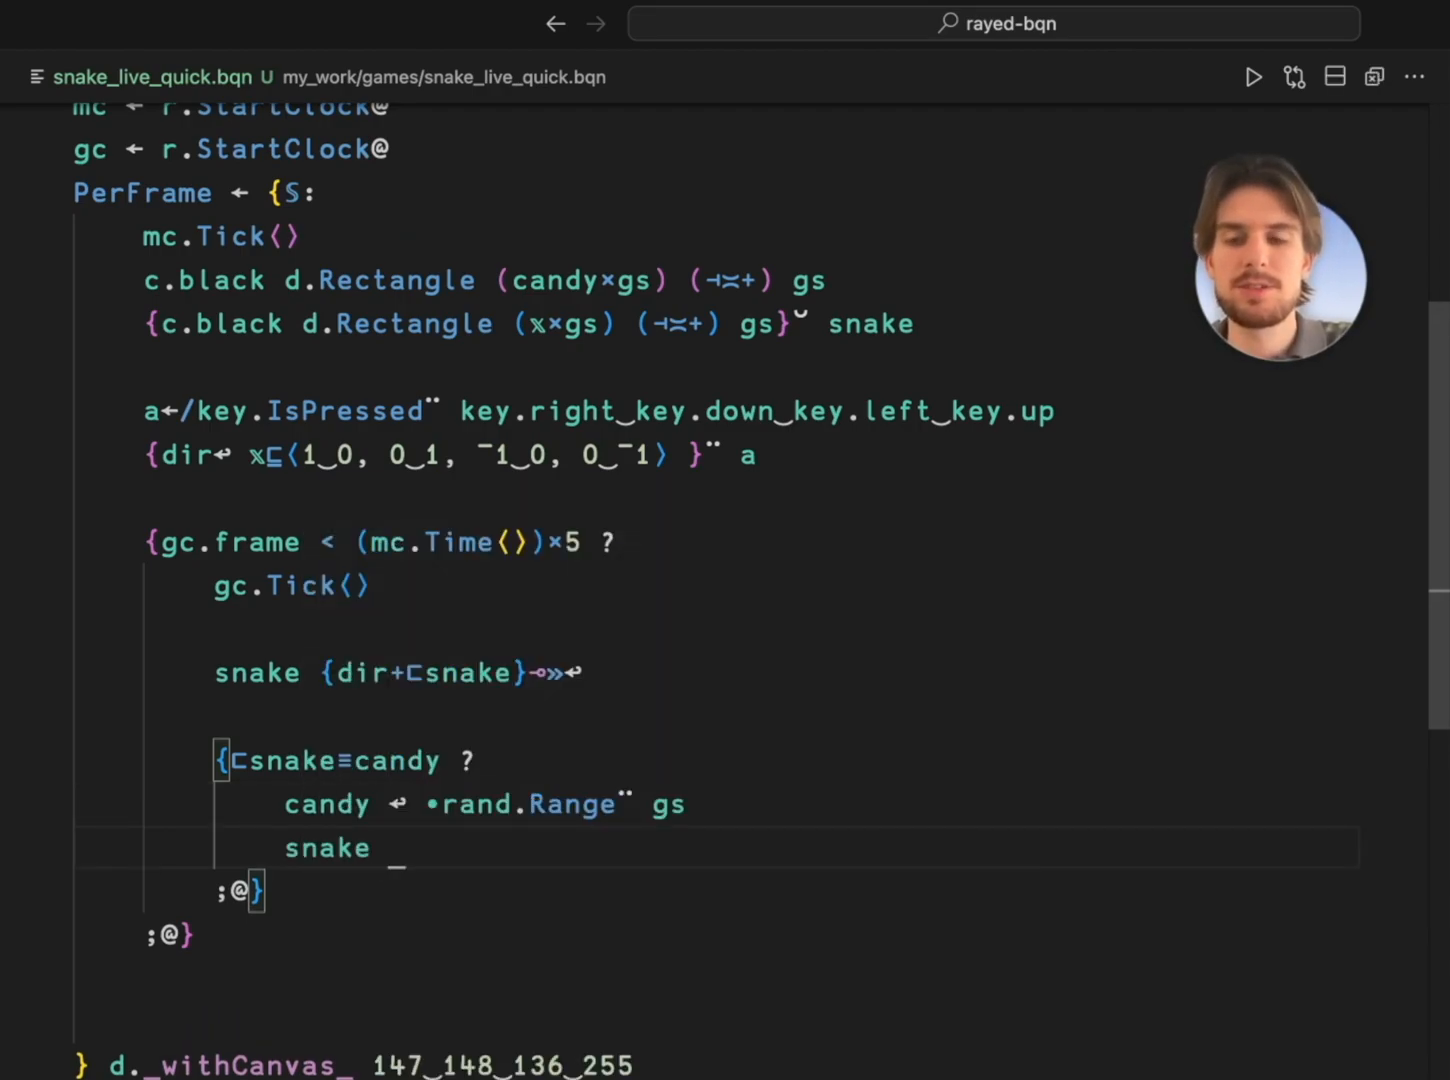
text(↵)
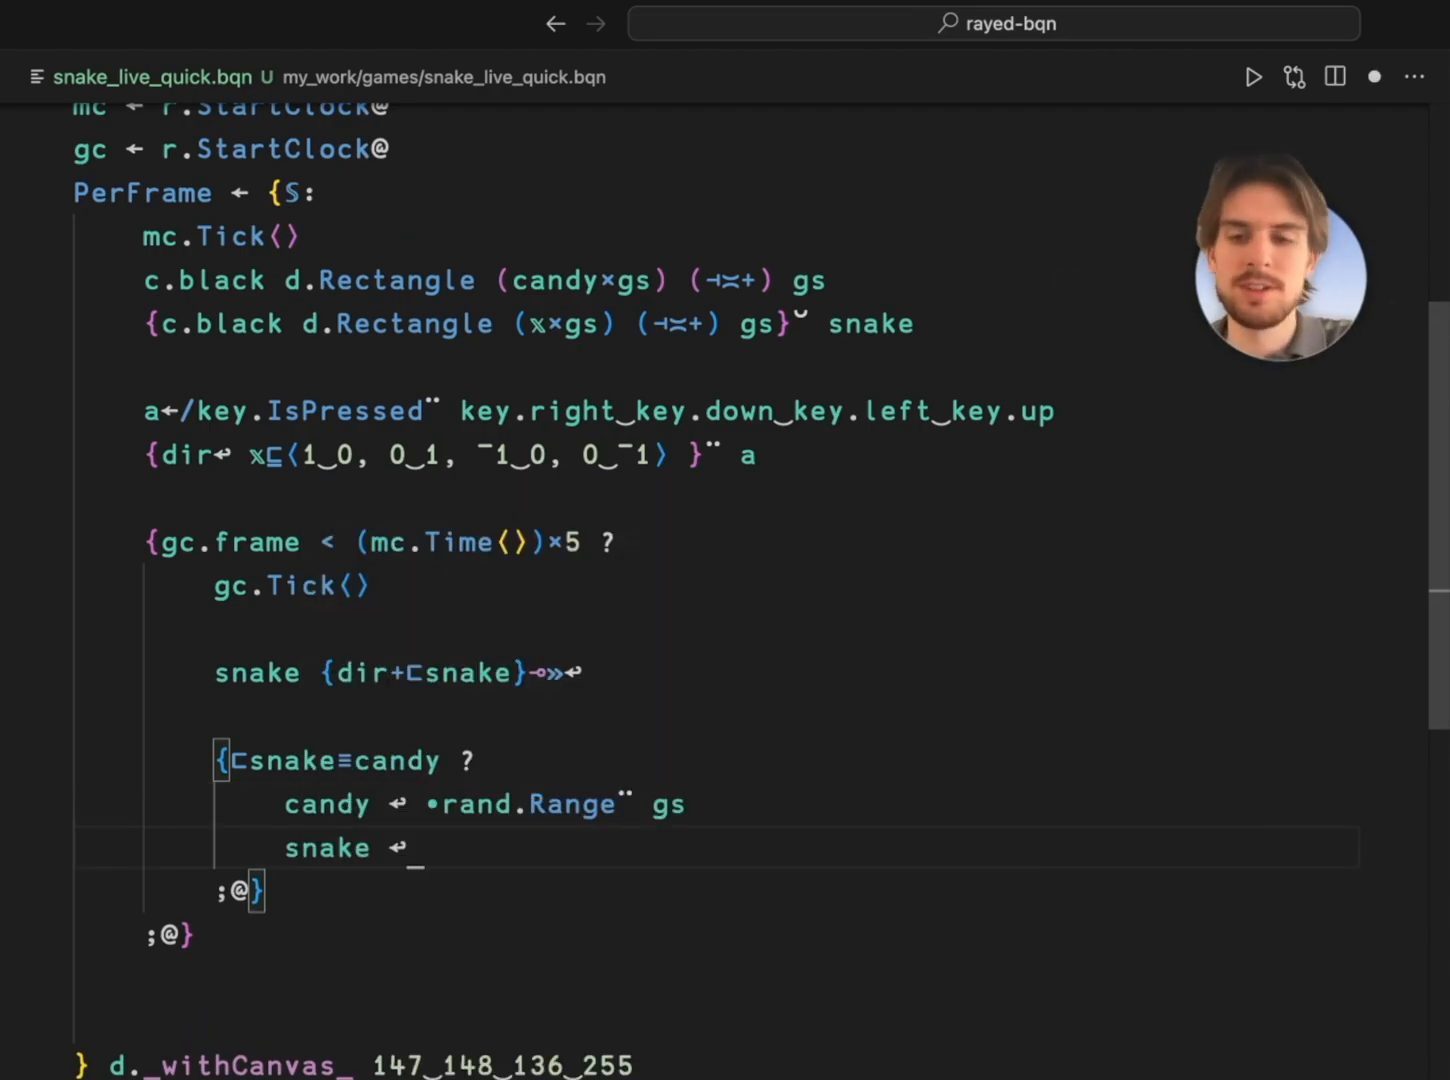
text({})
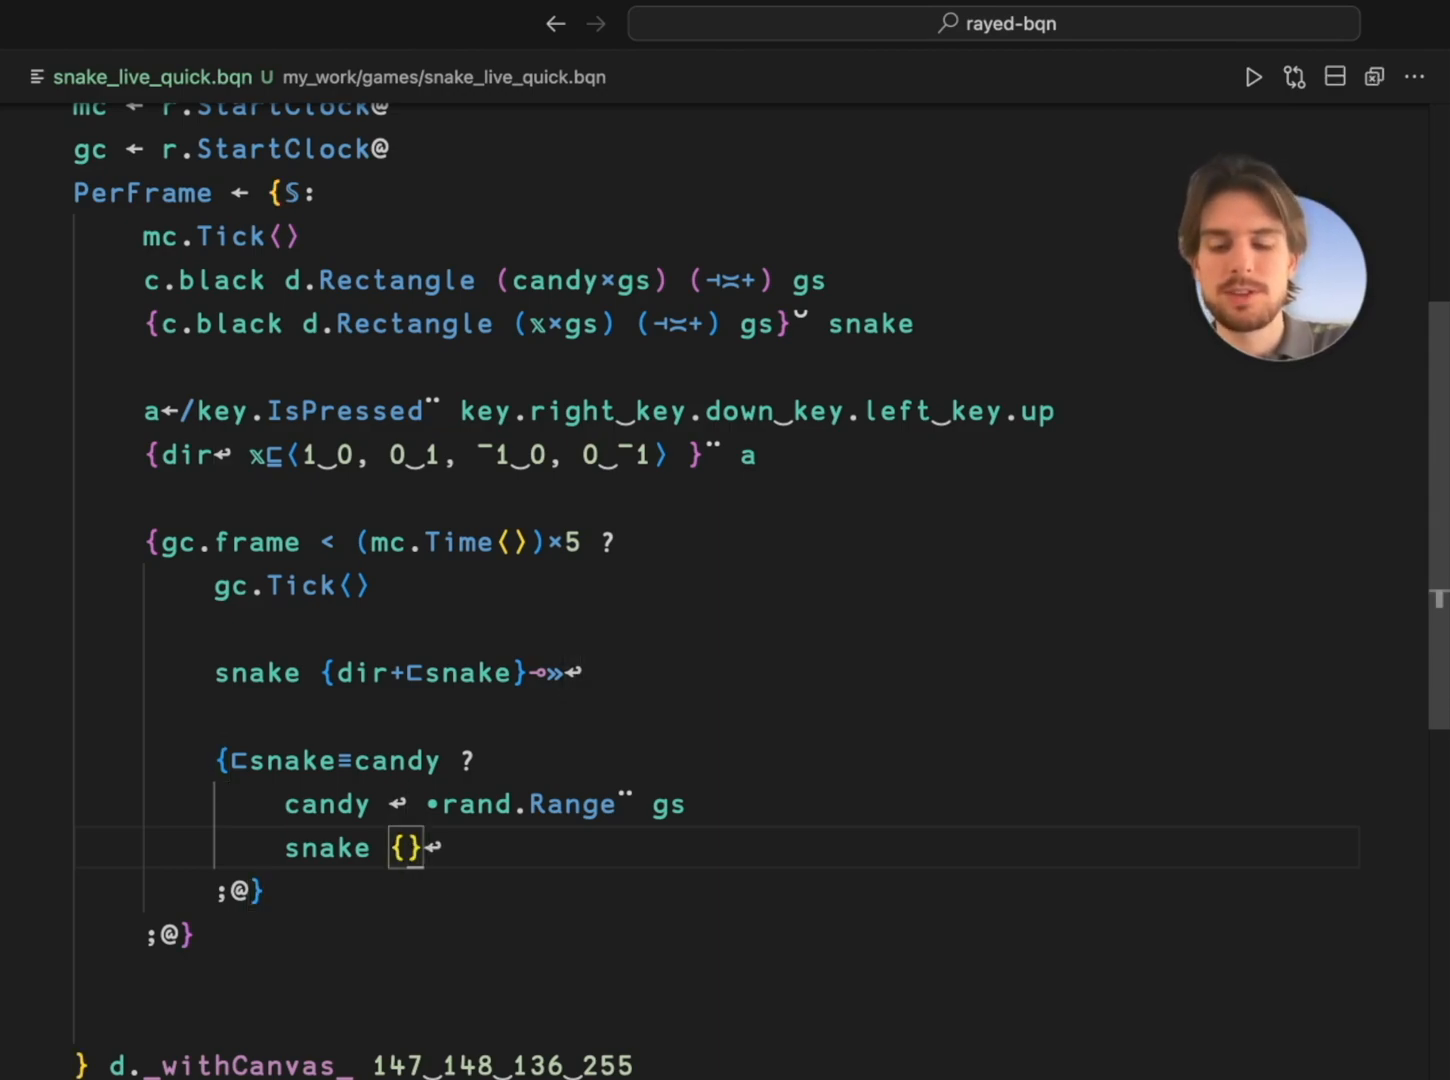
text(𝕩~)
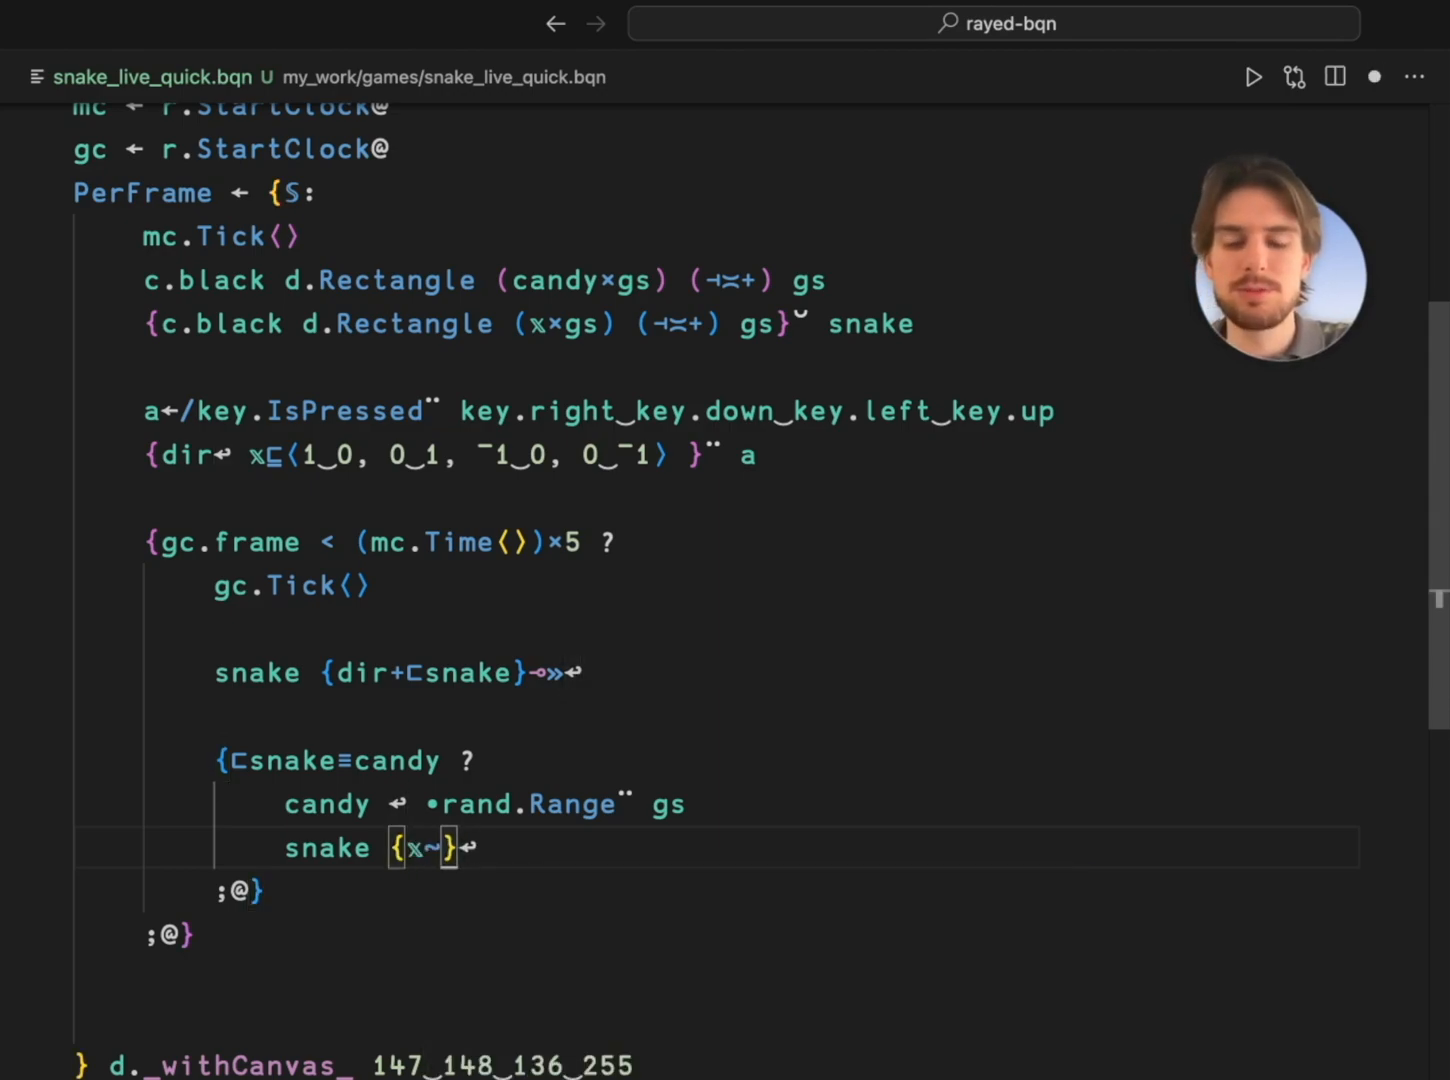
text(())
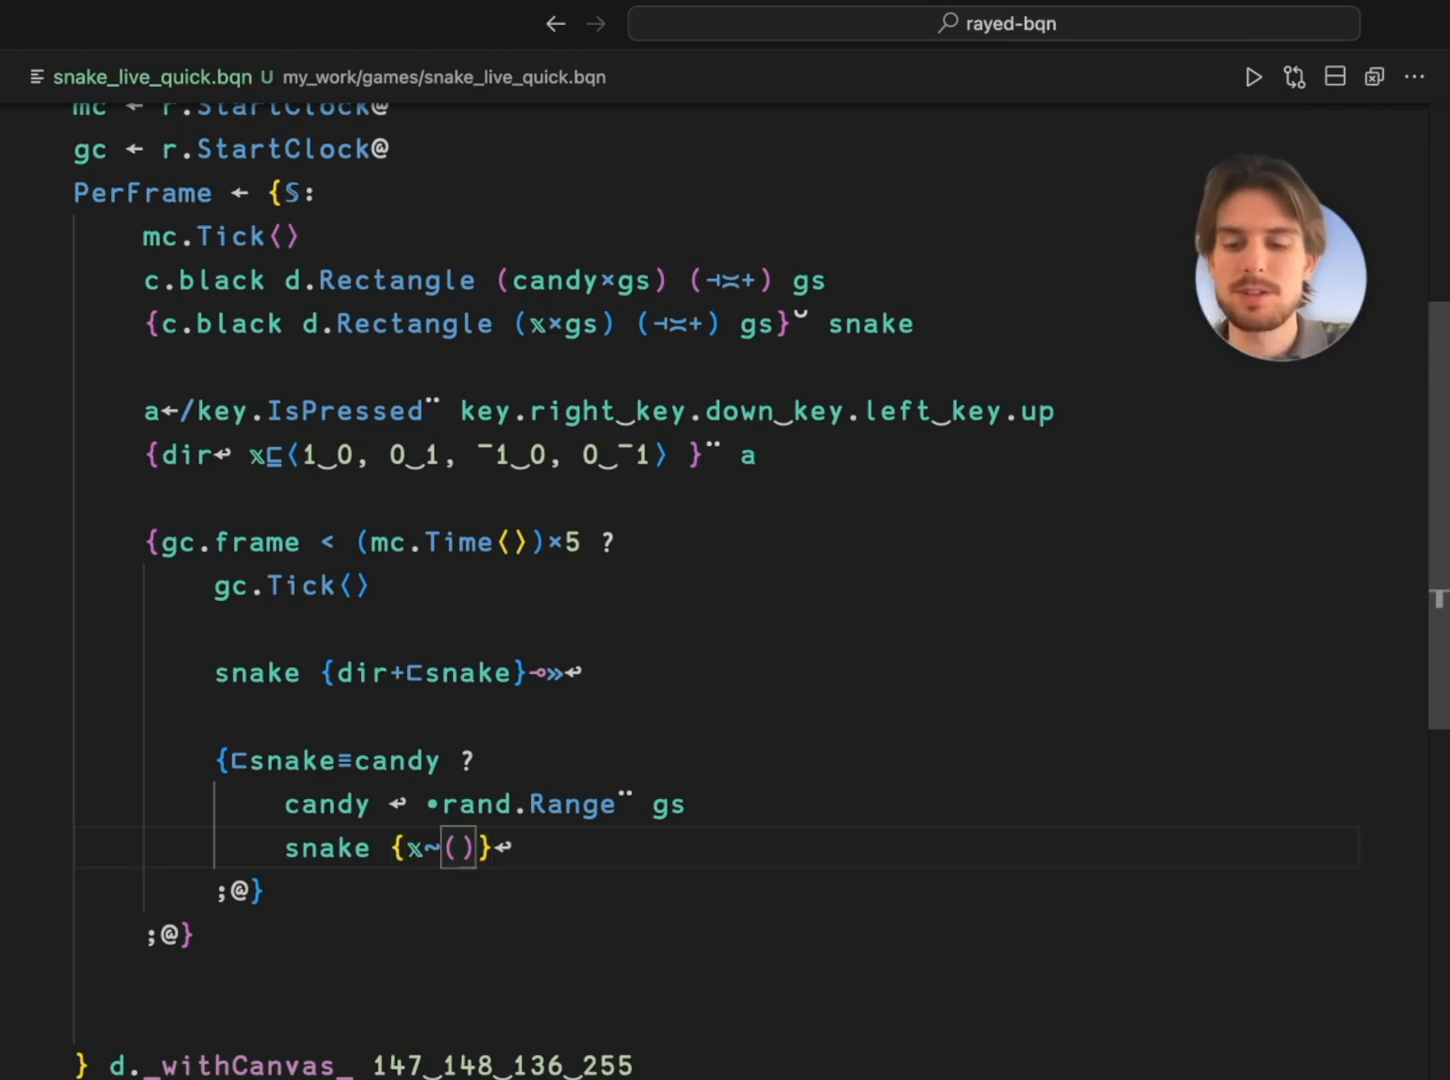
text(snake)
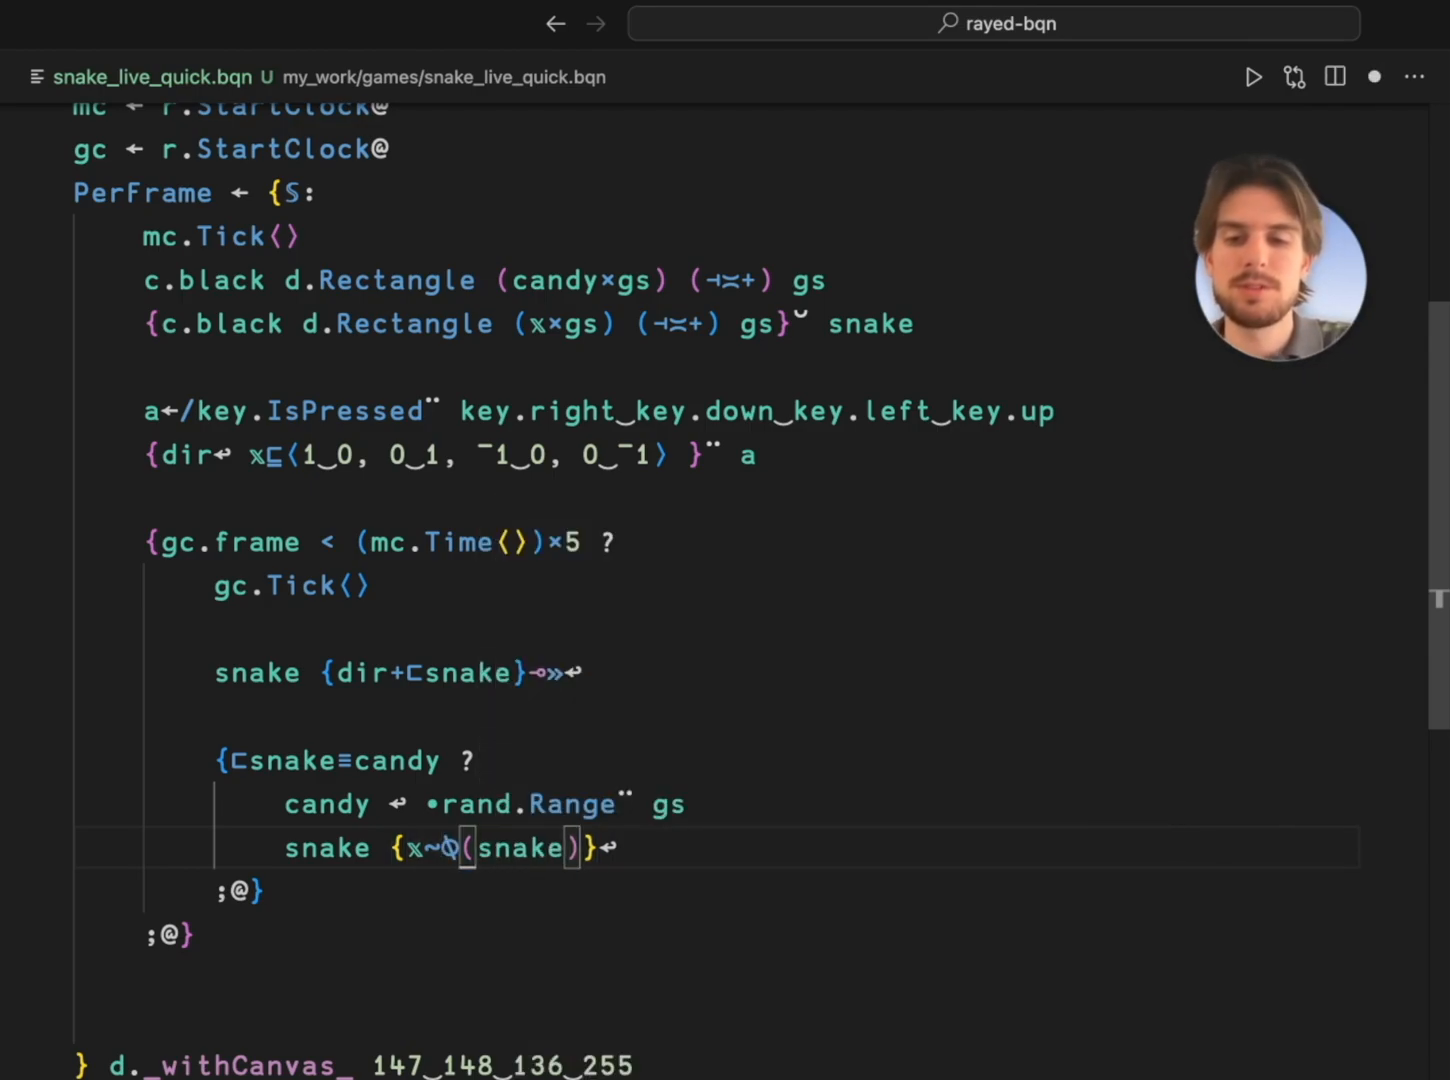
text(⊑snake)
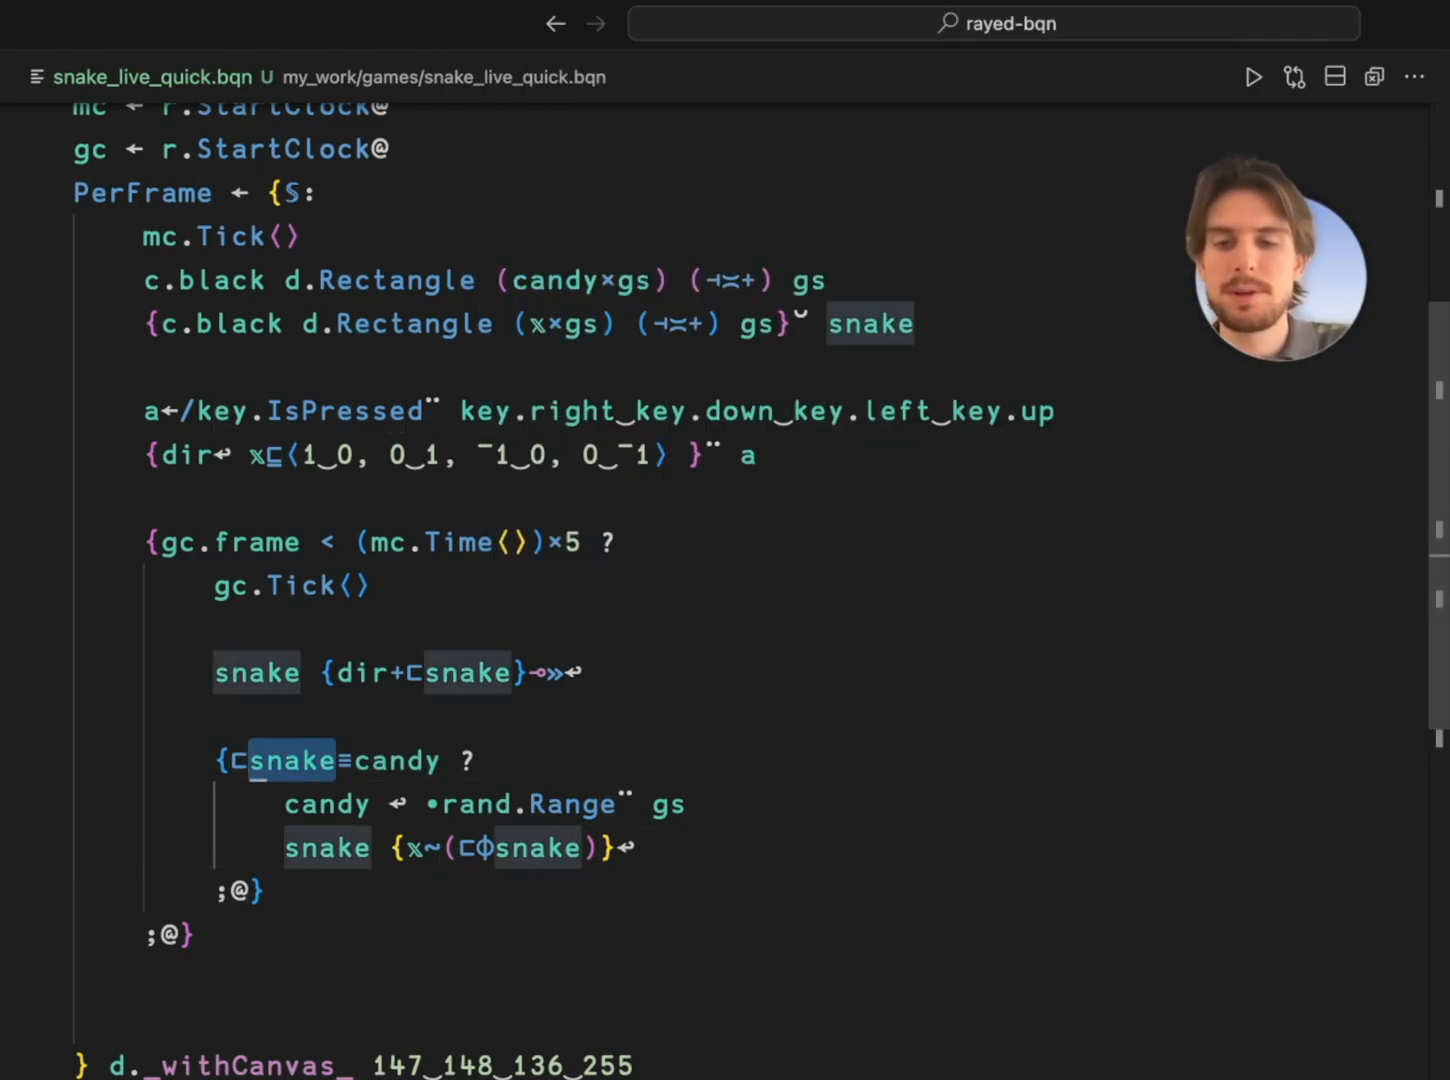
text(cnady)
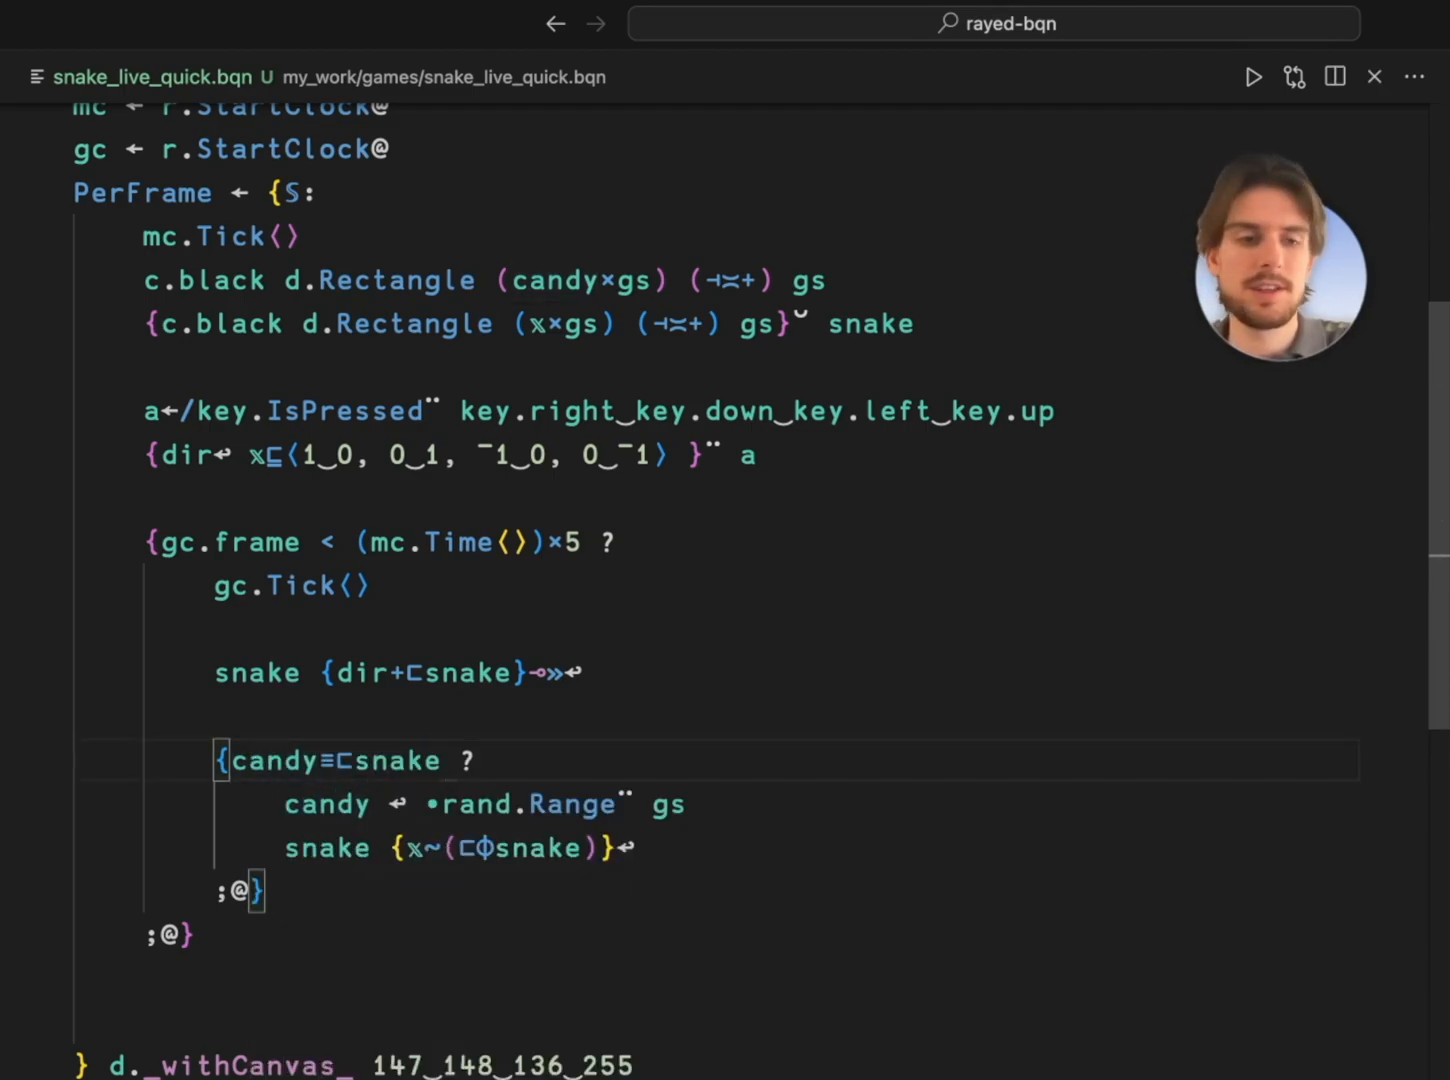
double_click(520, 848)
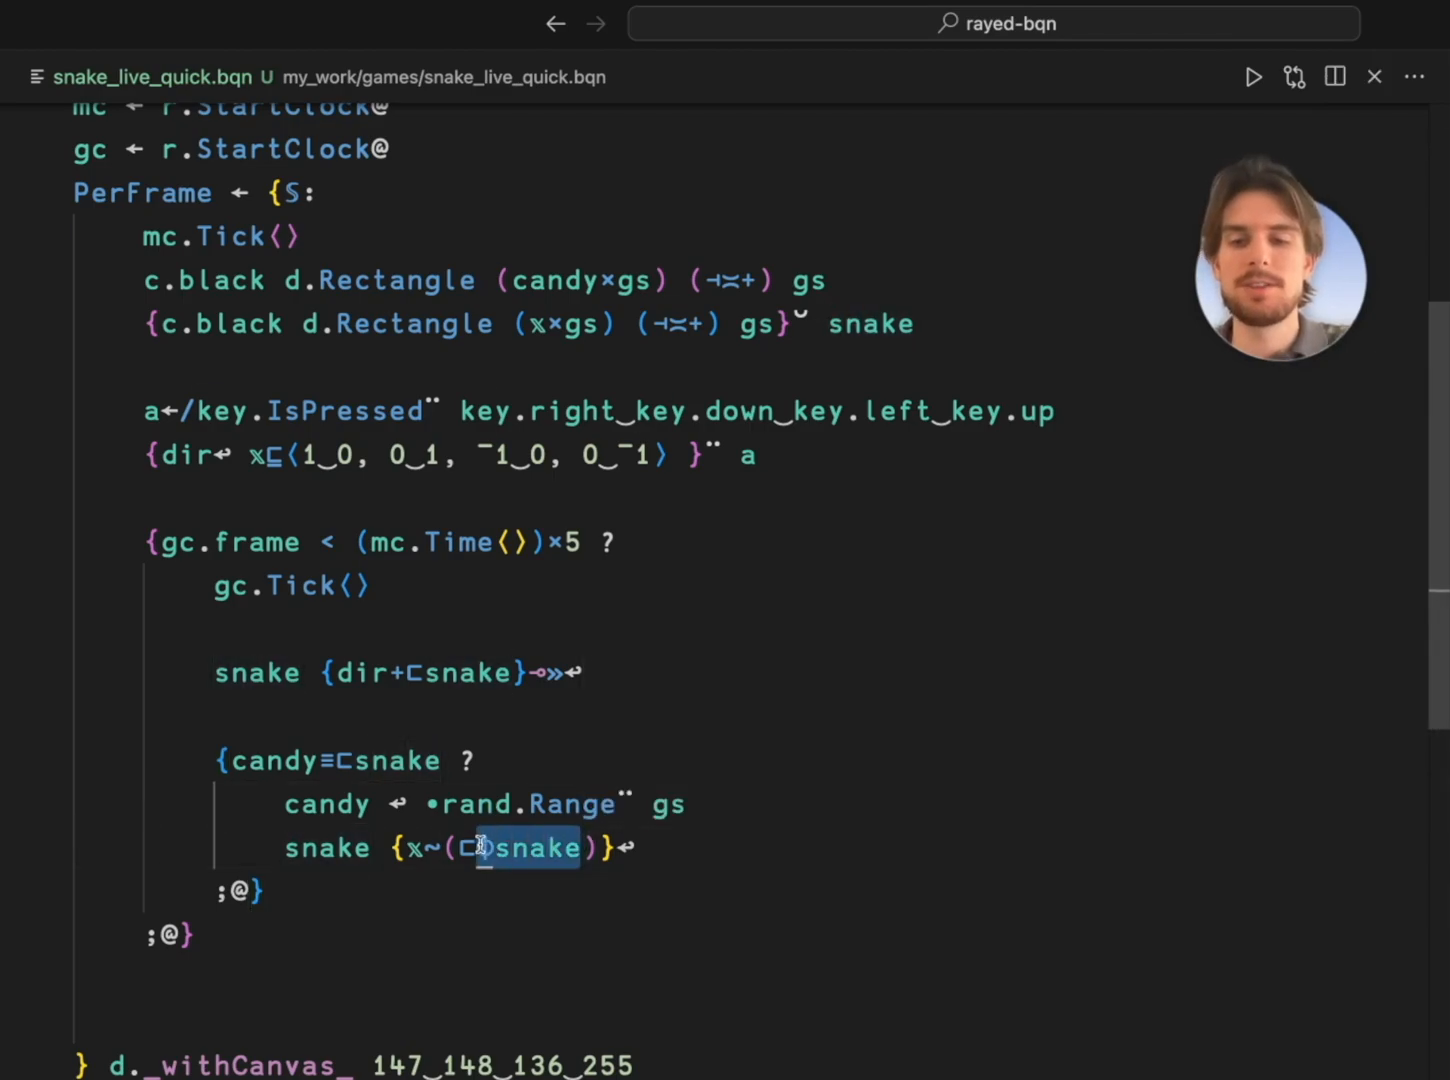
click(1252, 76)
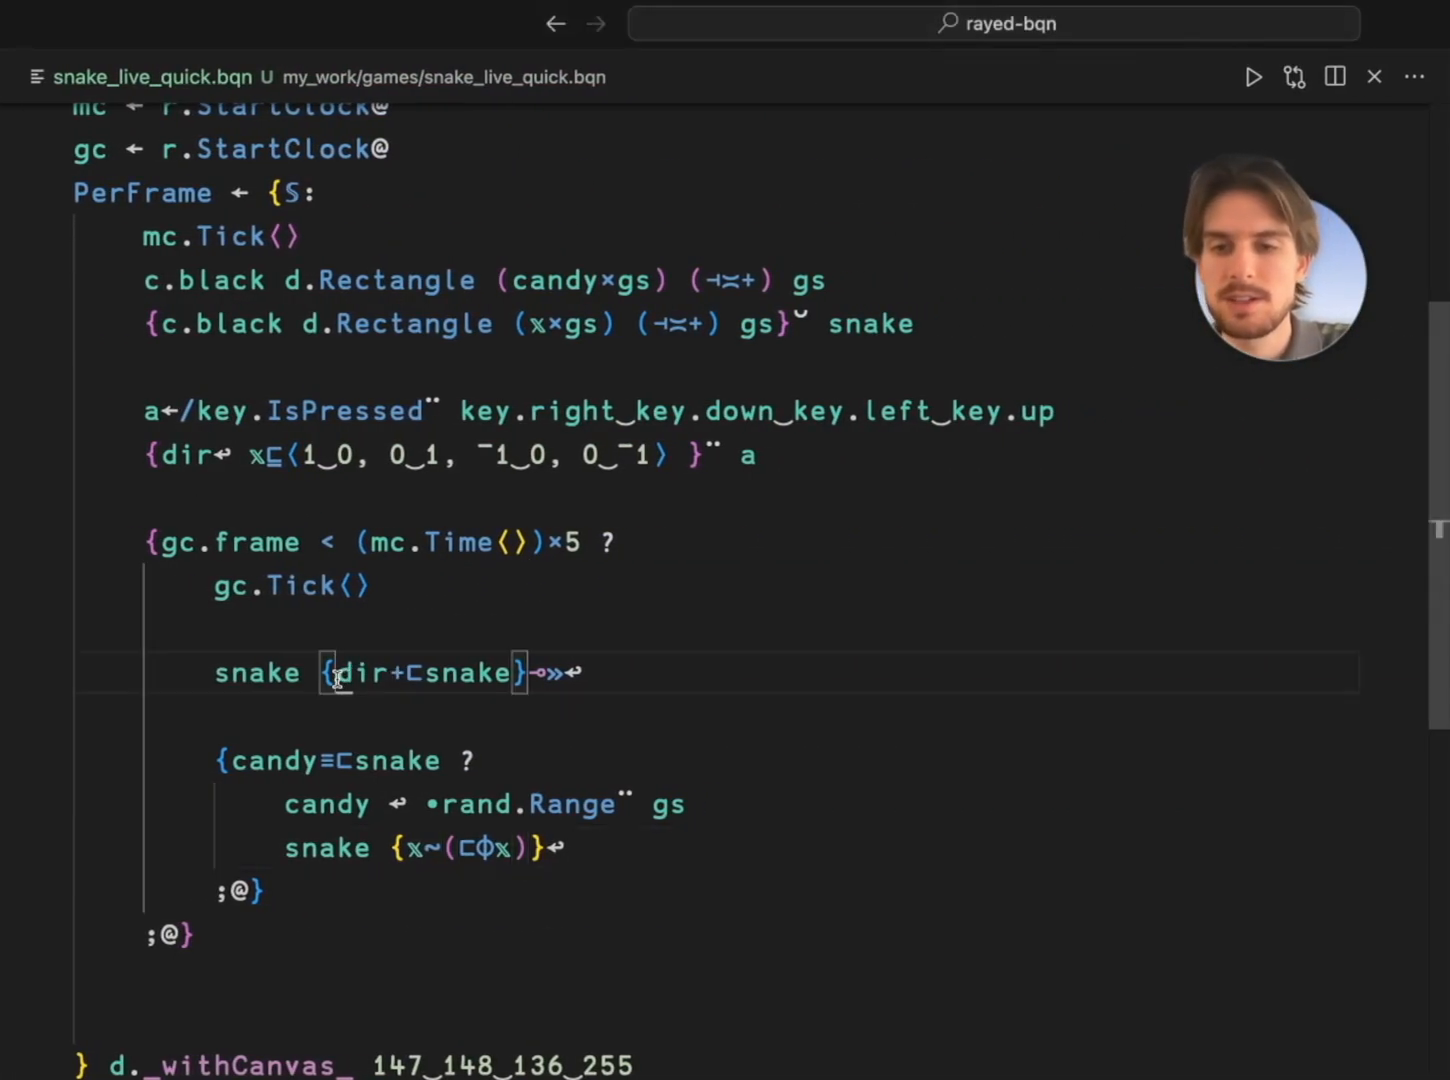
Wrap the new head with gs| before dir+⊏snake and draw rectangles scaled by ns
text(gs|)
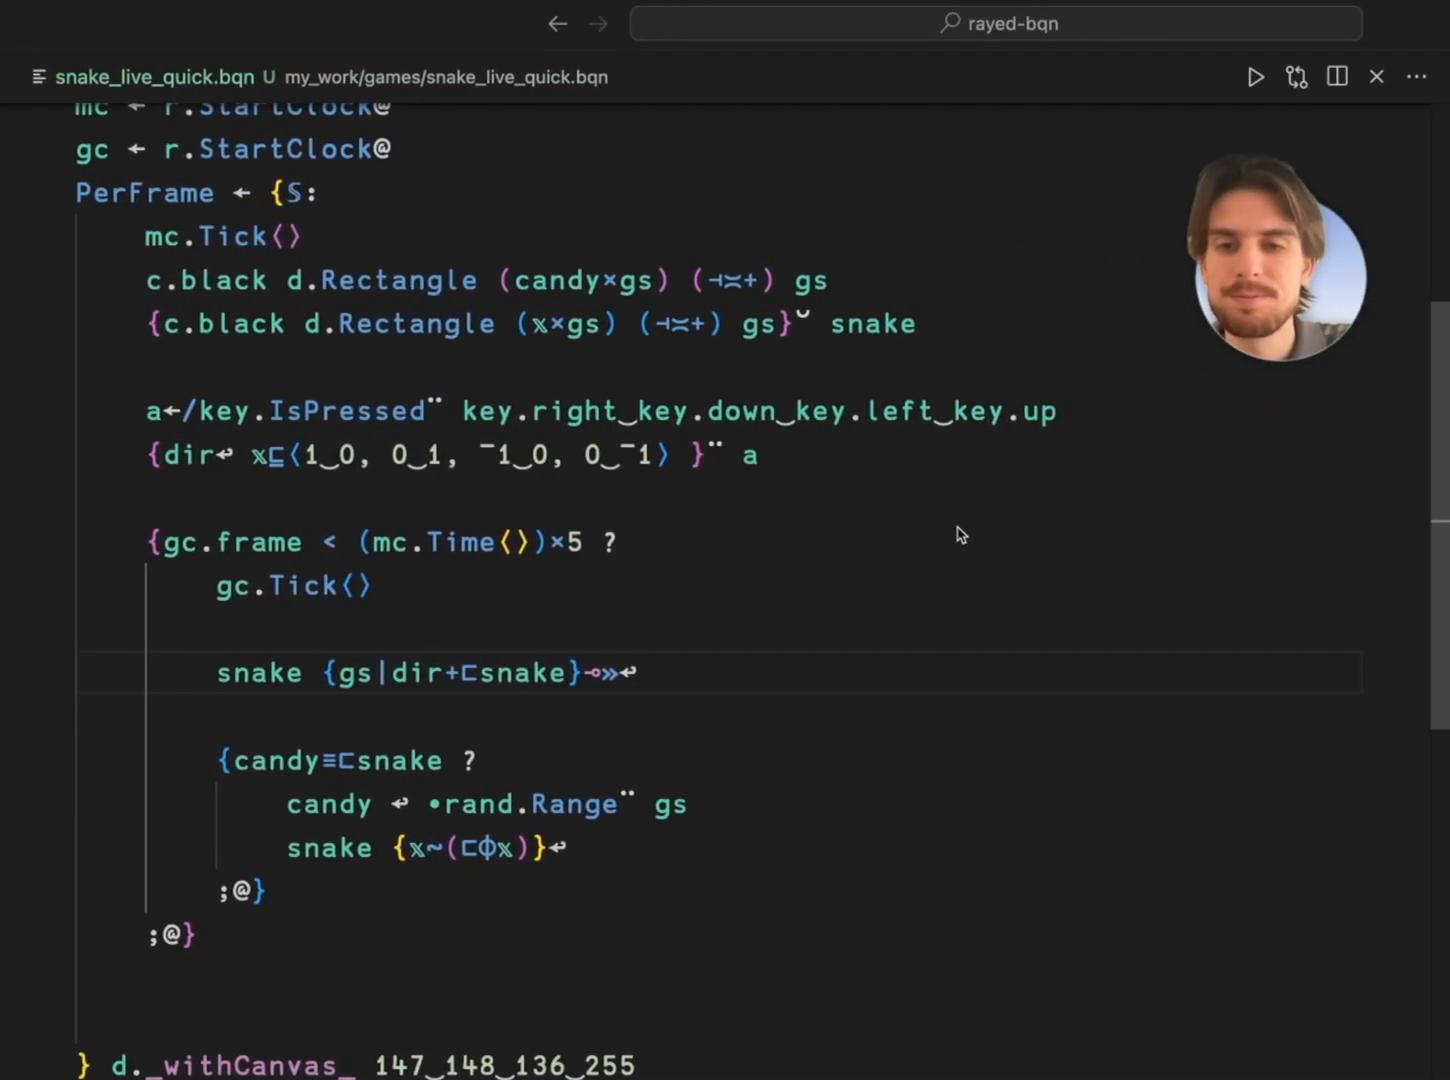
scroll(up, 3)
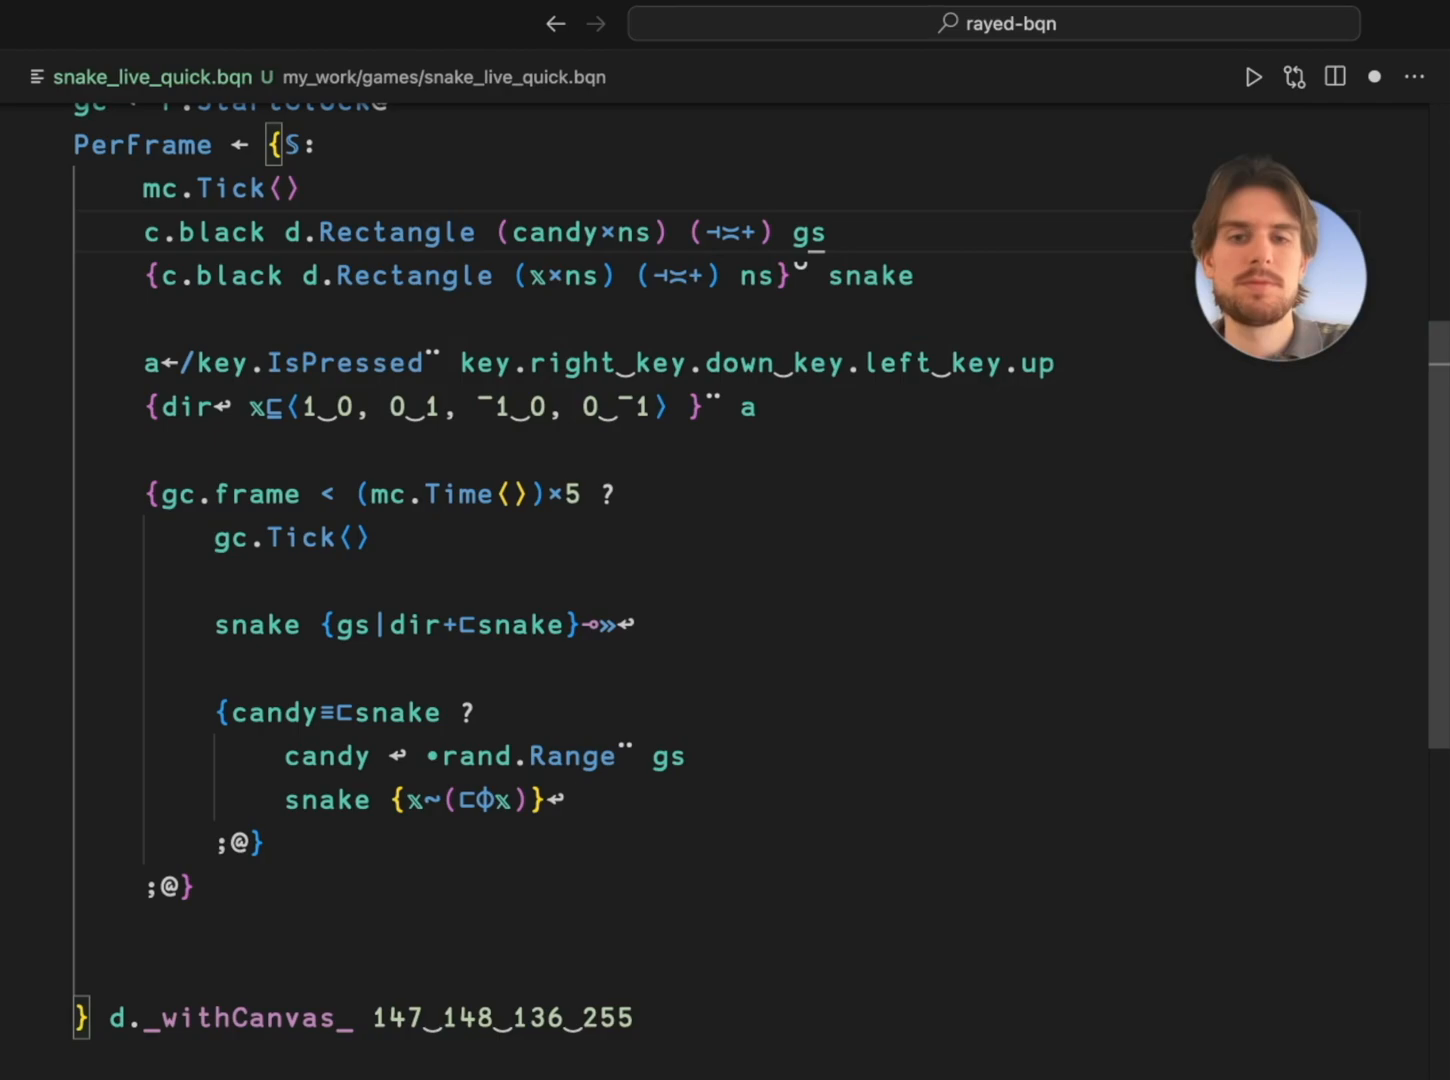
click(1252, 76)
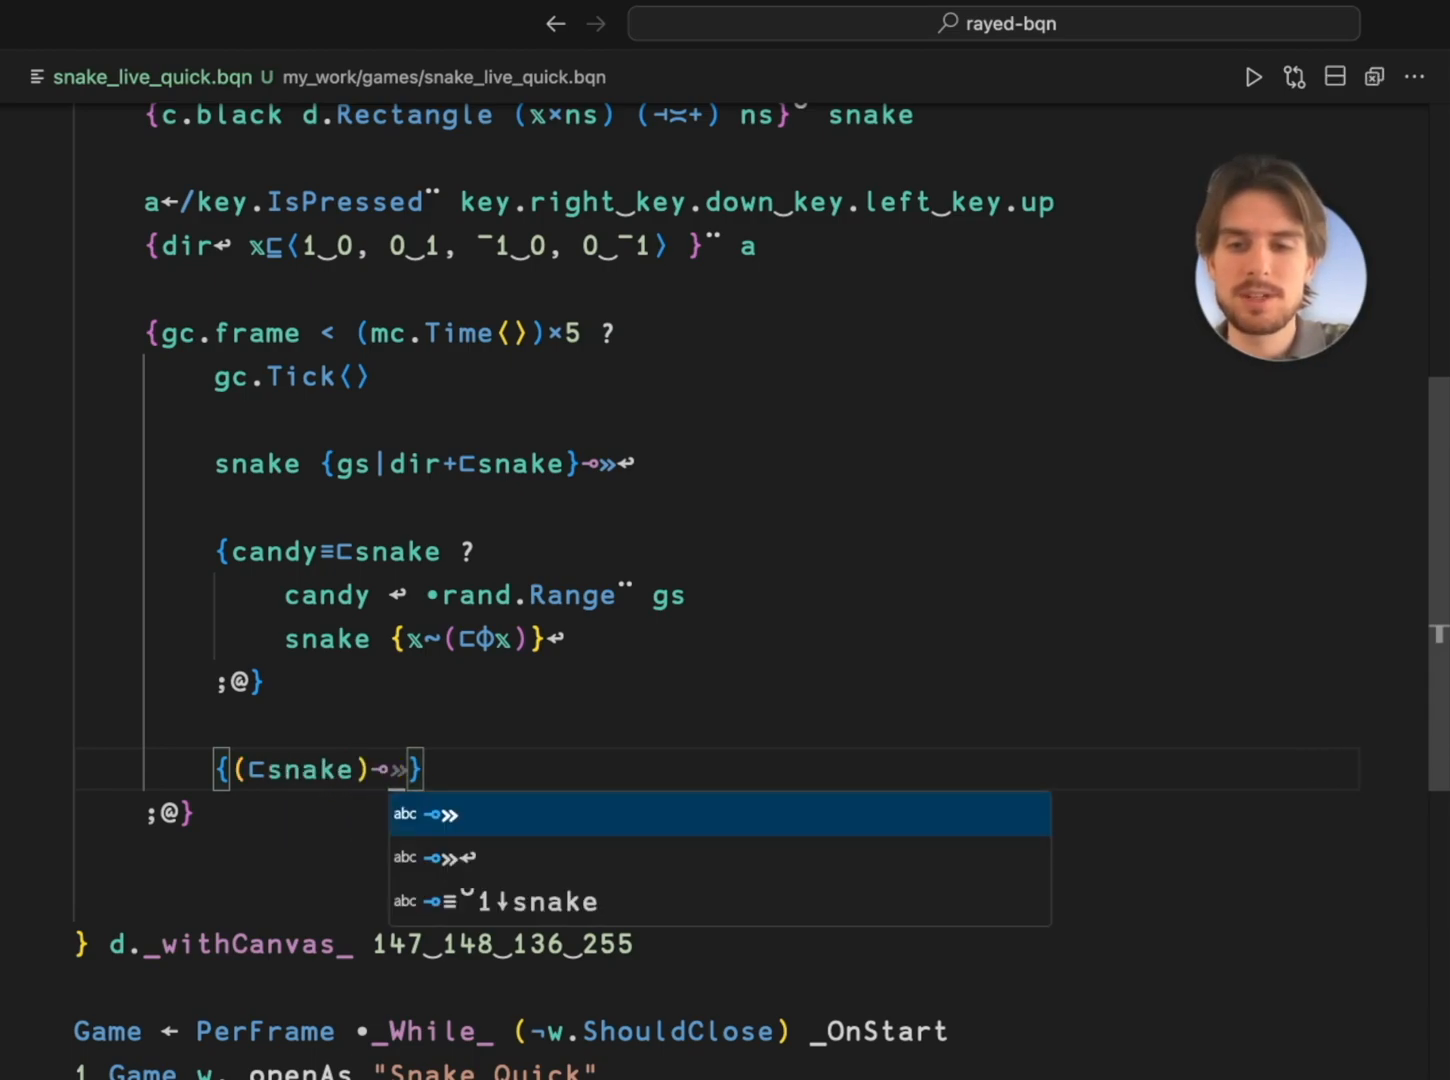
Write the self-collision test ∨´(⊏snake)⊸≡˘ 1↓snake ? below the candy block
click(500, 900)
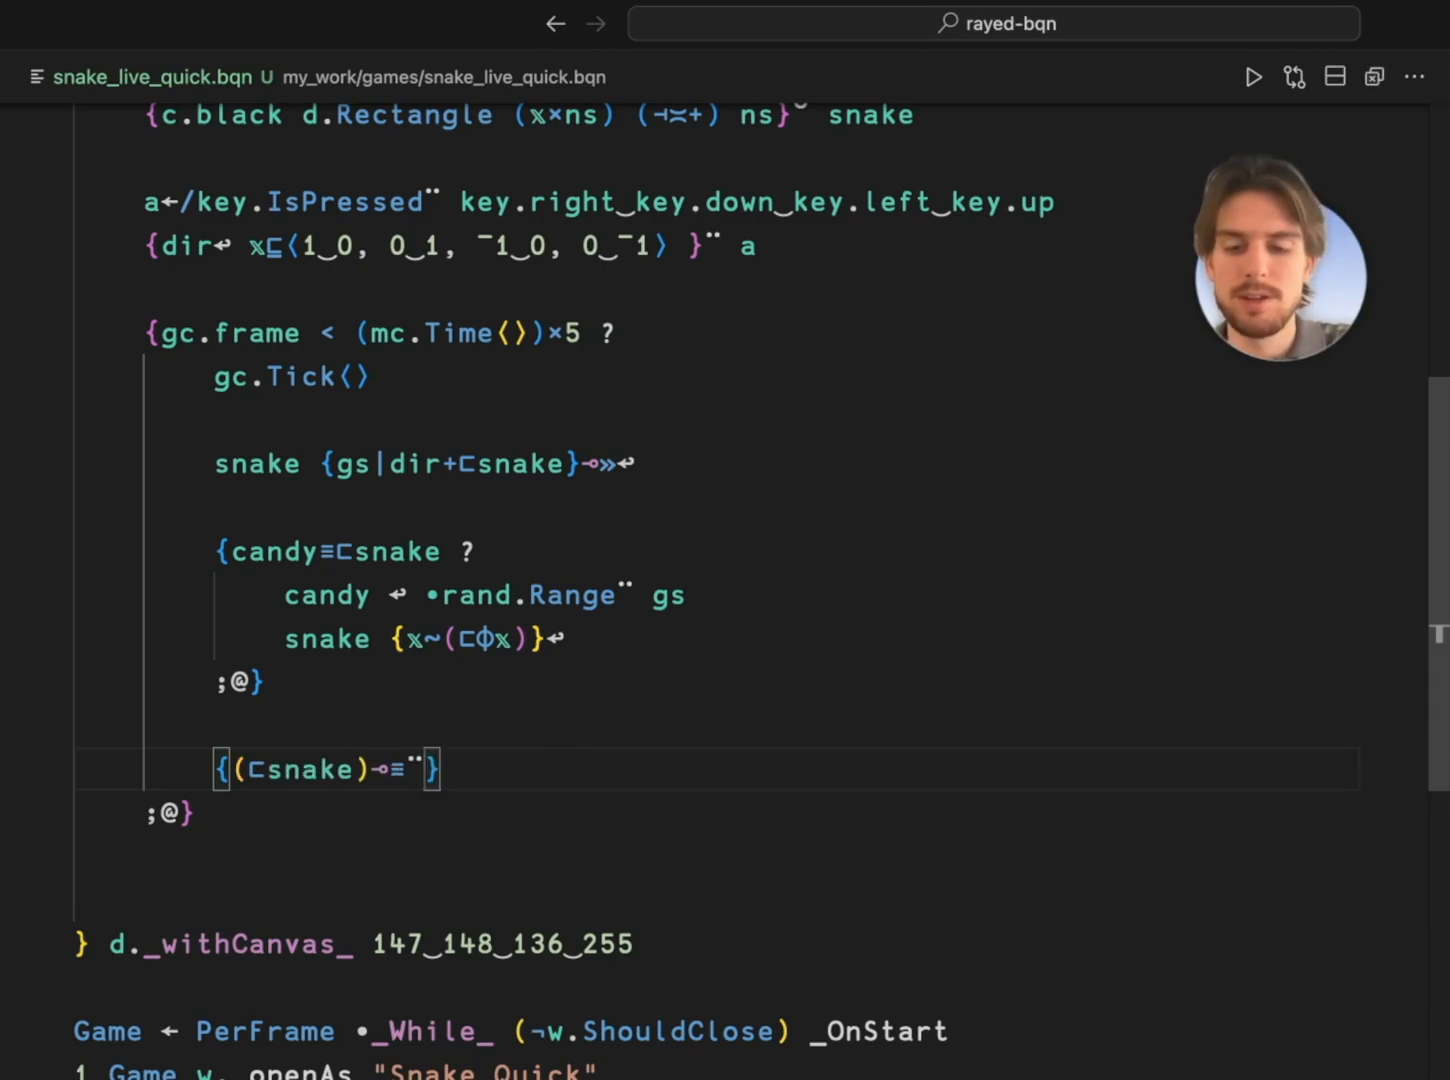
text(snake)
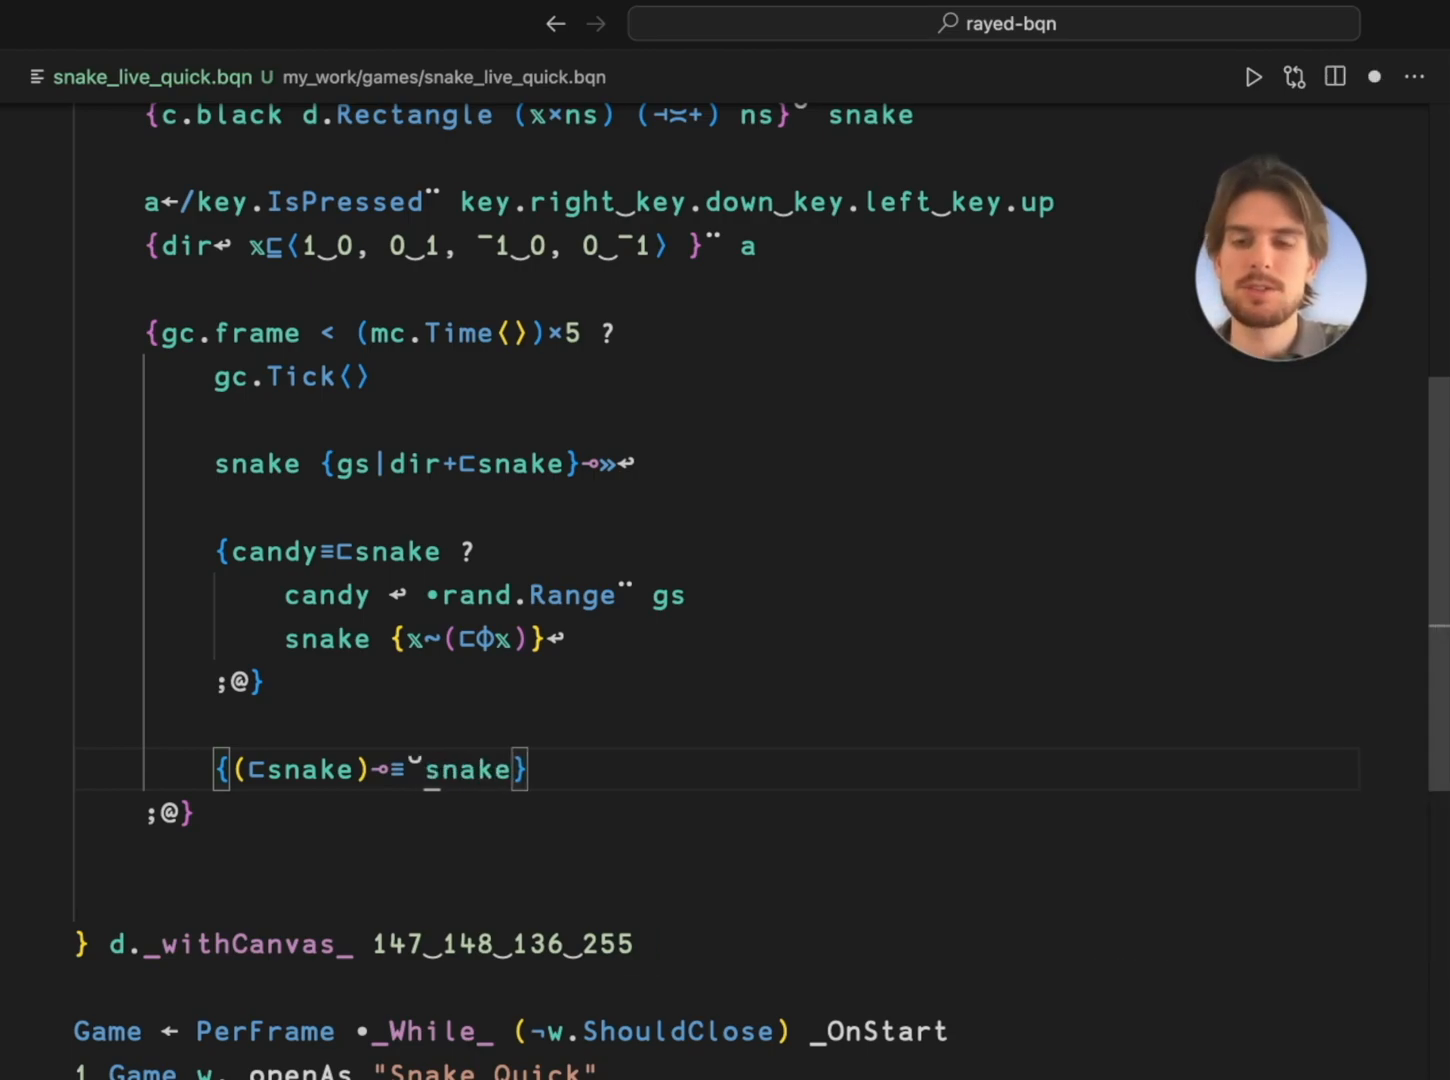
text(⌊)
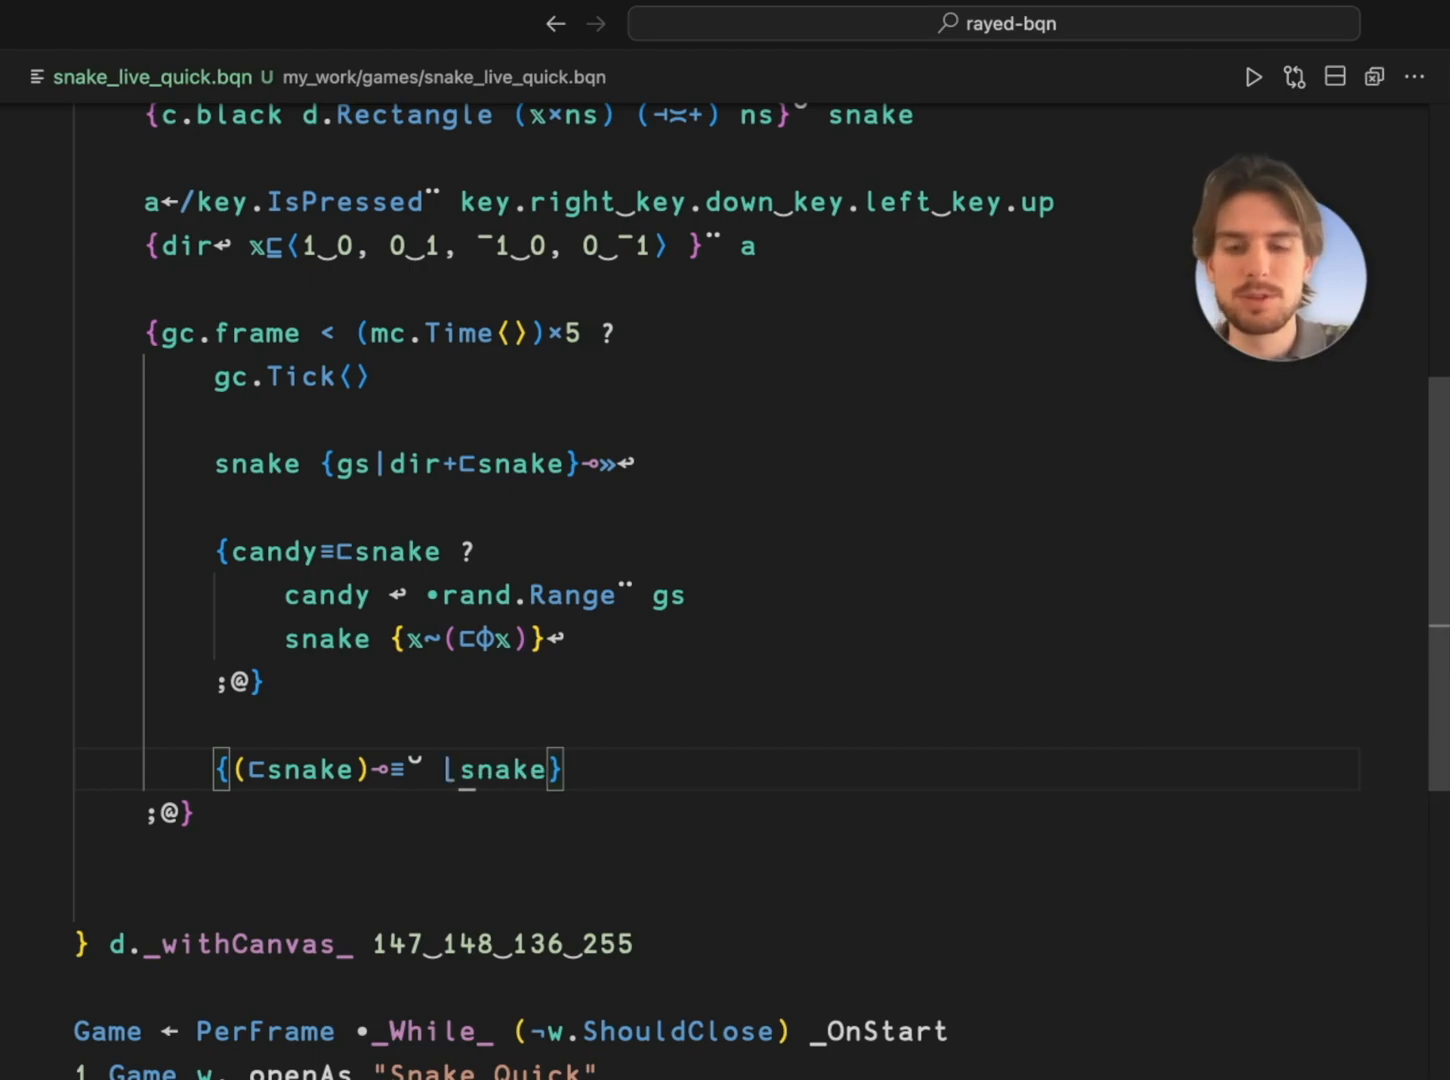
text(↓)
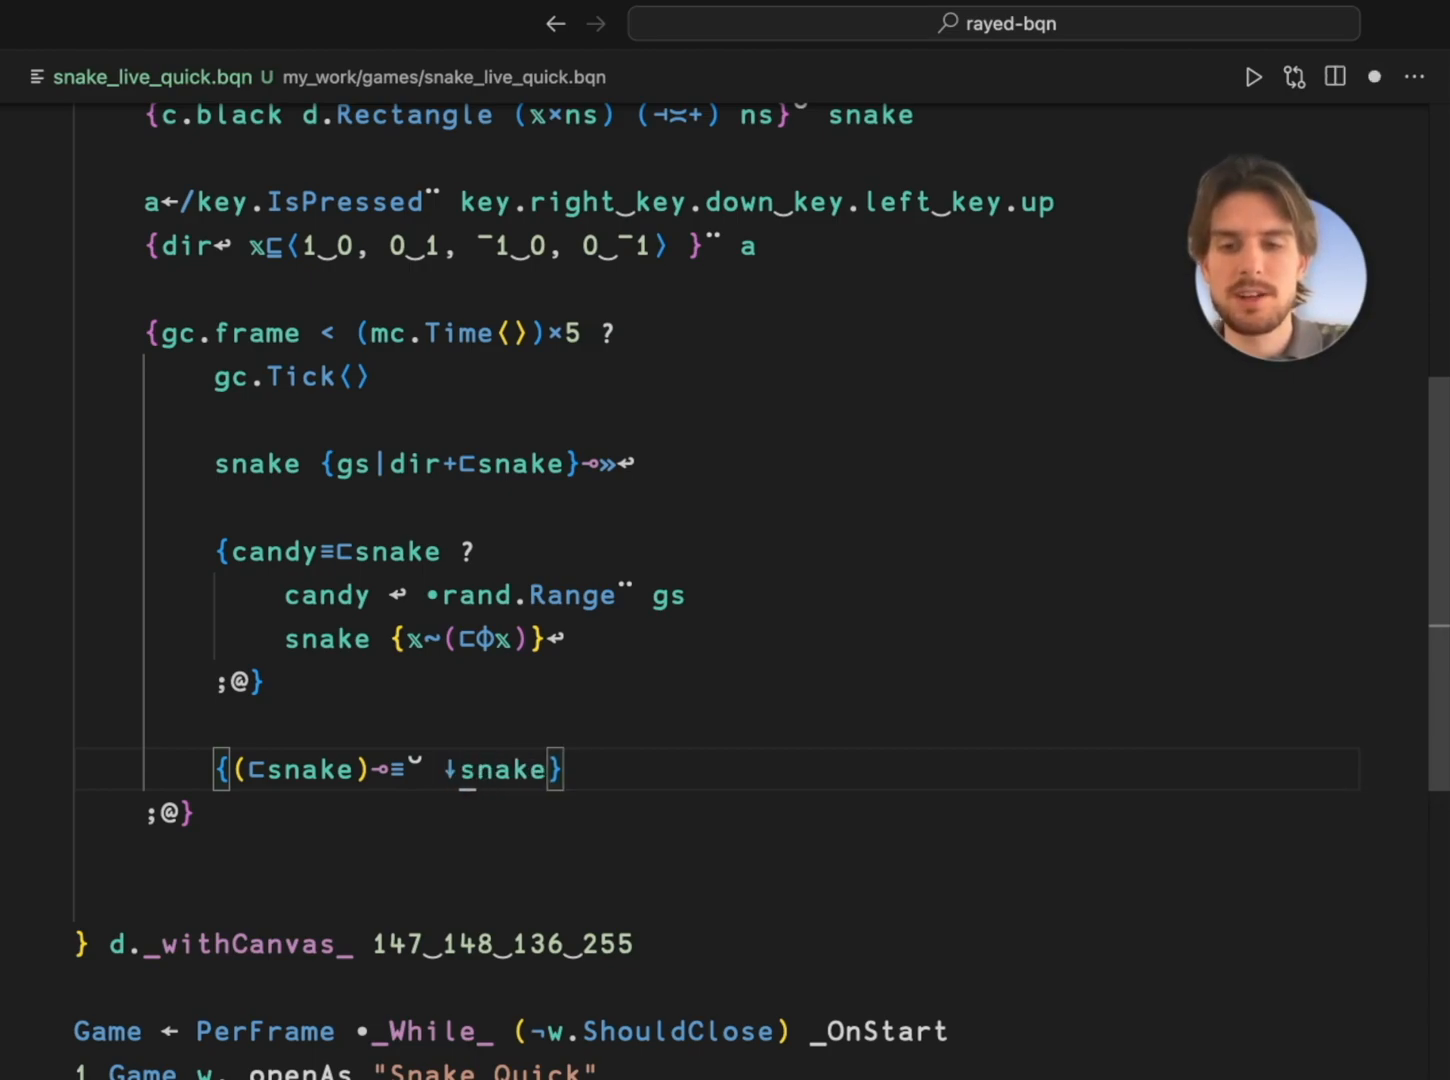
text(1)
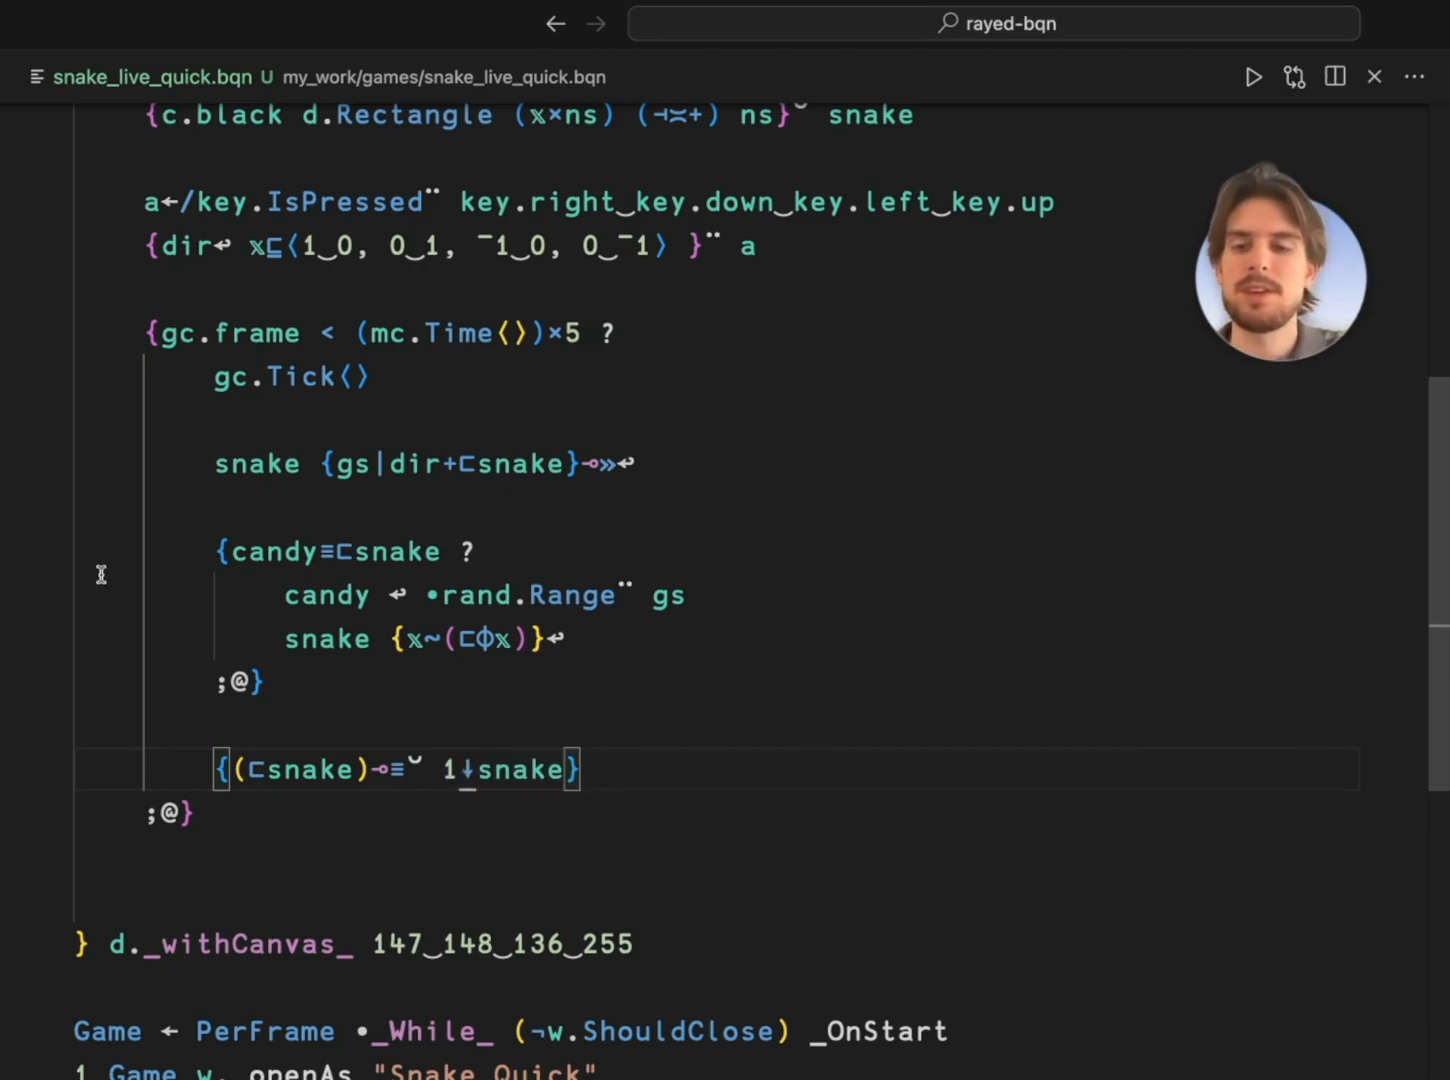
click(556, 768)
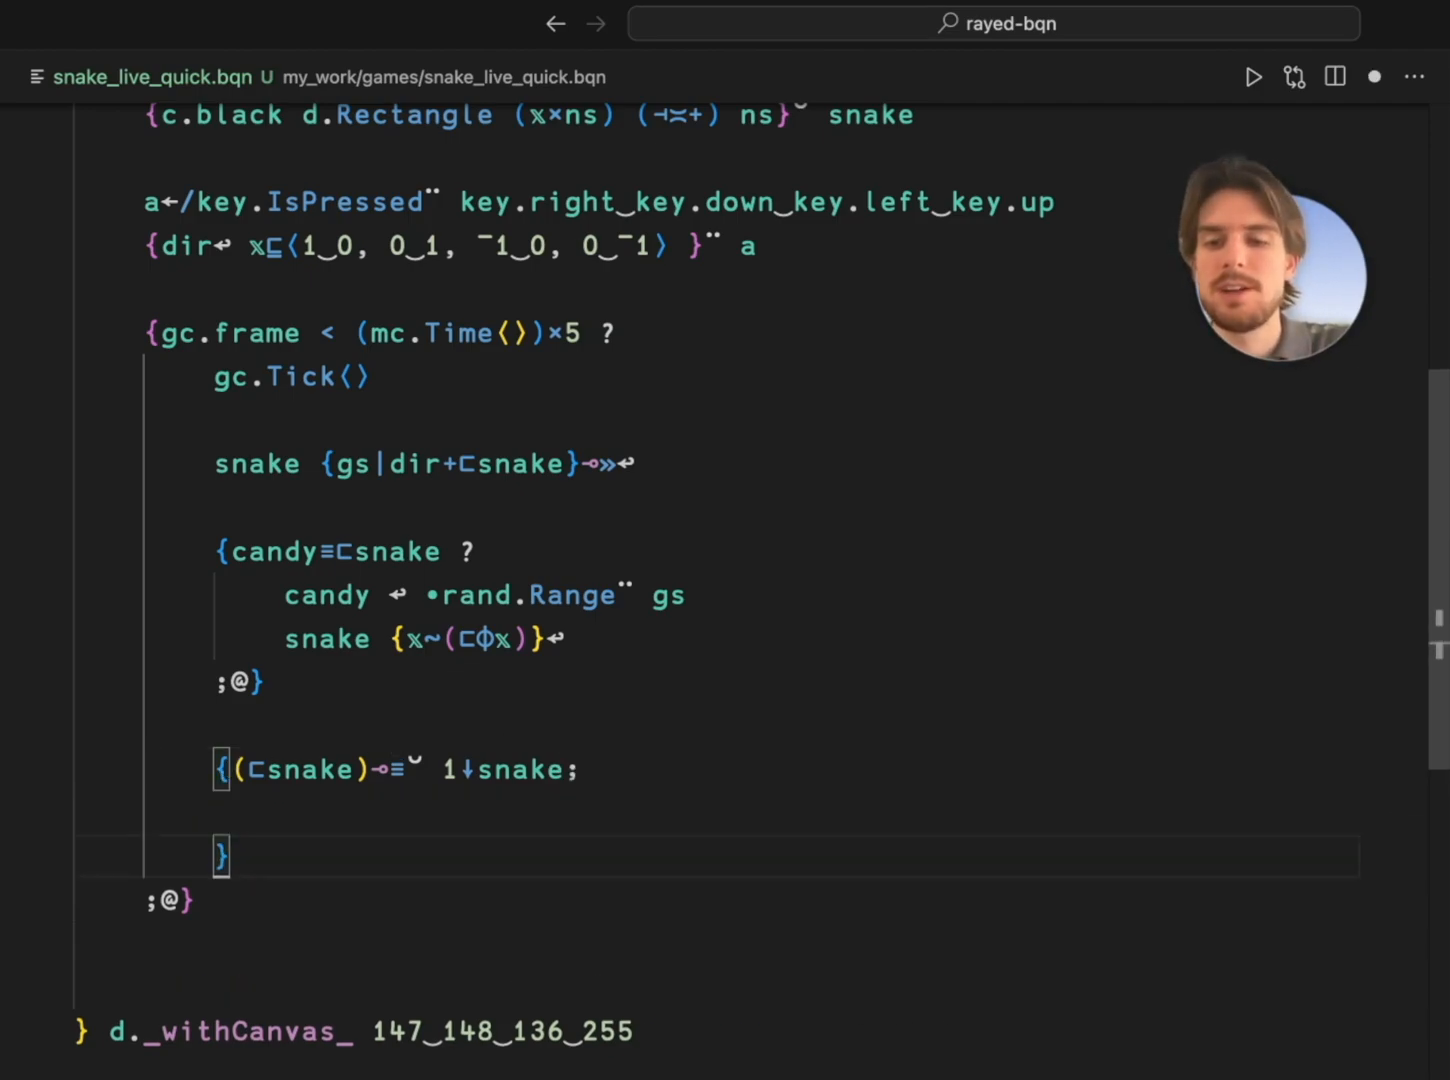
key(Backspace)
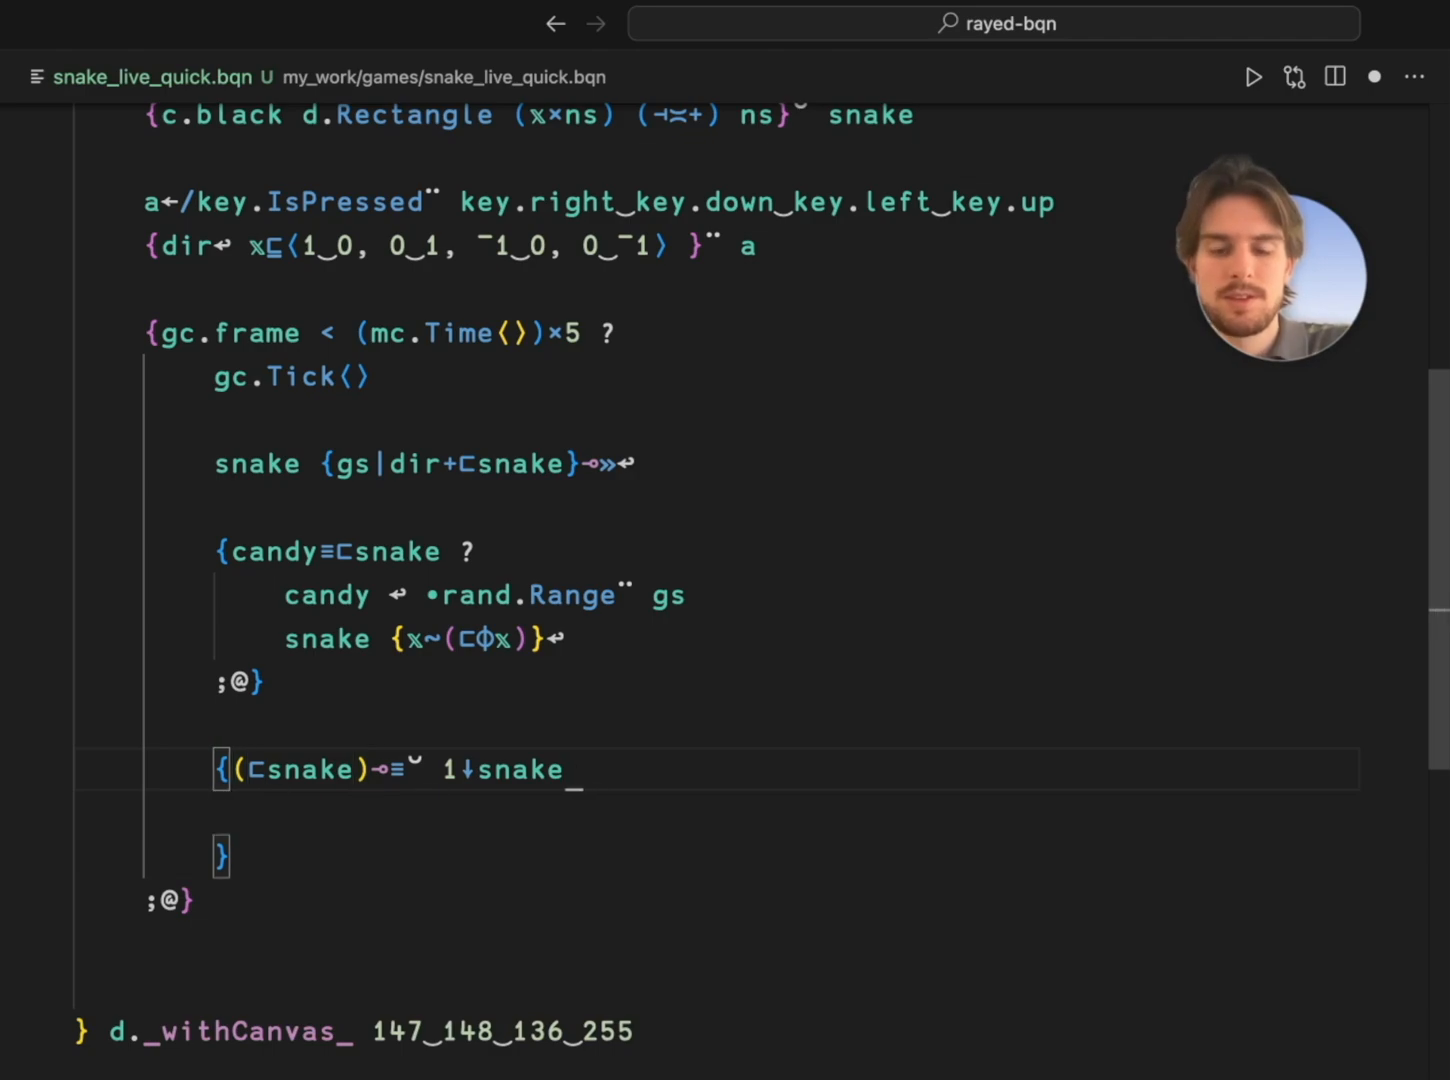
text(?)
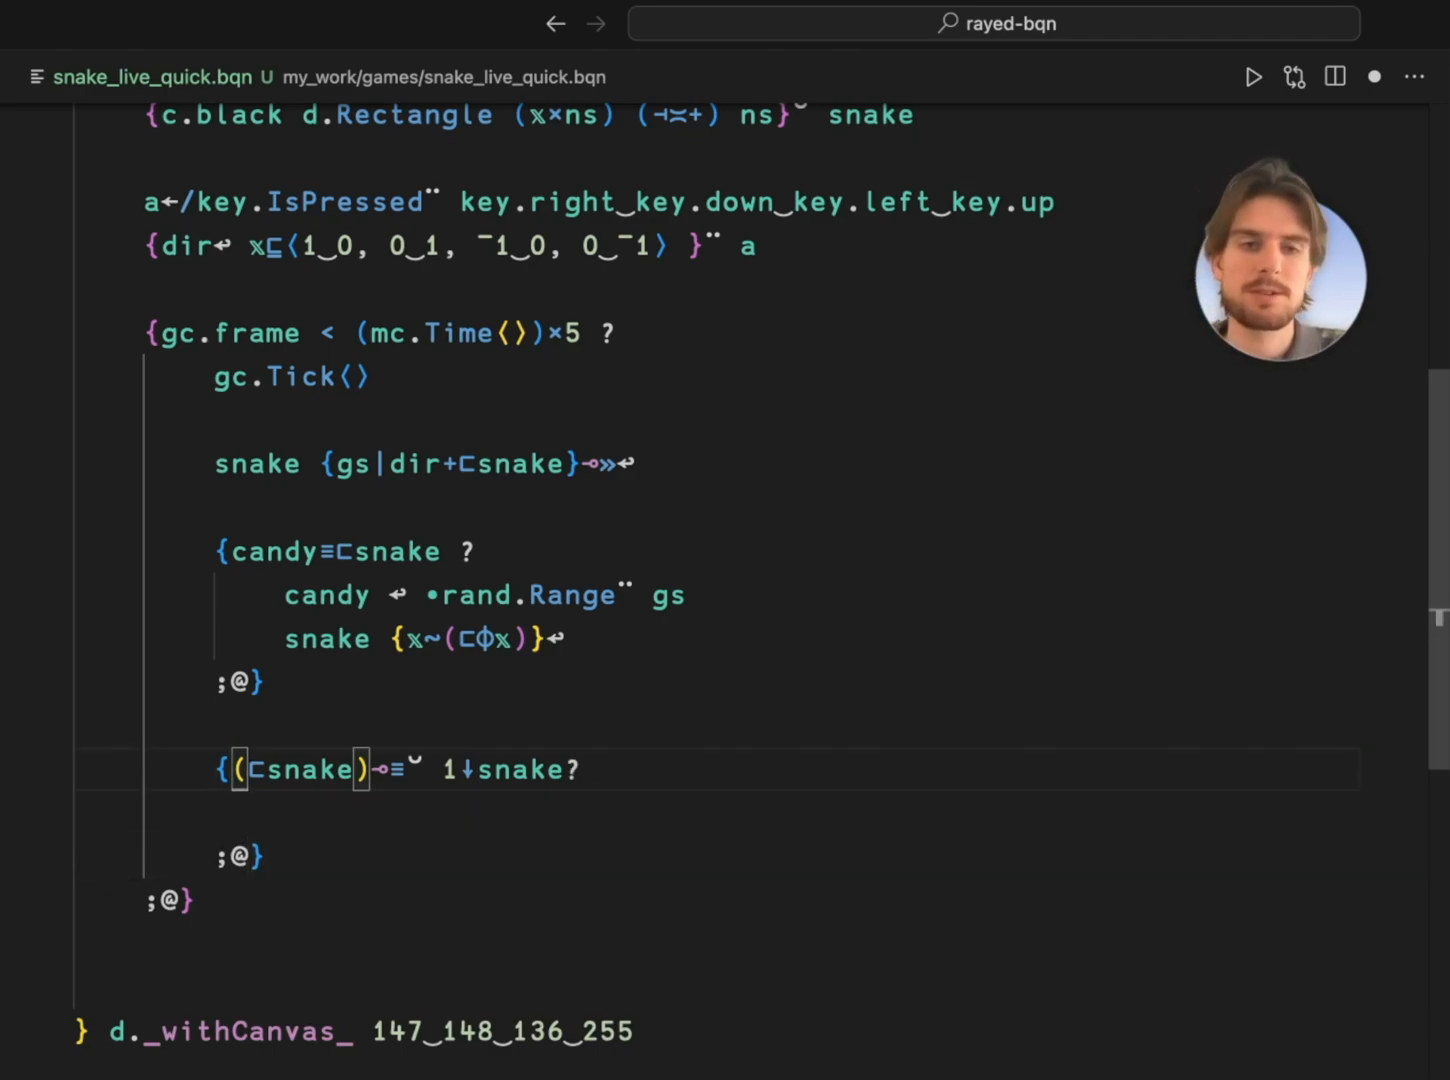
text(v´)
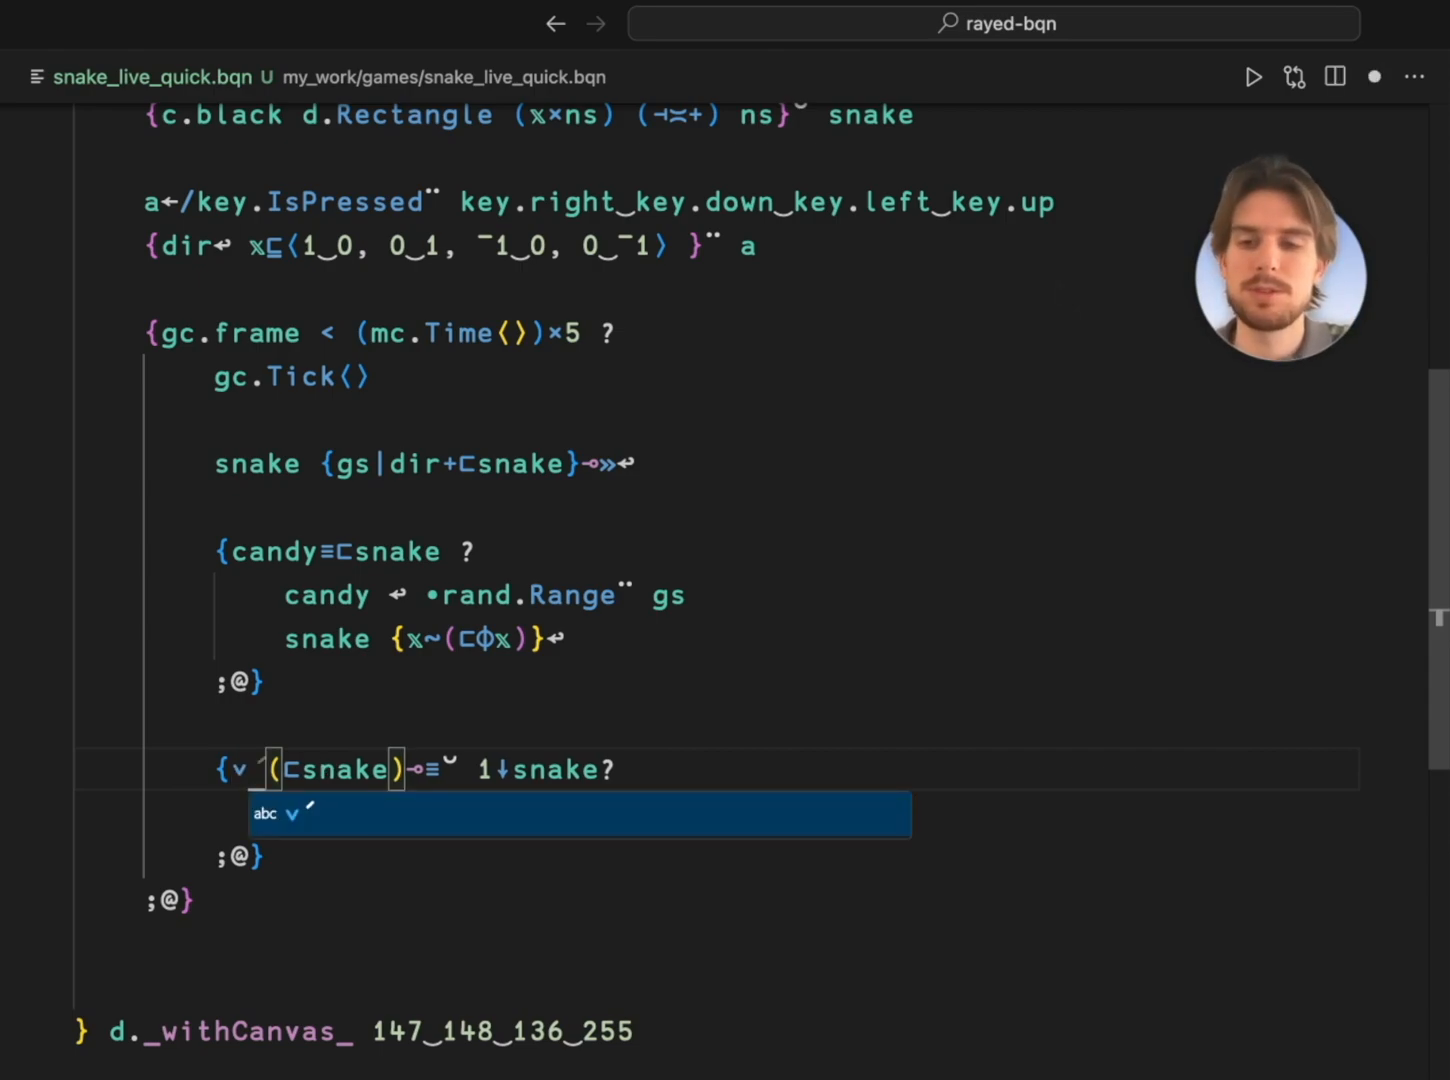
key(Escape)
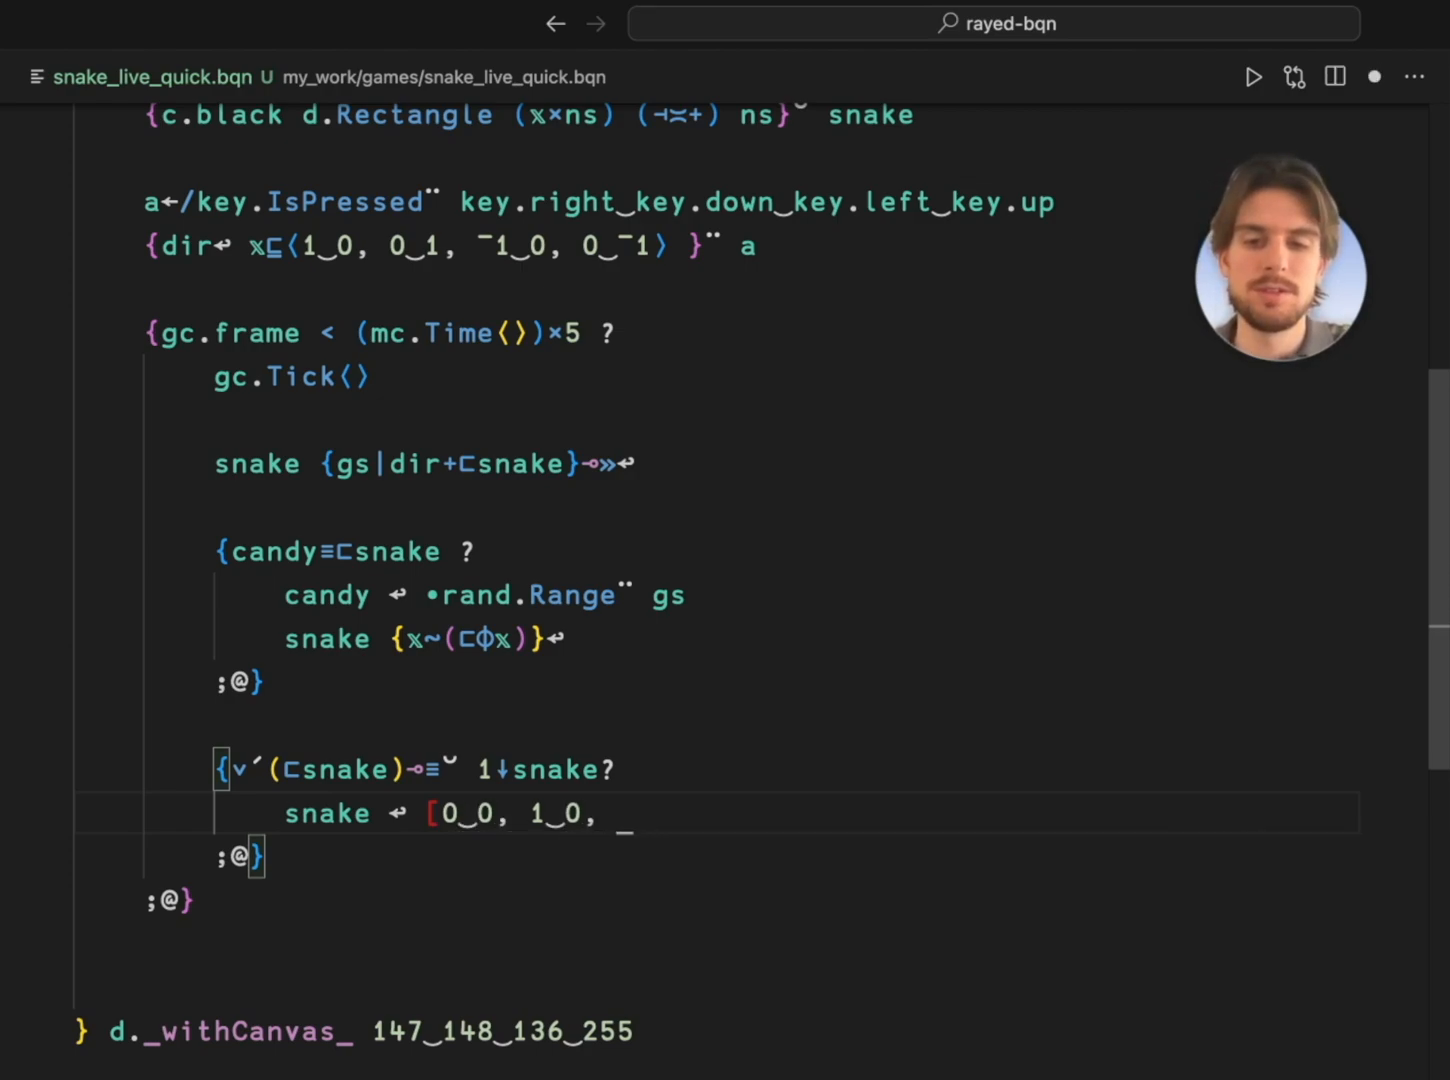
Reset snake ↩ [0‿0, 1‿0, 2‿0] in the collision branch, else @
text(2‿0])
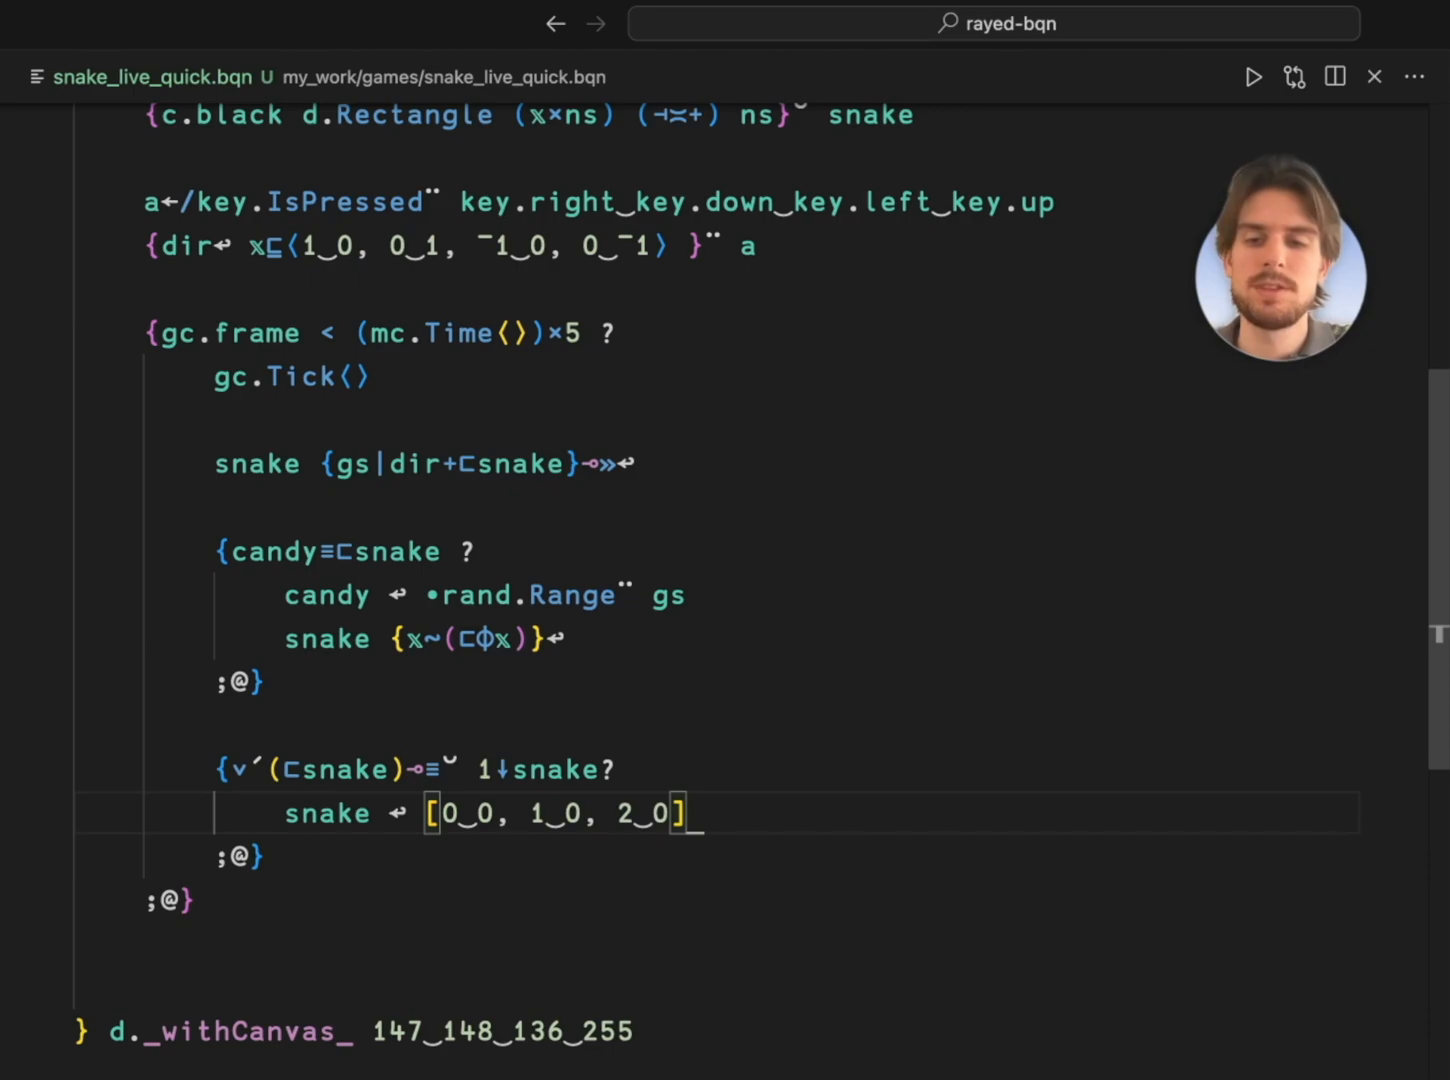
click(1252, 76)
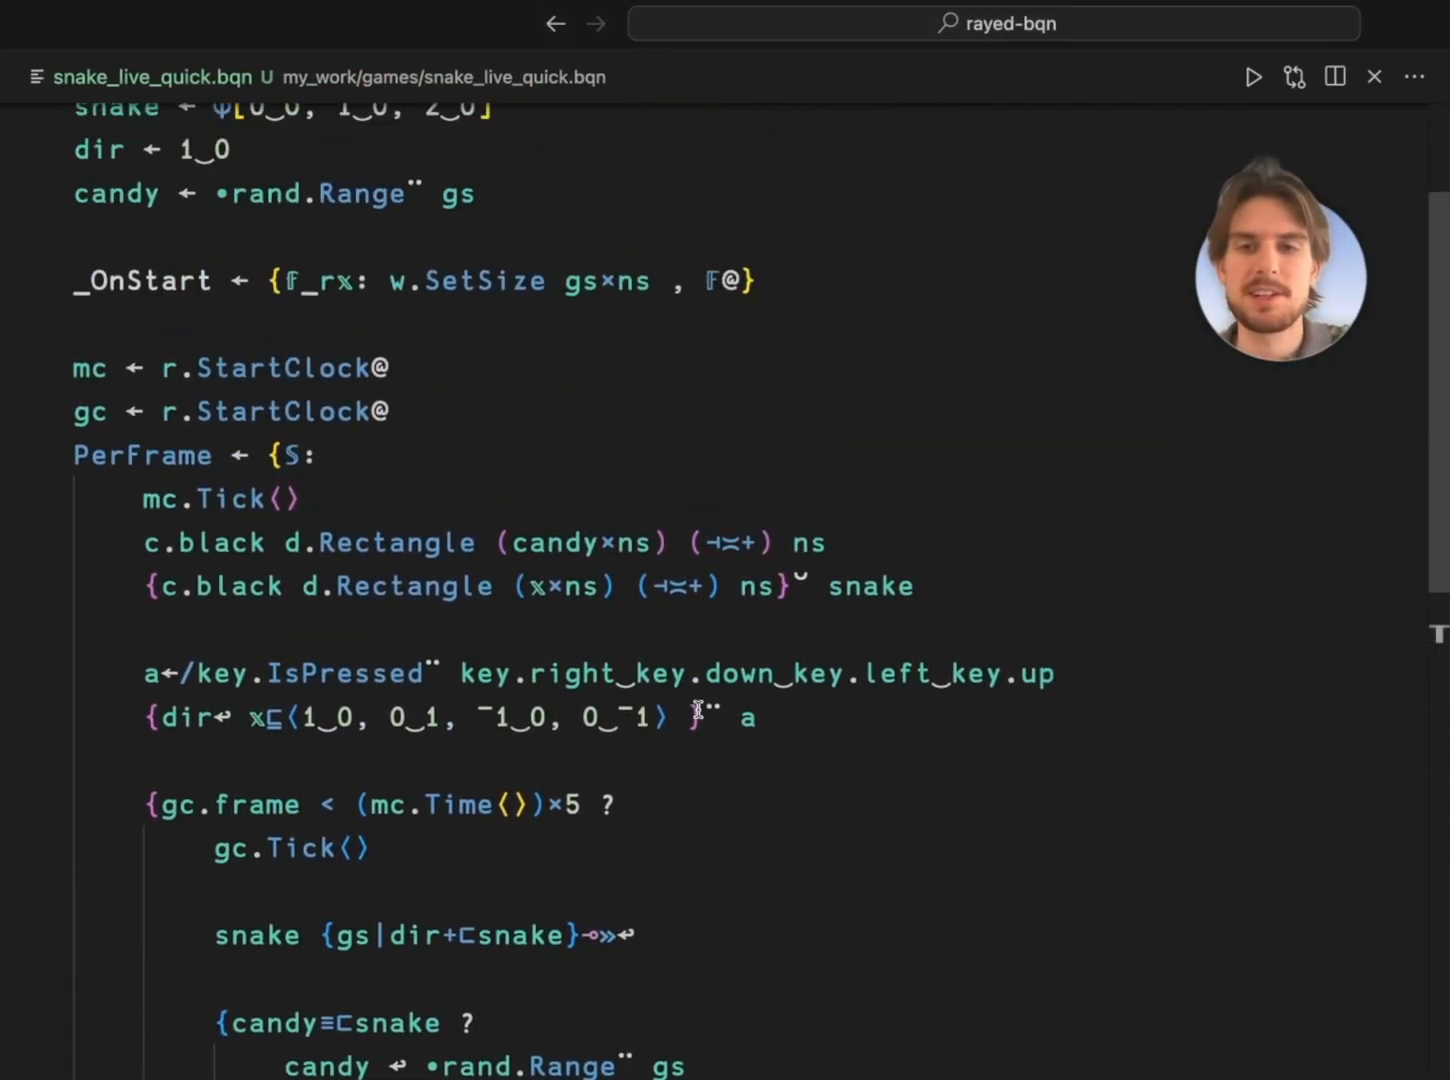
Rewrite the key handler as k←𝕩⊑⟨…⟩, {k≡dir×¯1 ? @ ; dir ↩ k} to block reversing
scroll(up, 3)
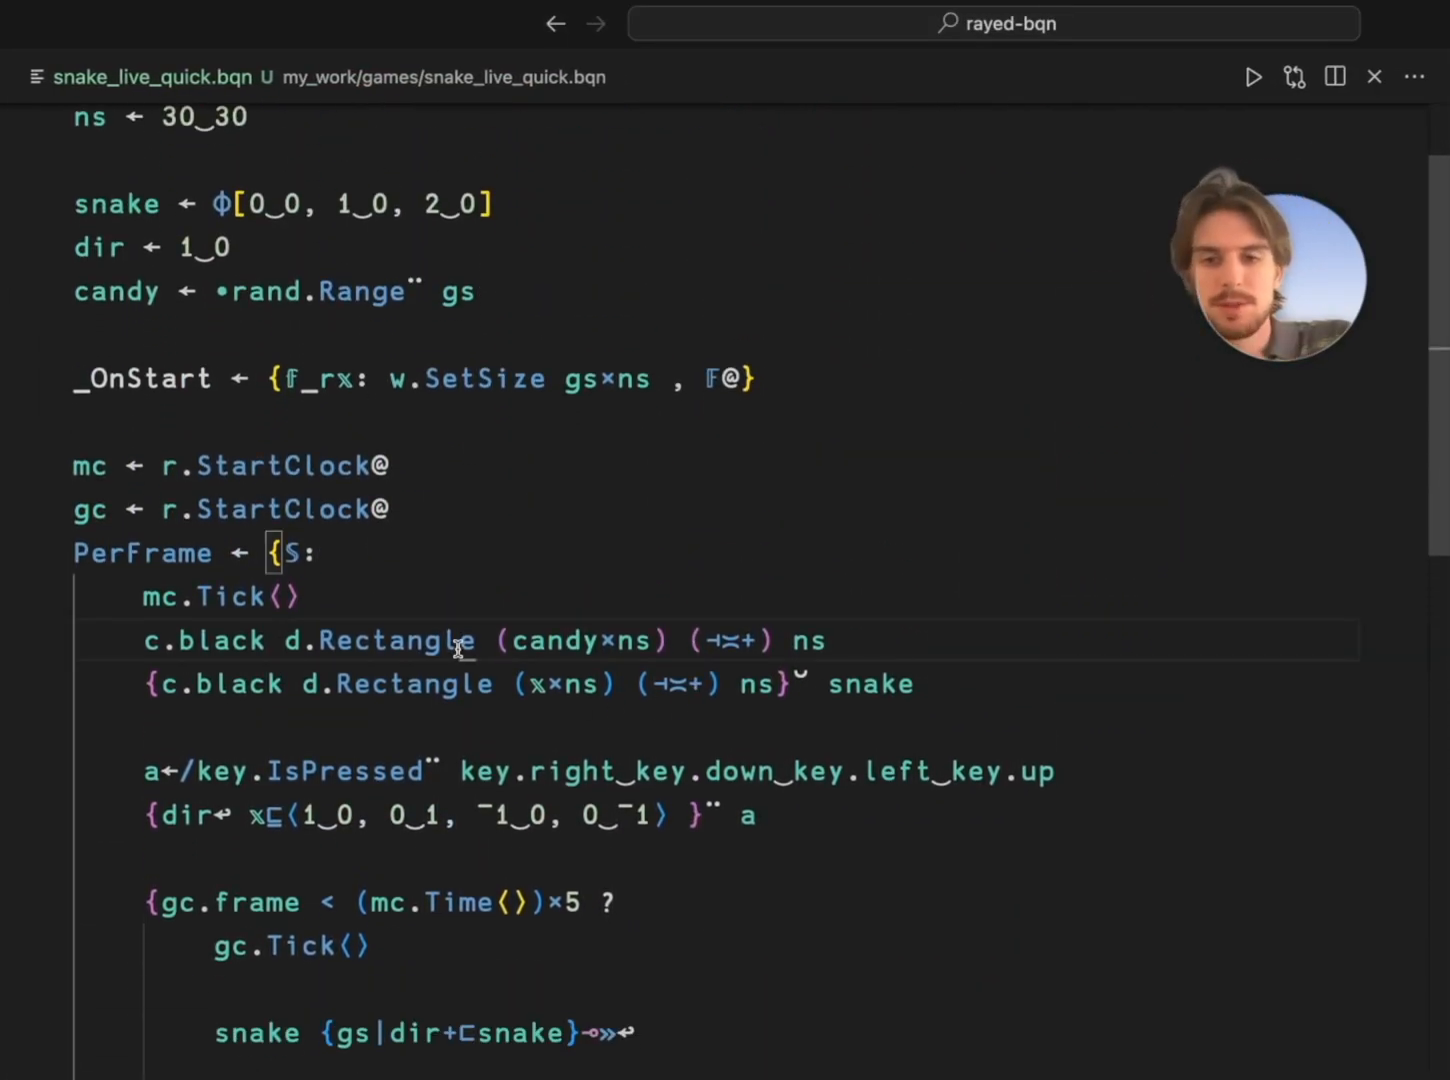
scroll(down, 3)
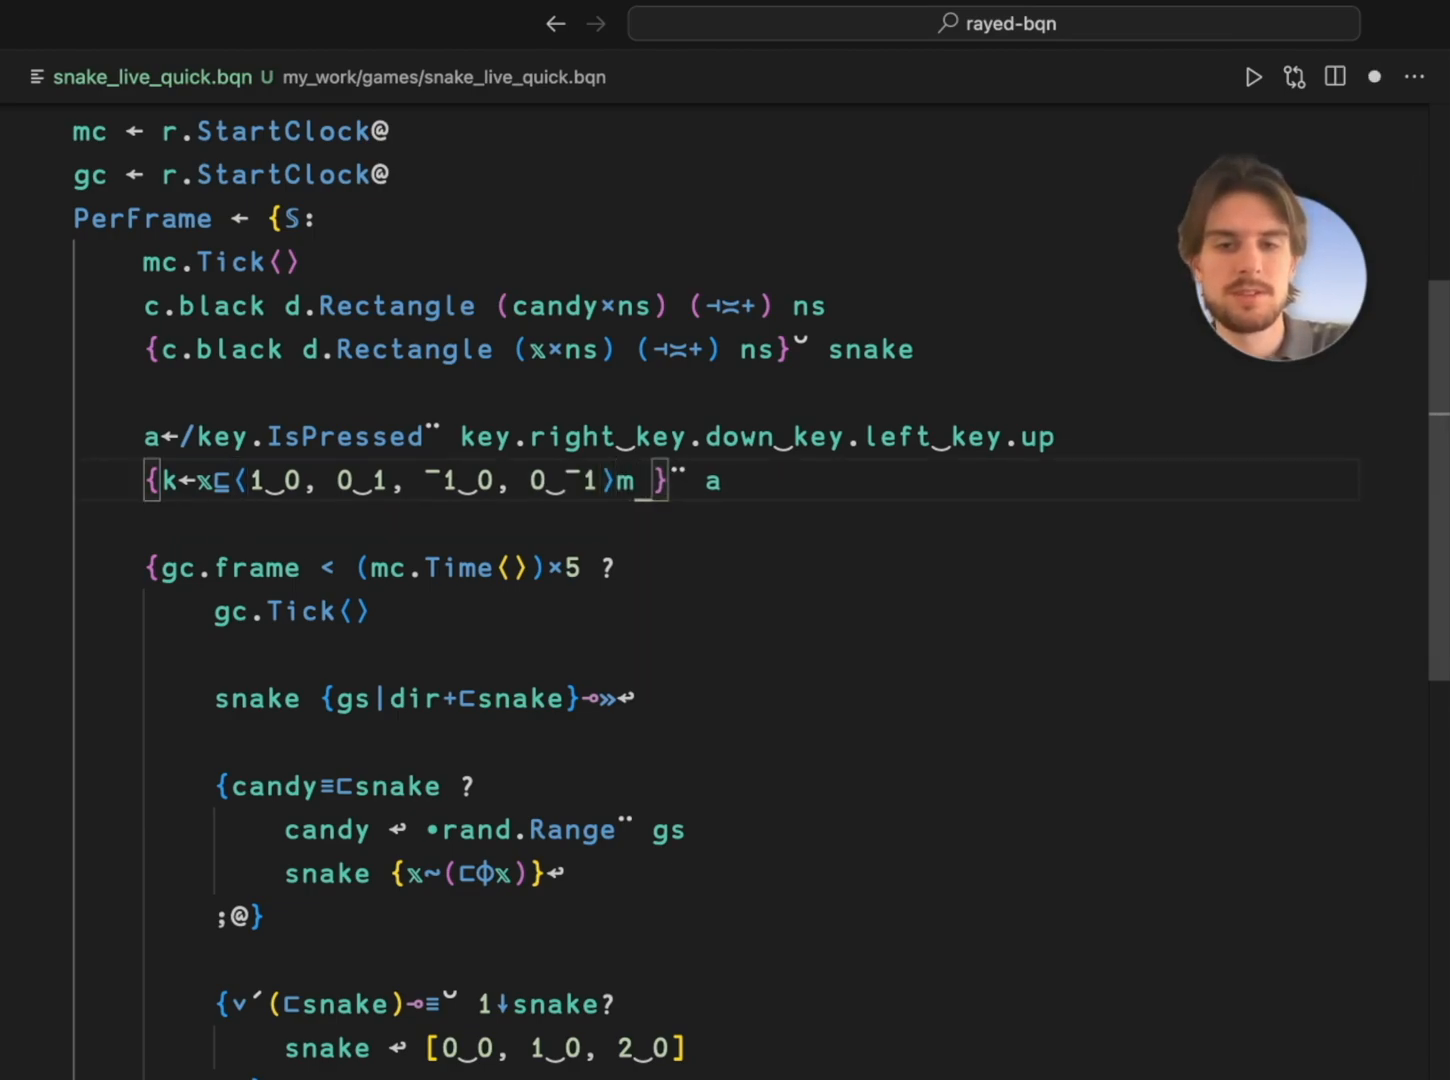
text(, {})
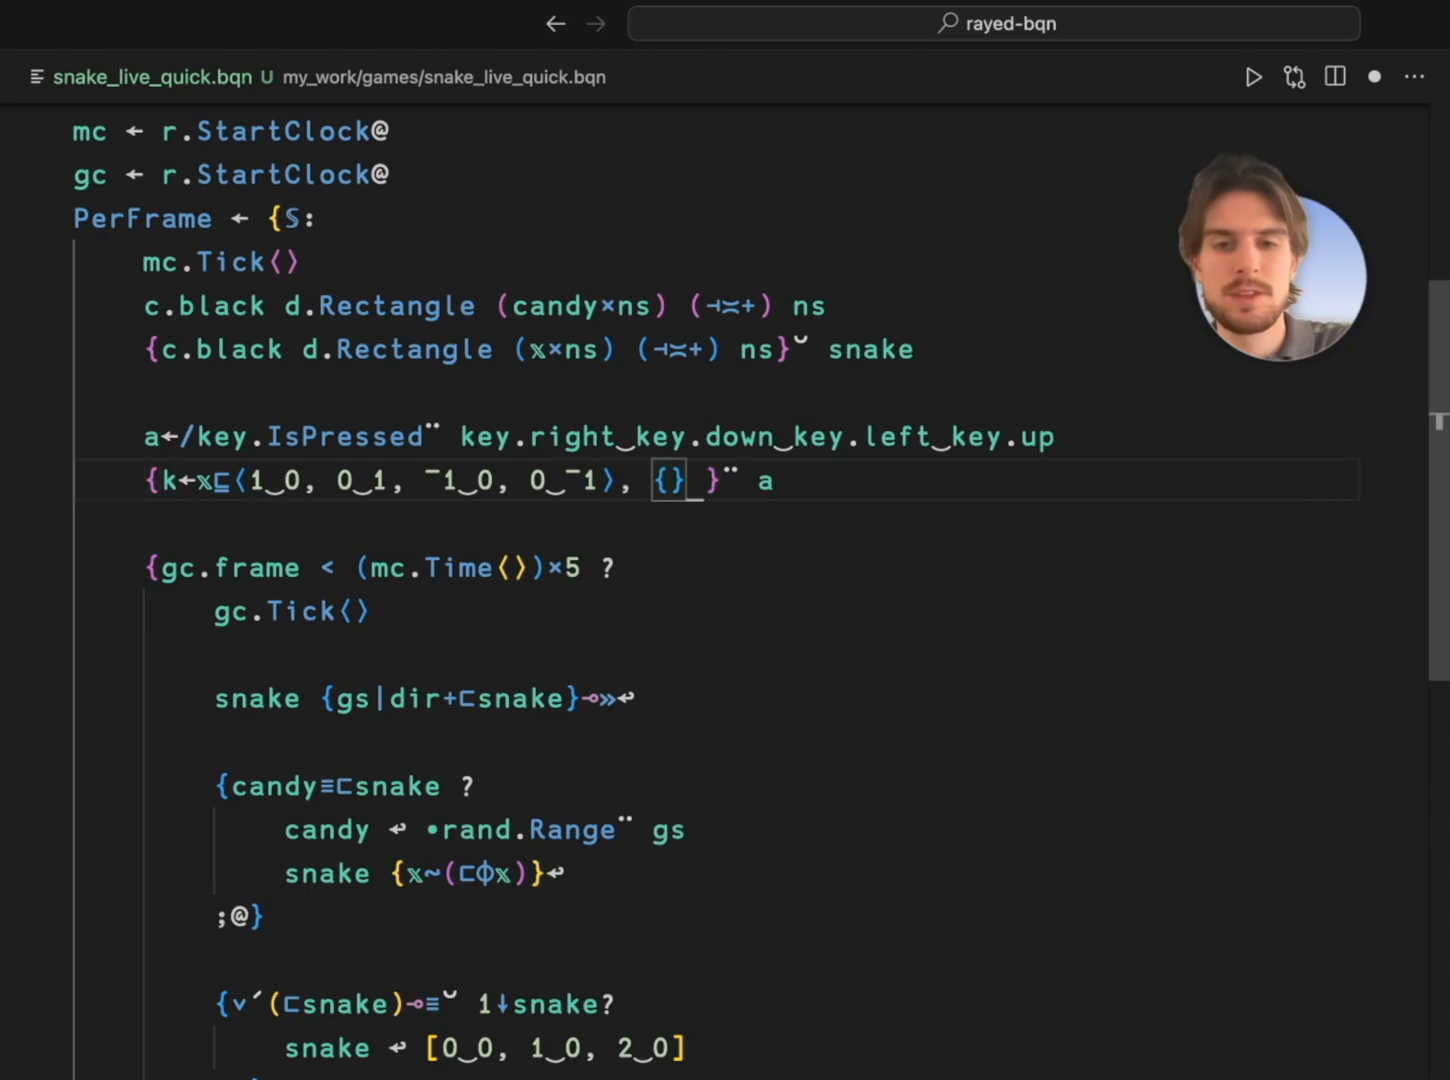
text(k≡)
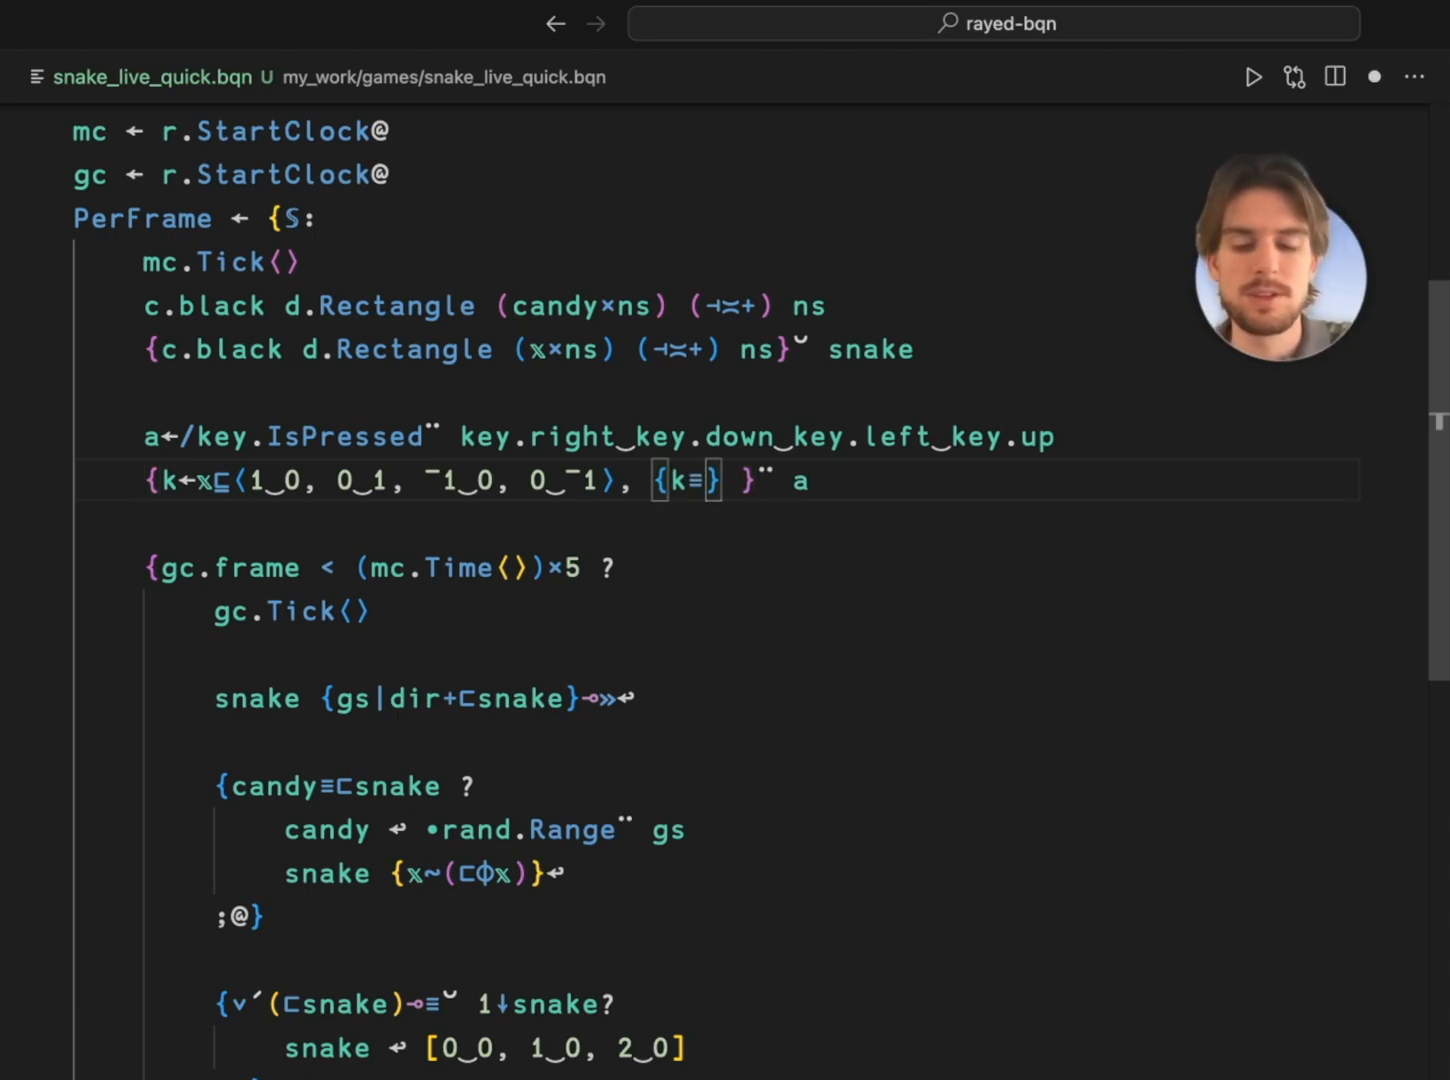
text(dir×)
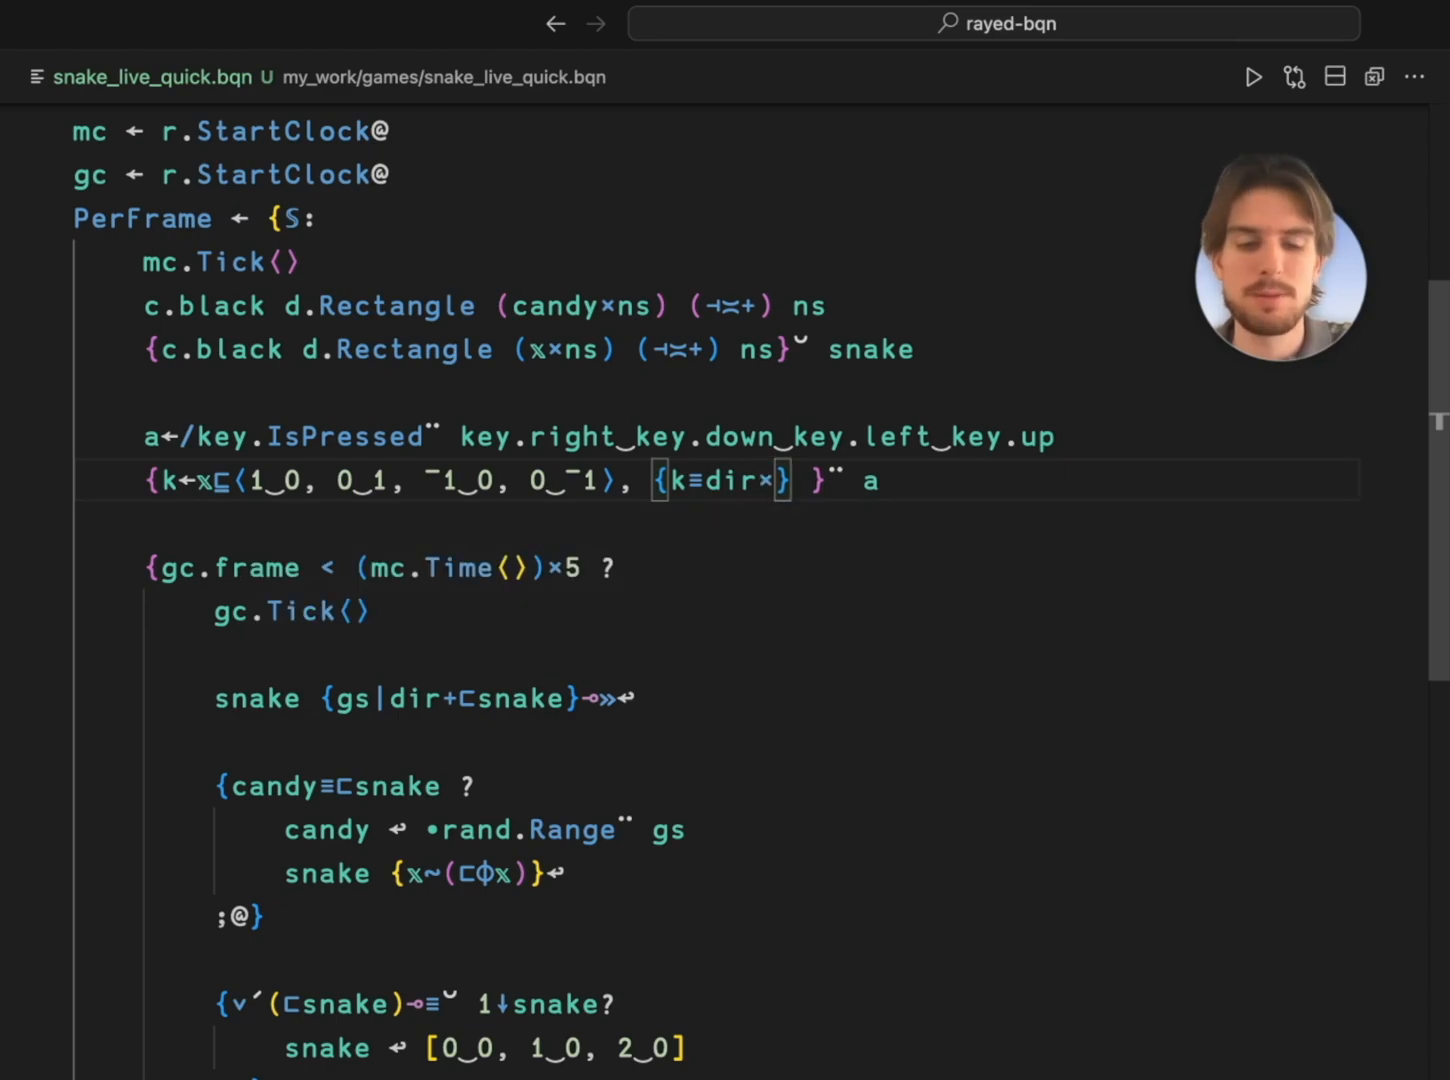
text(¯1 ? @ ;)
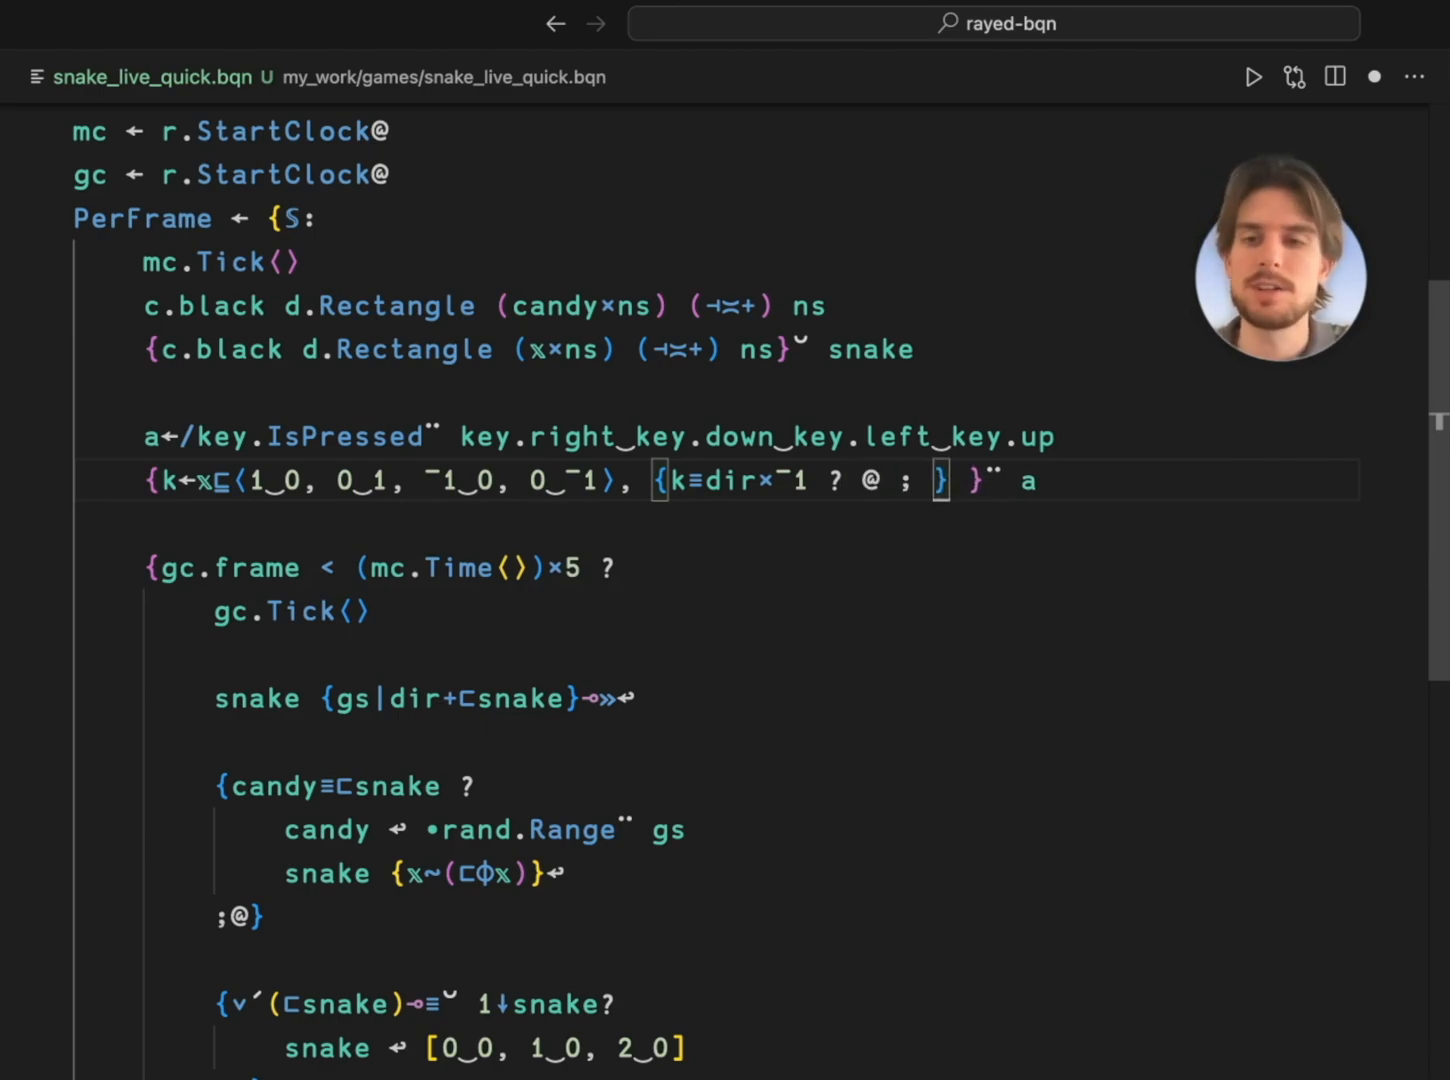
text(dir ← key)
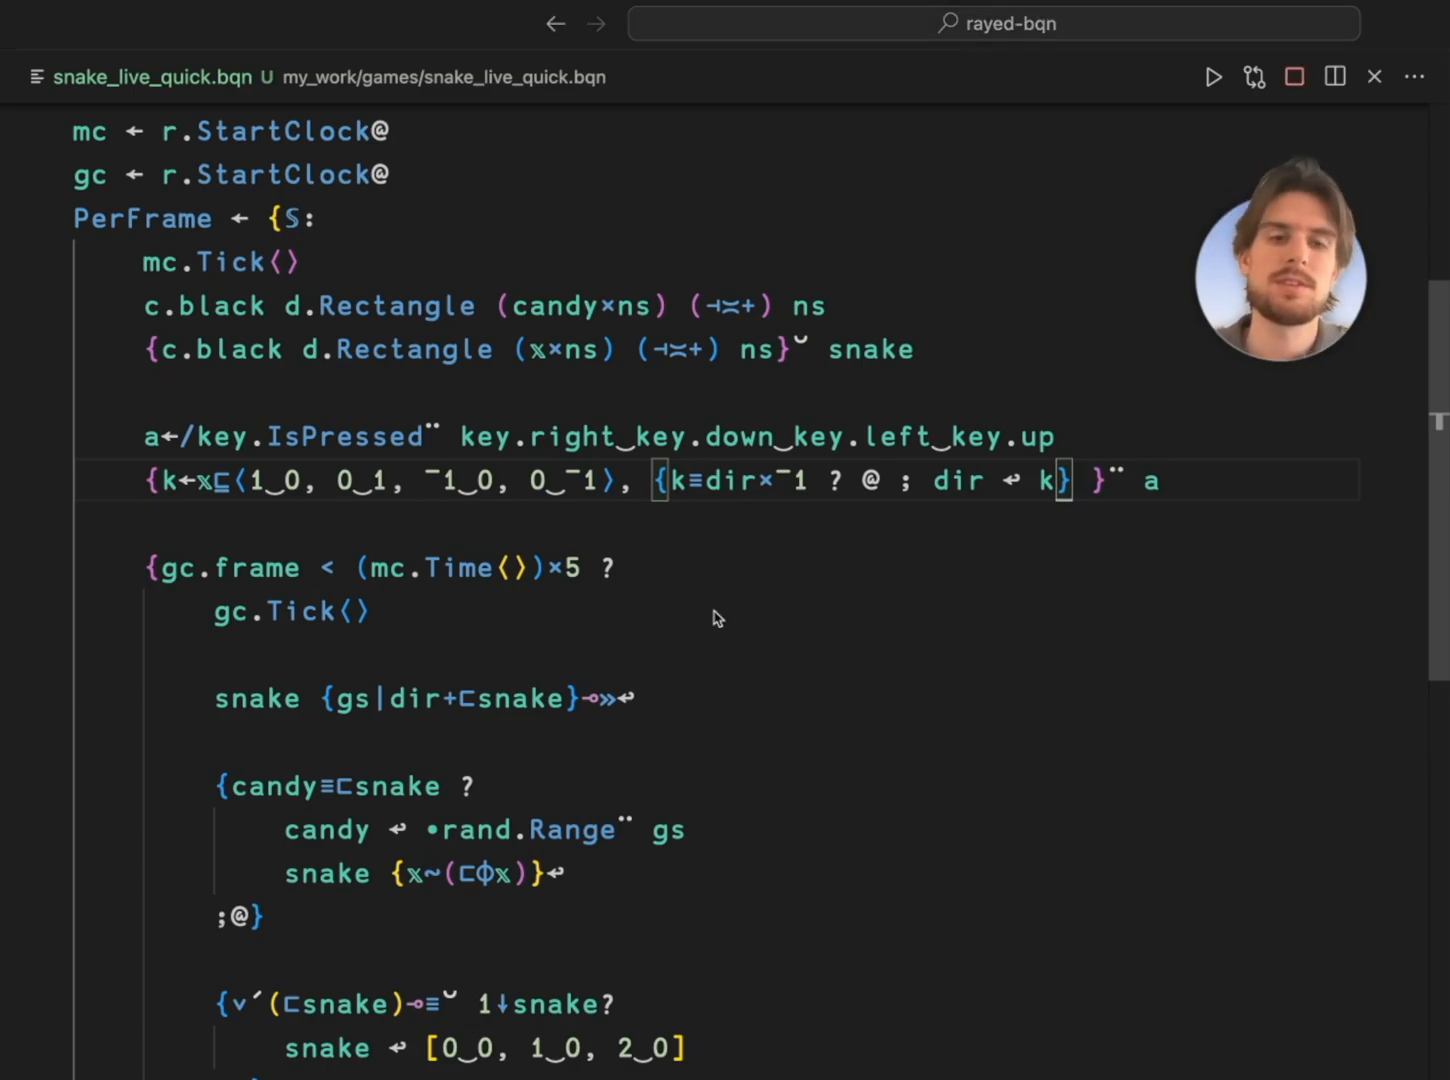
click(1212, 76)
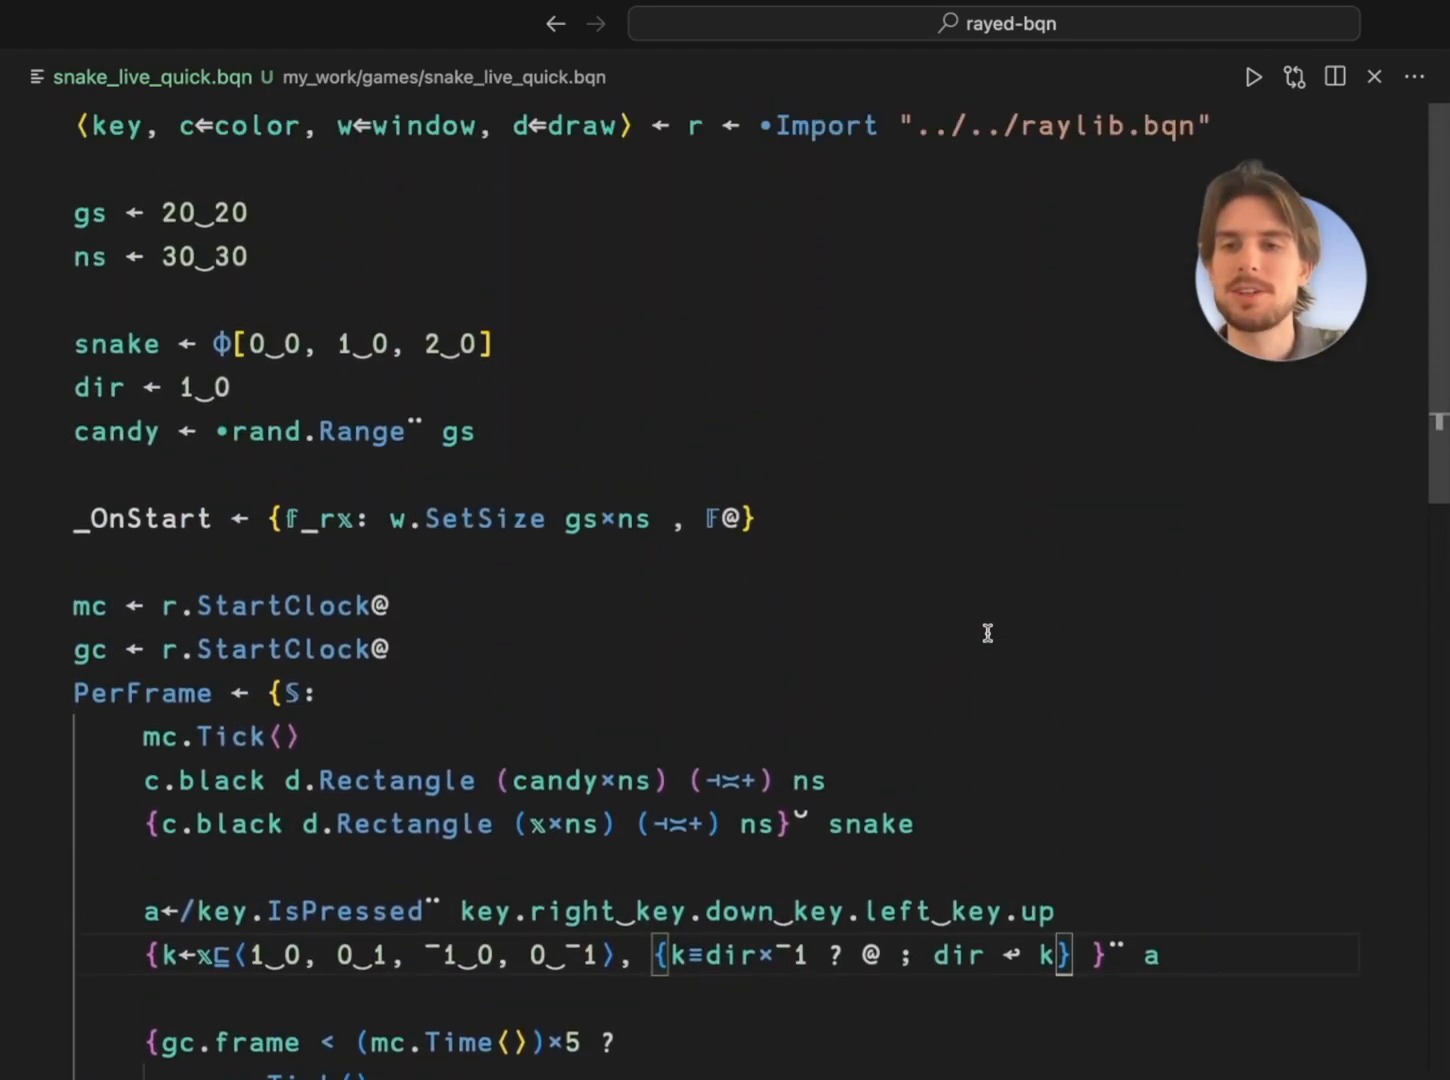
scroll(down, 3)
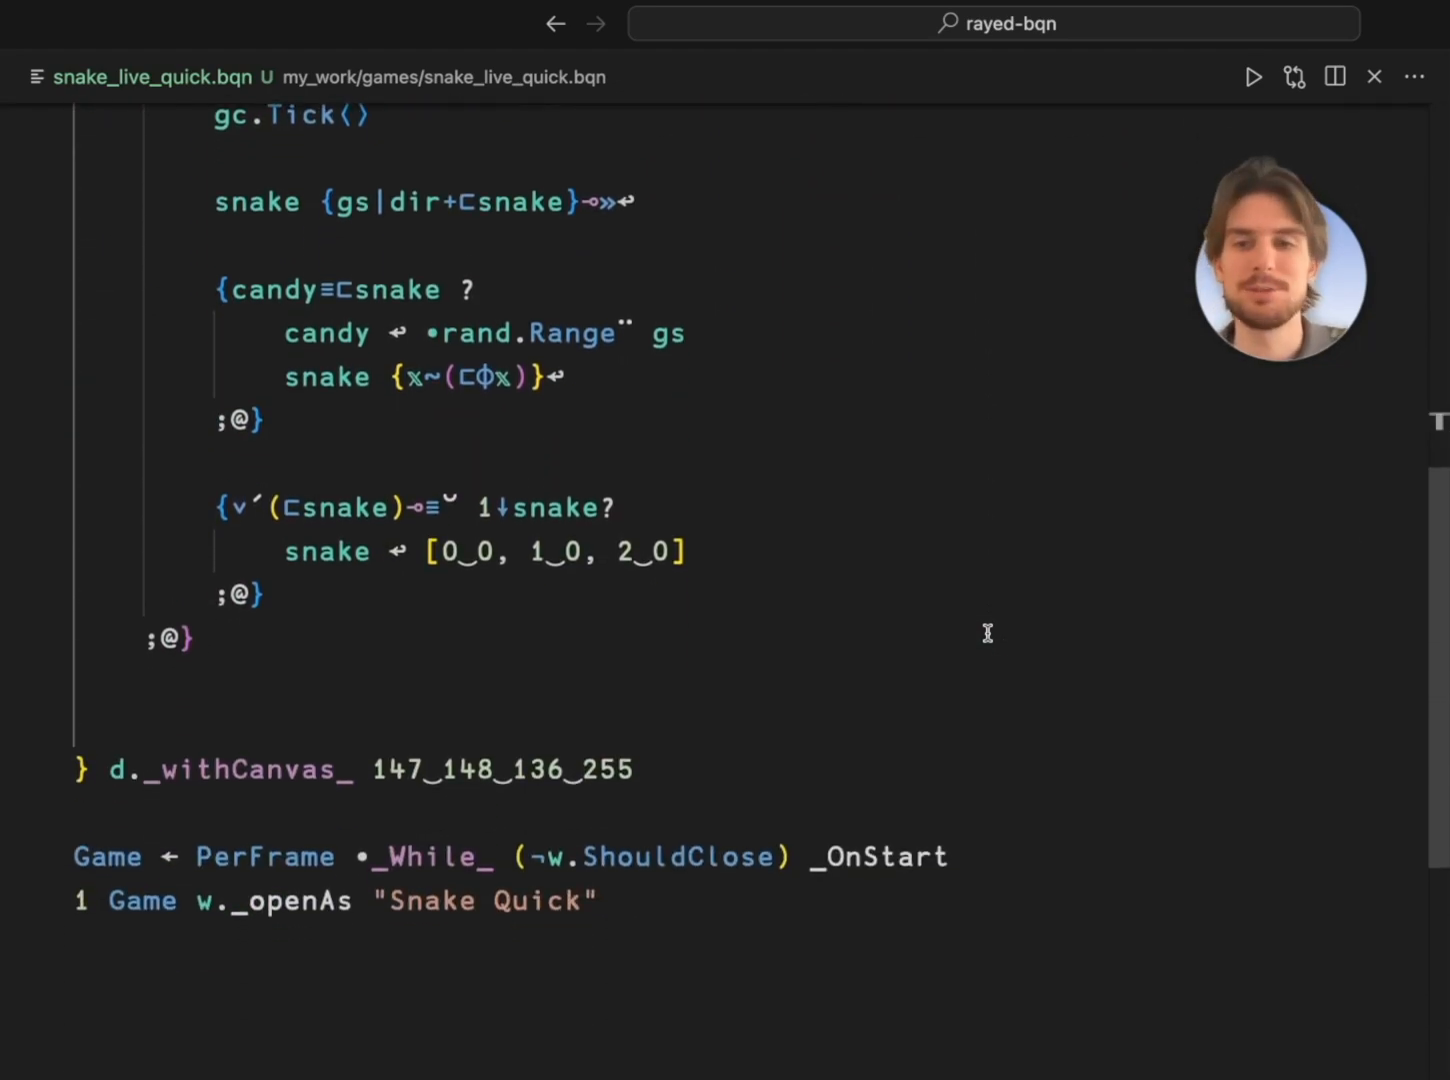
scroll(up, 3)
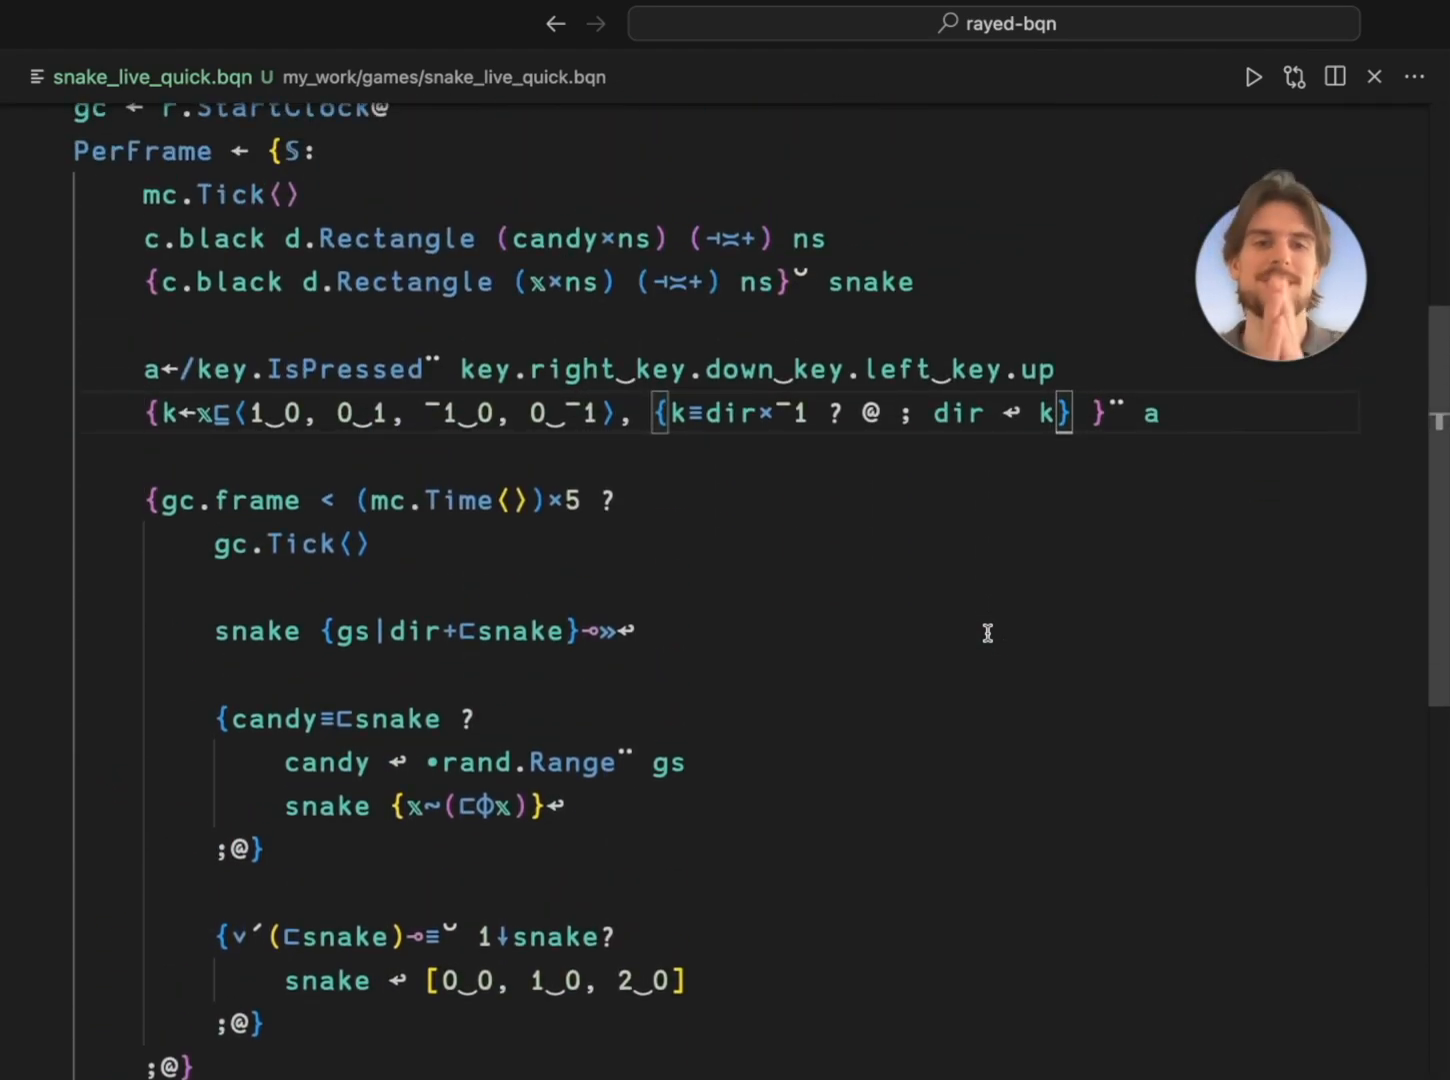